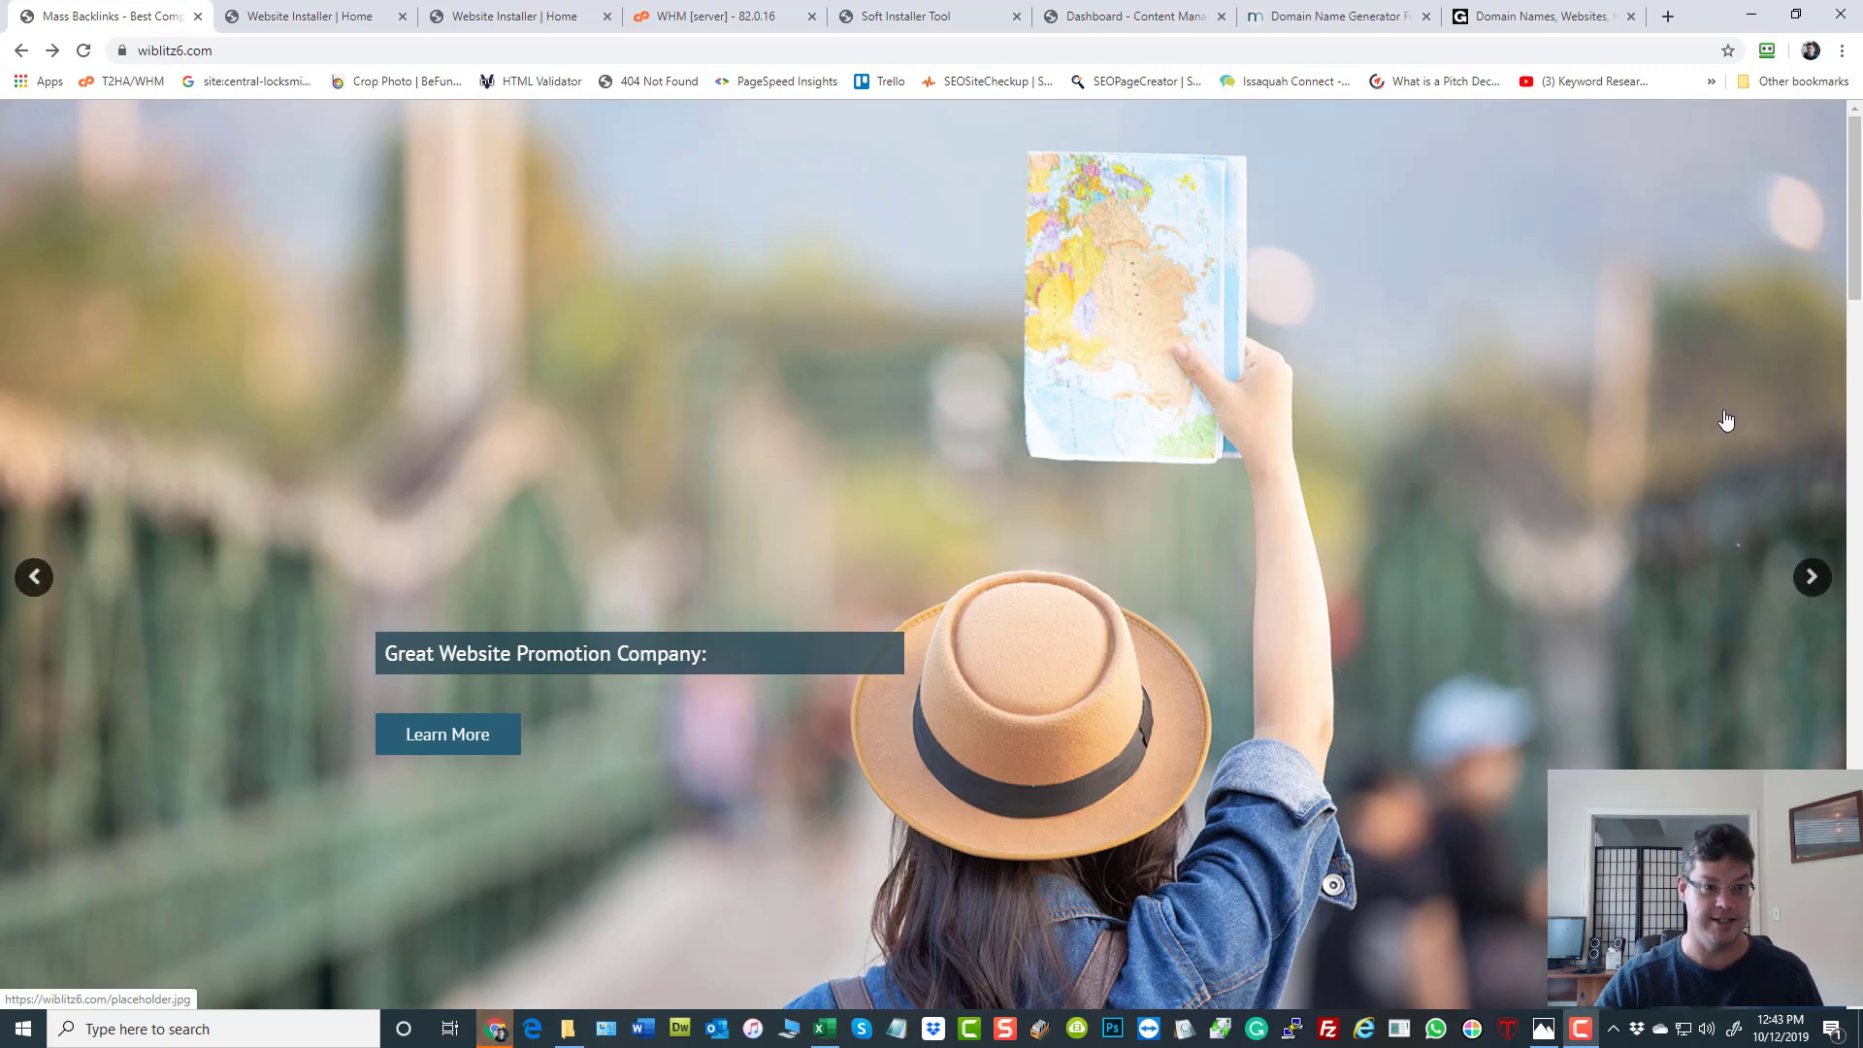
Browse up and down the current Legacy UAP page to review its sections.
scroll(down, 3)
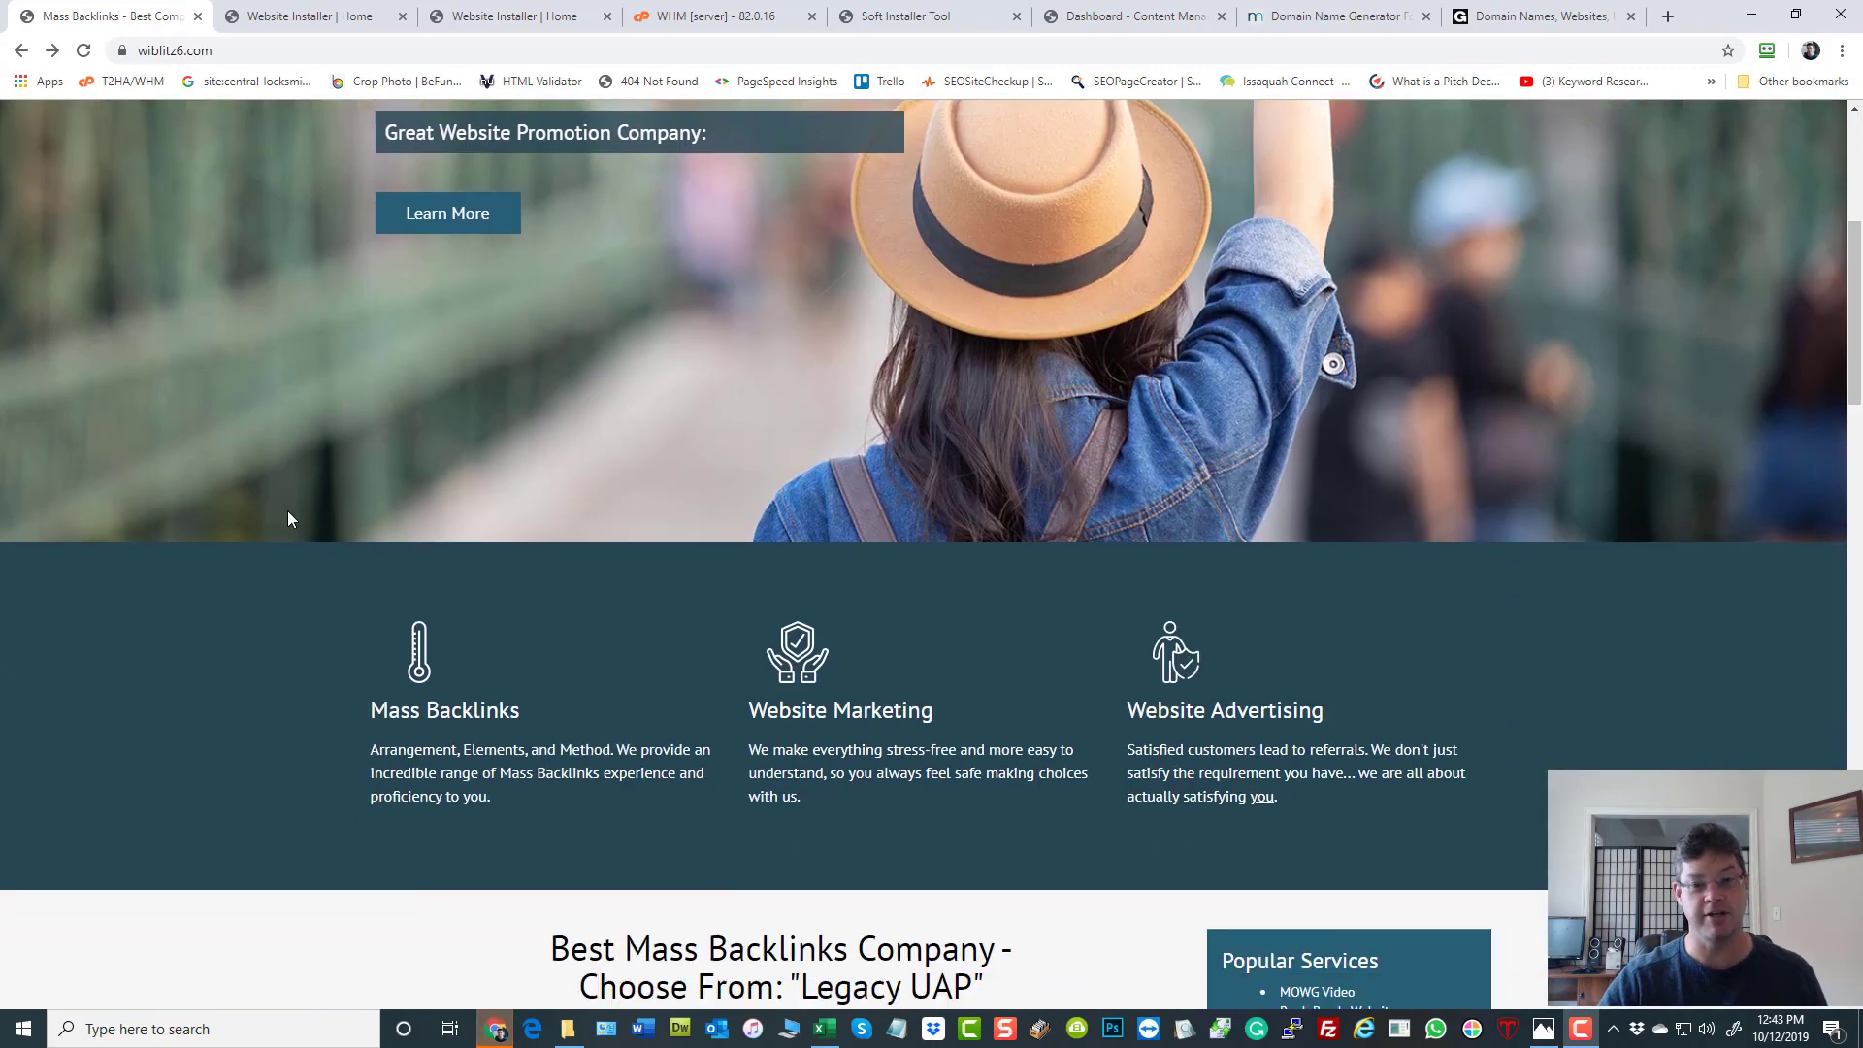
scroll(down, 3)
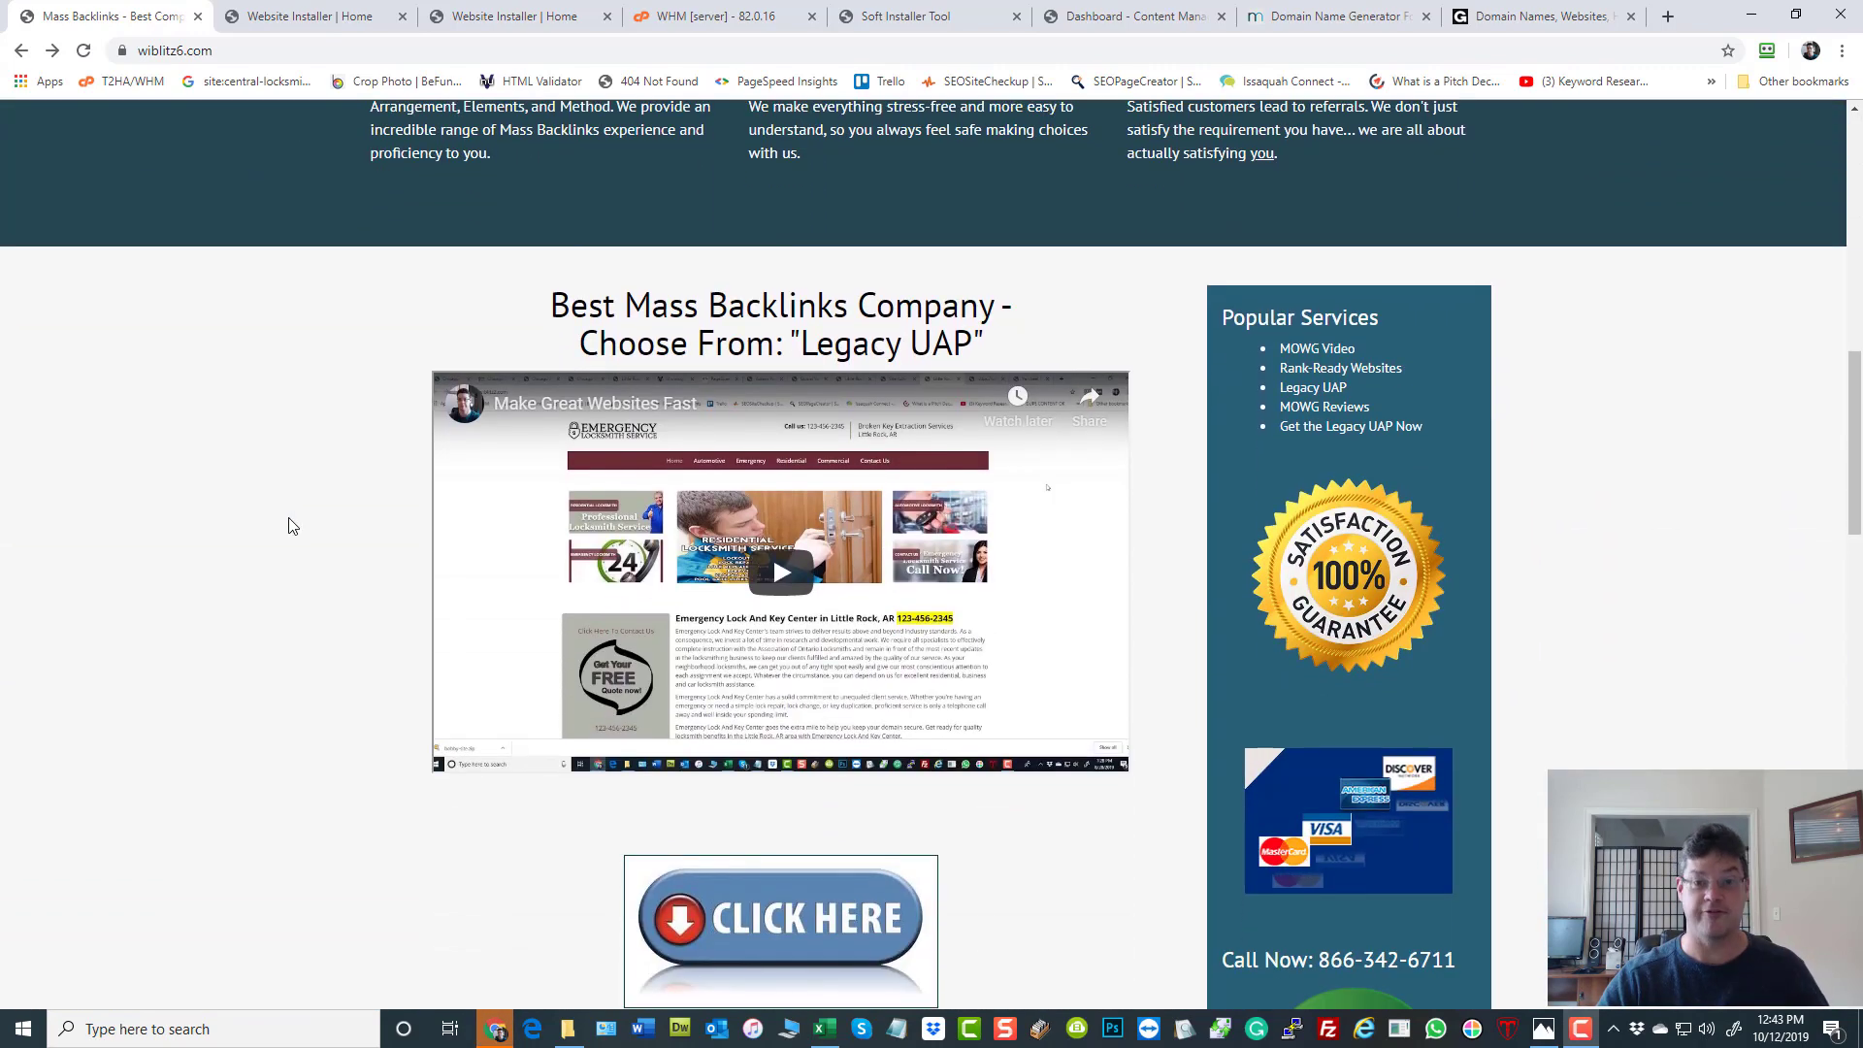
scroll(up, 3)
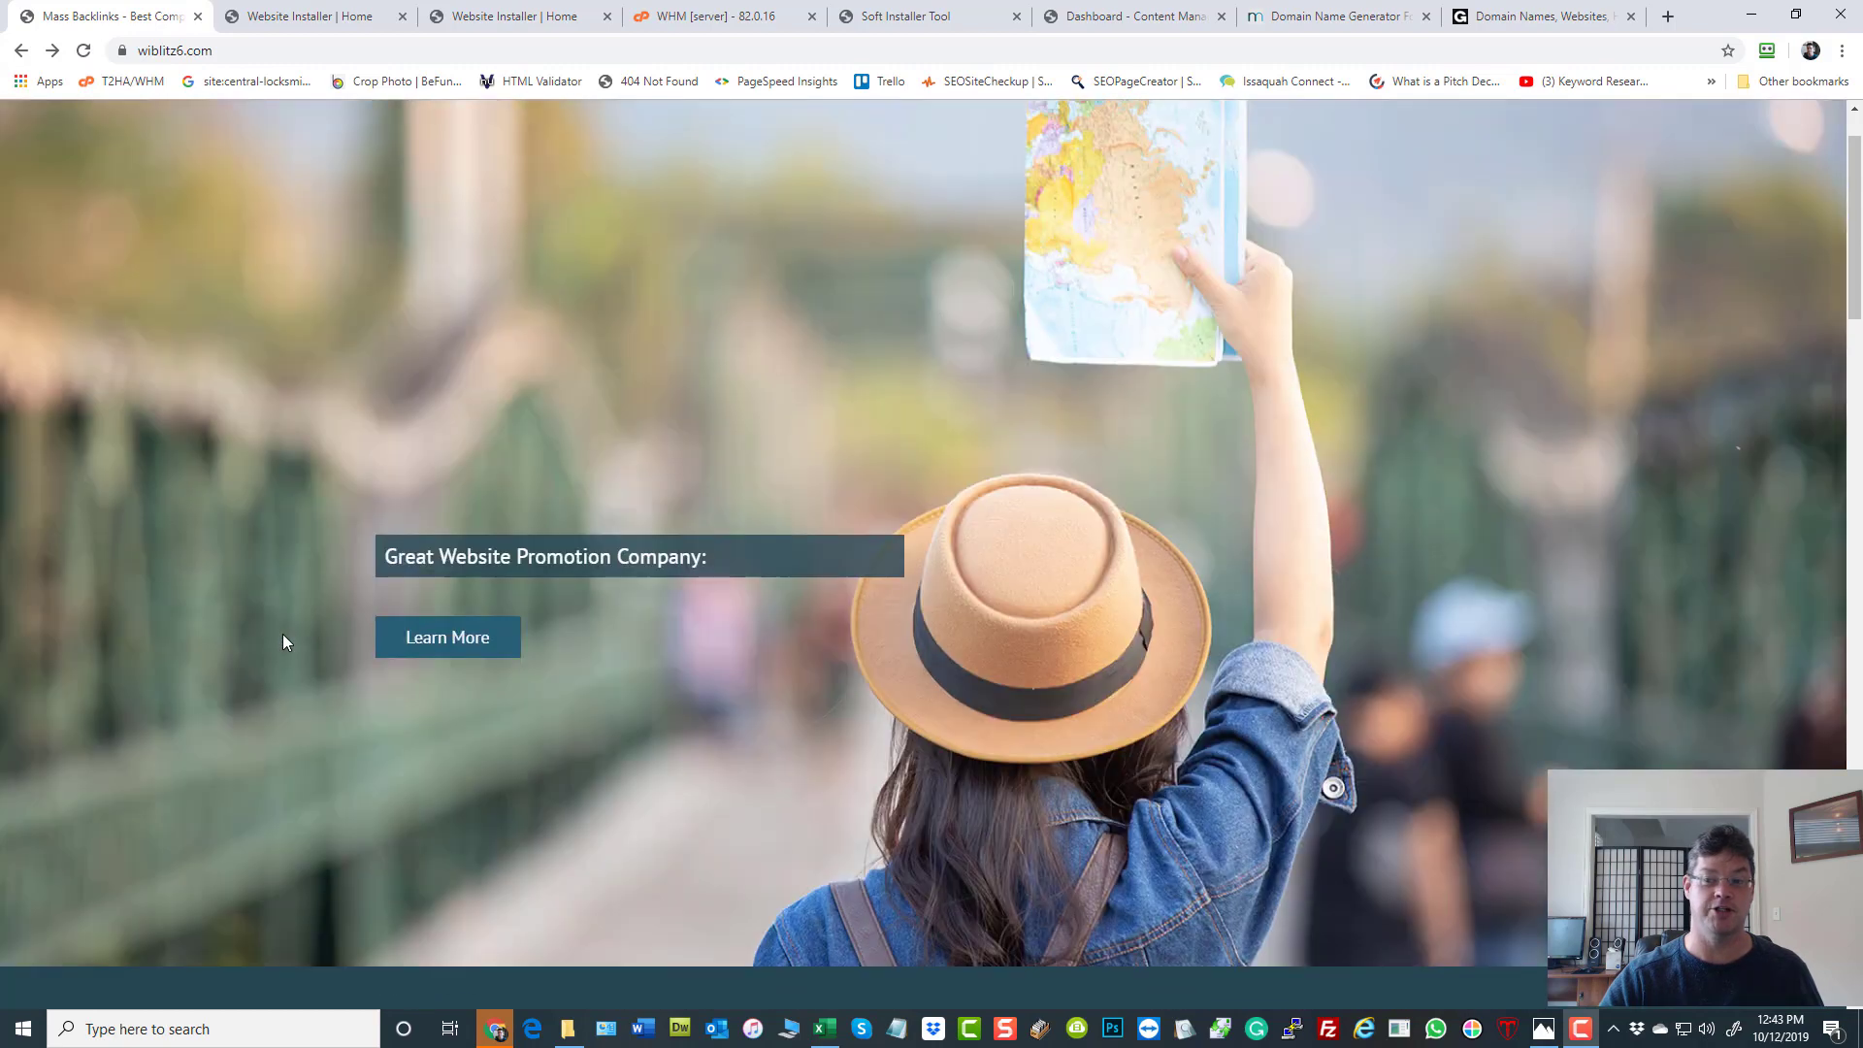
scroll(down, 3)
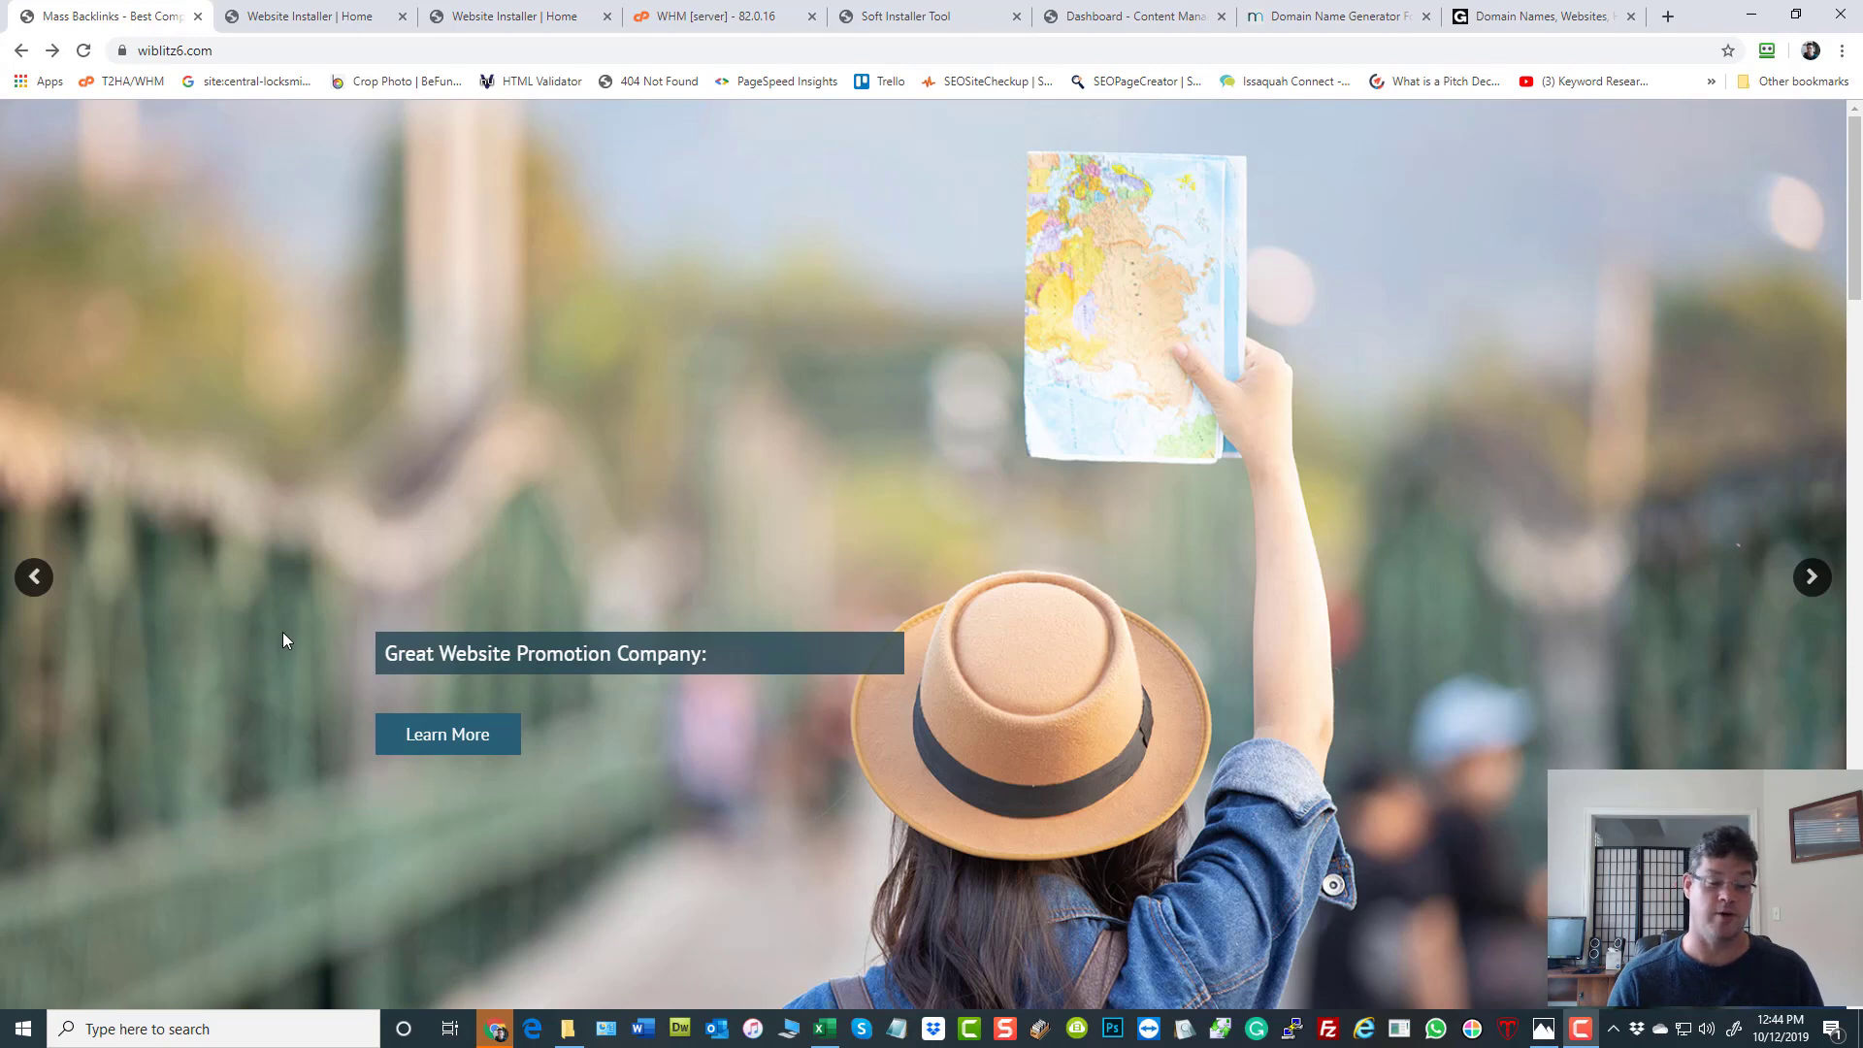
mouse_move(759, 675)
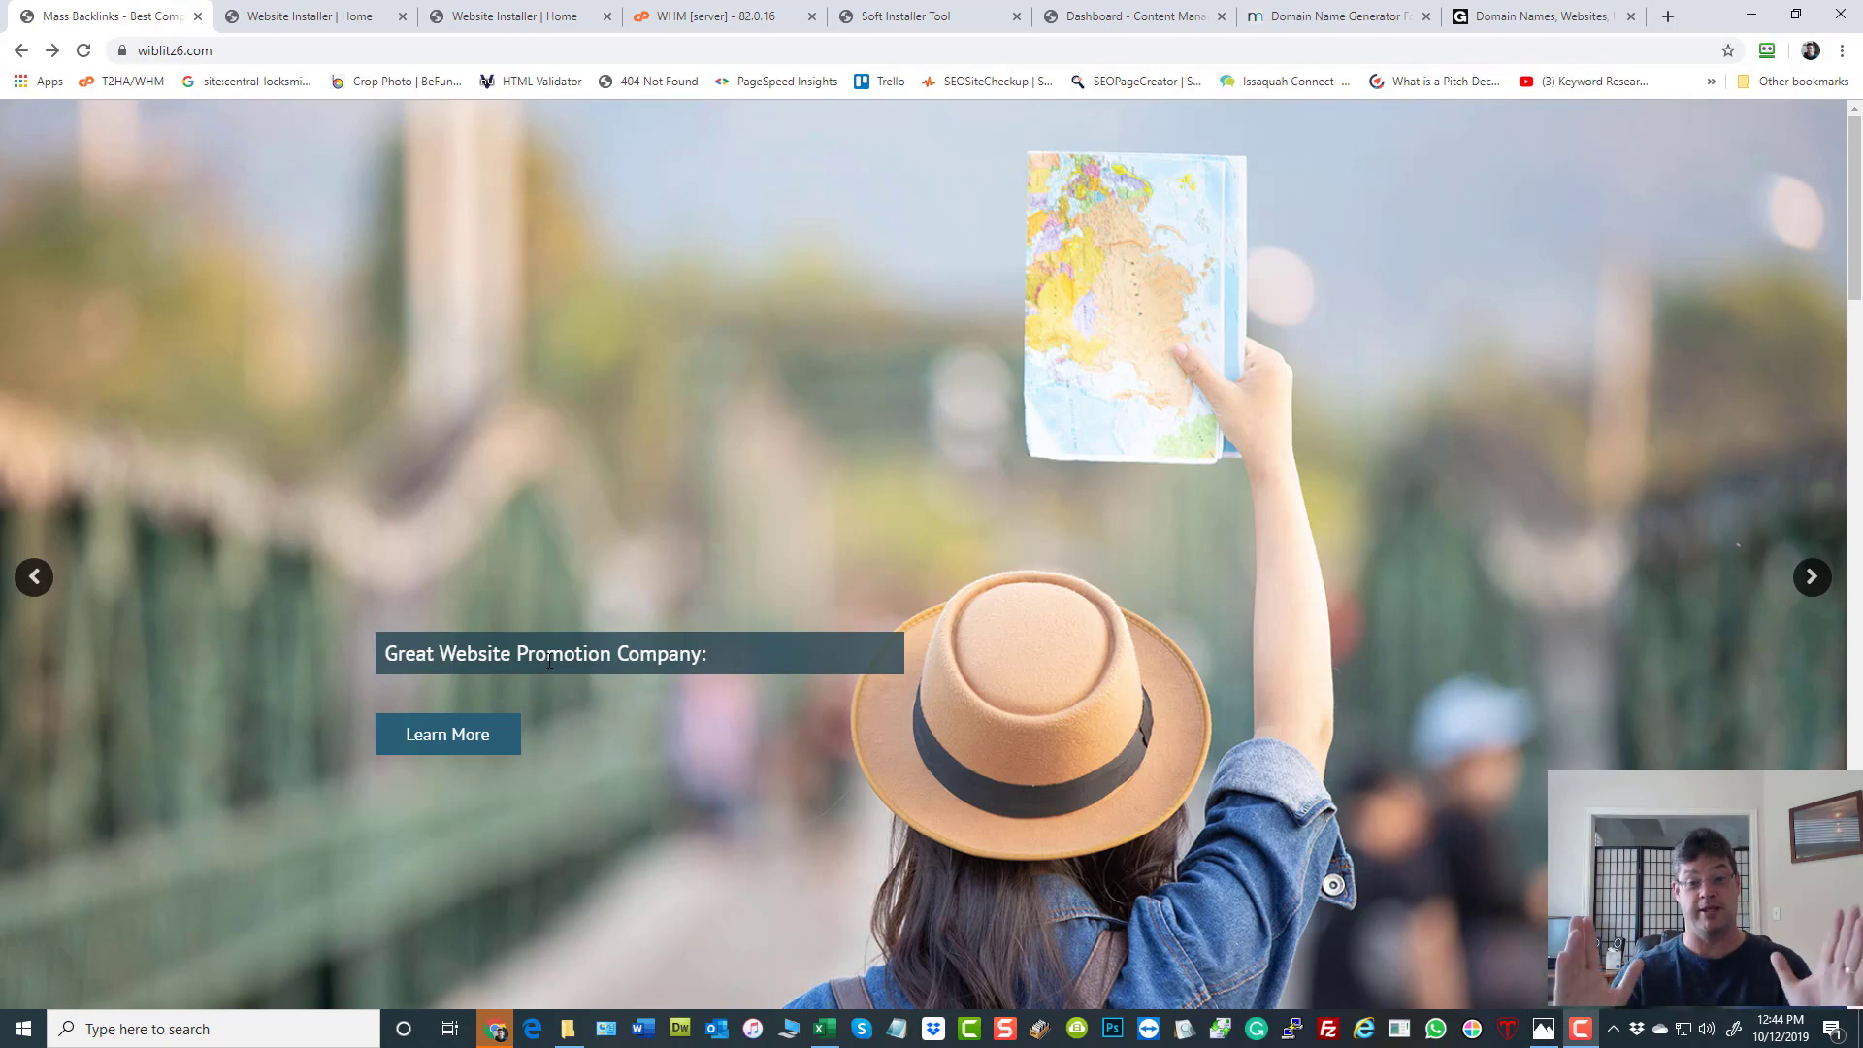
scroll(down, 3)
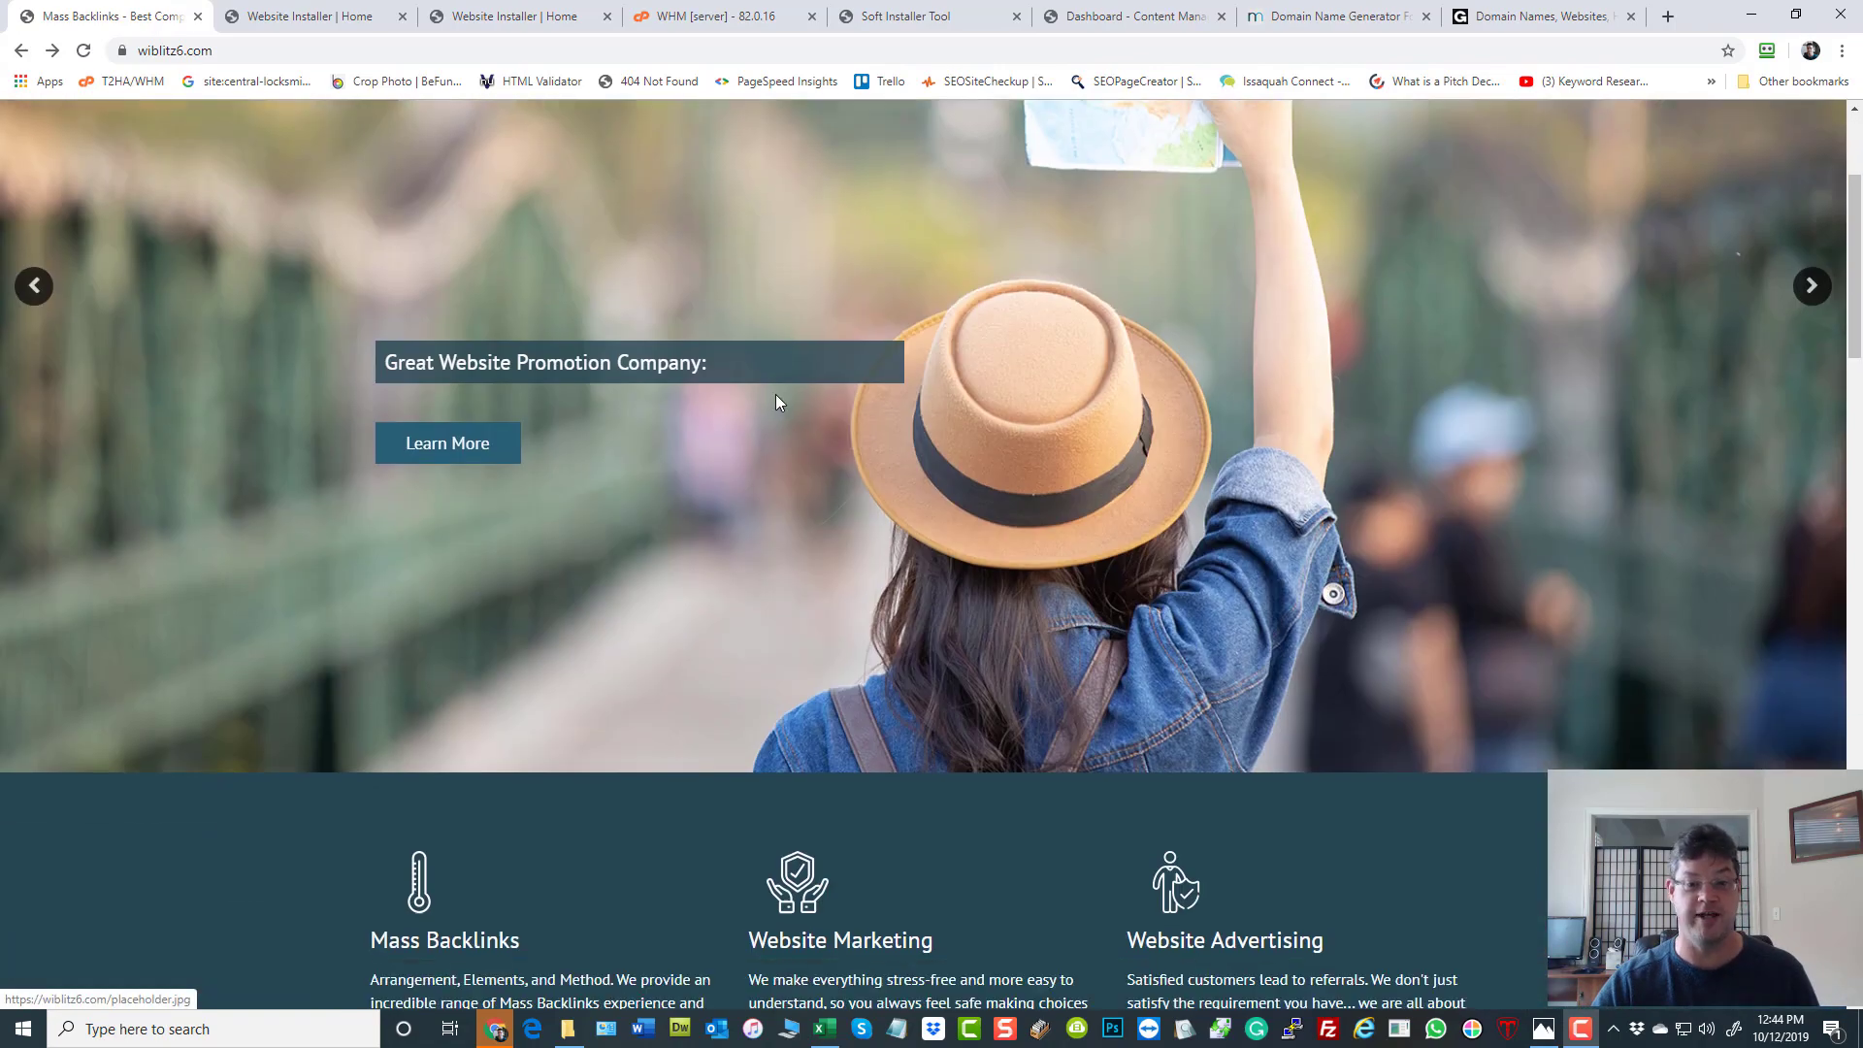
scroll(down, 3)
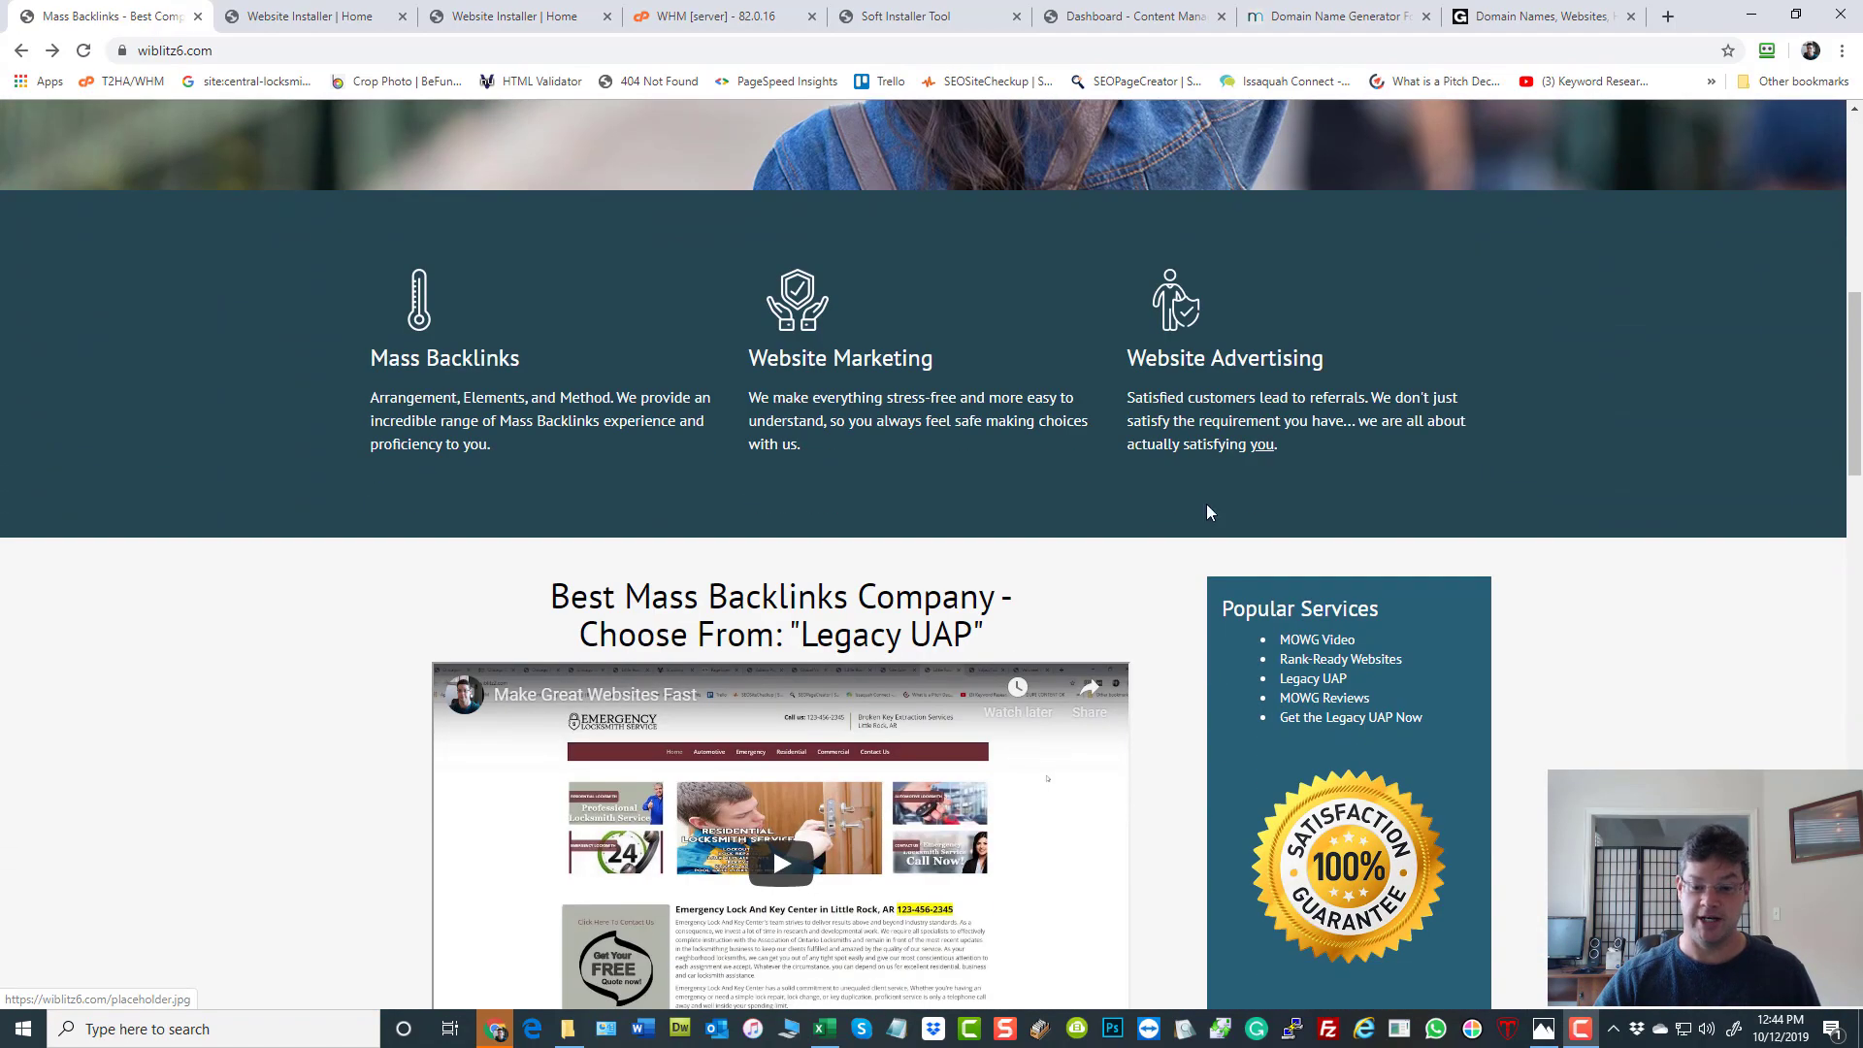
scroll(down, 3)
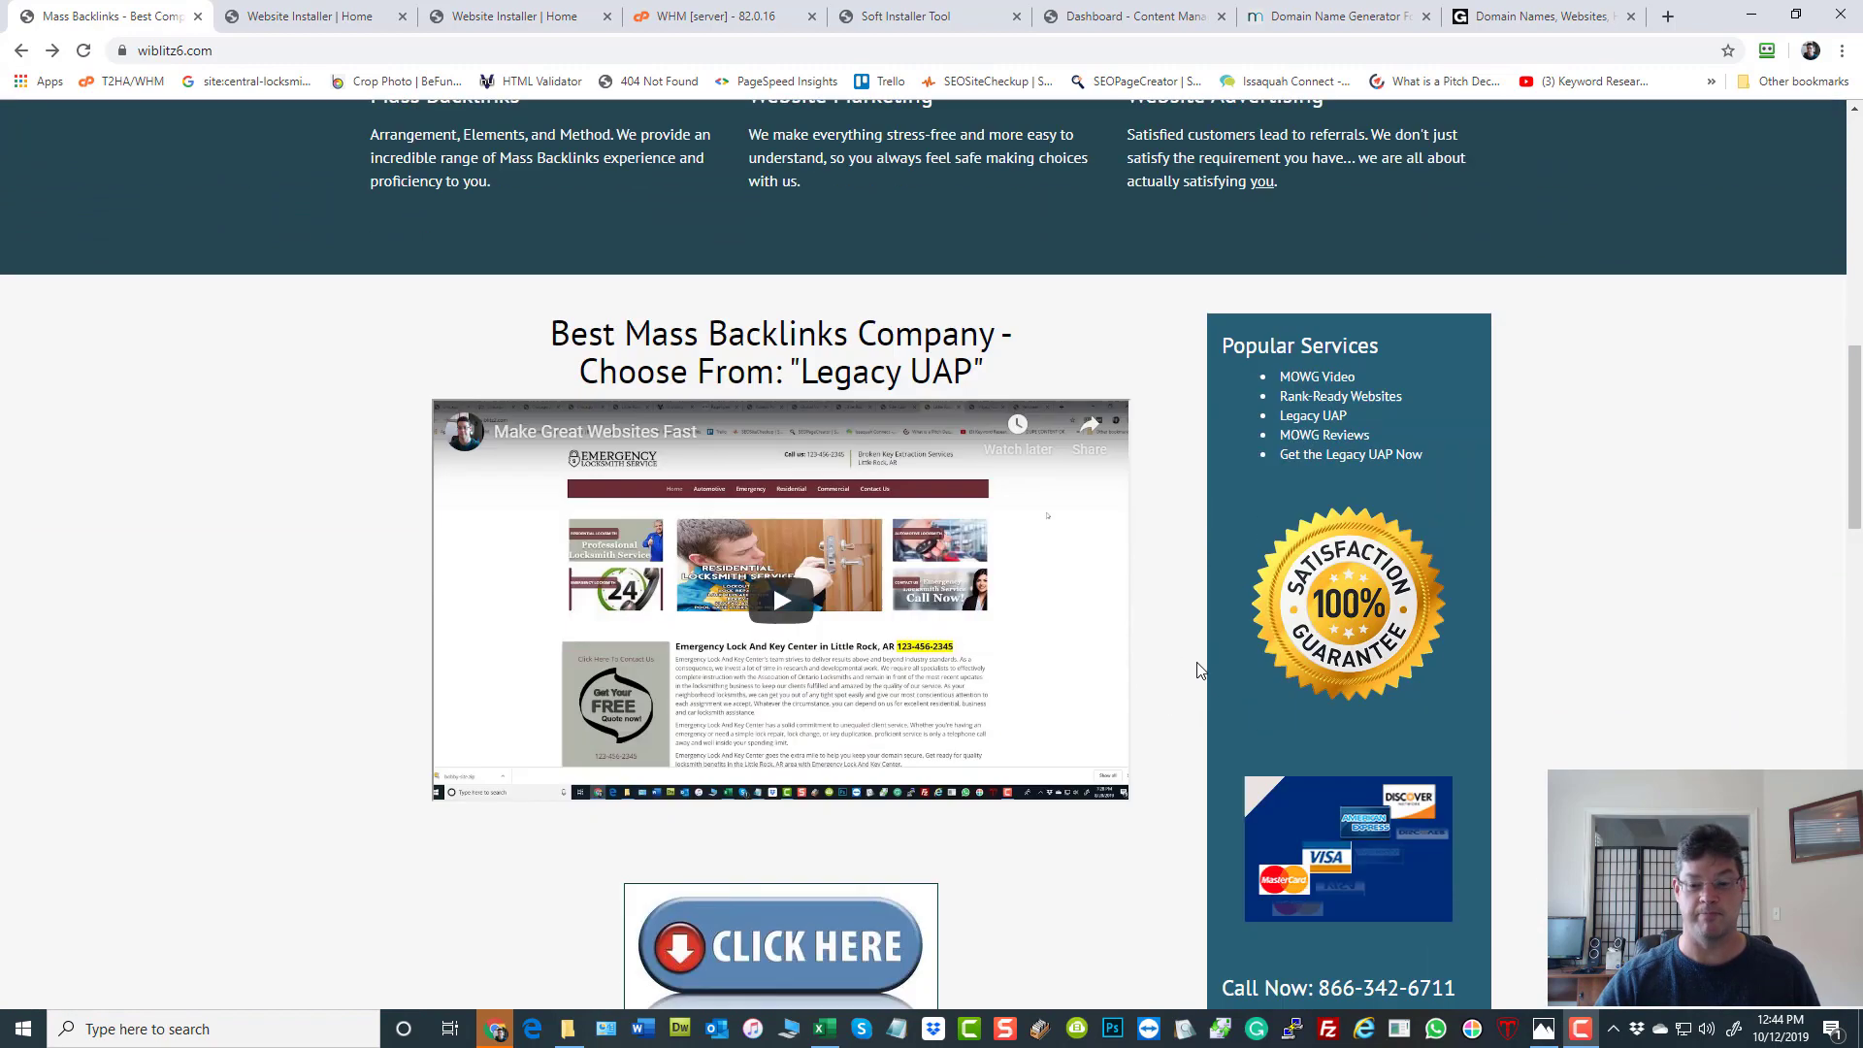
scroll(down, 3)
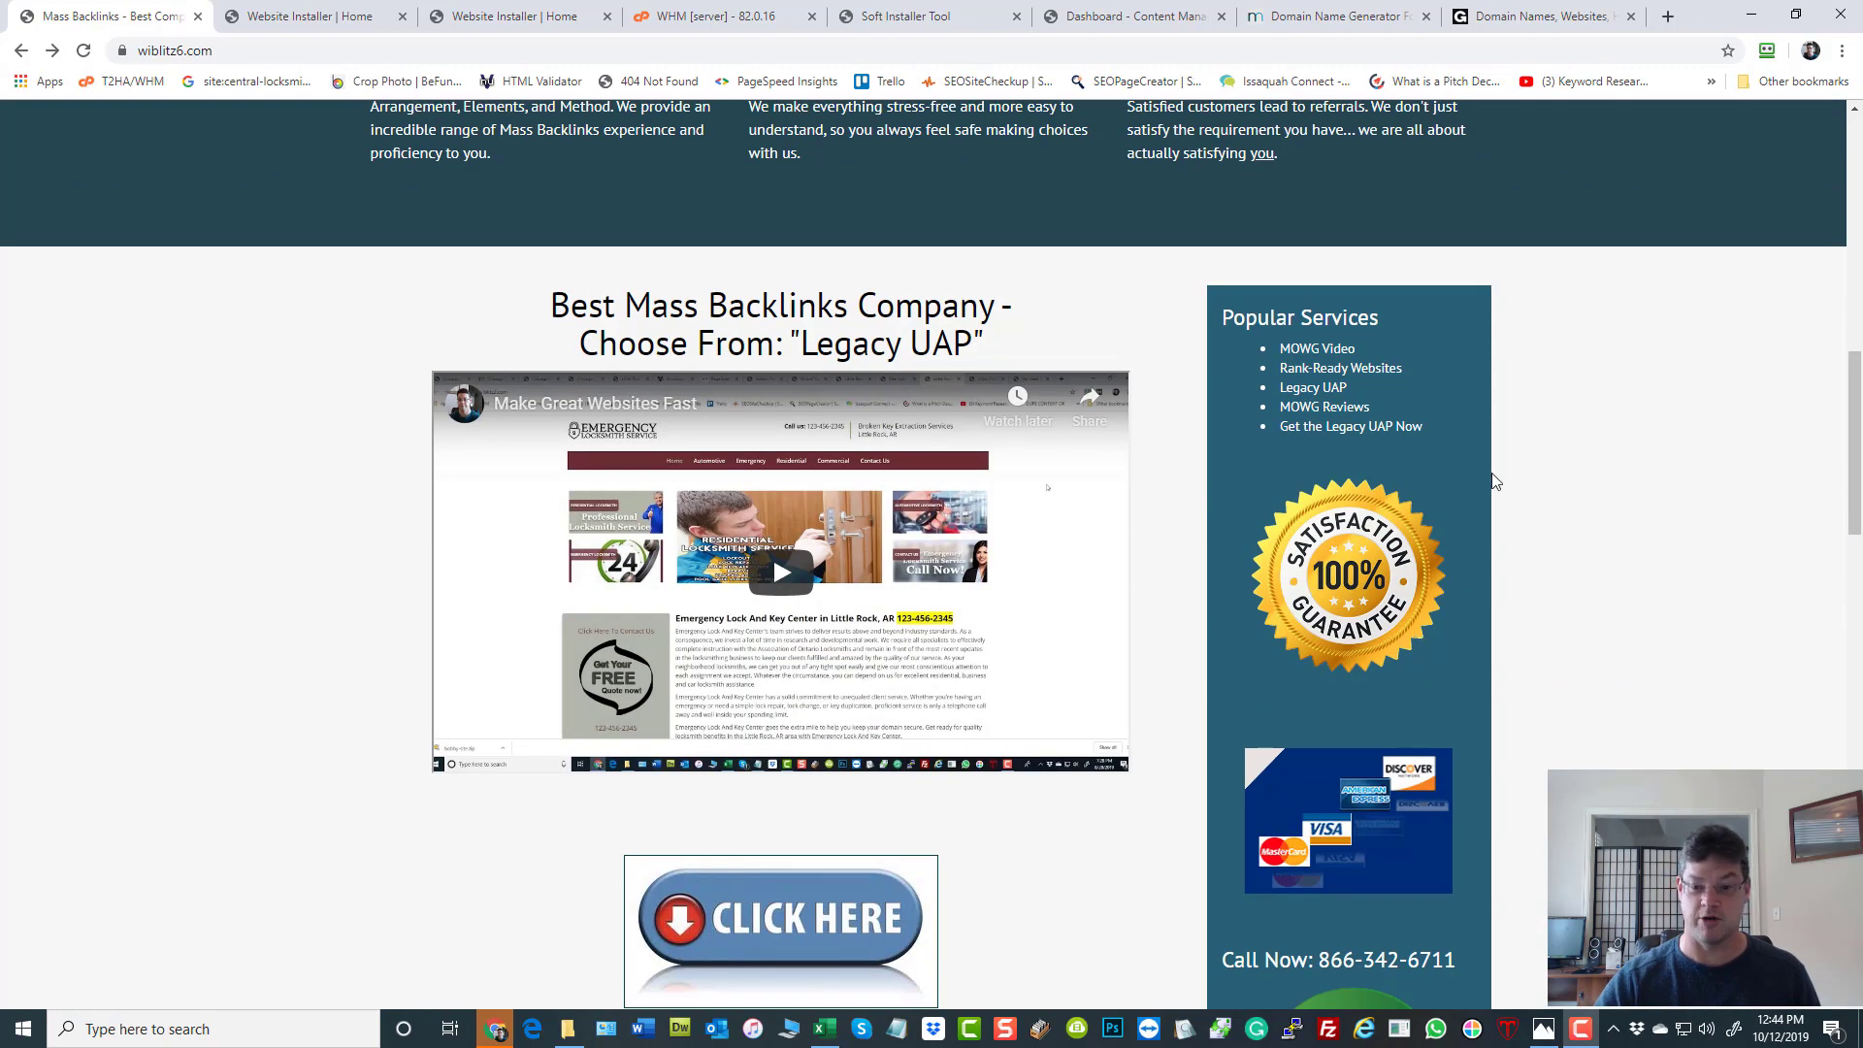
scroll(down, 3)
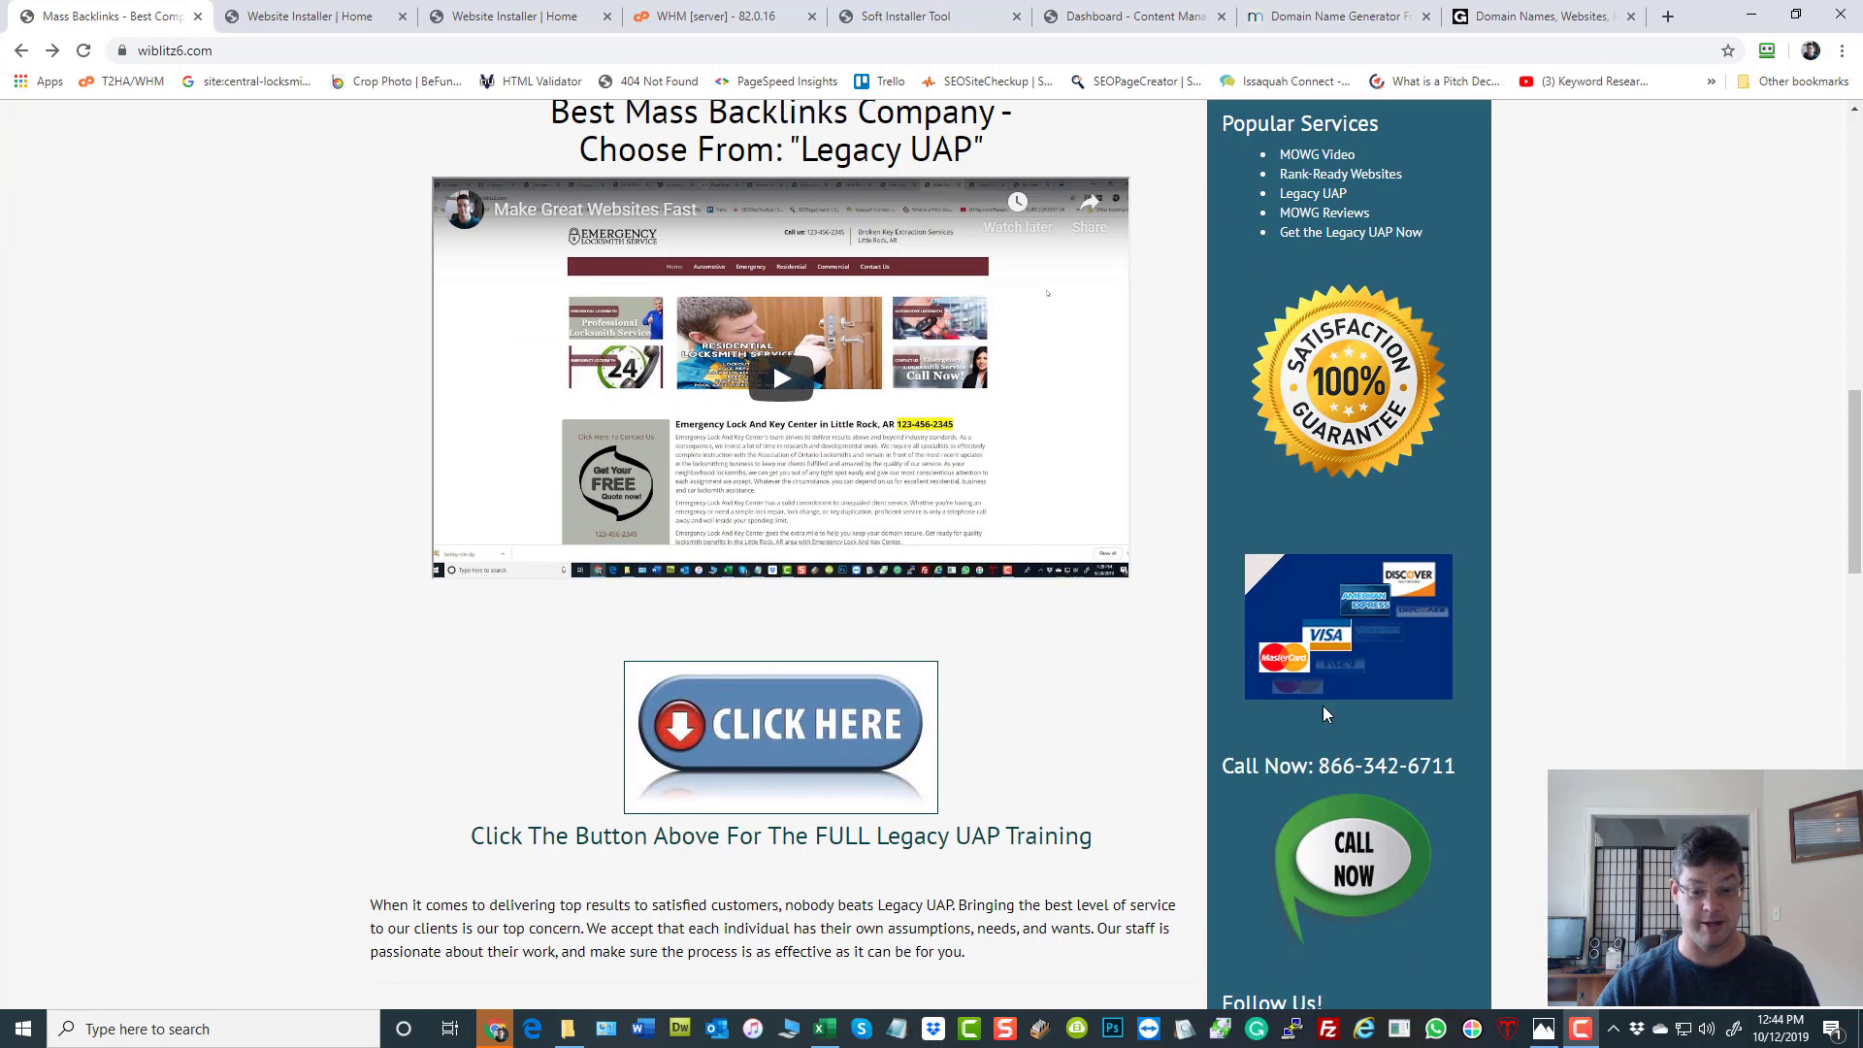
scroll(up, 3)
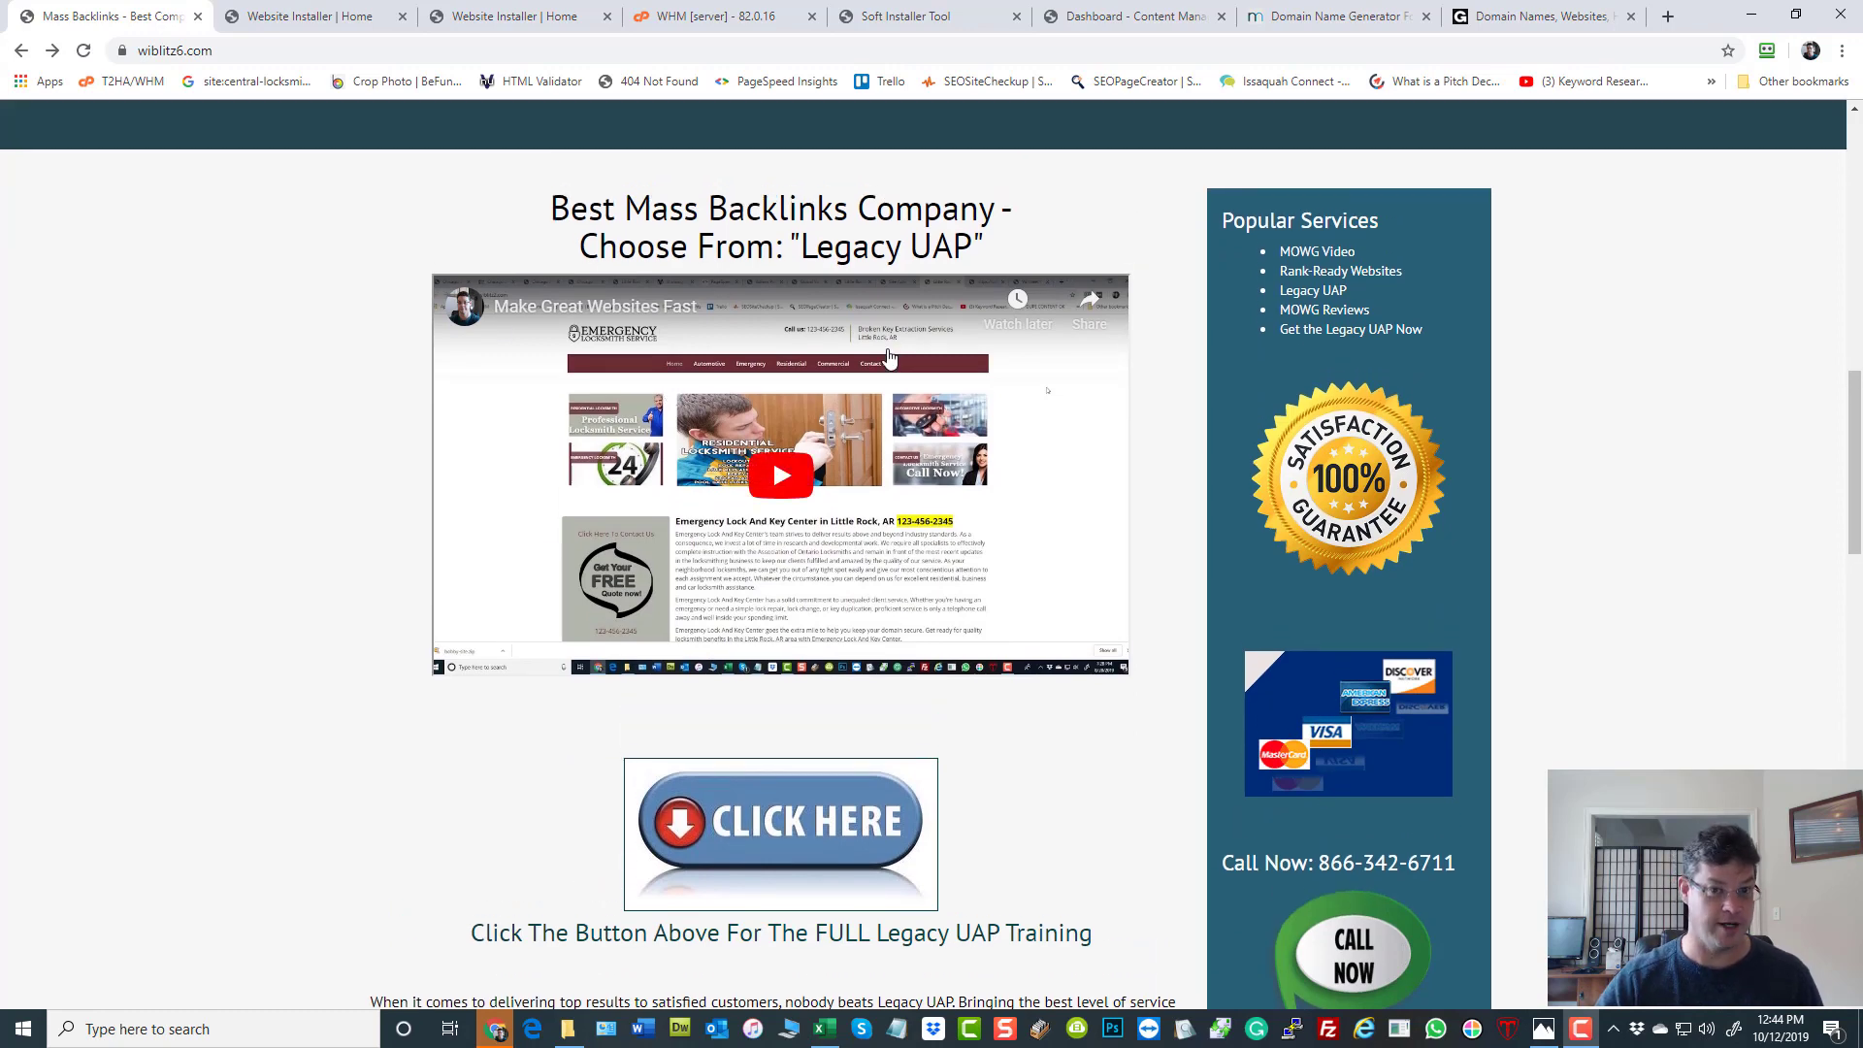
scroll(down, 3)
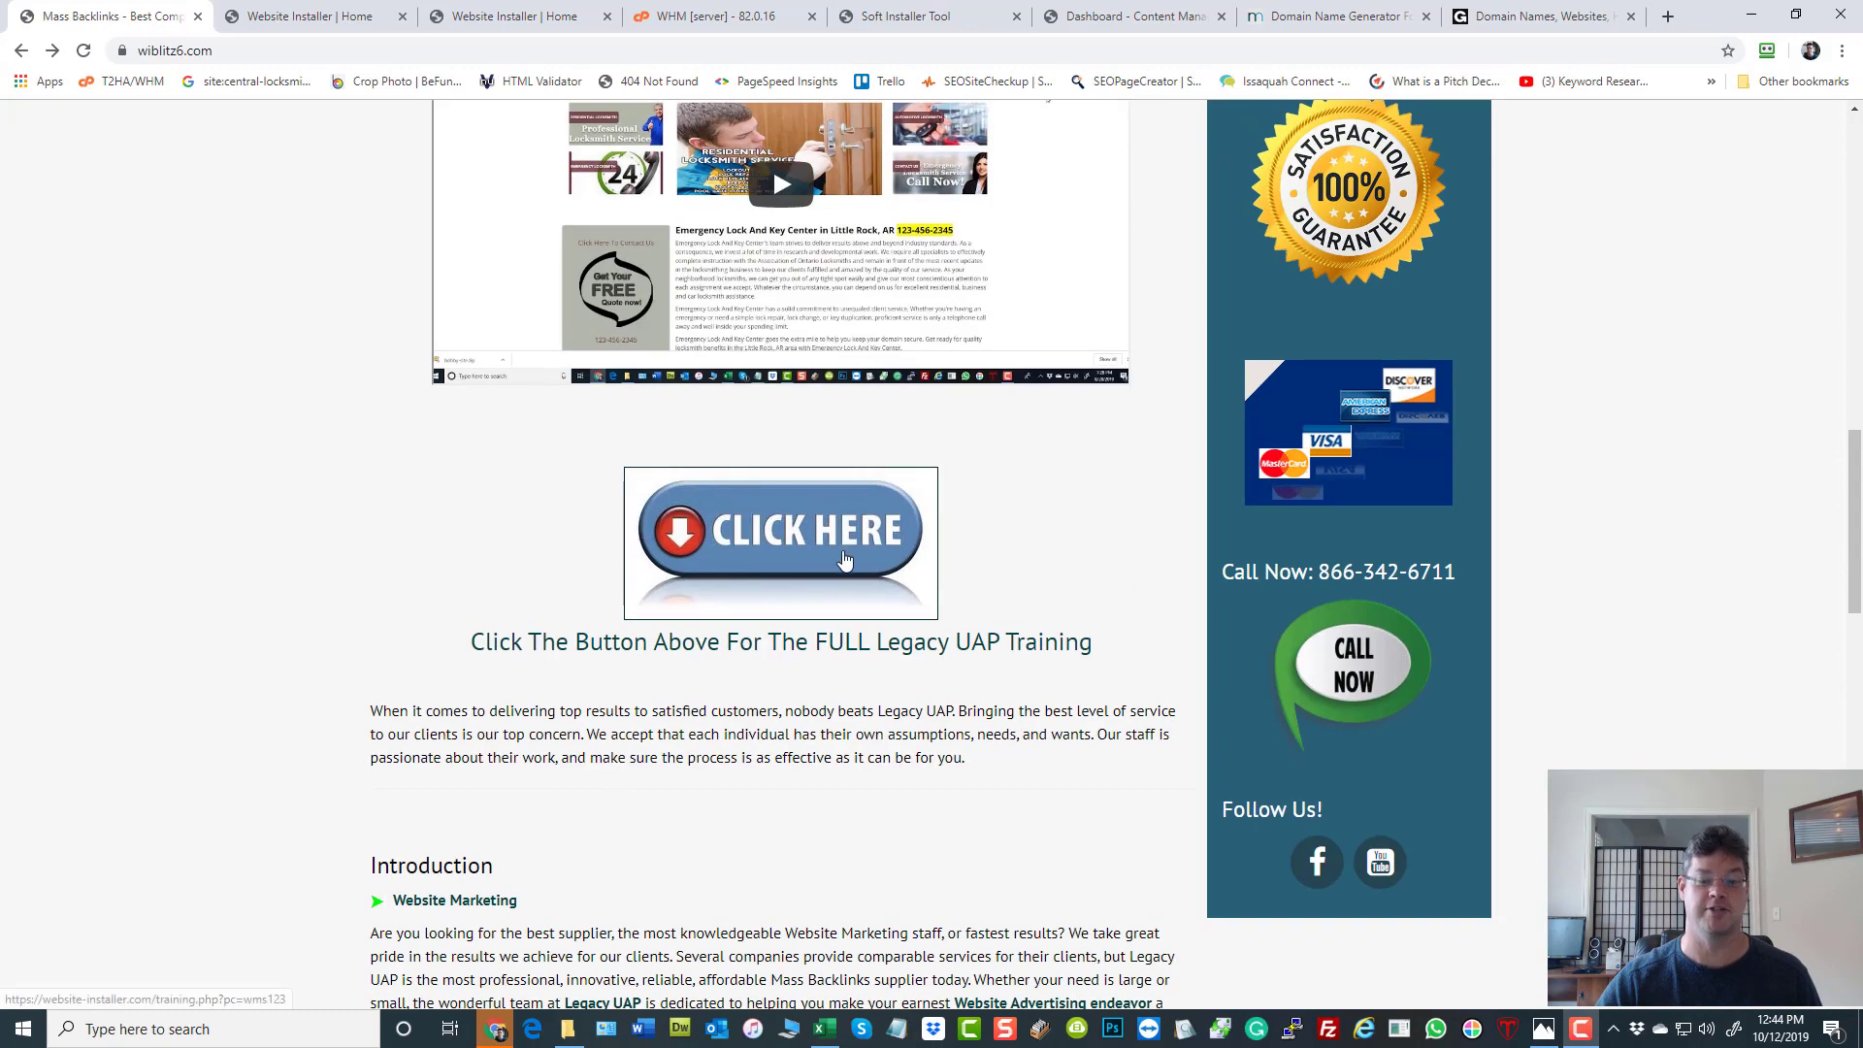
mouse_move(761, 550)
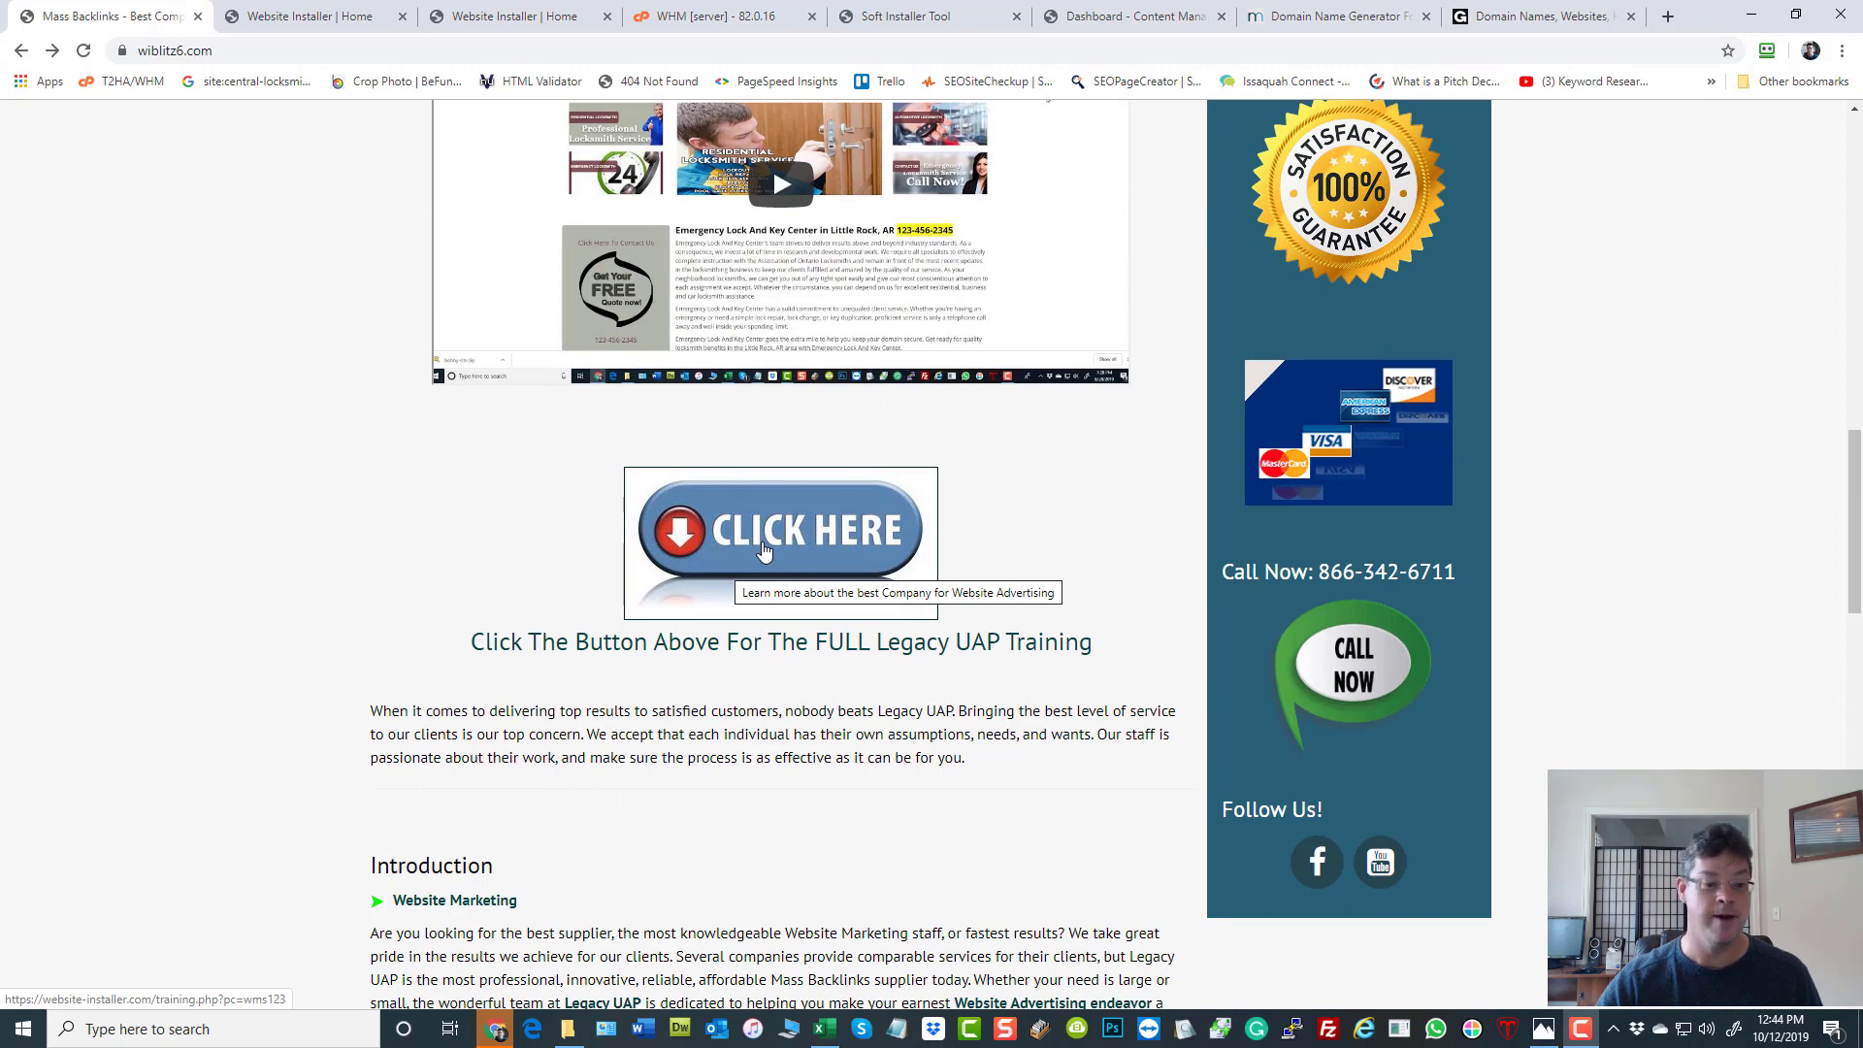
scroll(down, 3)
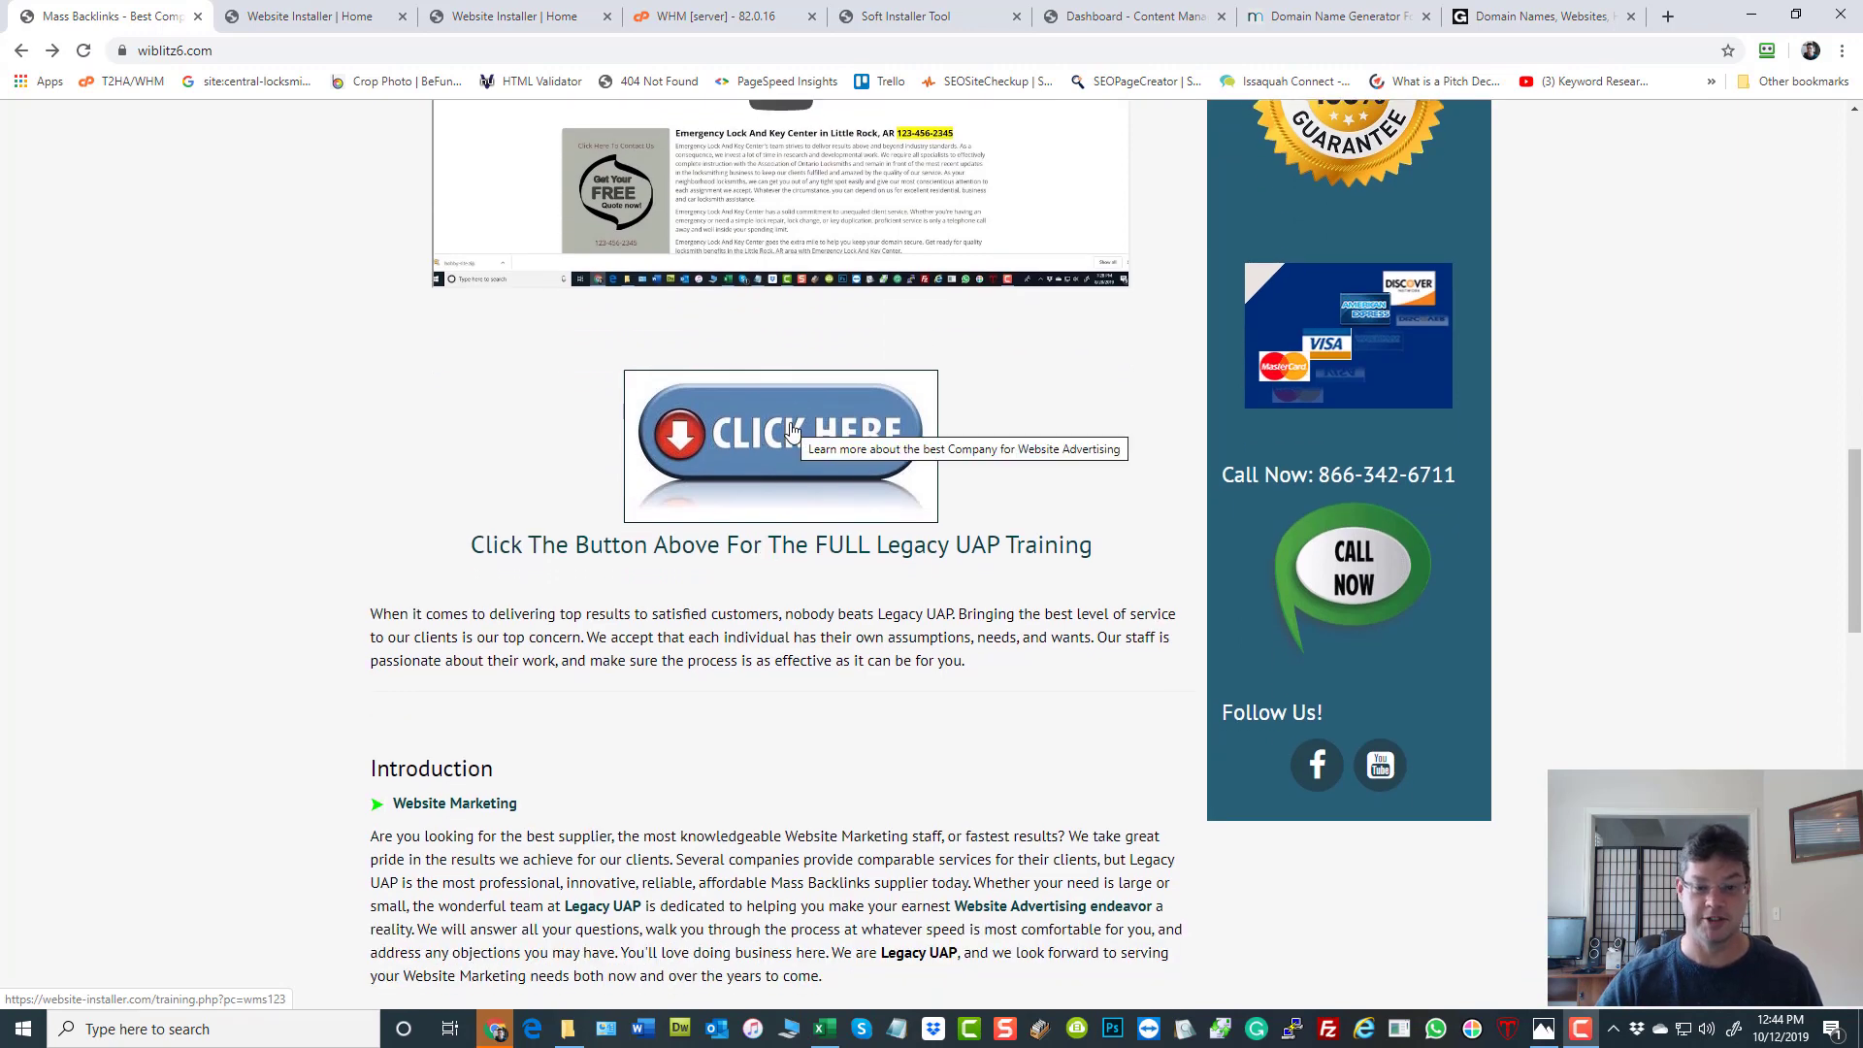
mouse_move(817, 365)
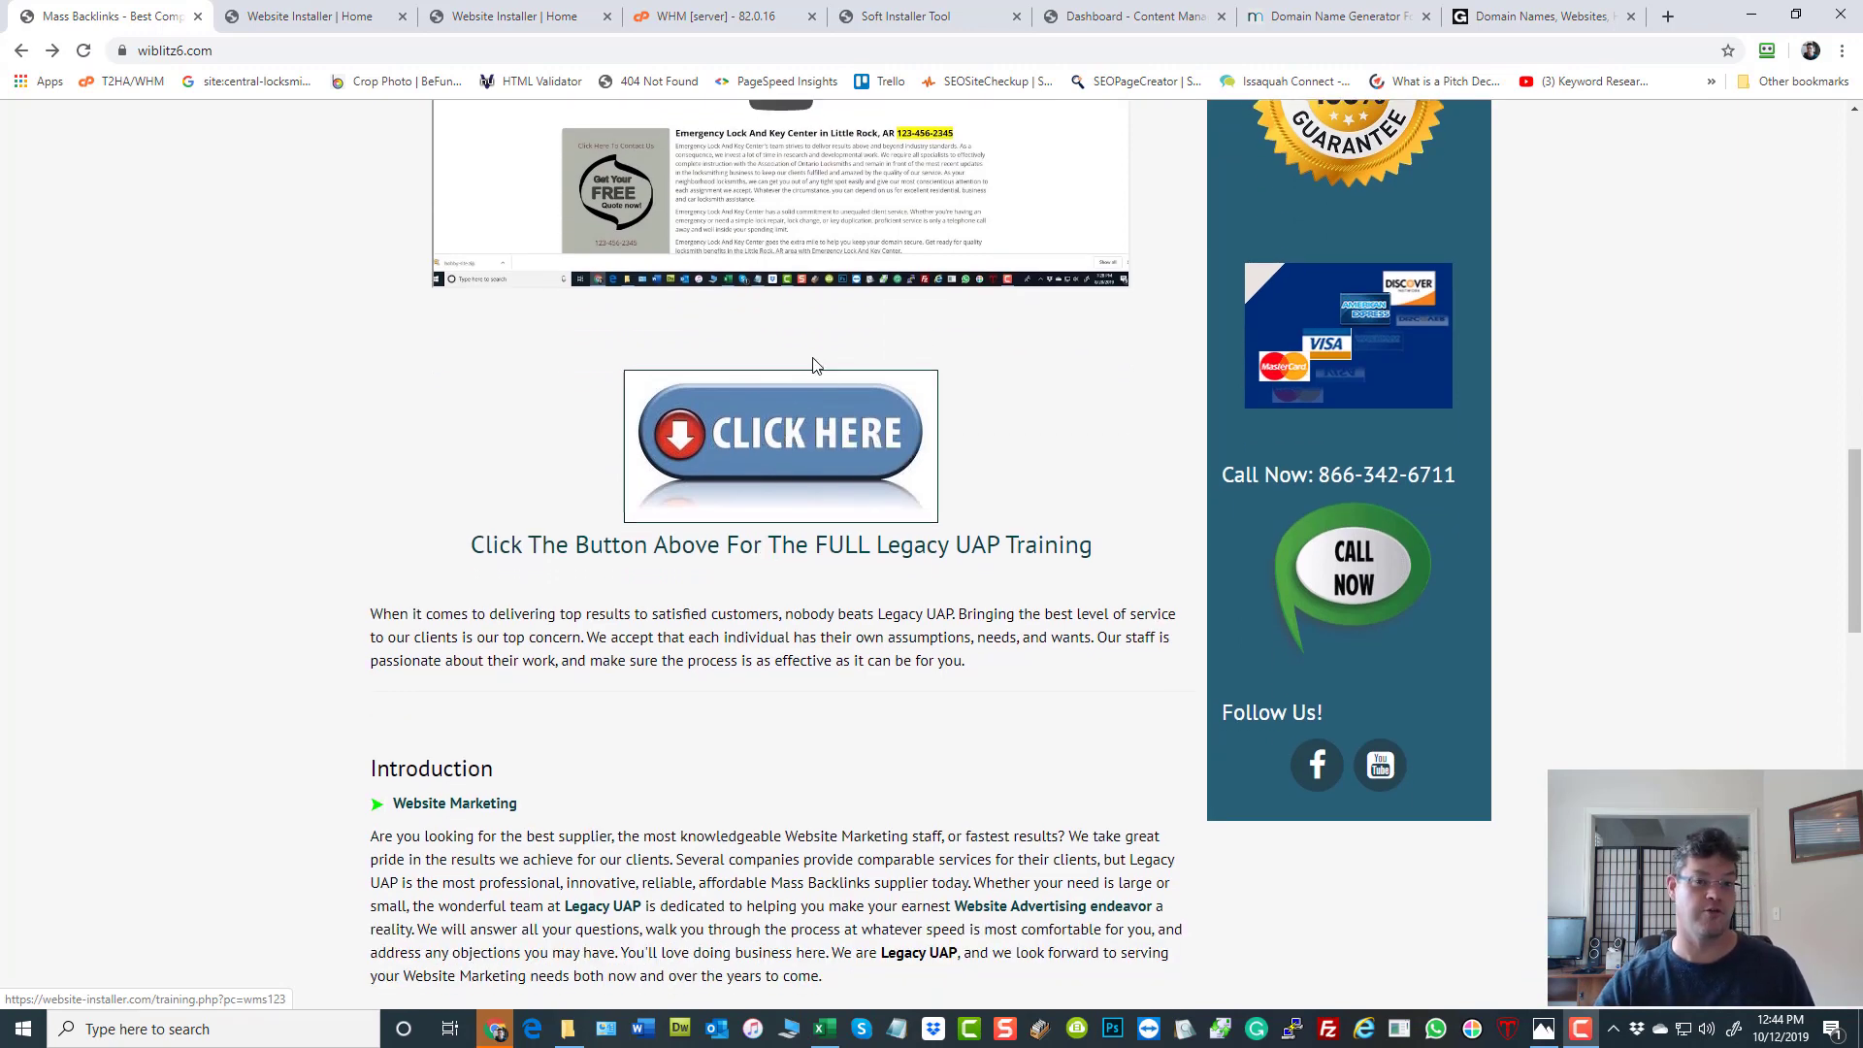
scroll(up, 3)
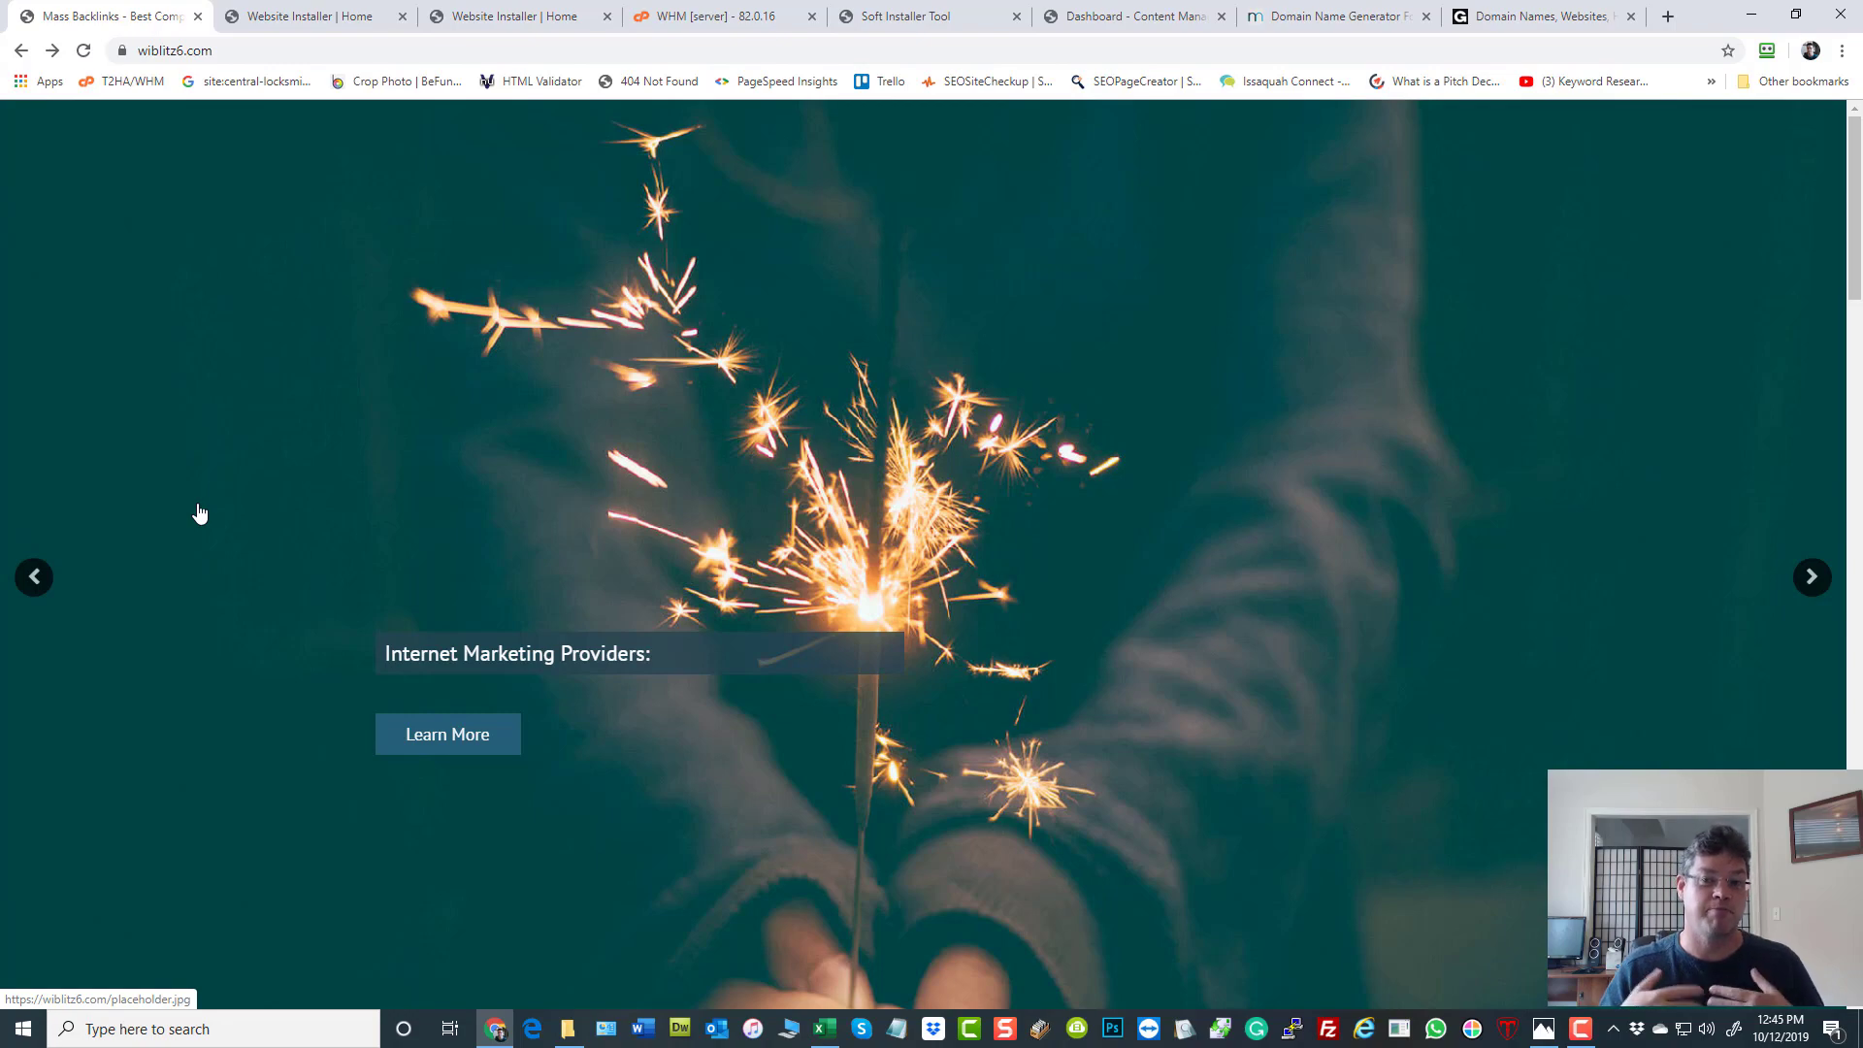
scroll(down, 3)
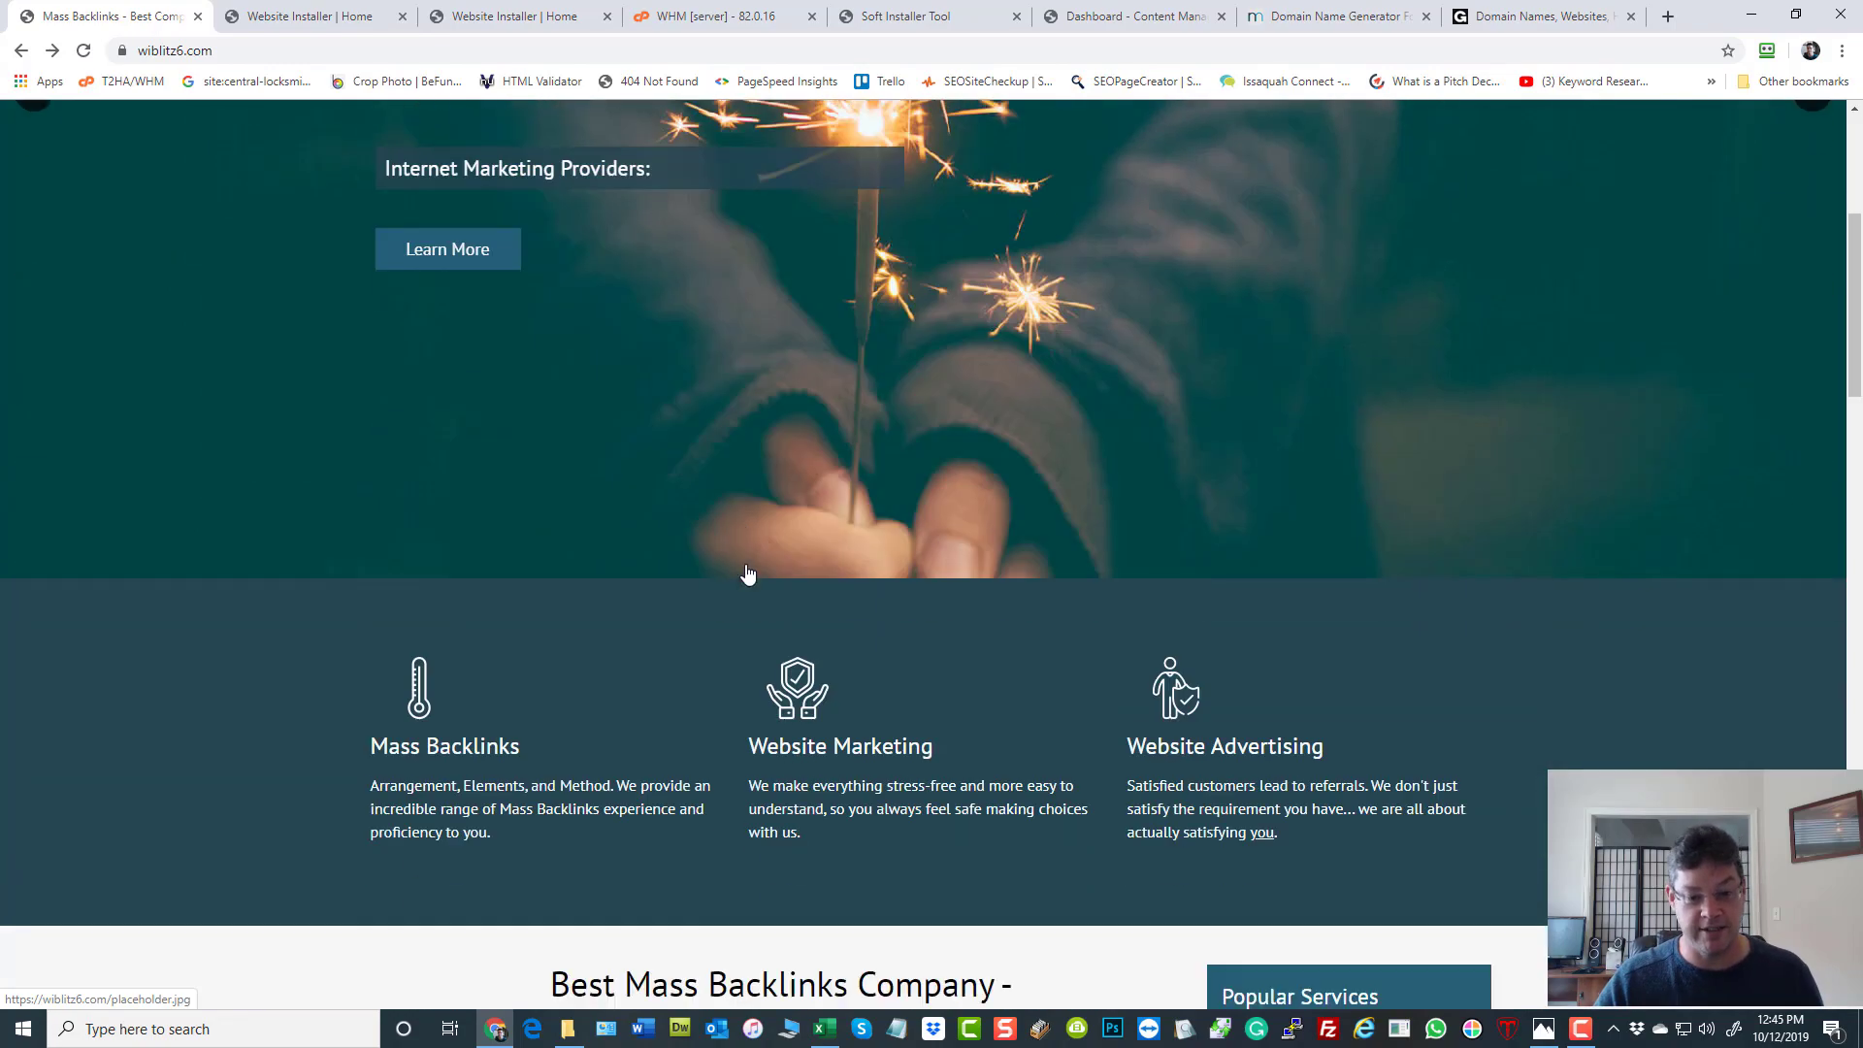
scroll(down, 3)
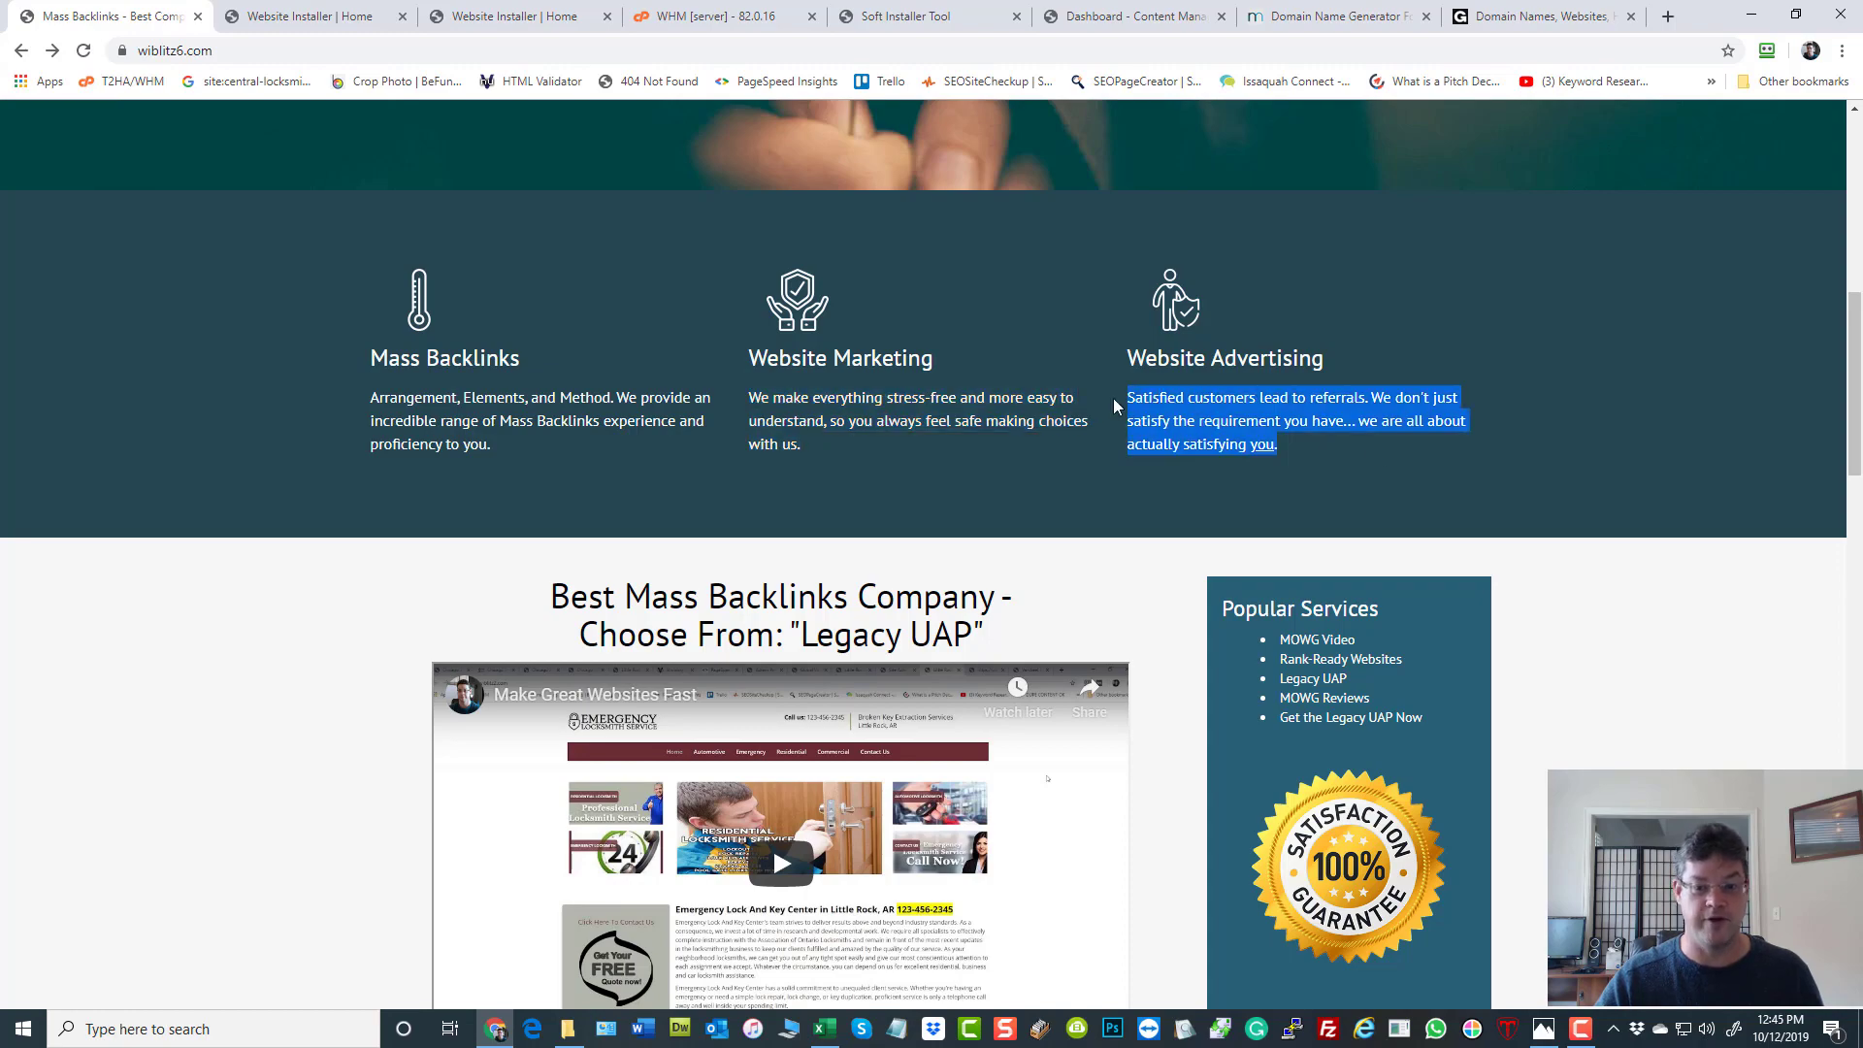
scroll(down, 3)
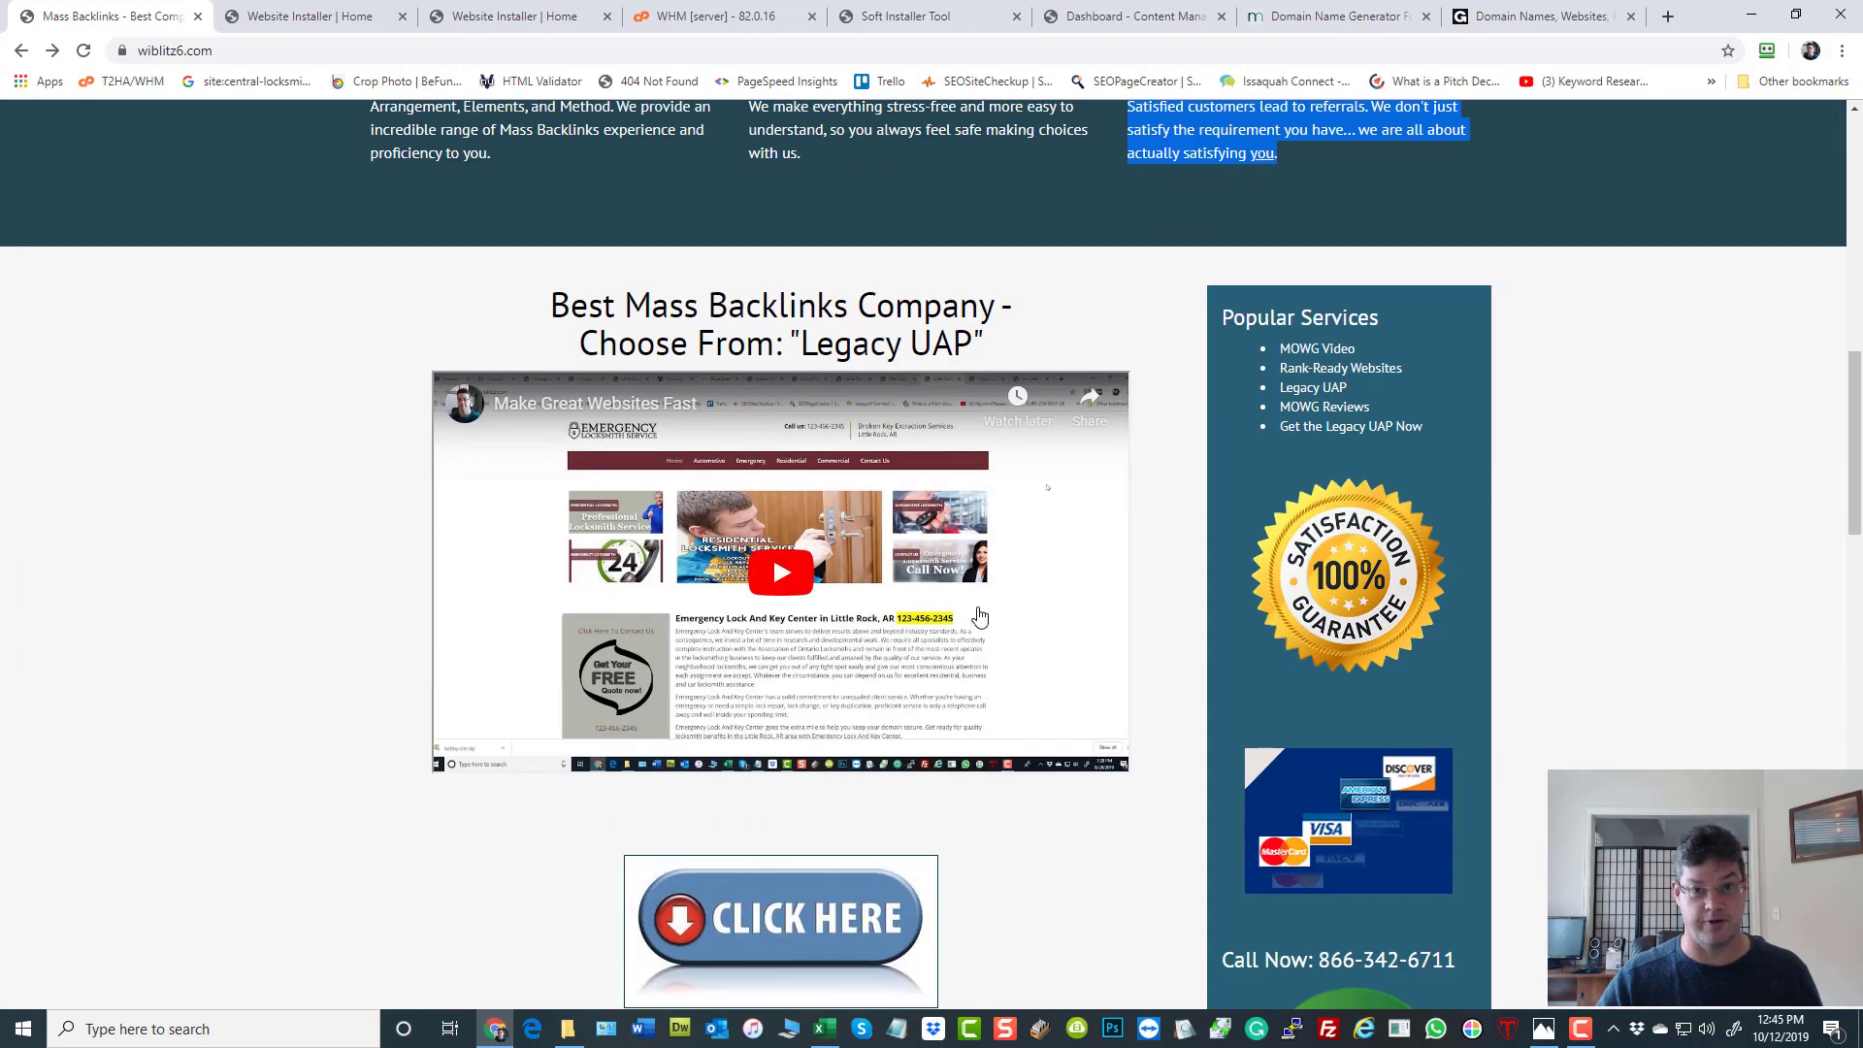
scroll(down, 3)
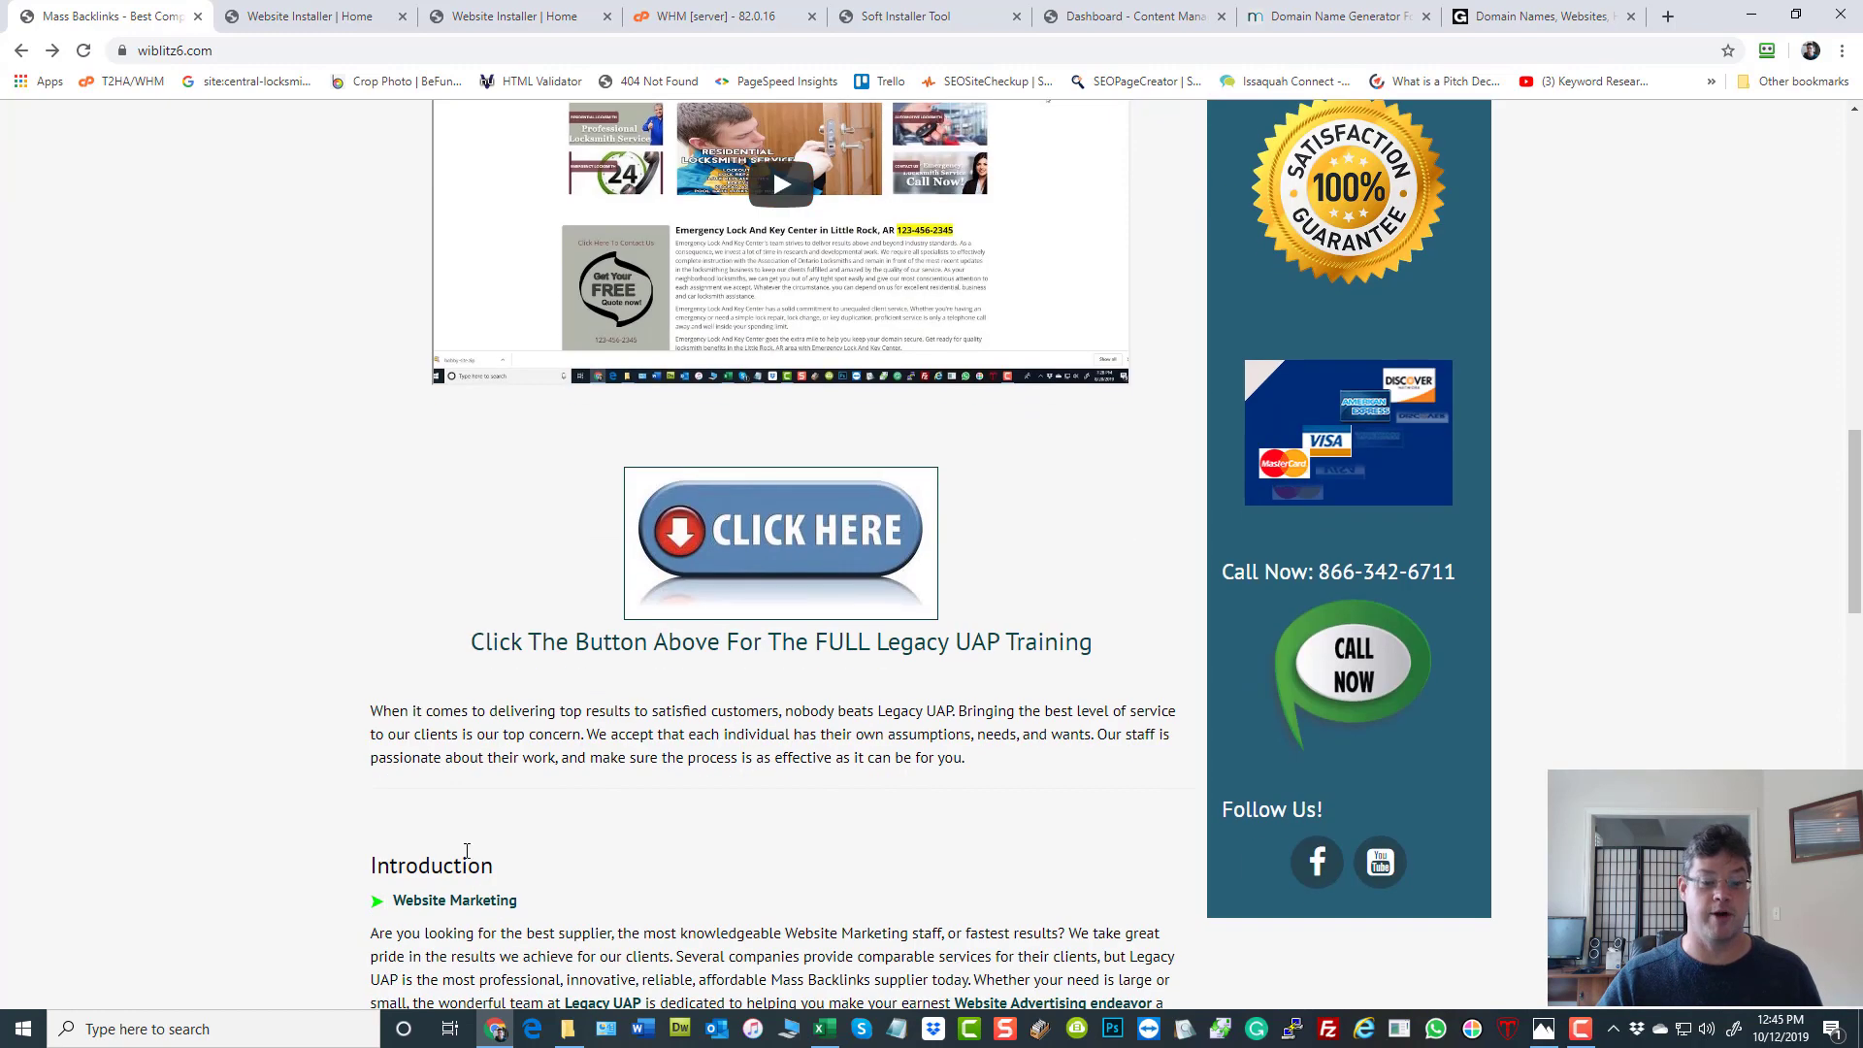
scroll(down, 3)
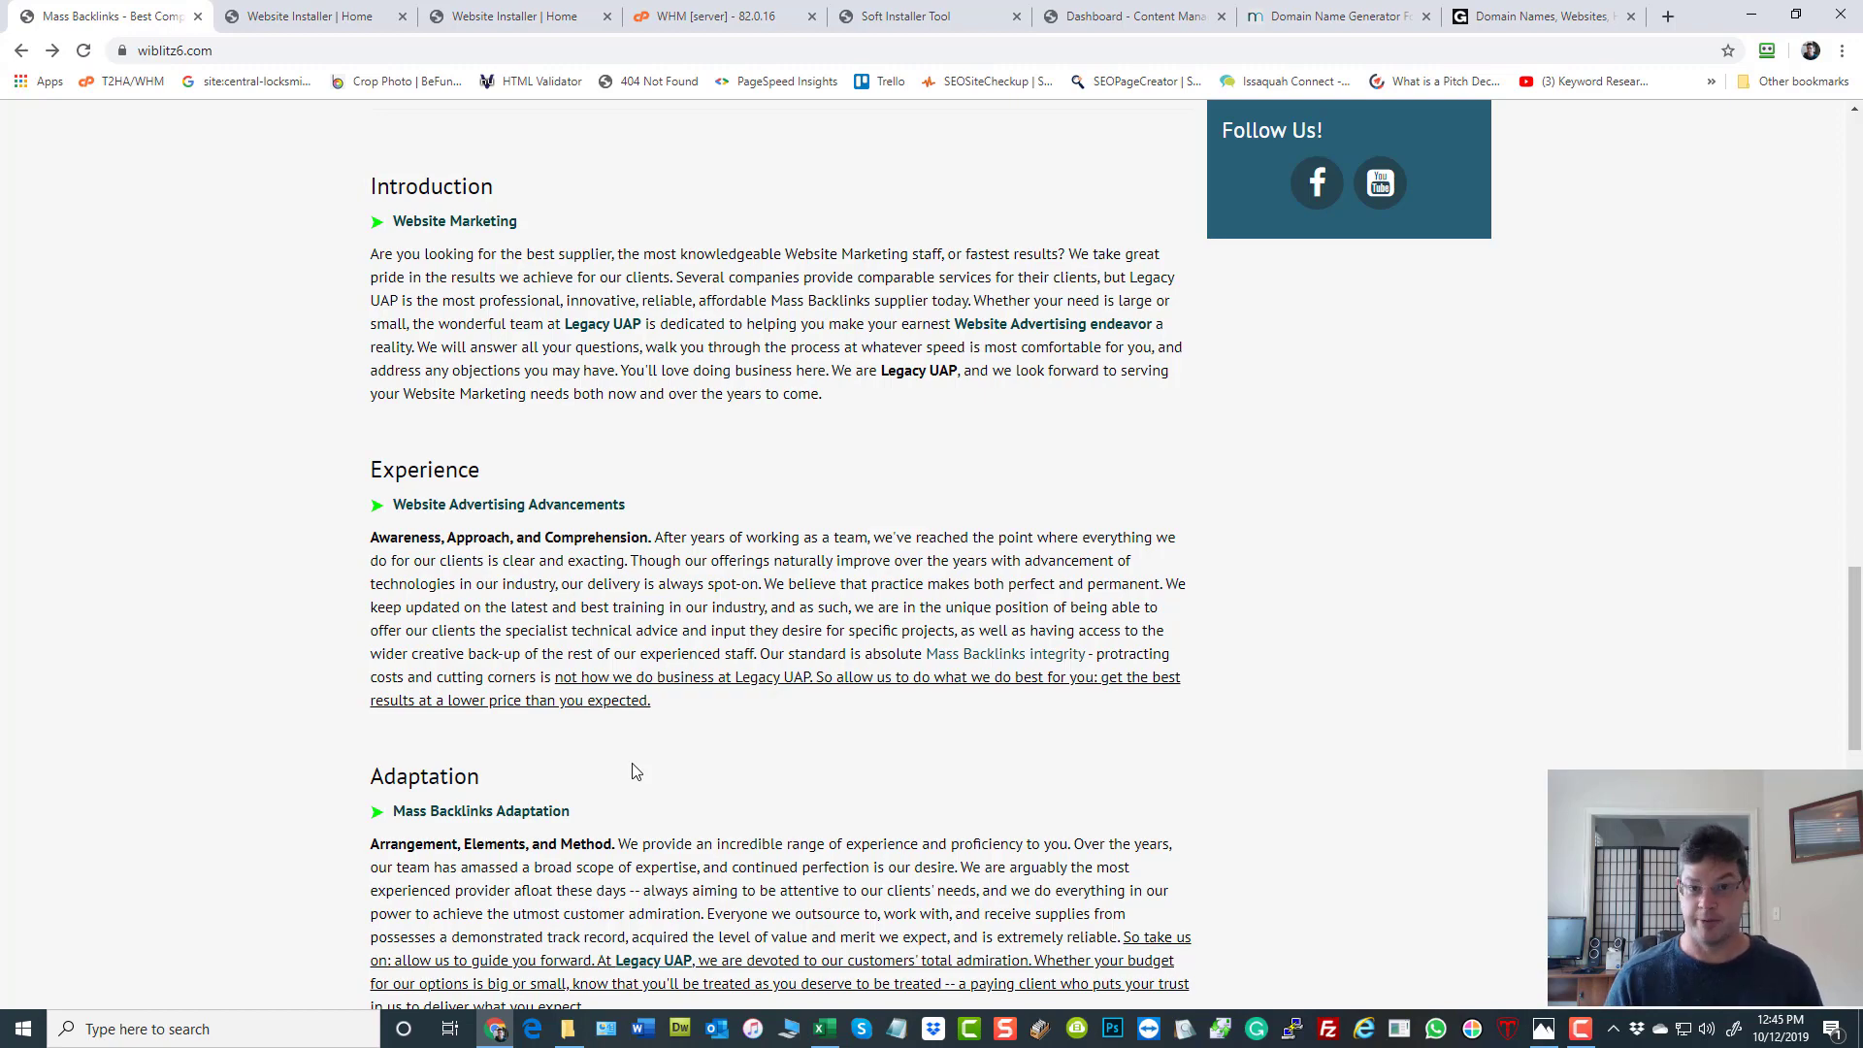
scroll(down, 3)
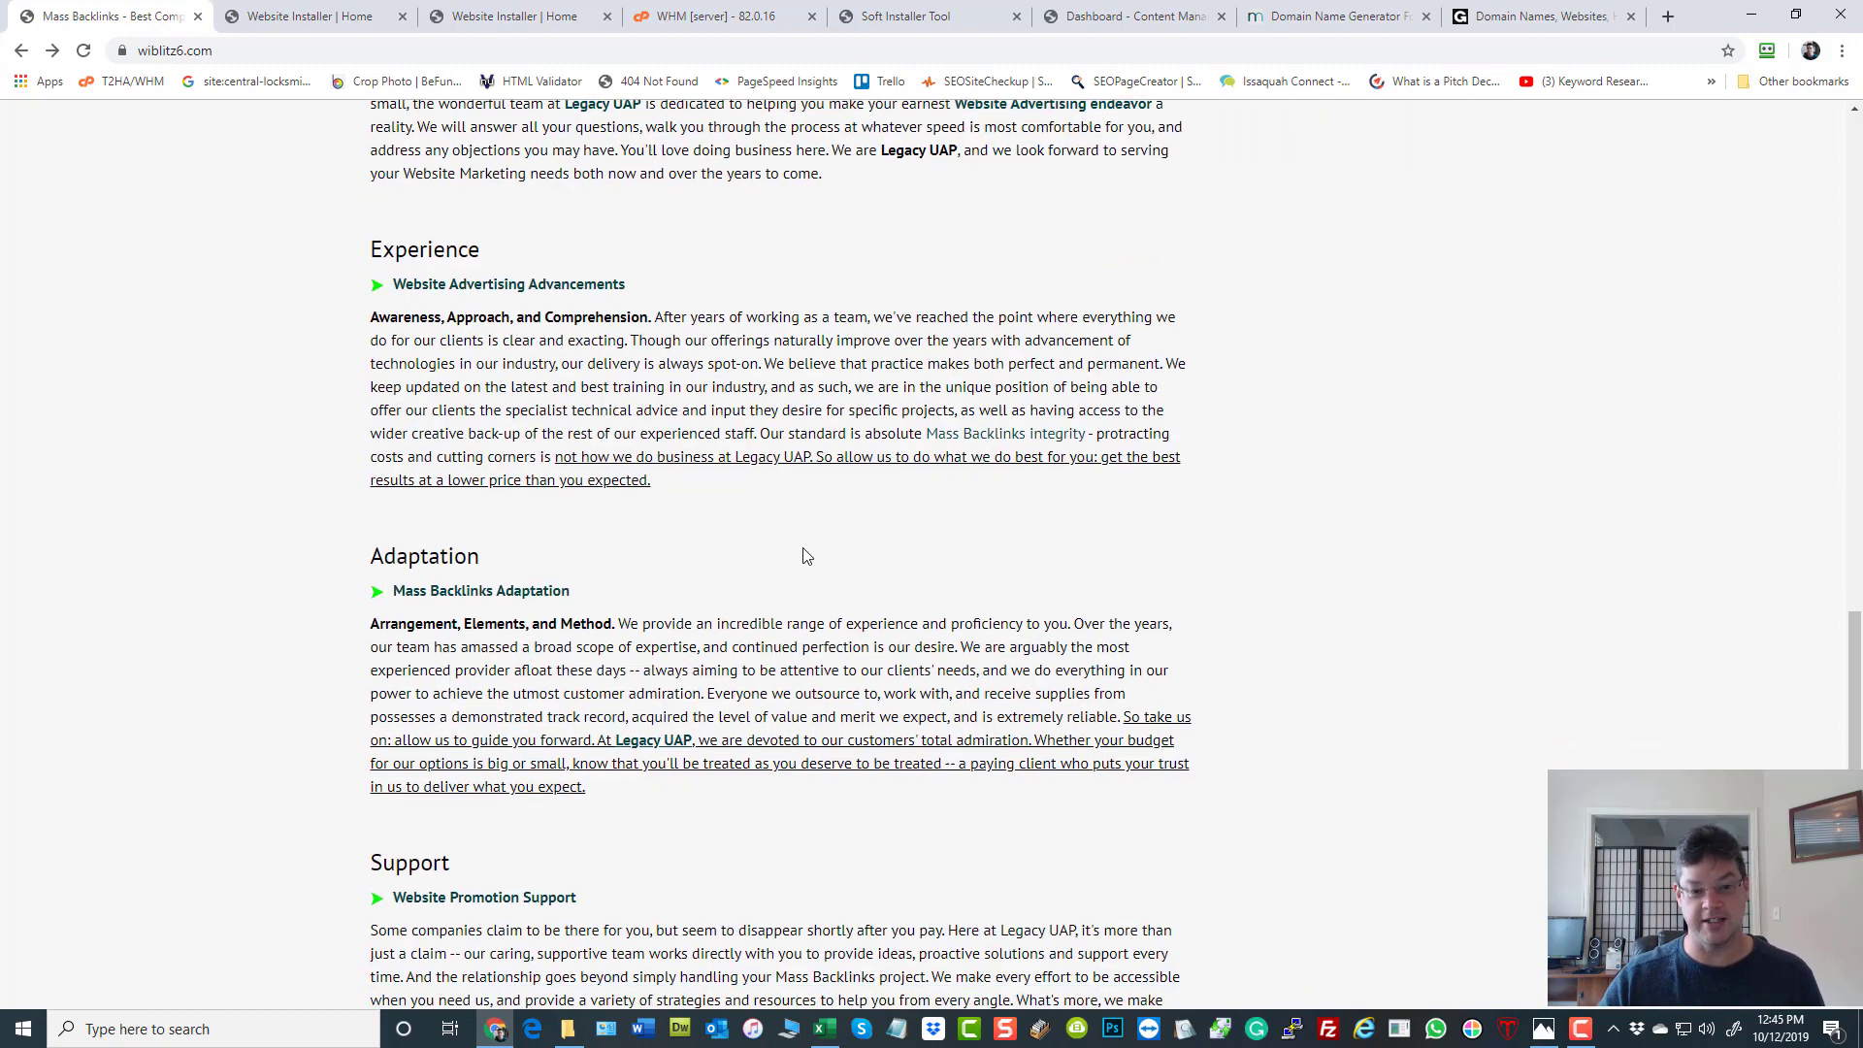
scroll(down, 3)
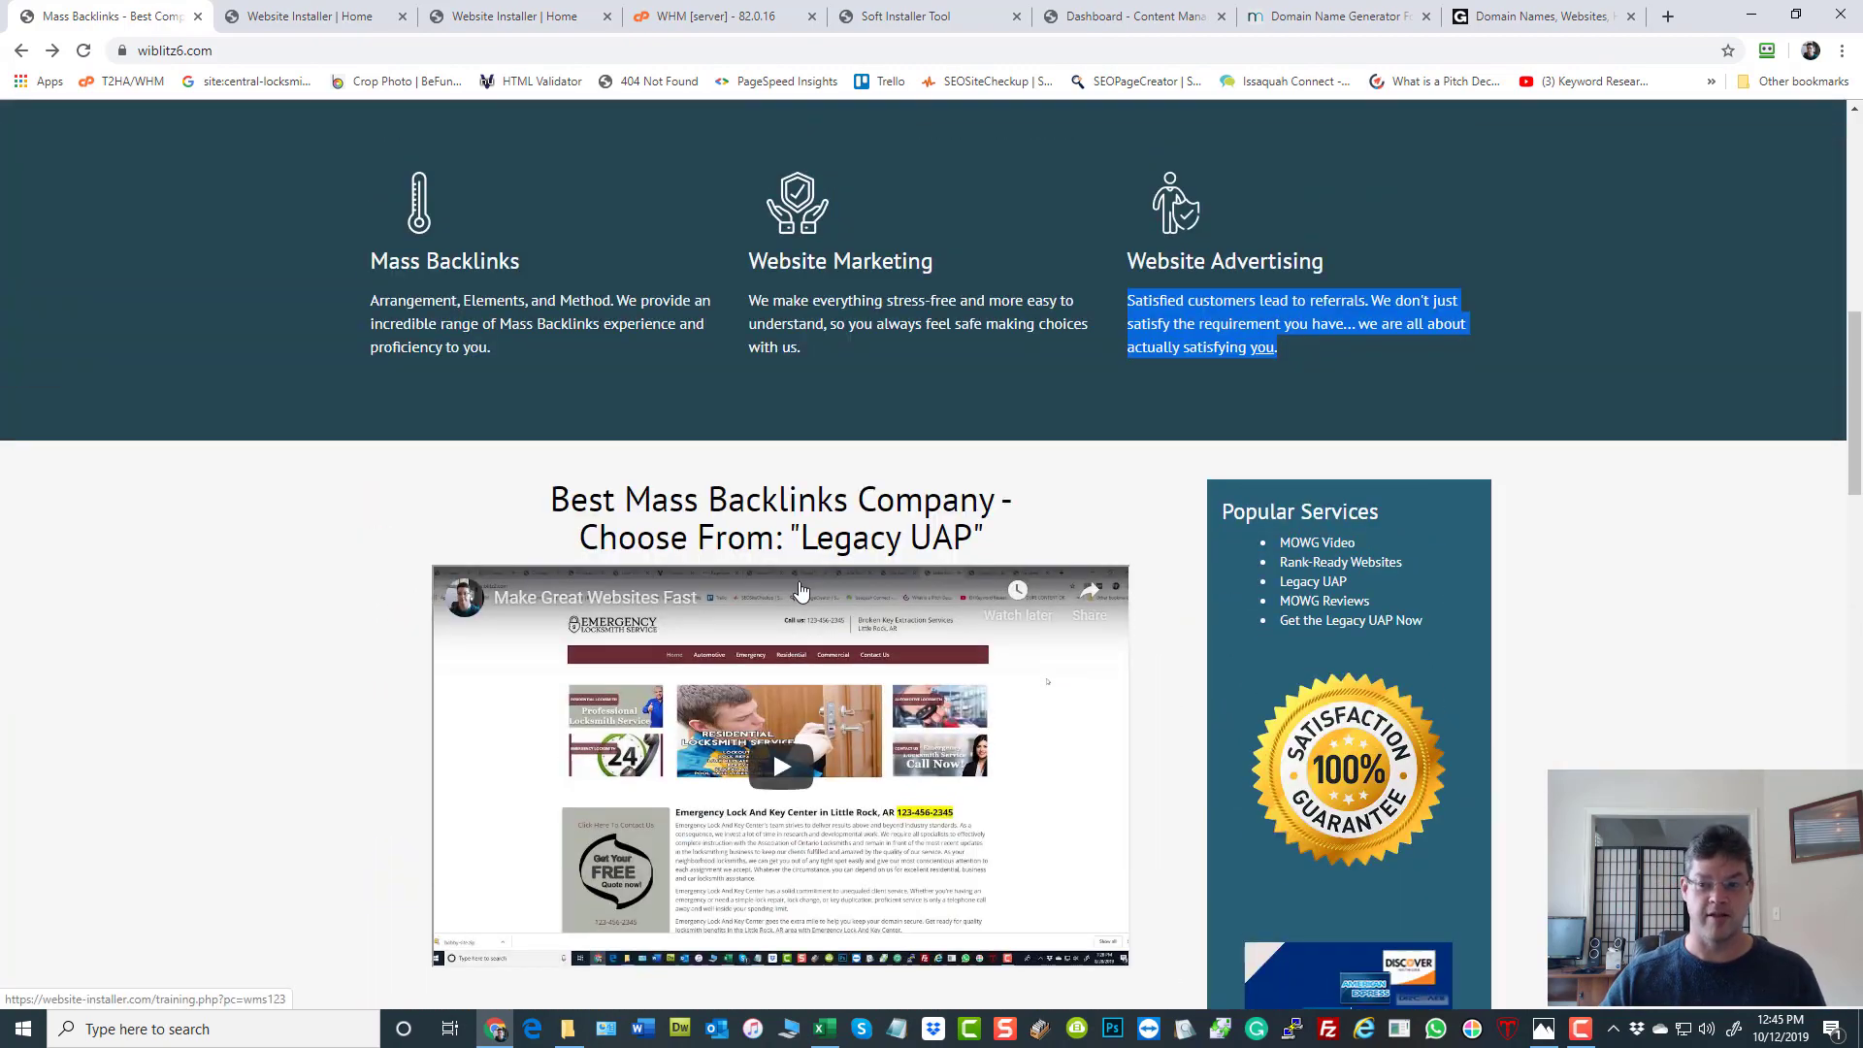
scroll(up, 3)
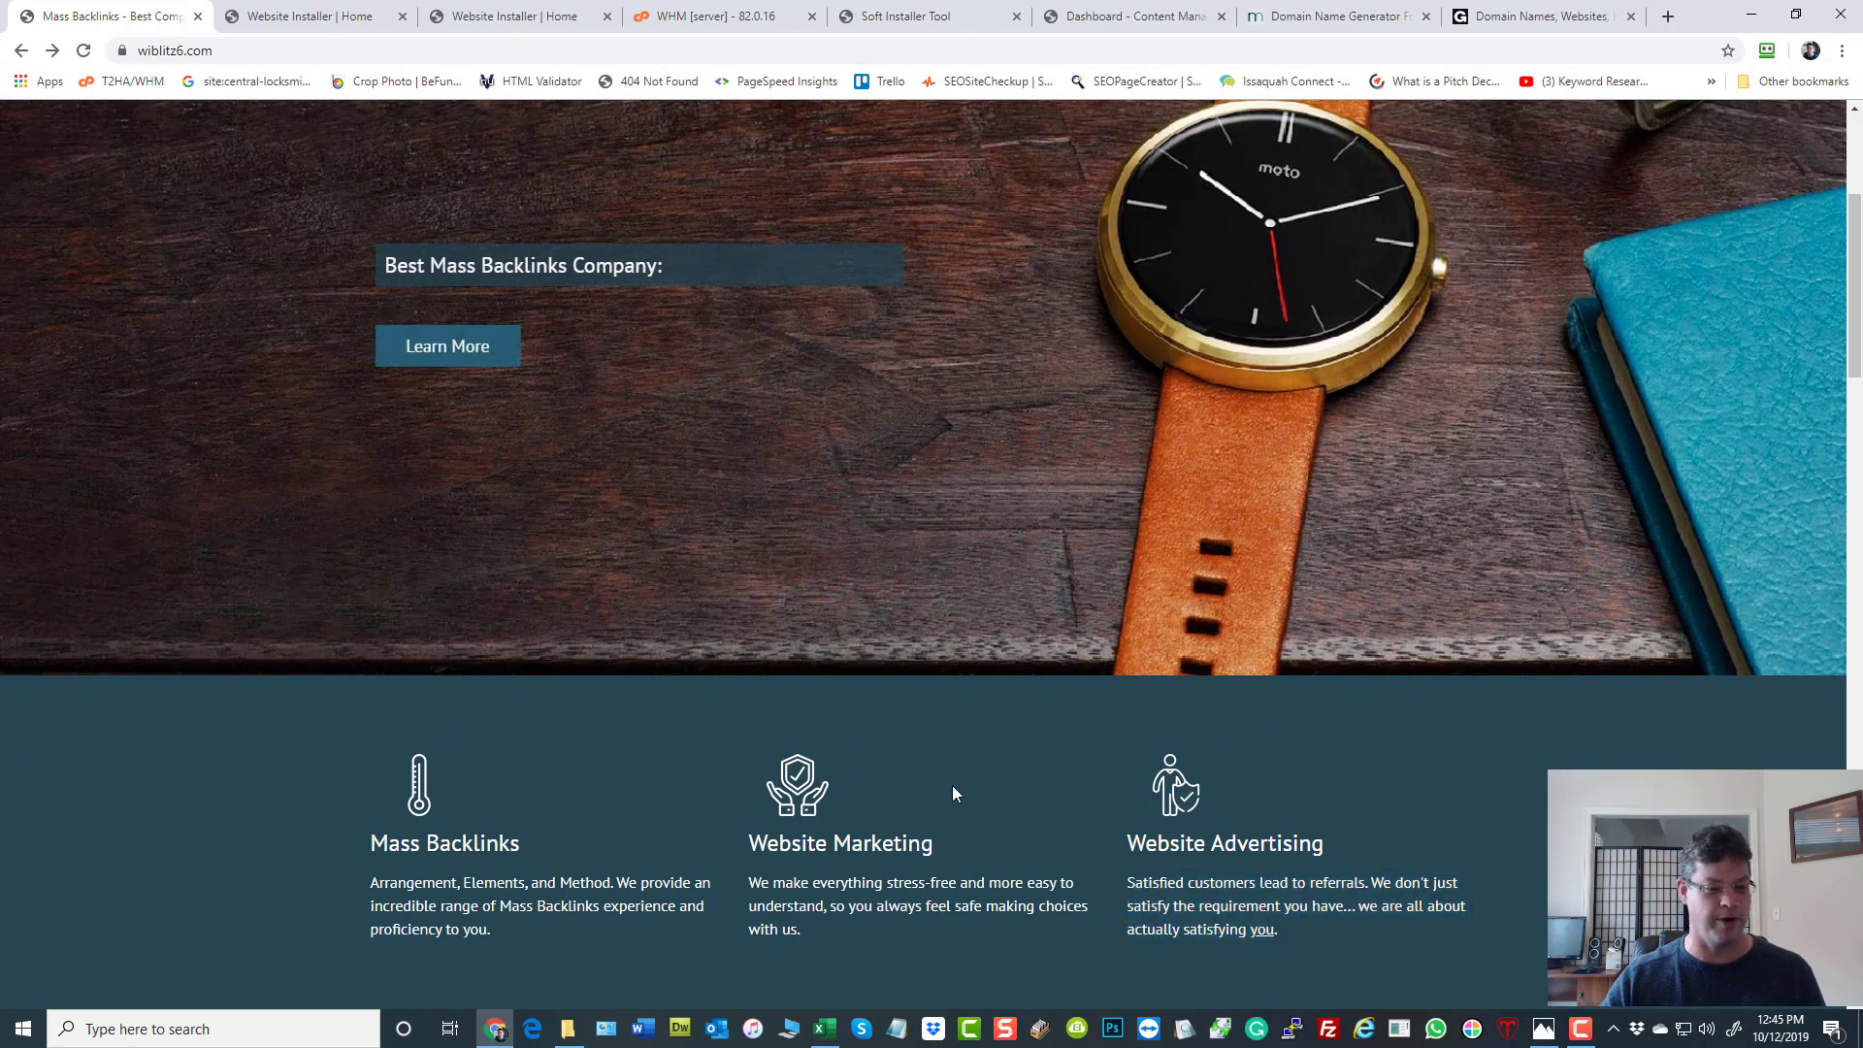
scroll(up, 3)
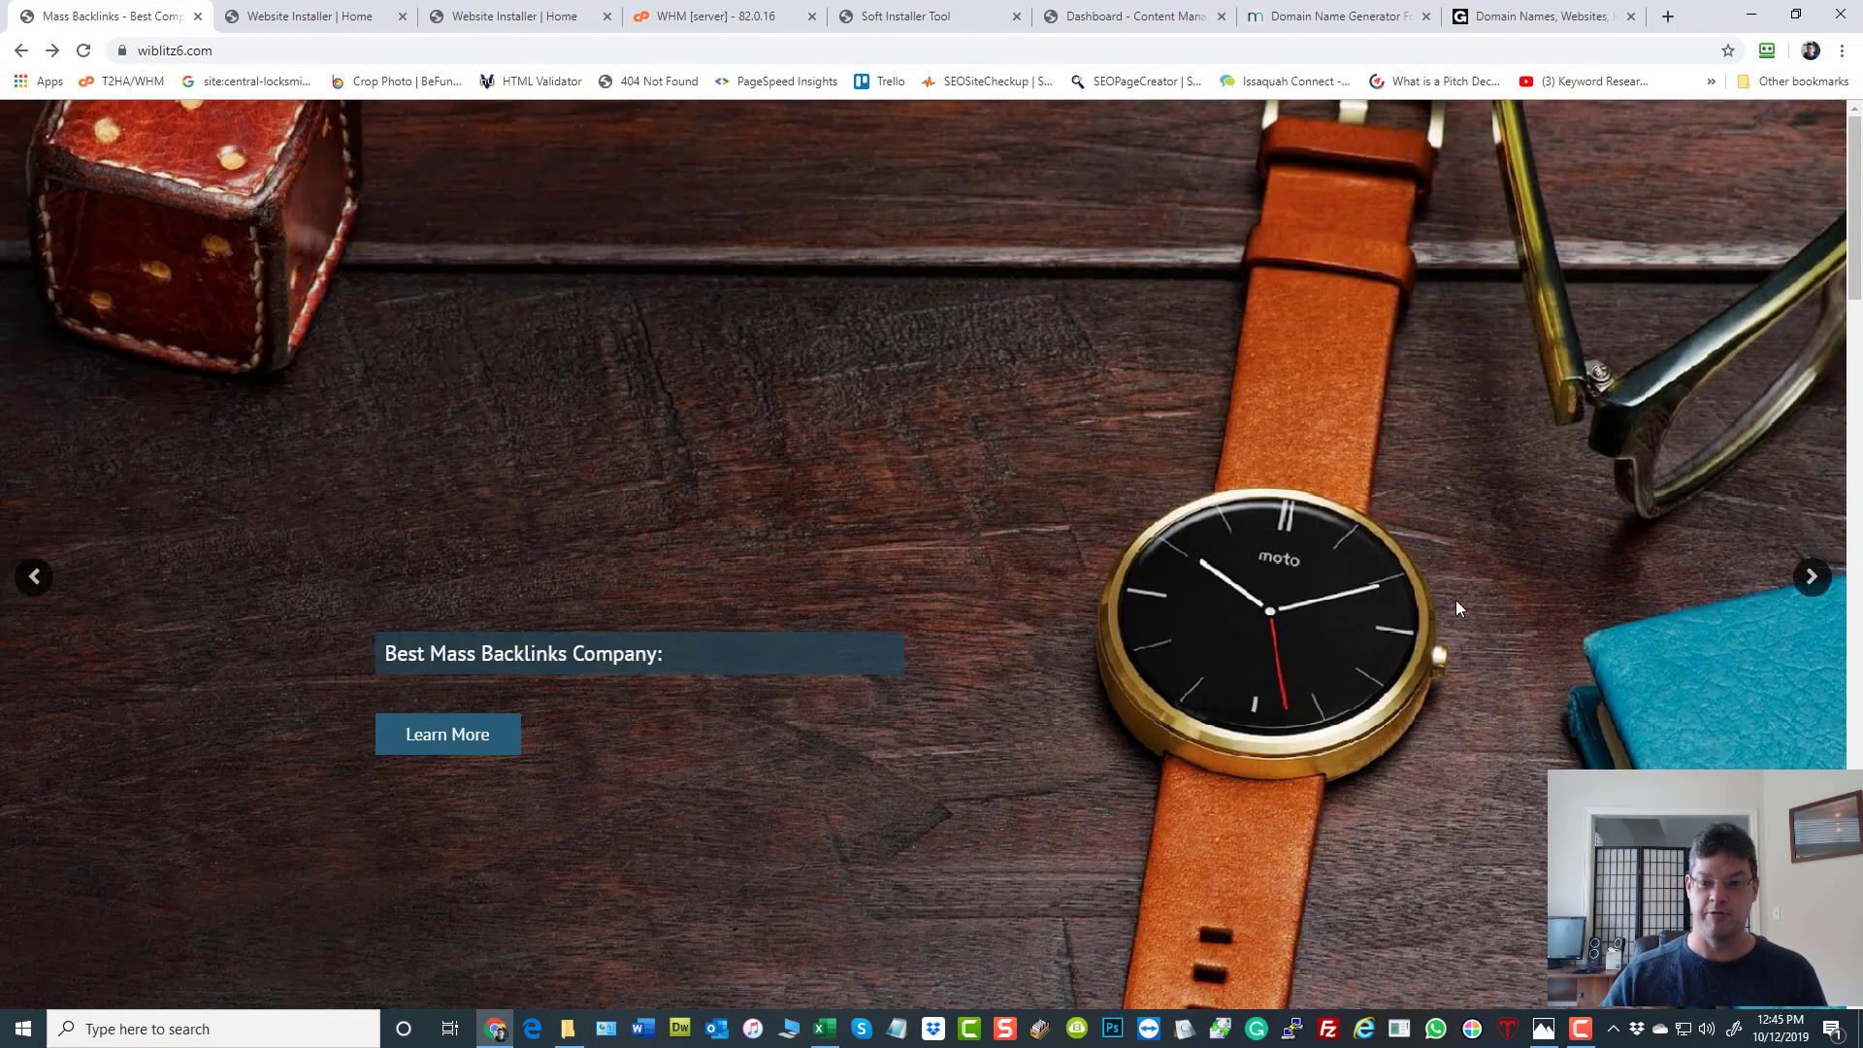
mouse_move(448, 733)
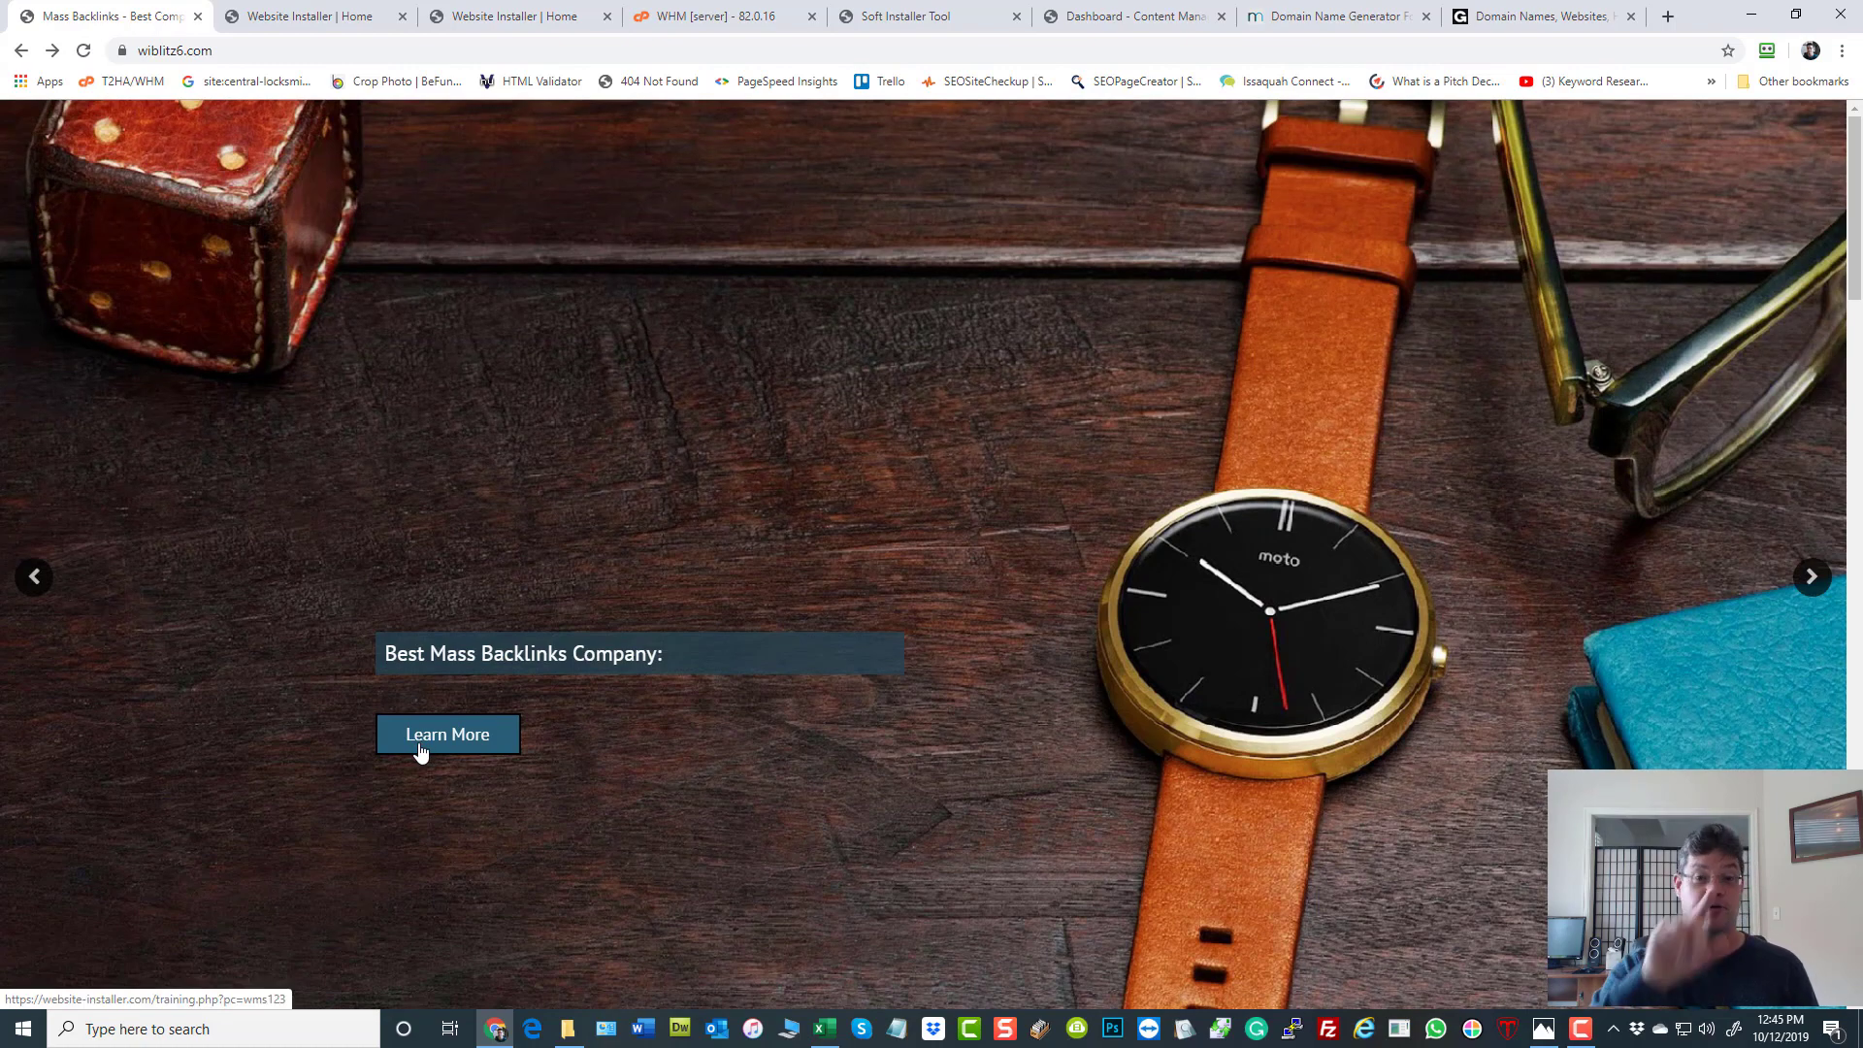
mouse_move(891, 529)
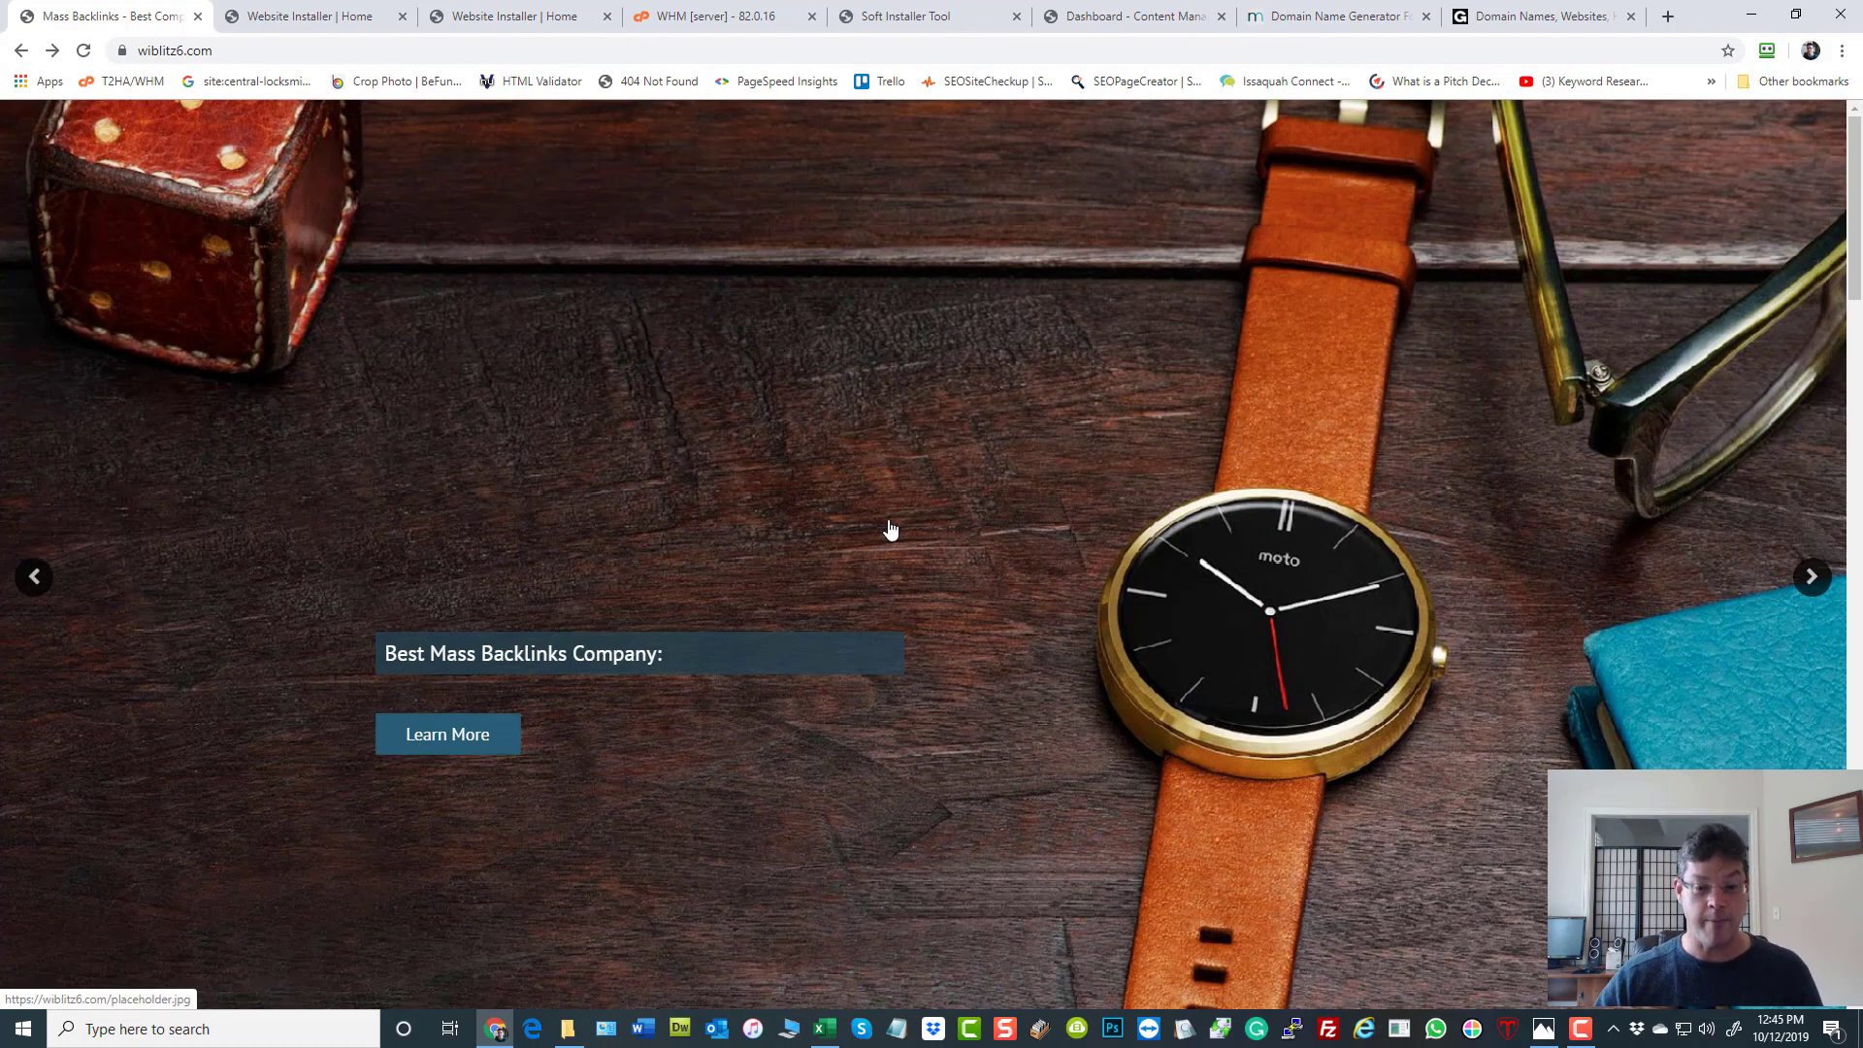
scroll(down, 3)
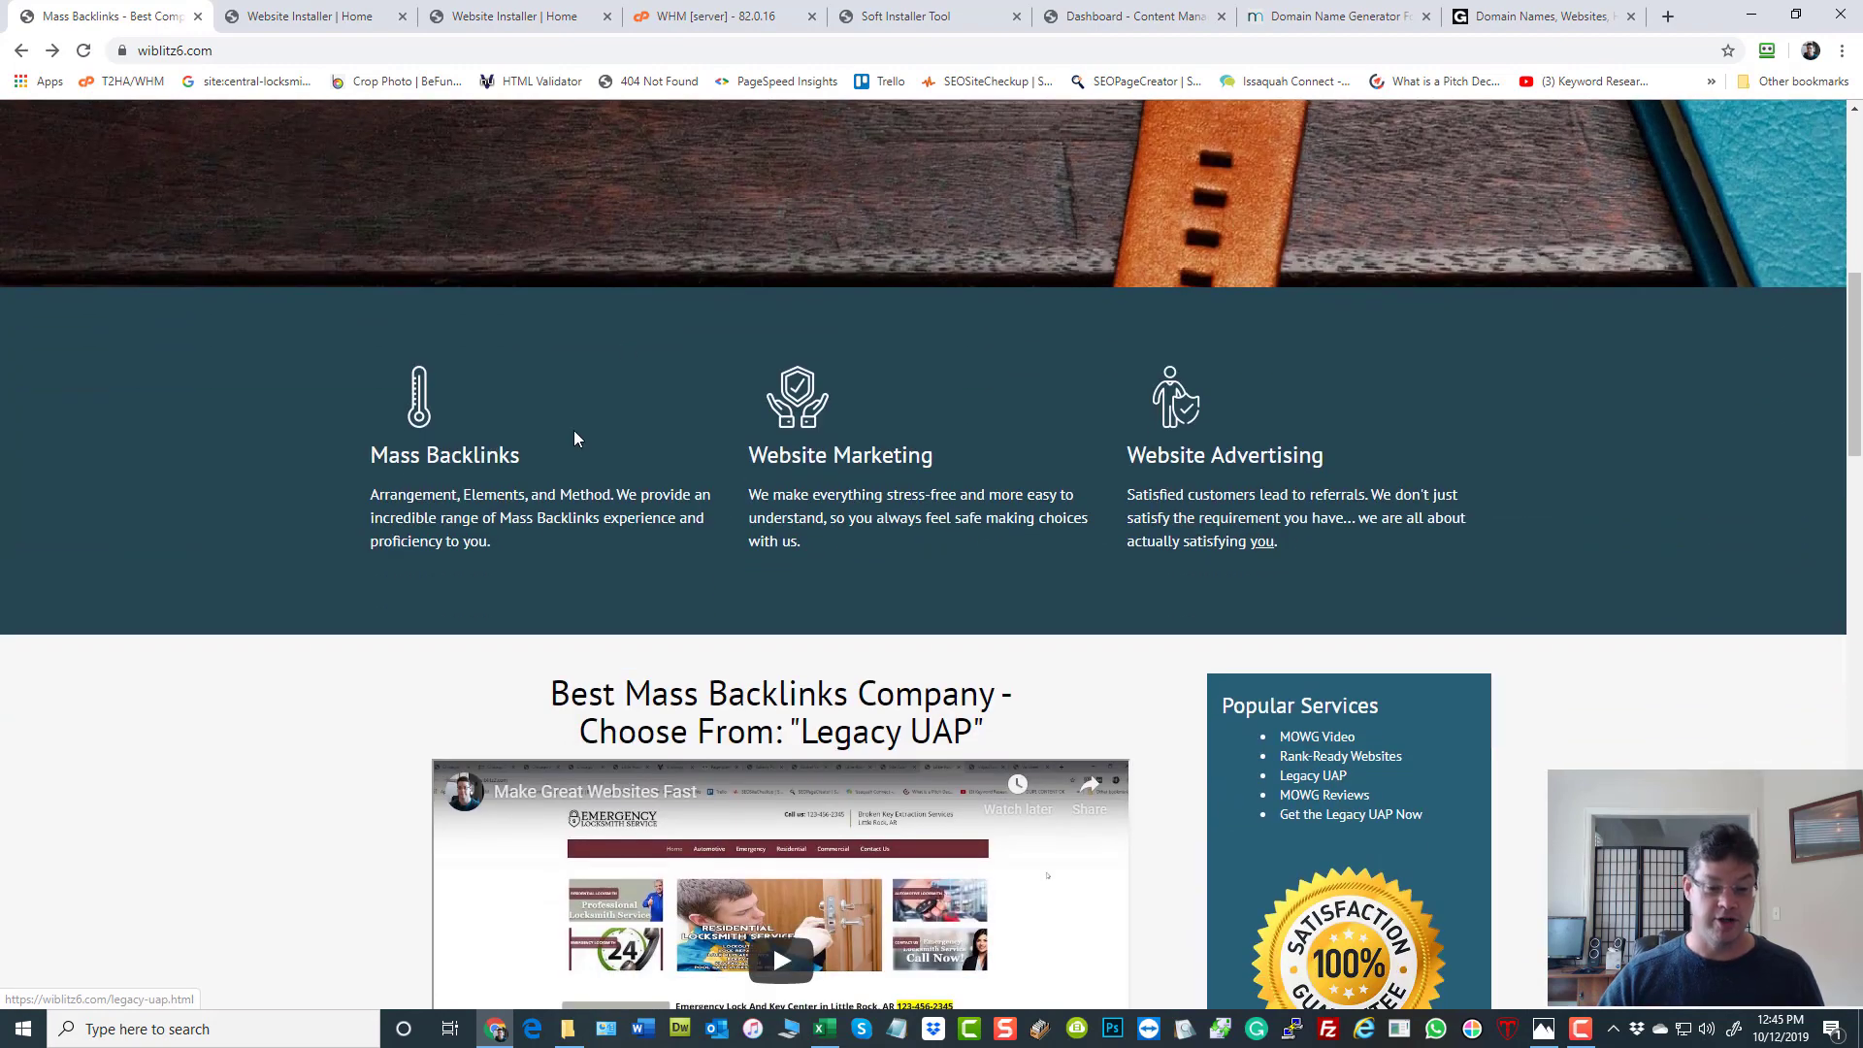
scroll(down, 3)
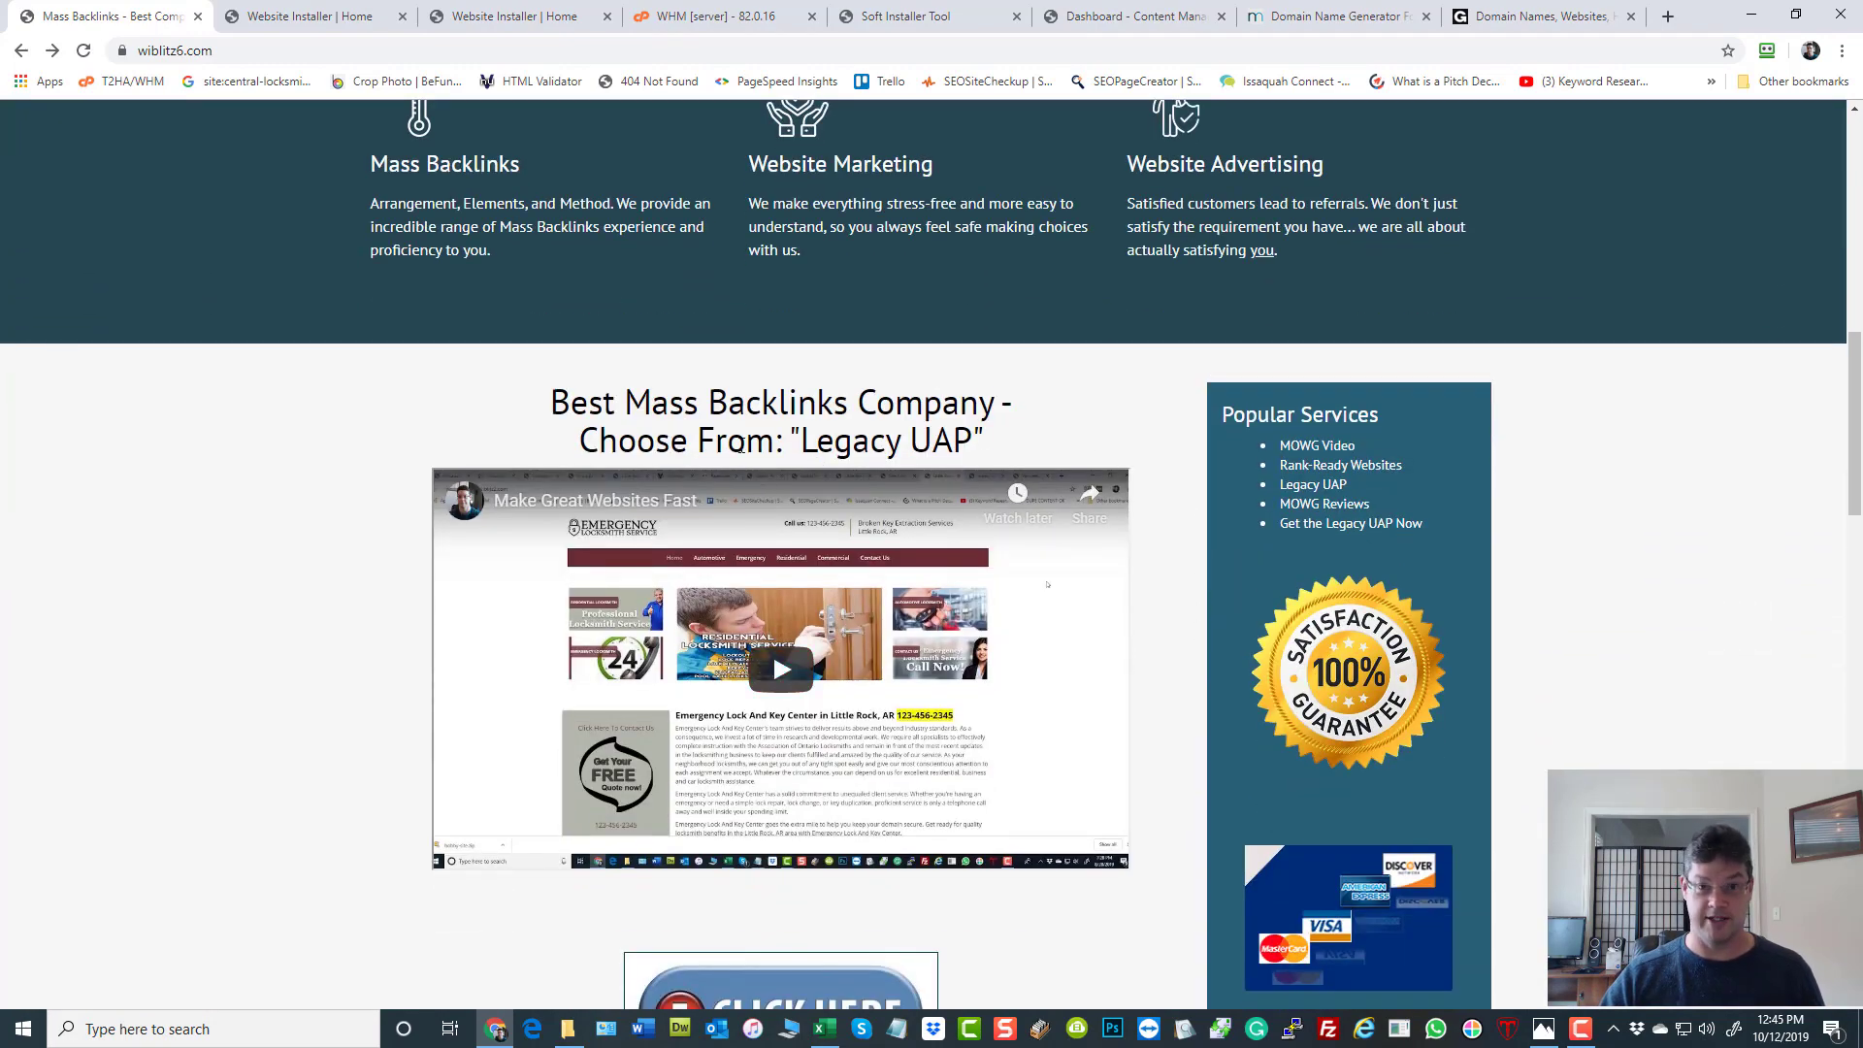
scroll(down, 3)
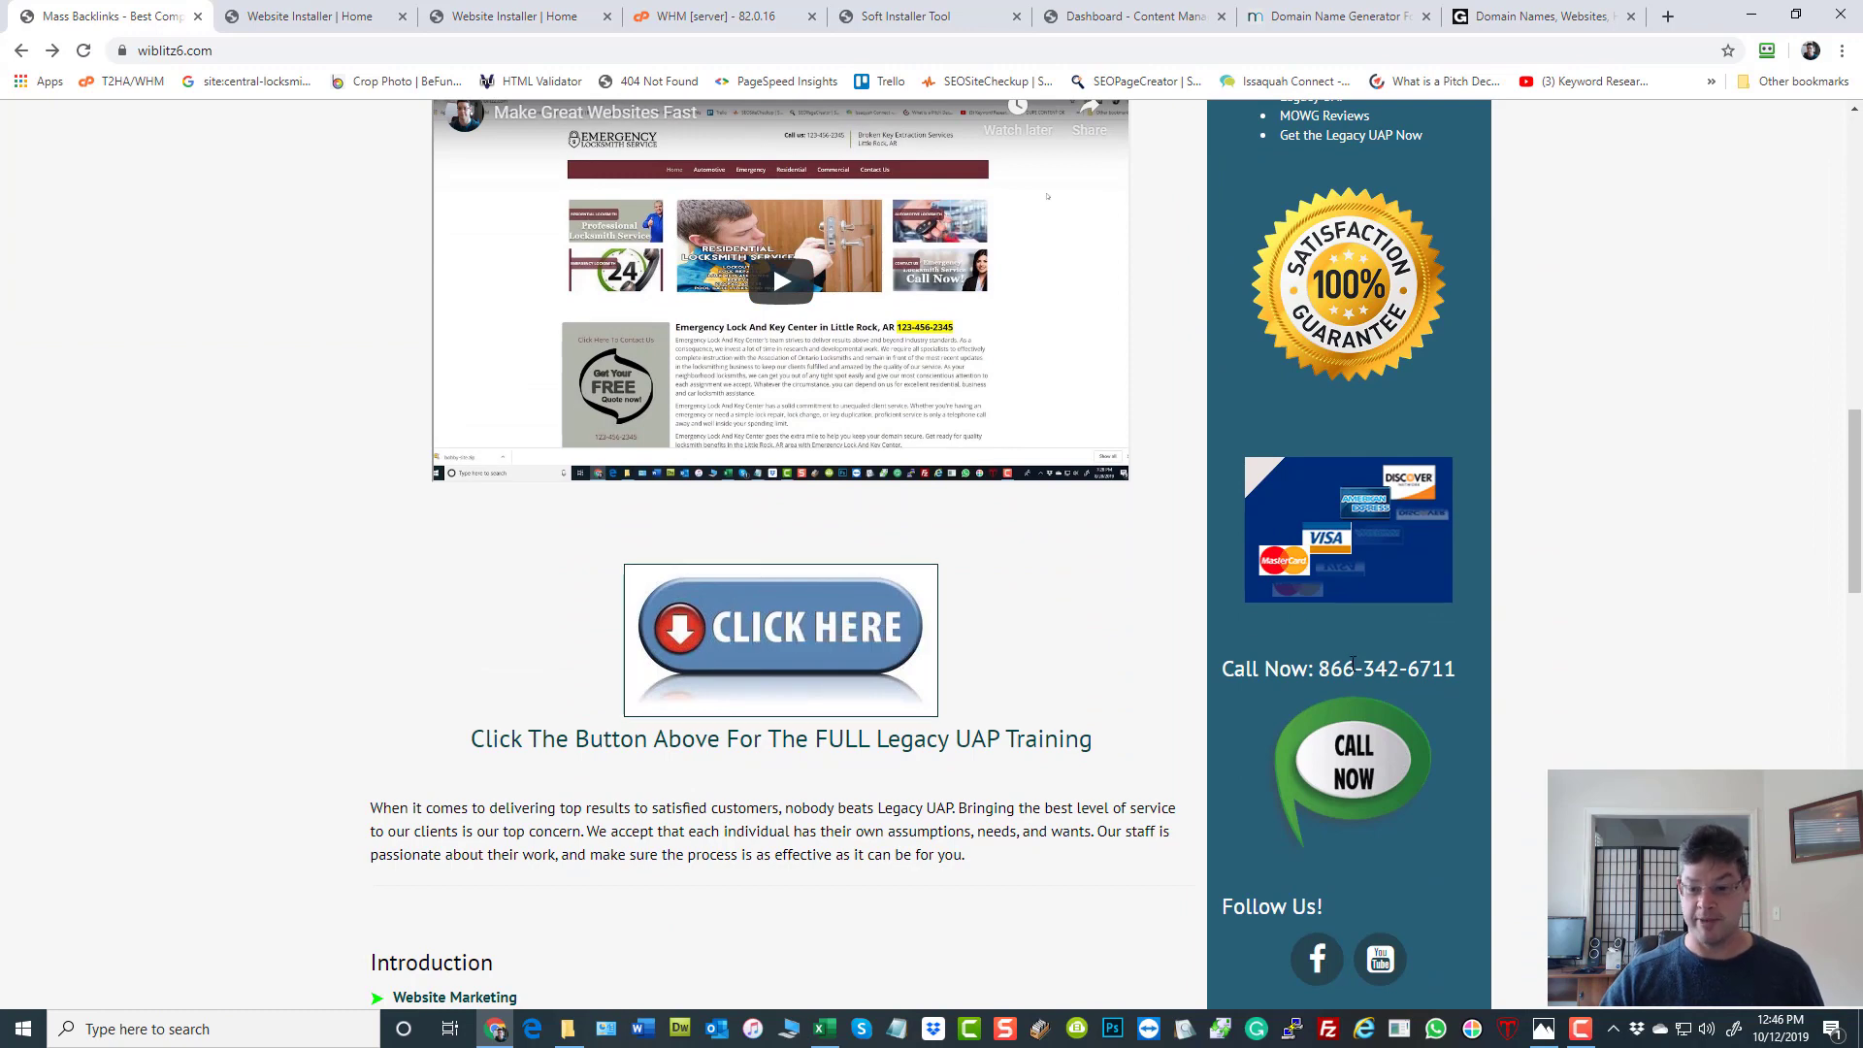
mouse_move(1372, 691)
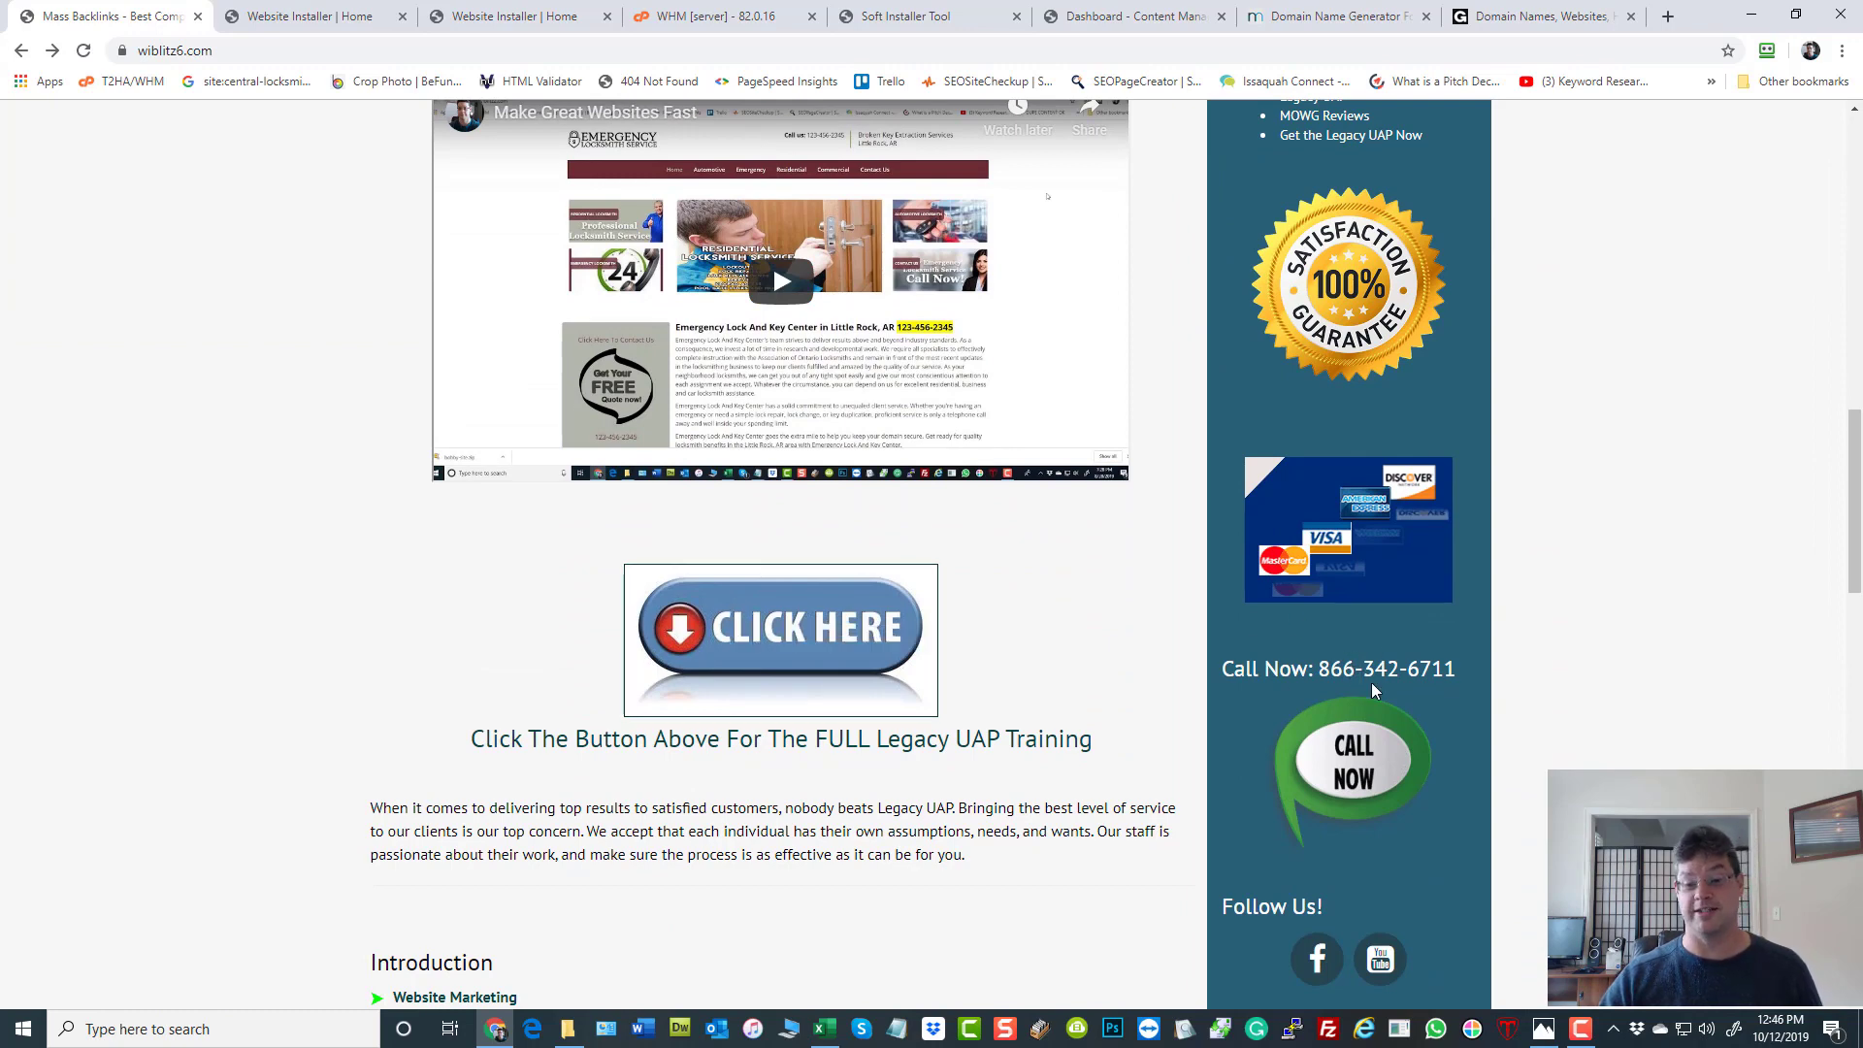
mouse_move(1248, 693)
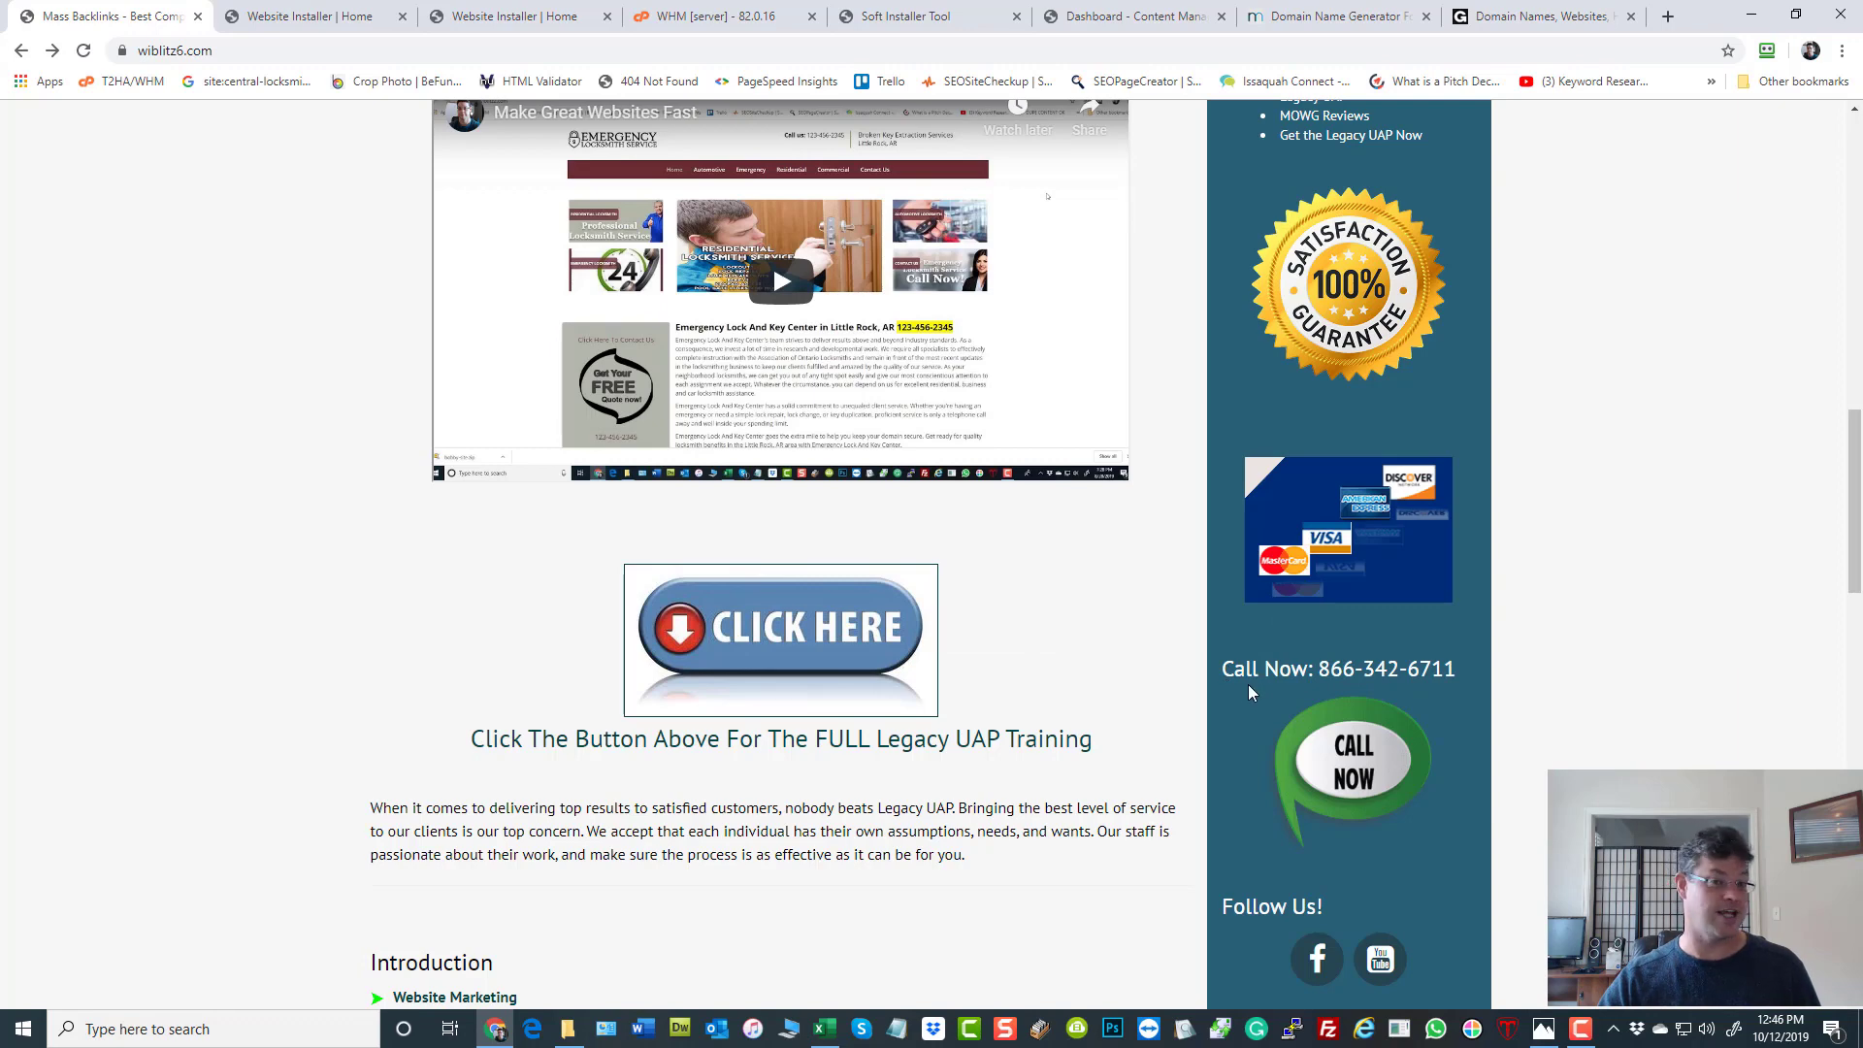
mouse_move(1368, 500)
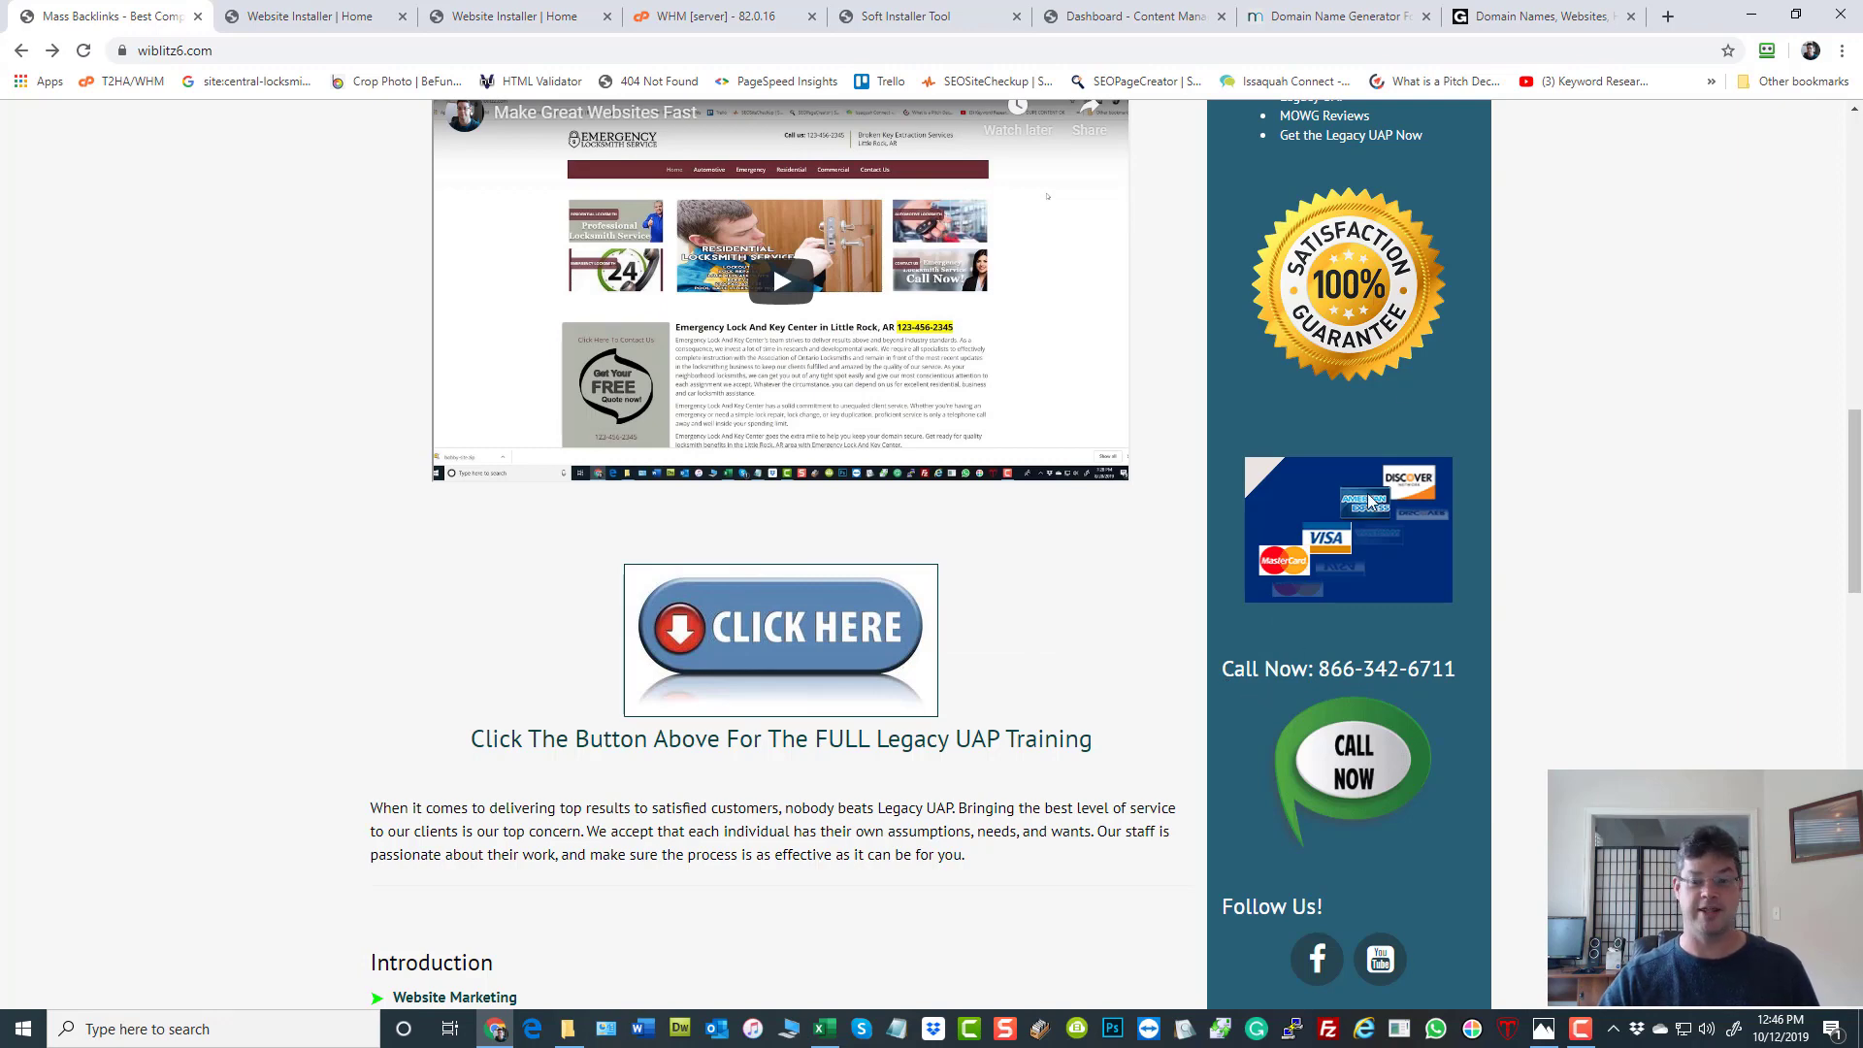
scroll(up, 3)
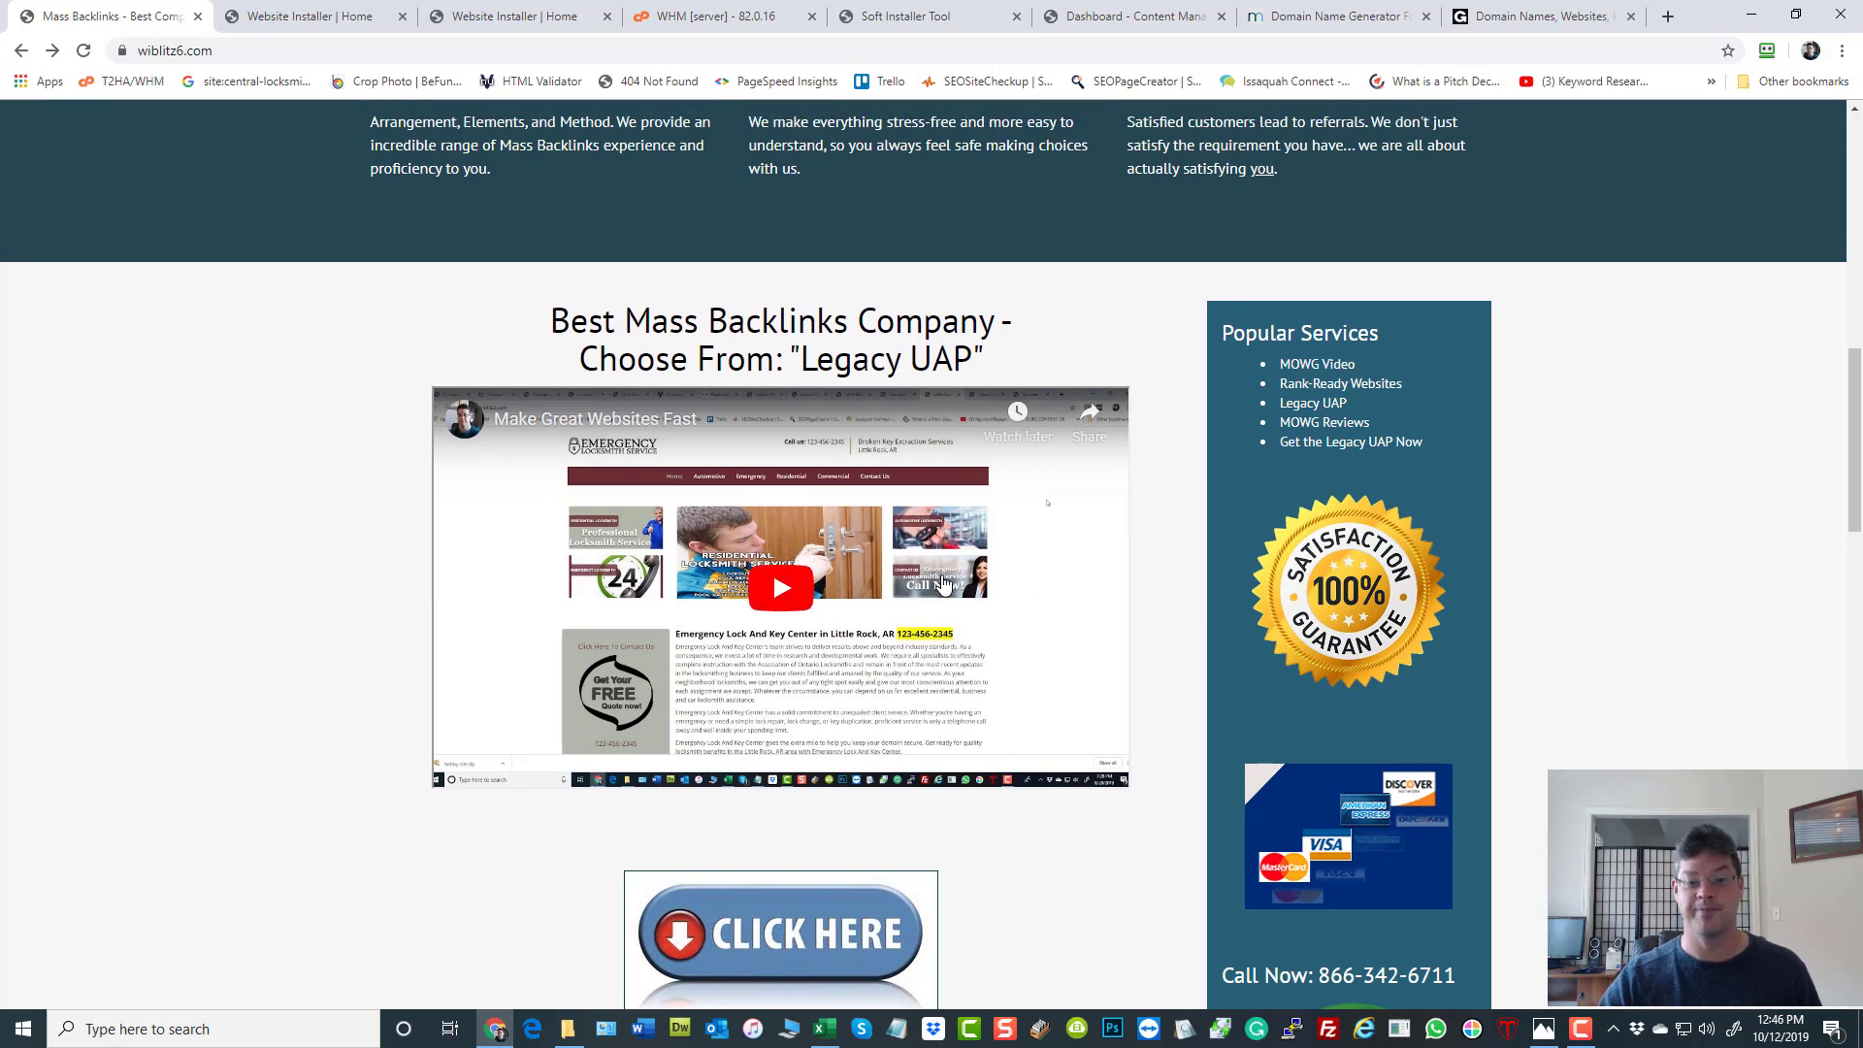
scroll(up, 3)
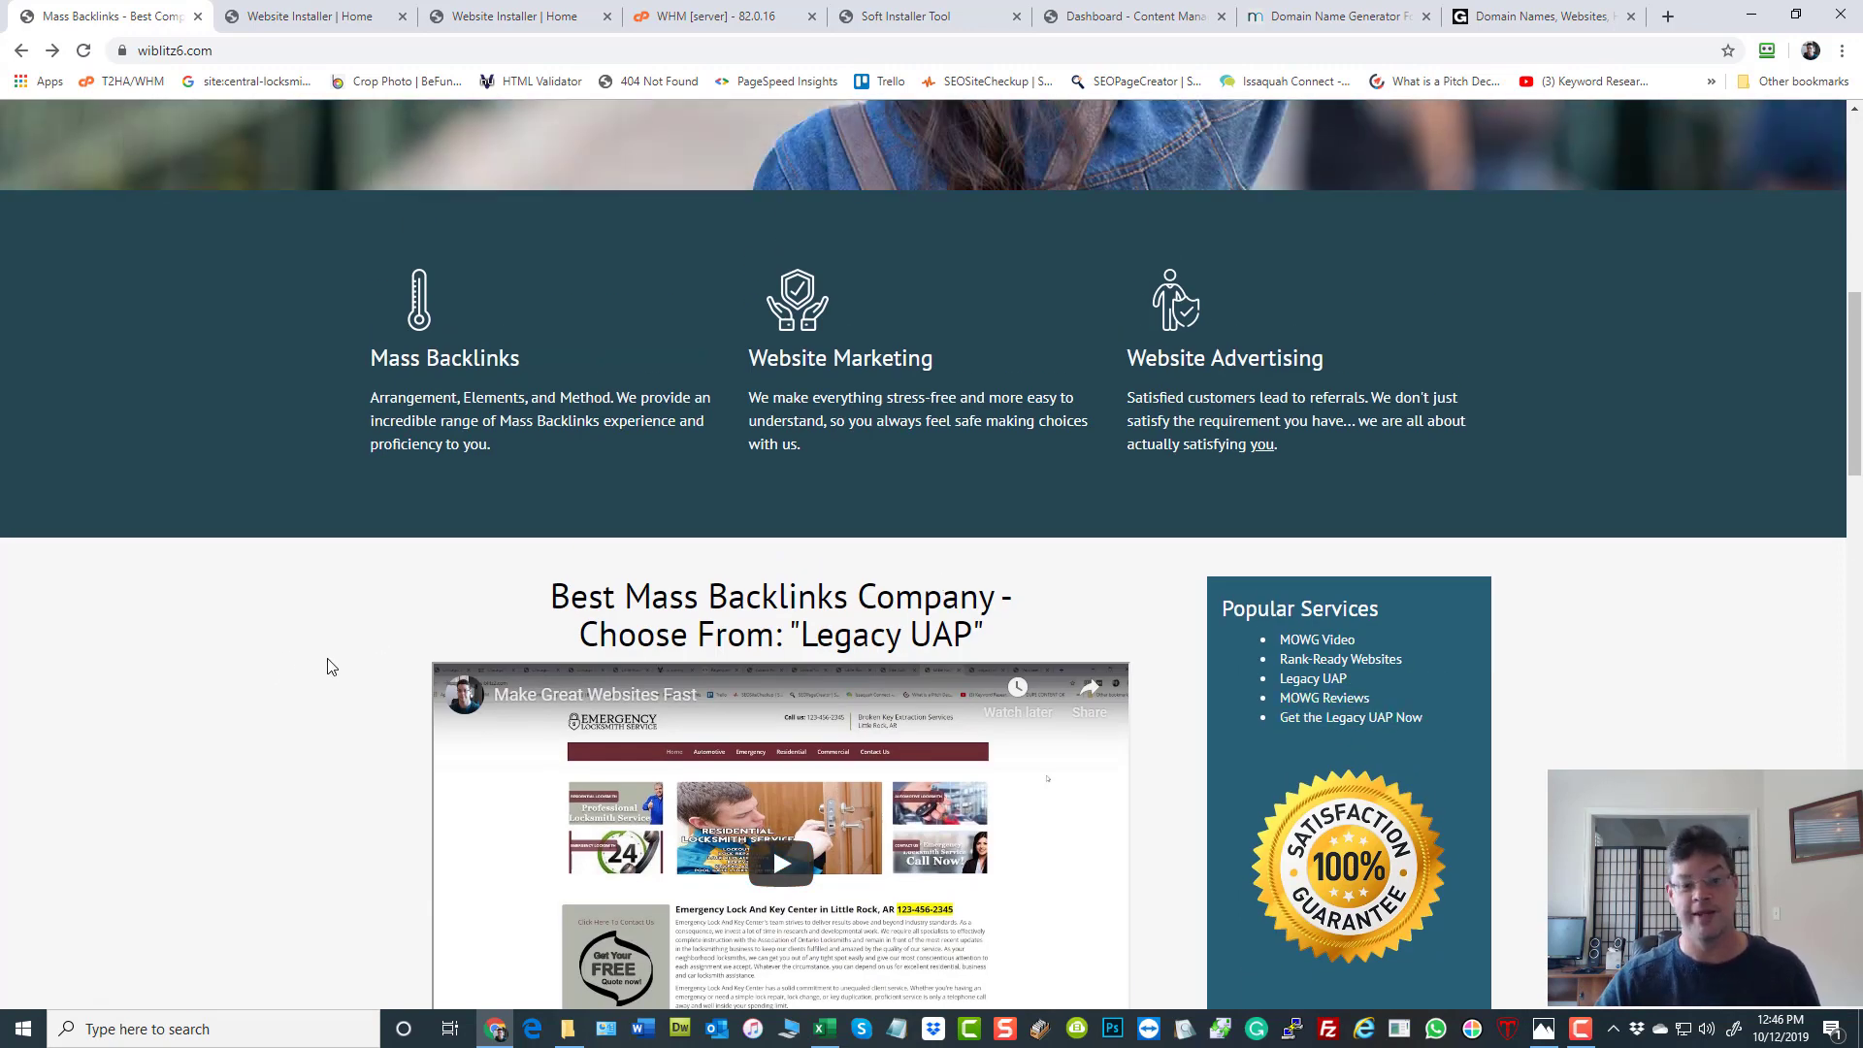
scroll(up, 3)
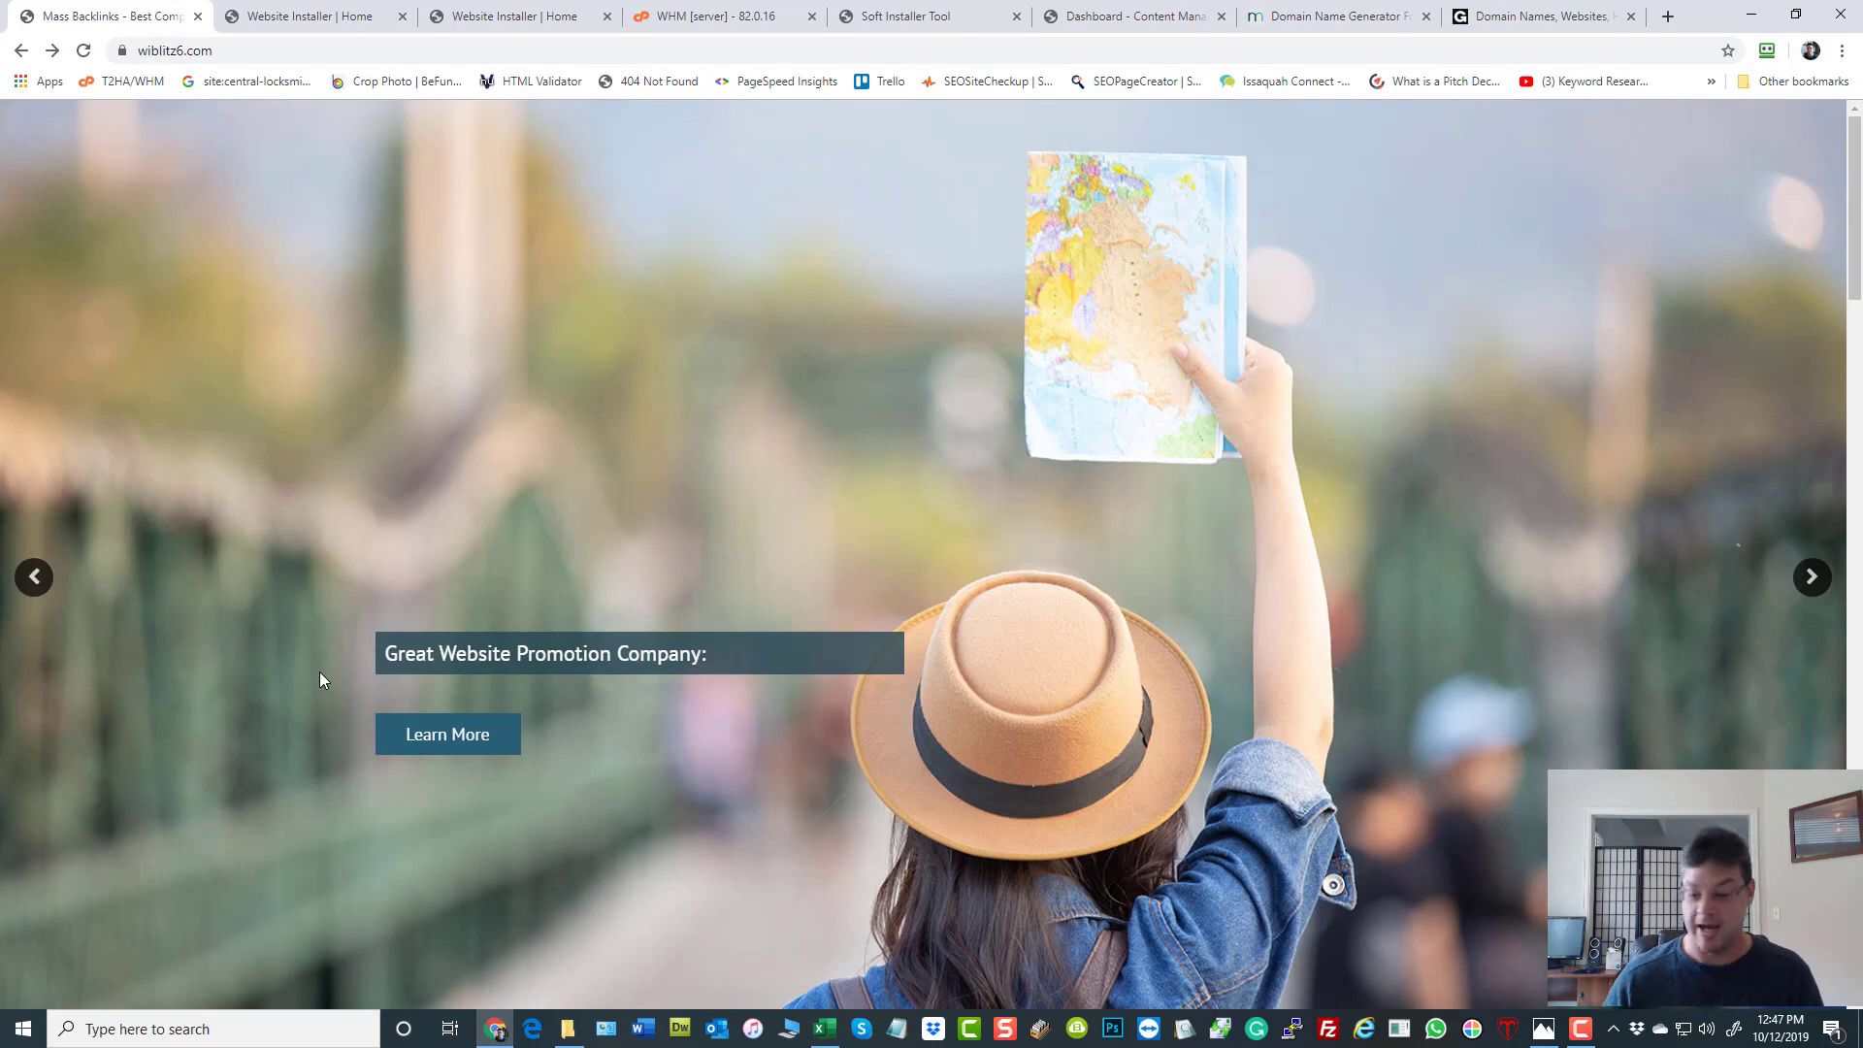
mouse_move(364, 484)
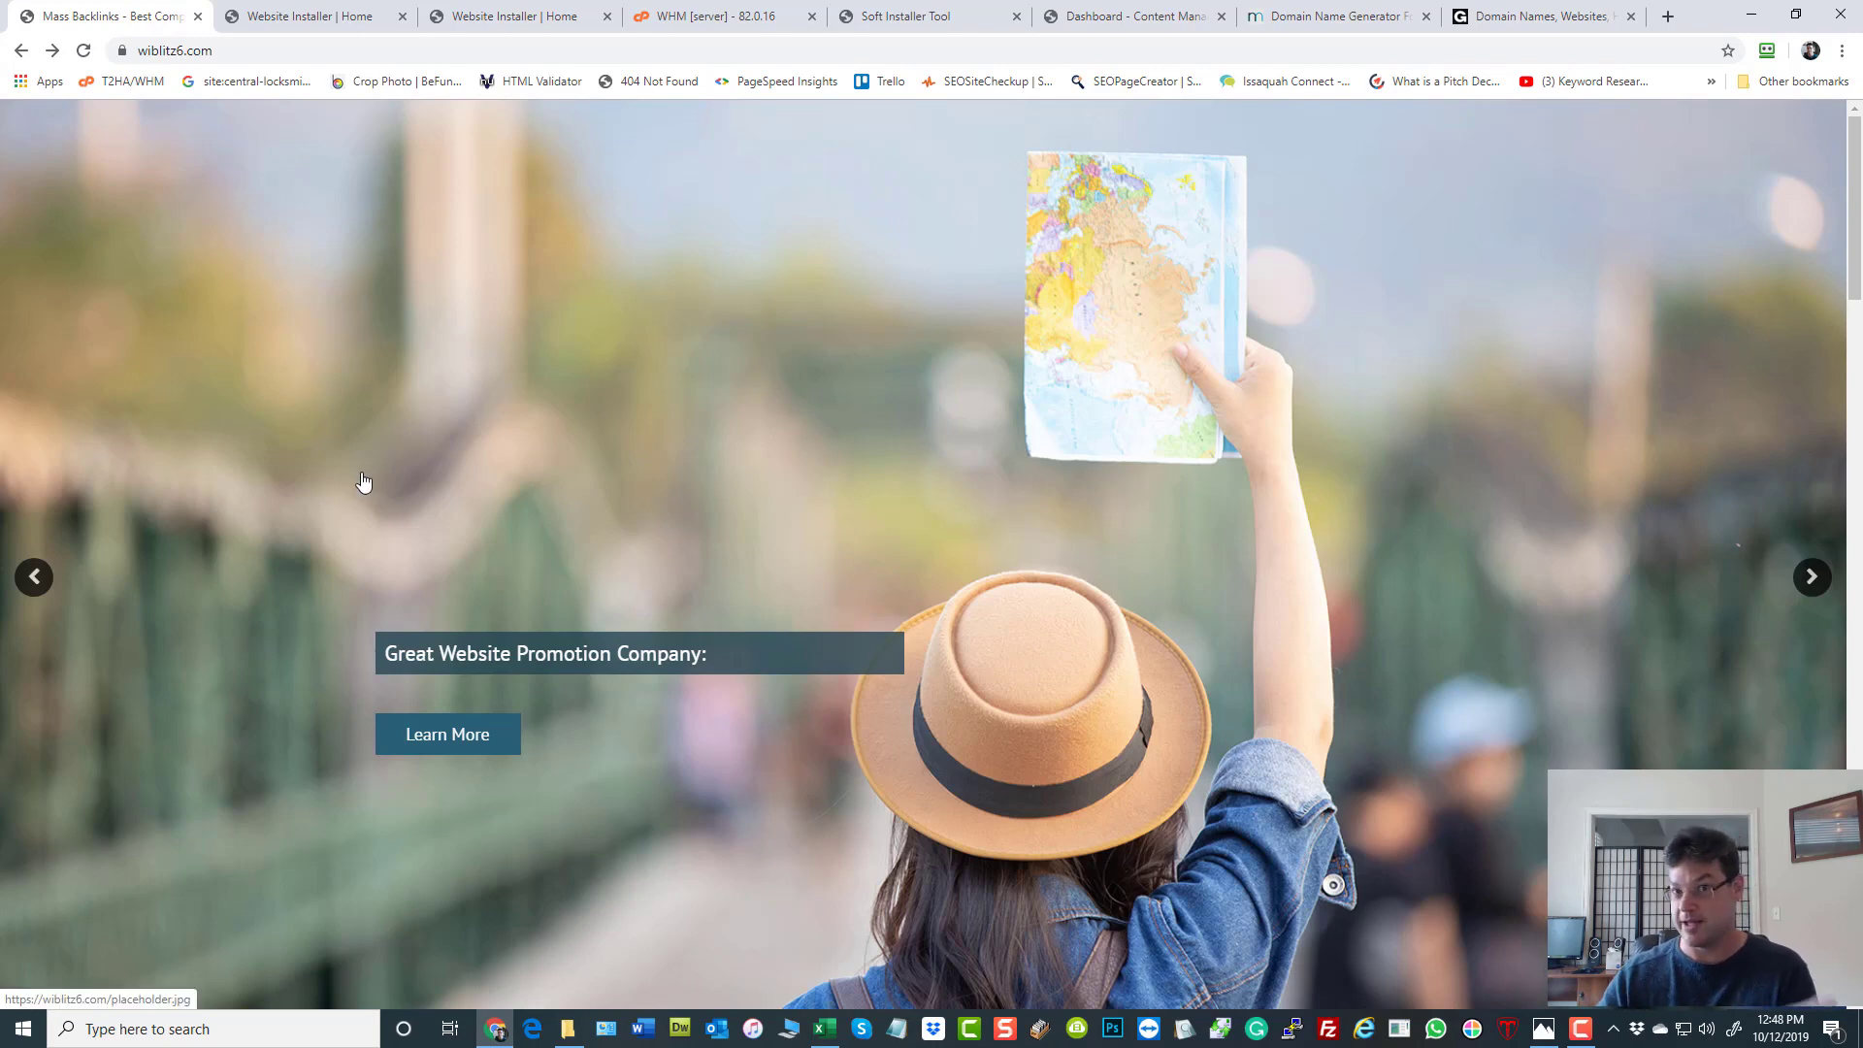
mouse_move(331, 17)
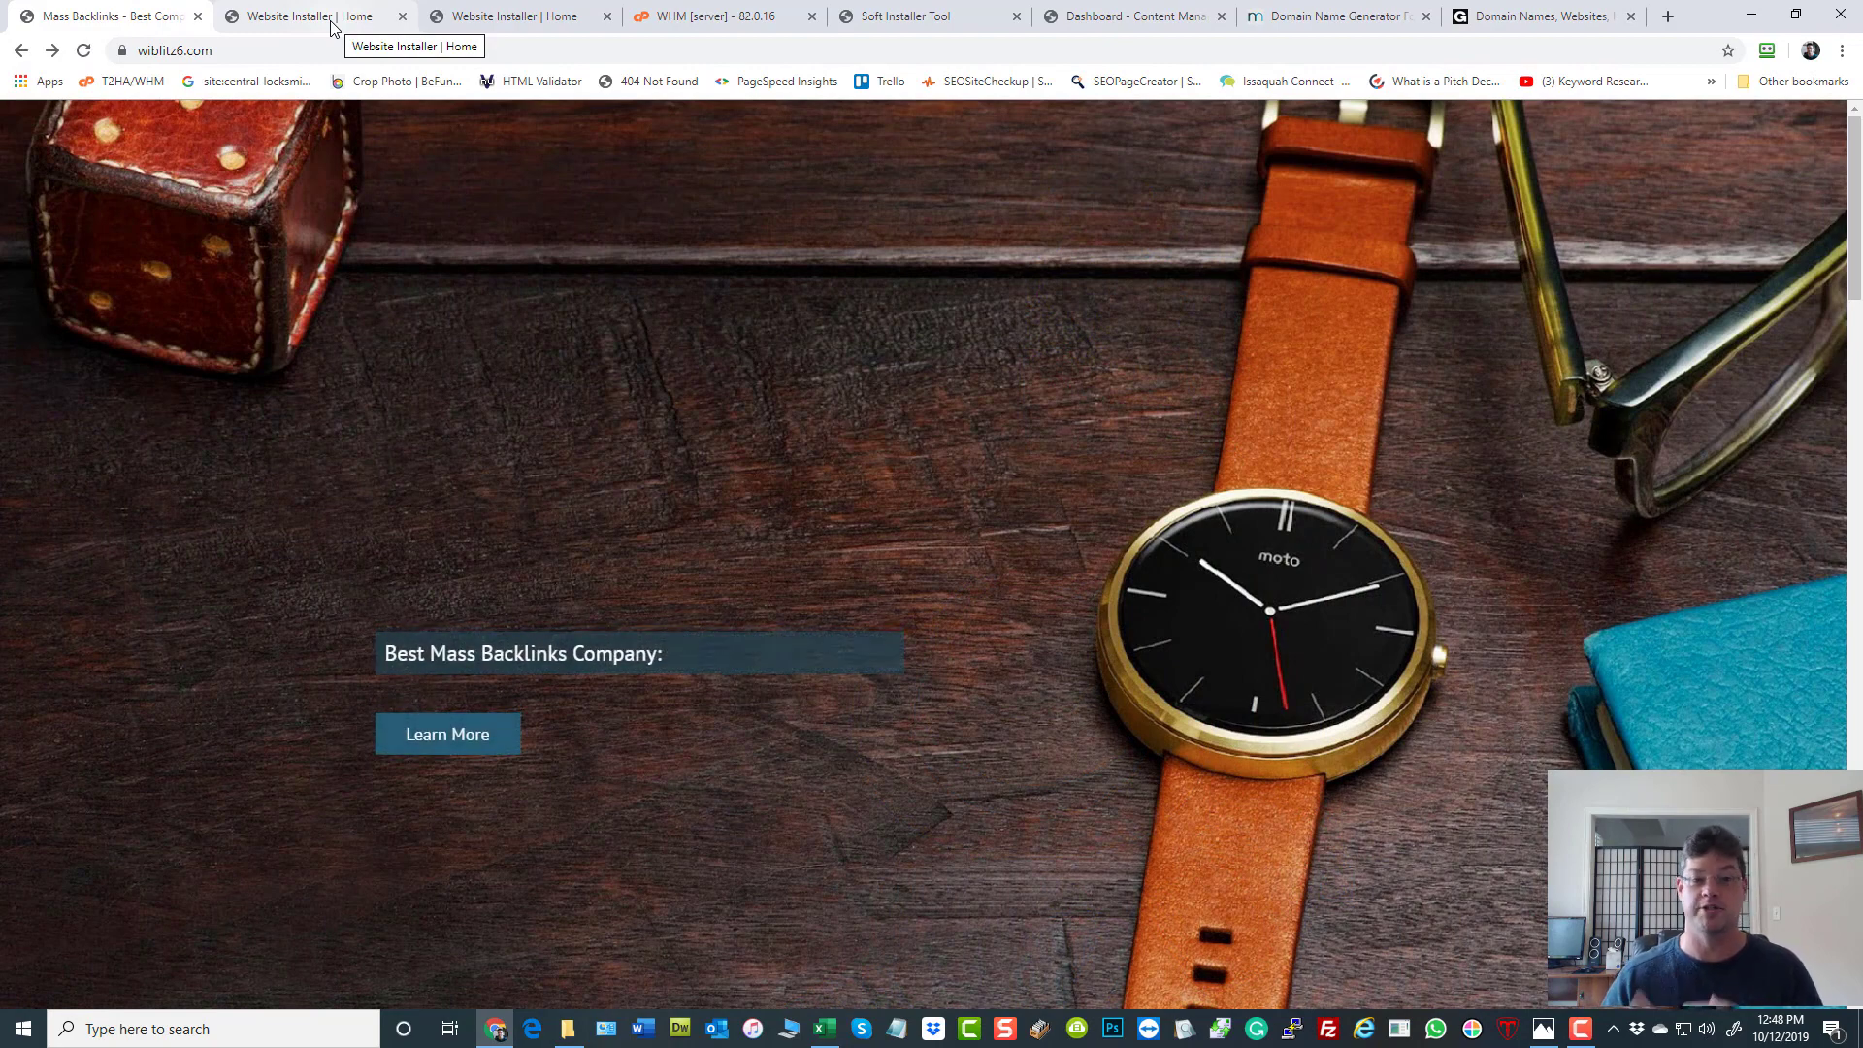
mouse_move(293, 29)
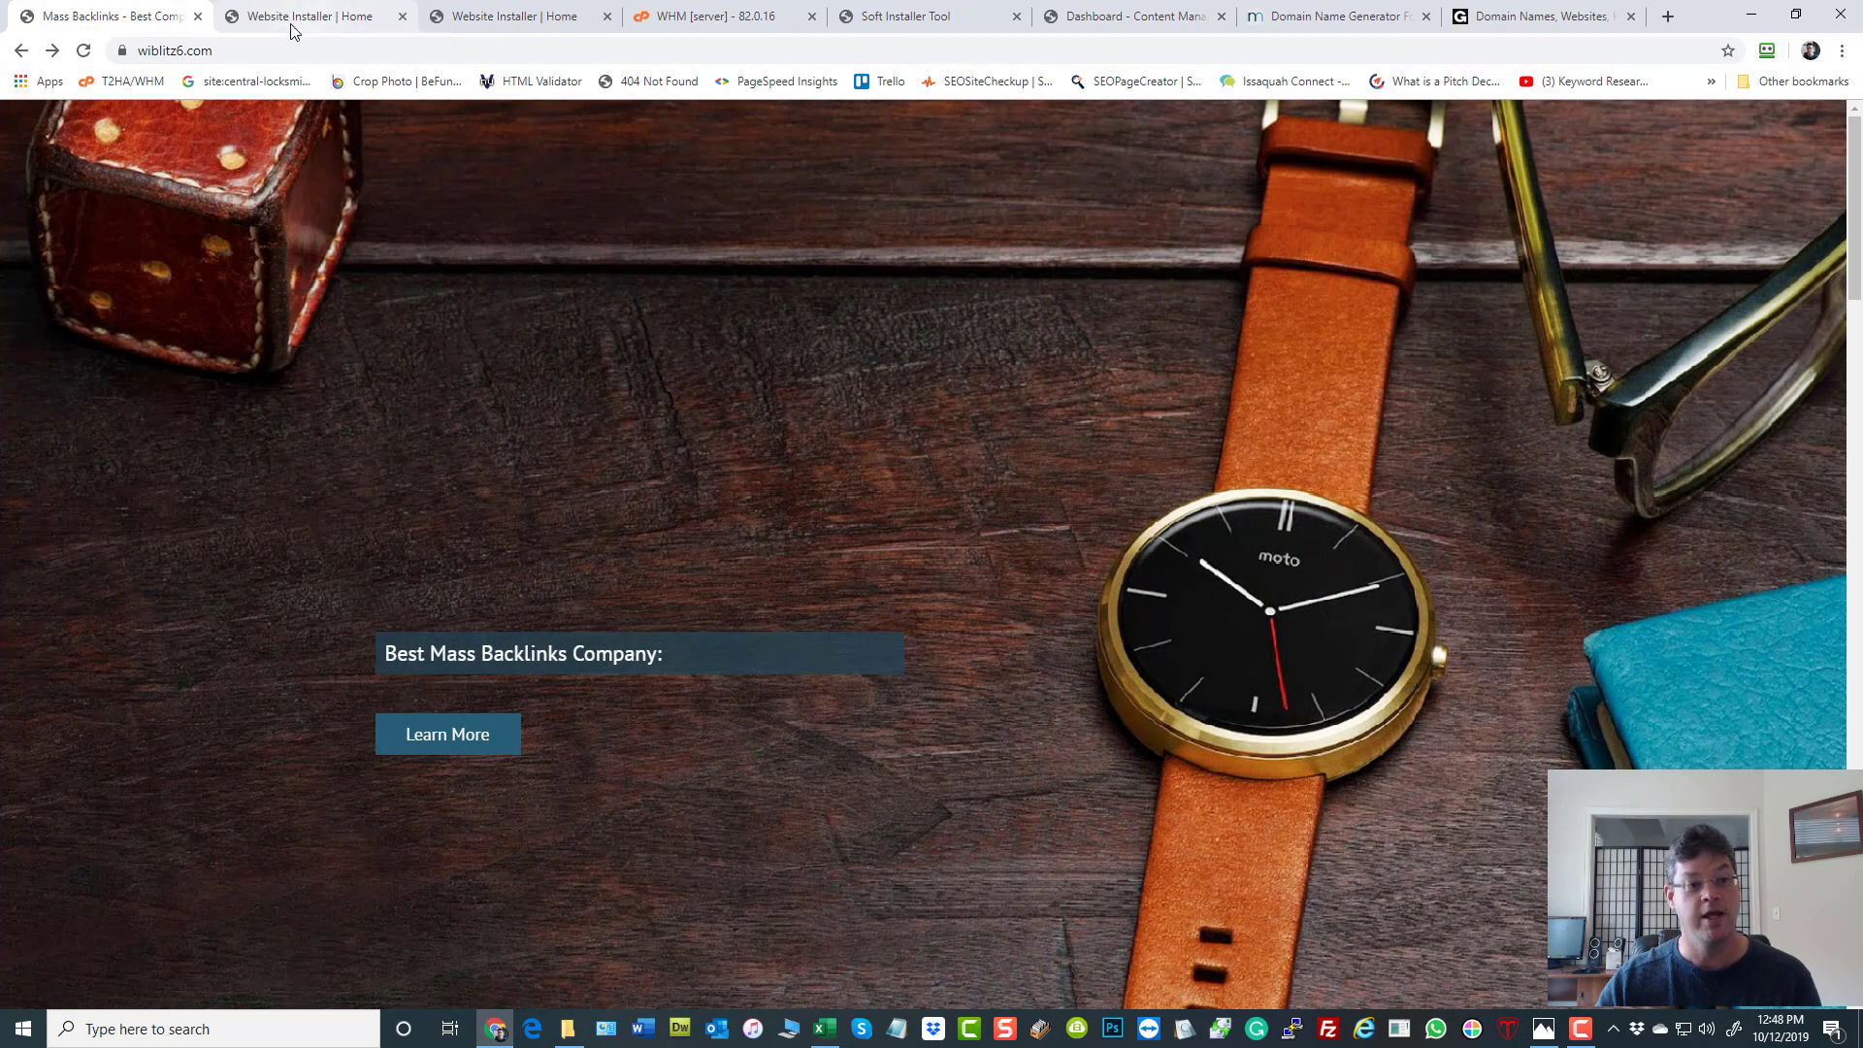
On website-installer.com, choose the Legacy UAP category showing the Full Legacy Panel theme, ID 134.
click(312, 15)
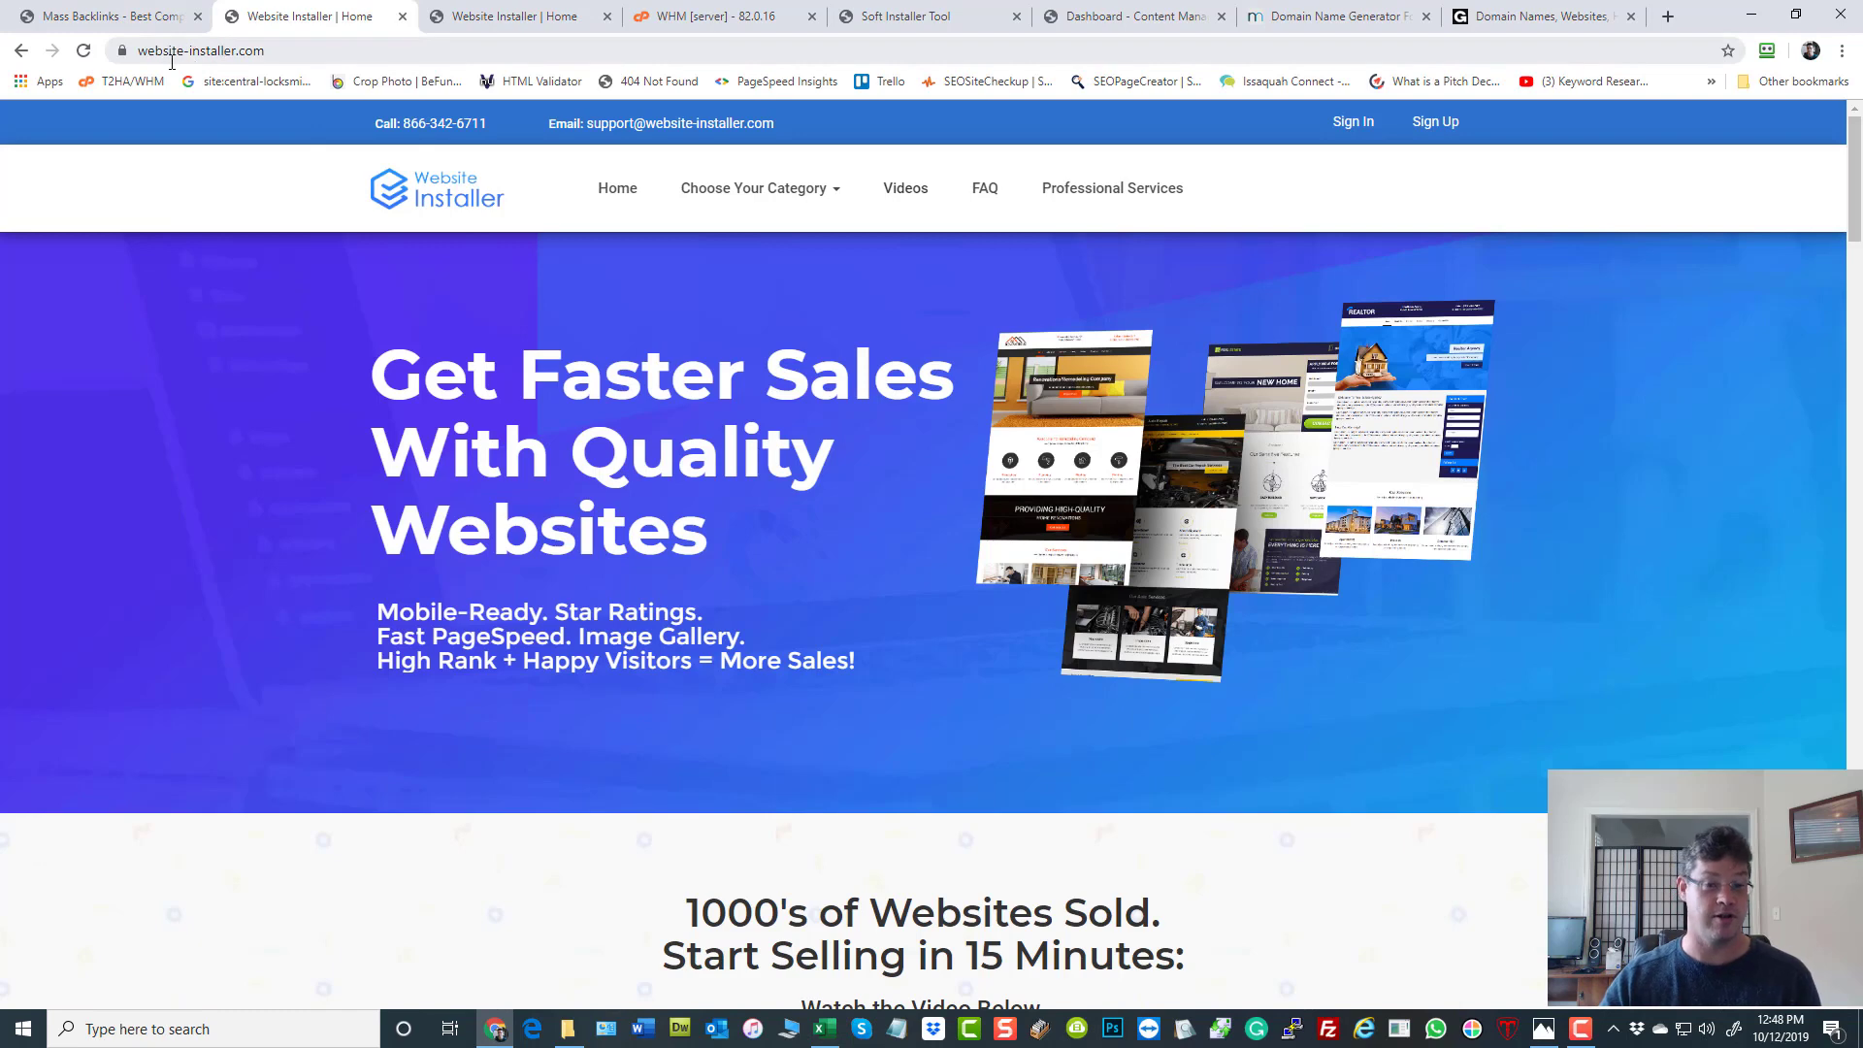
click(196, 50)
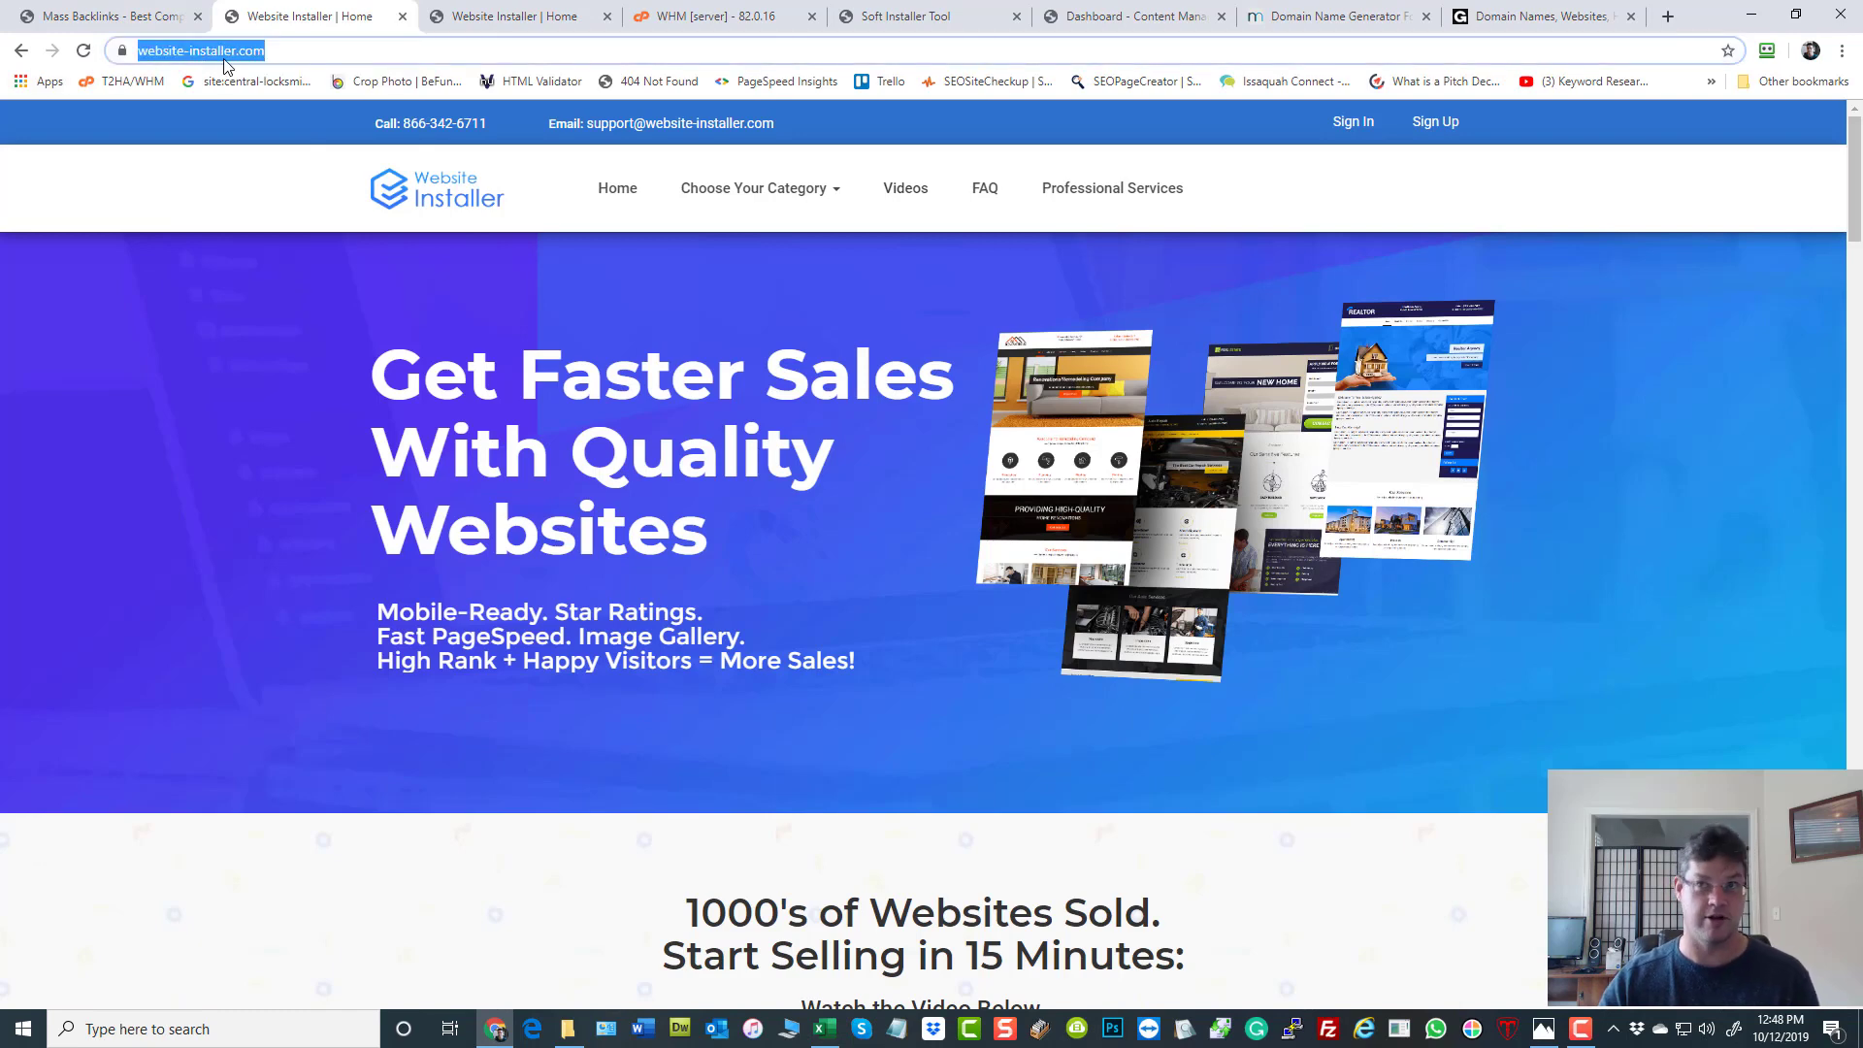
mouse_move(285, 161)
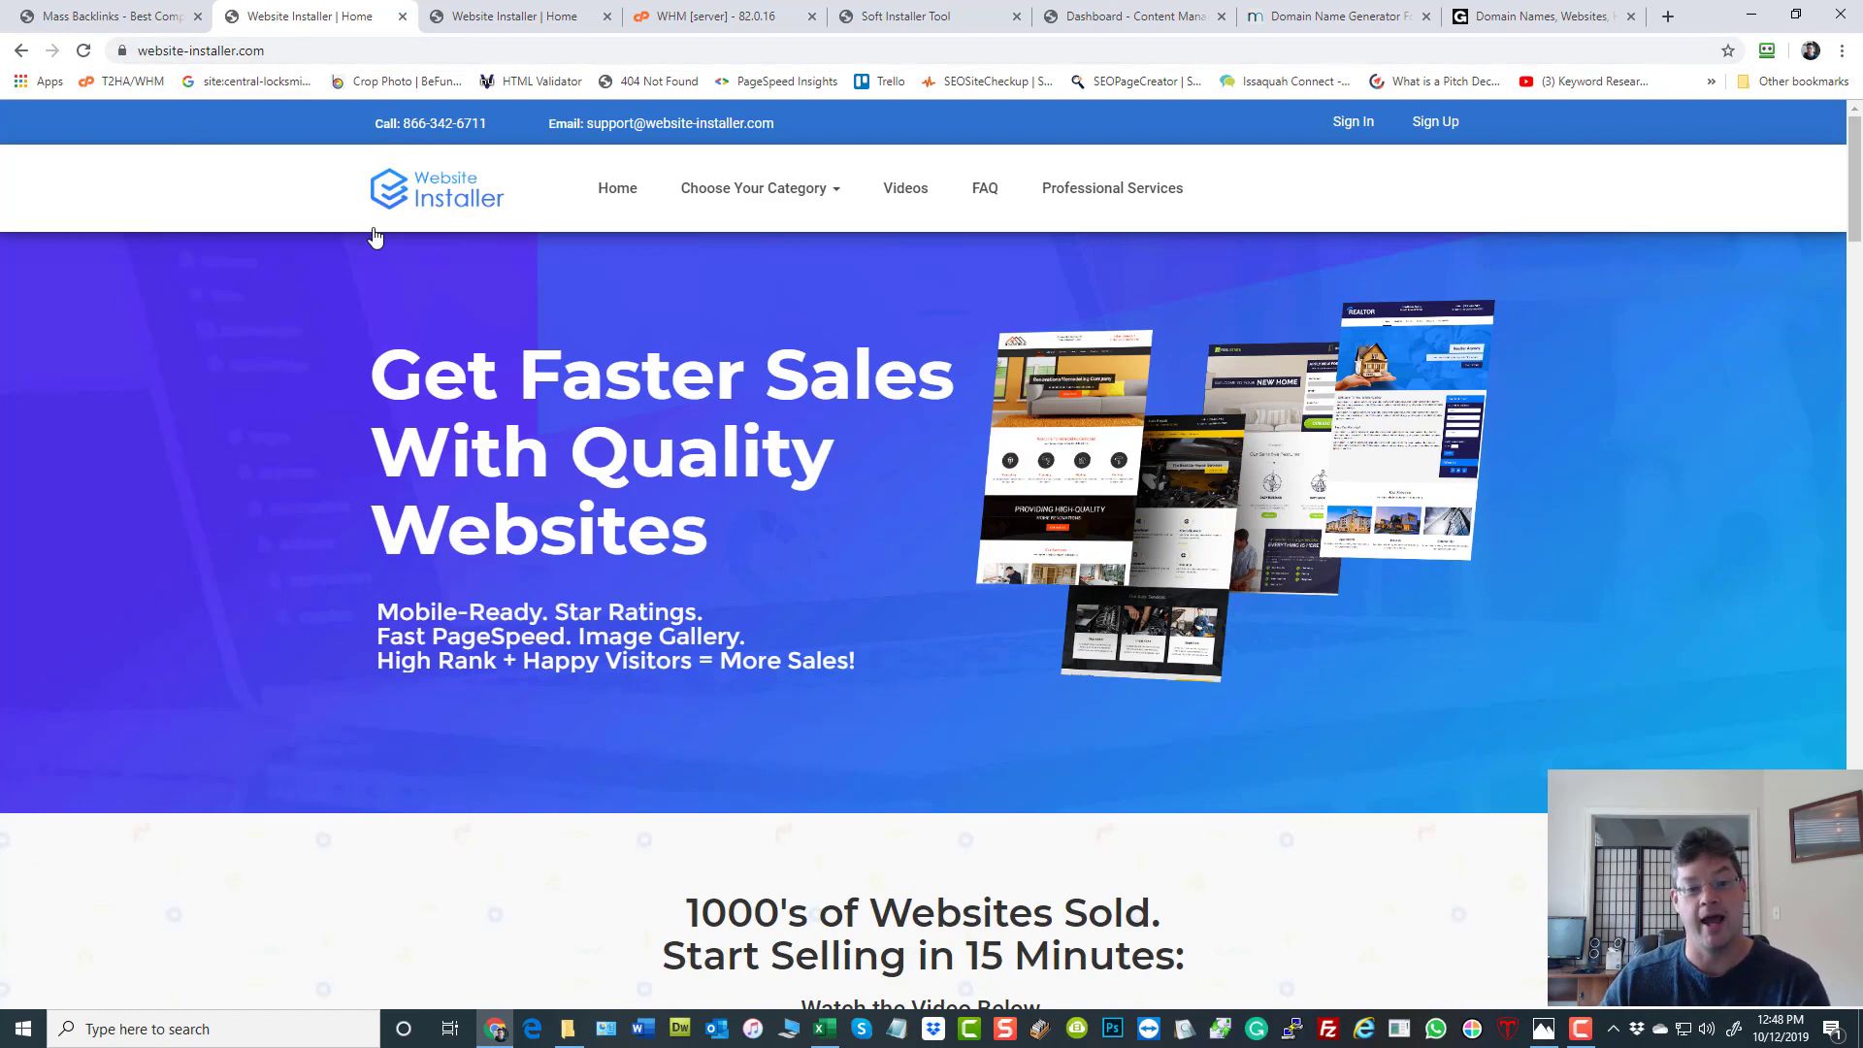
scroll(down, 3)
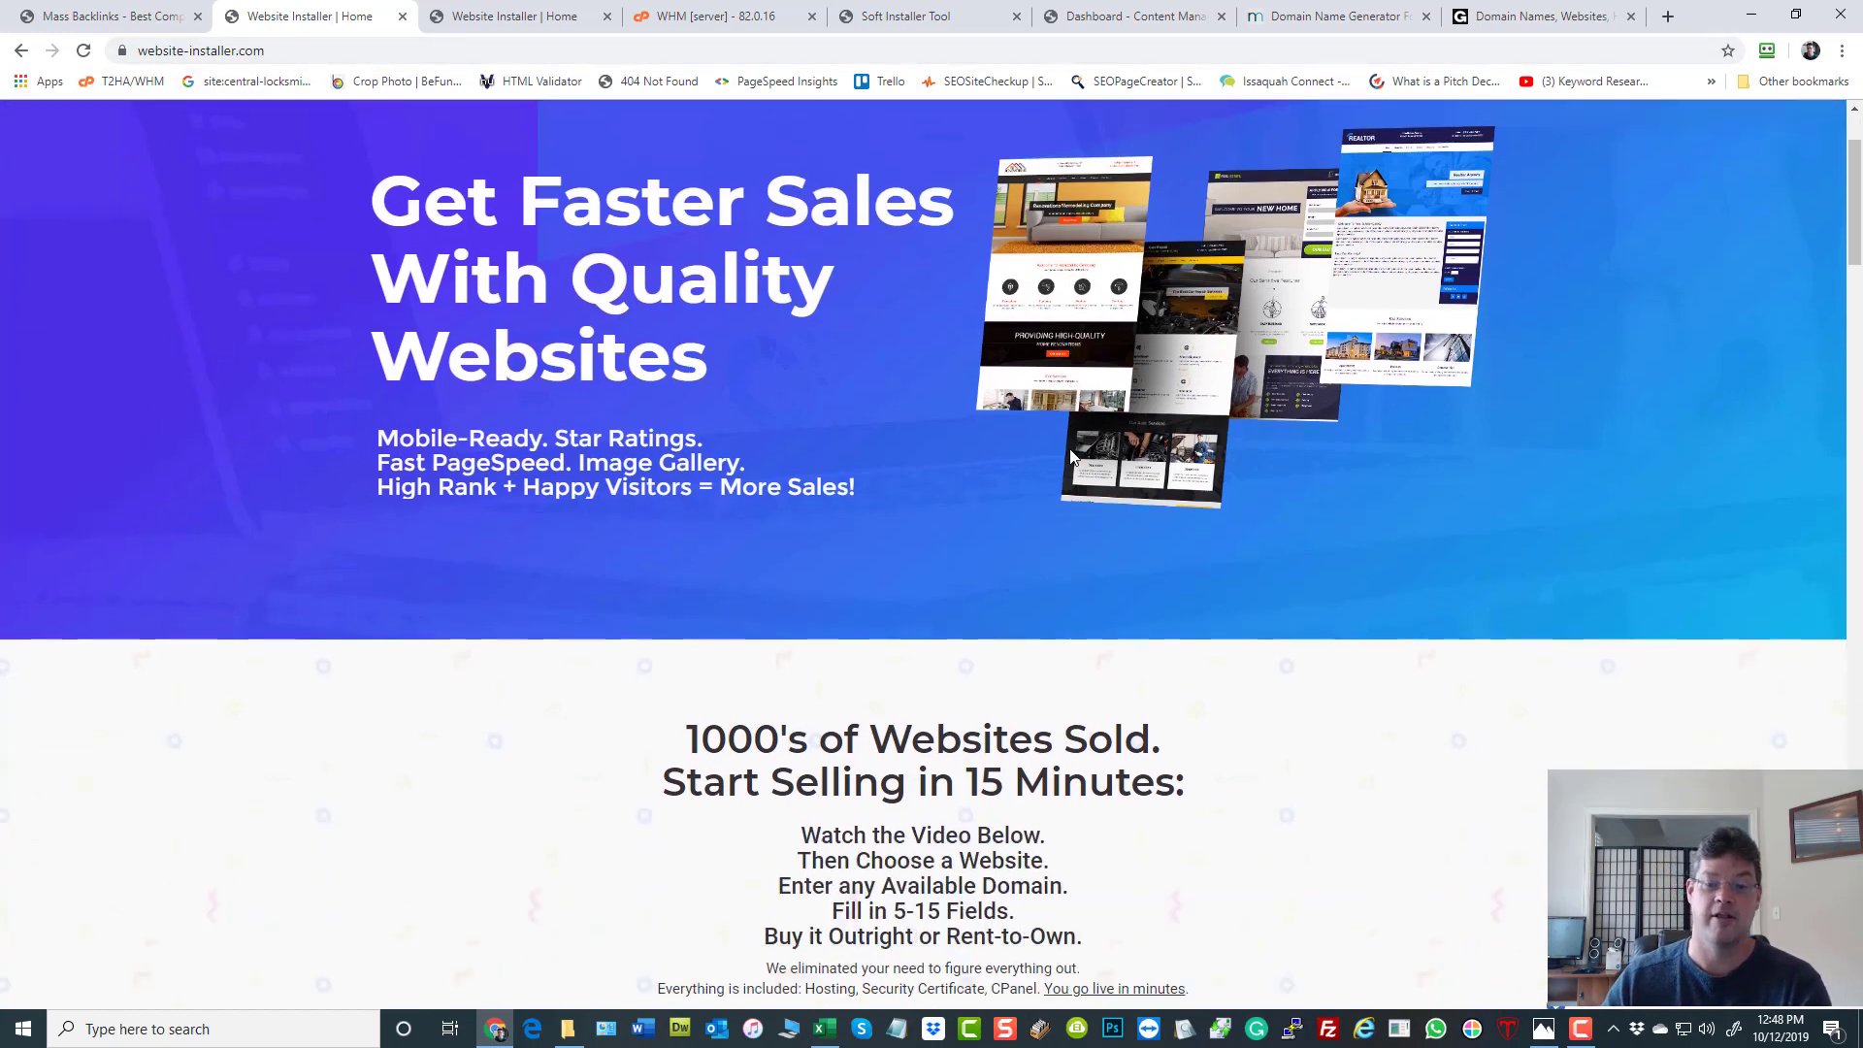
scroll(up, 3)
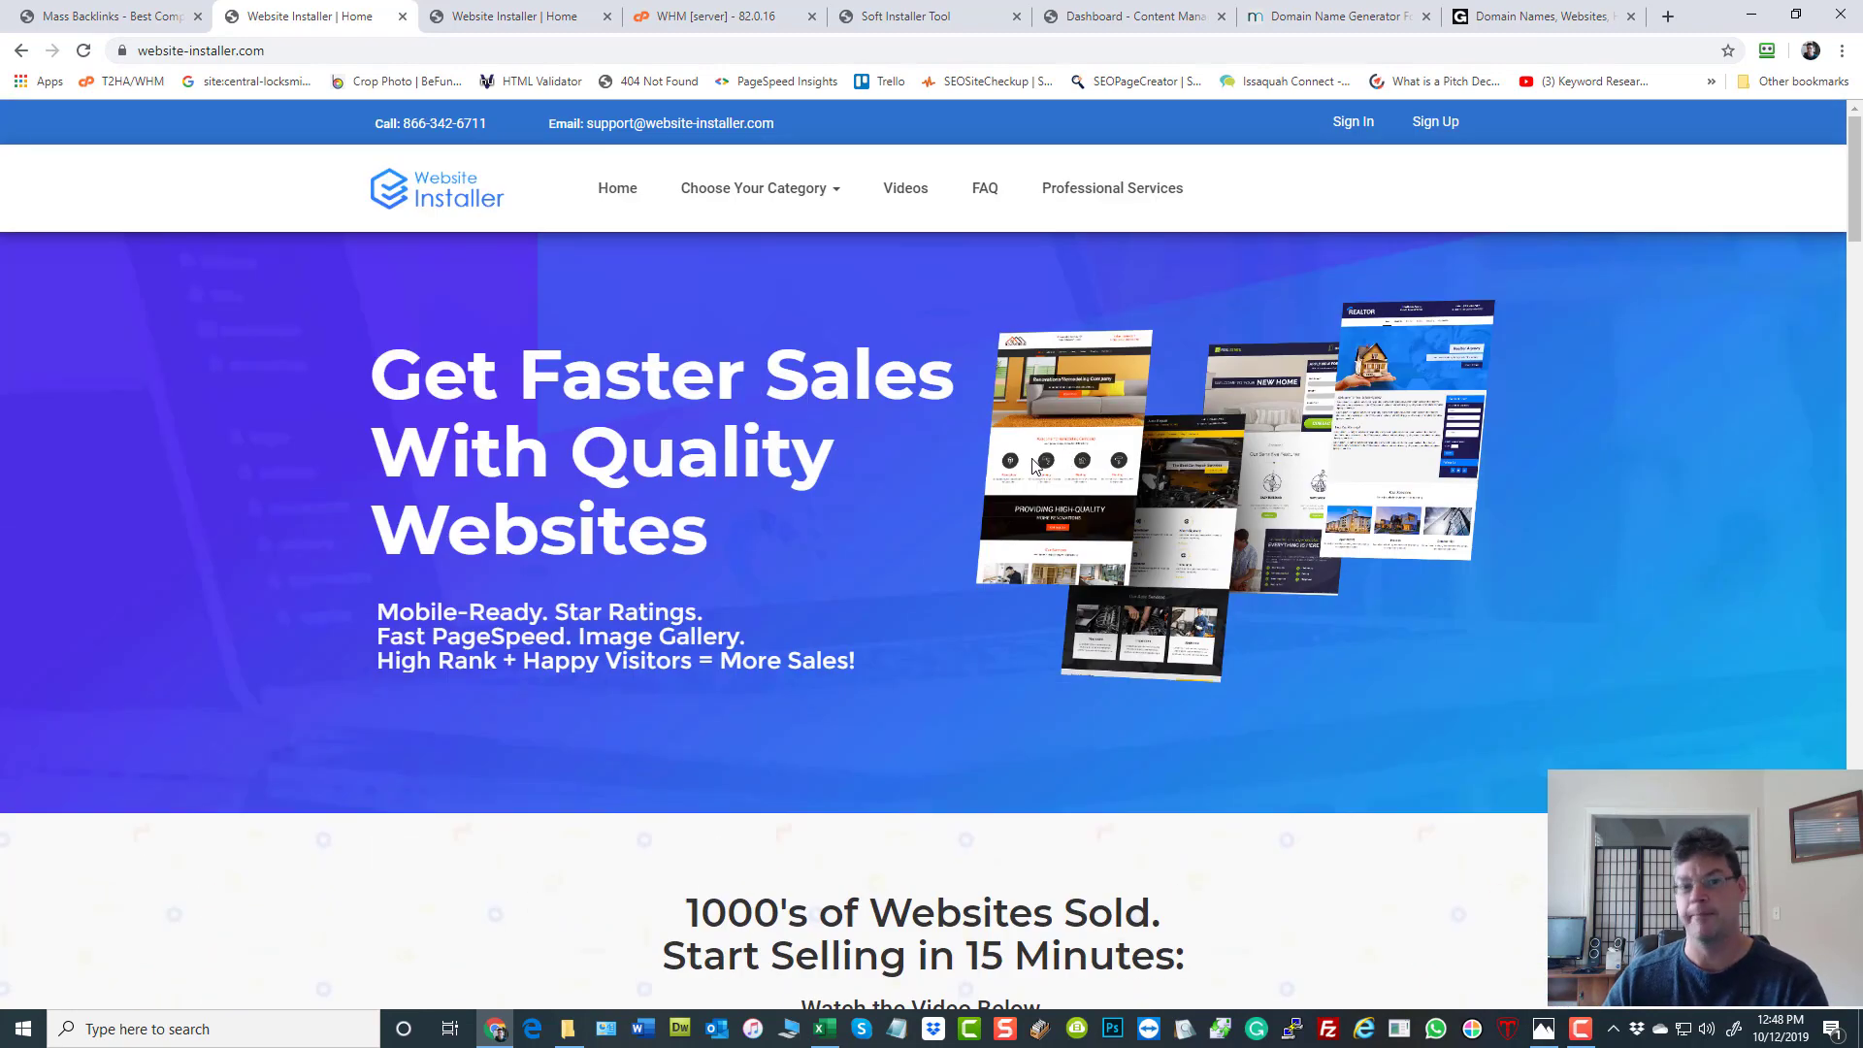
click(755, 188)
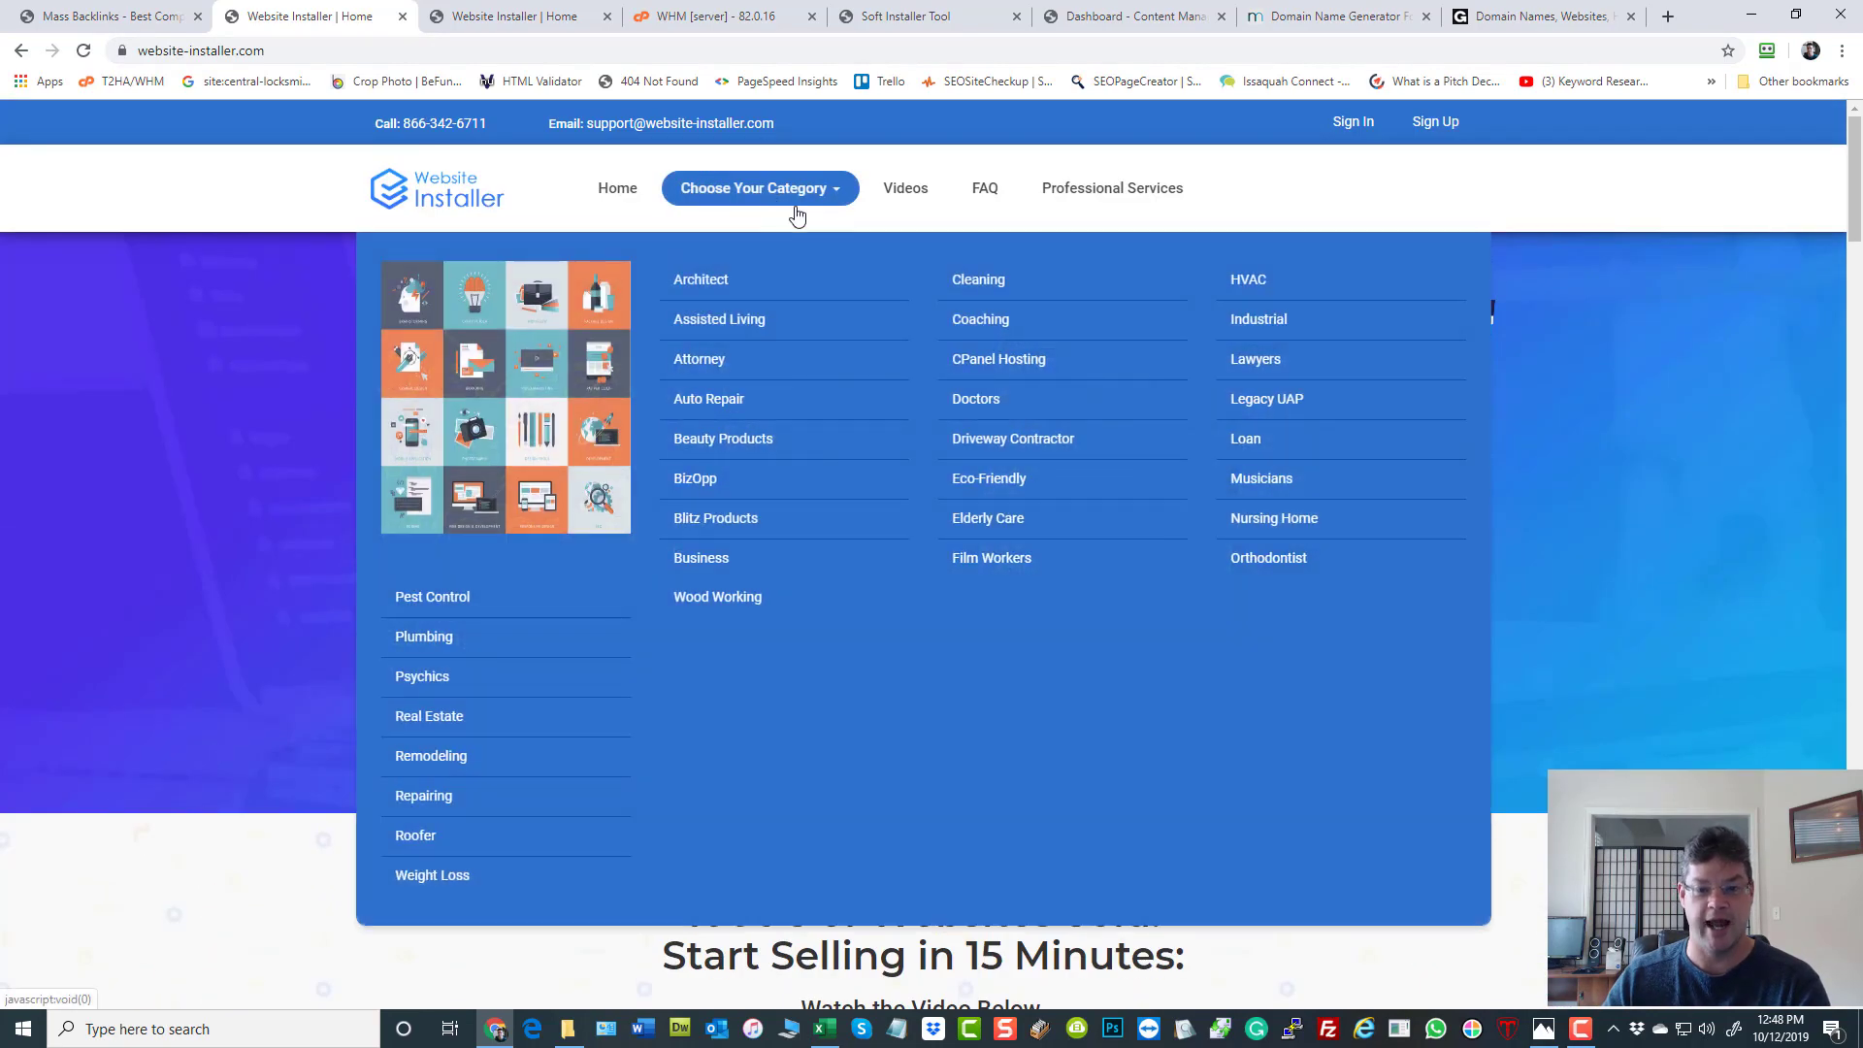
mouse_move(1321, 398)
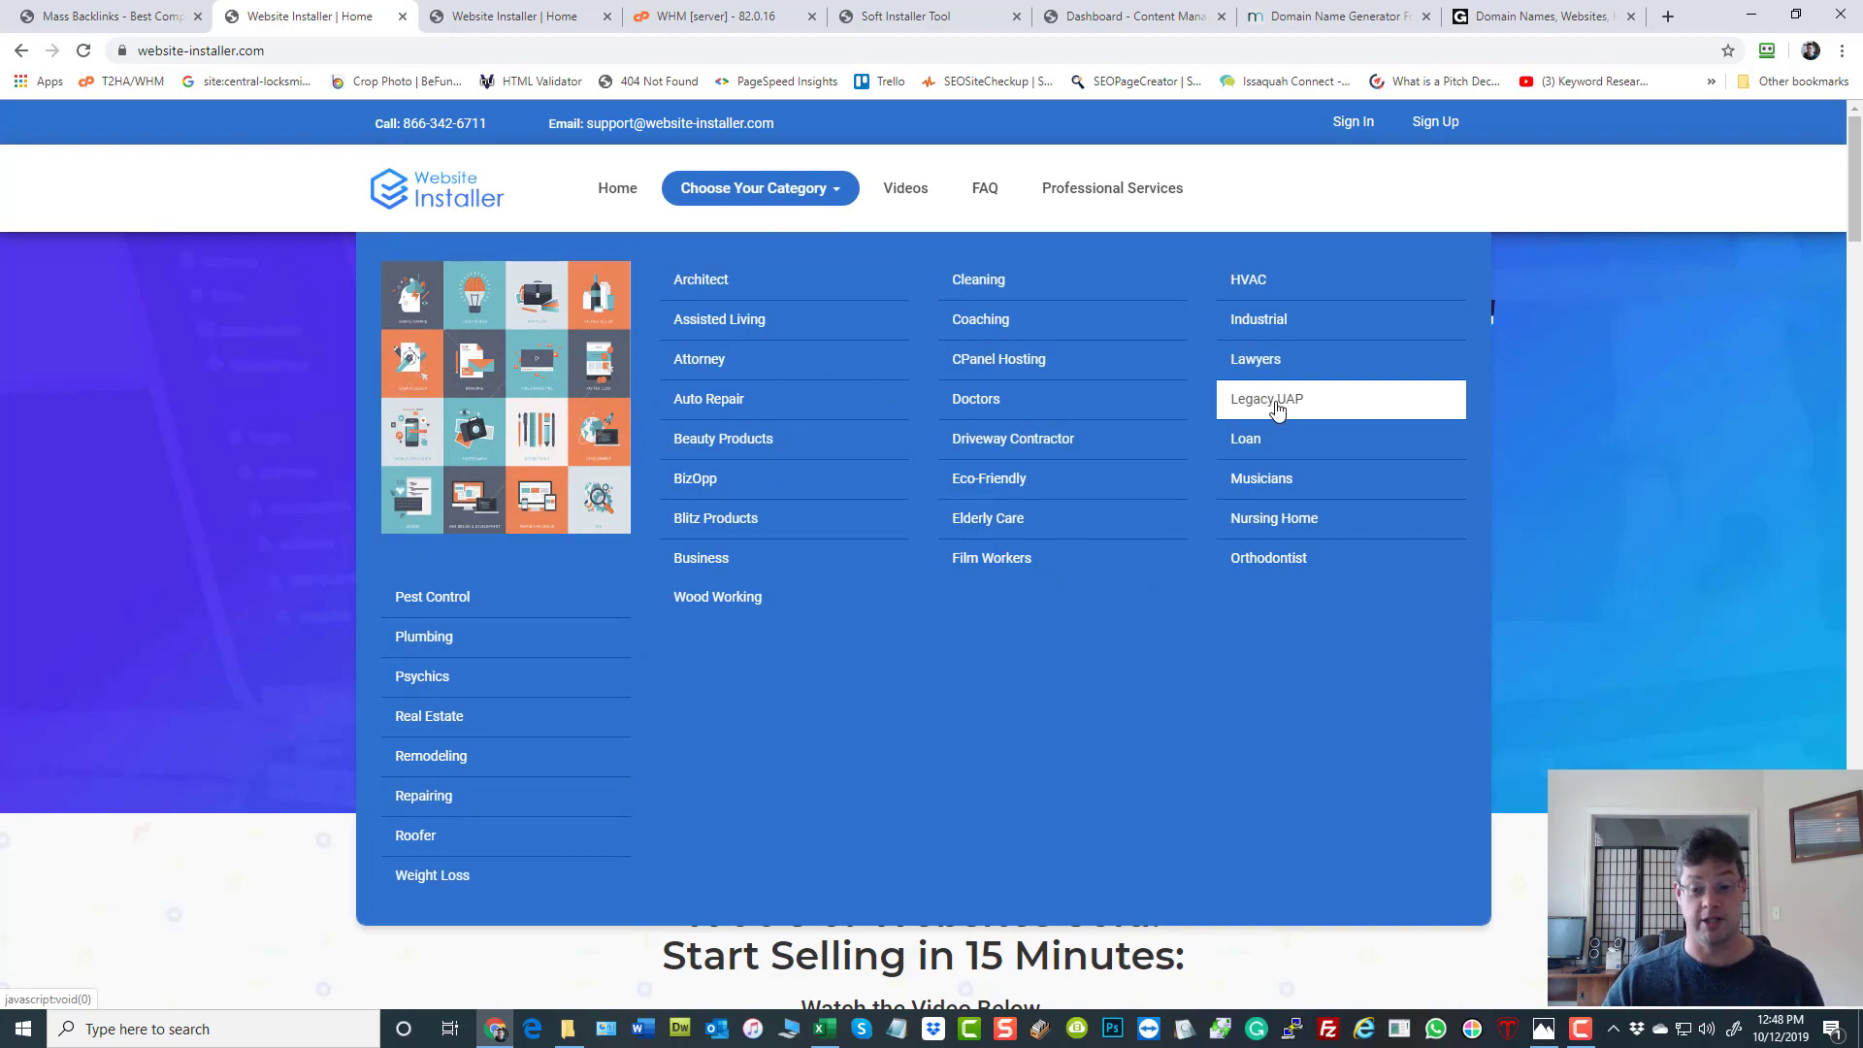
scroll(down, 3)
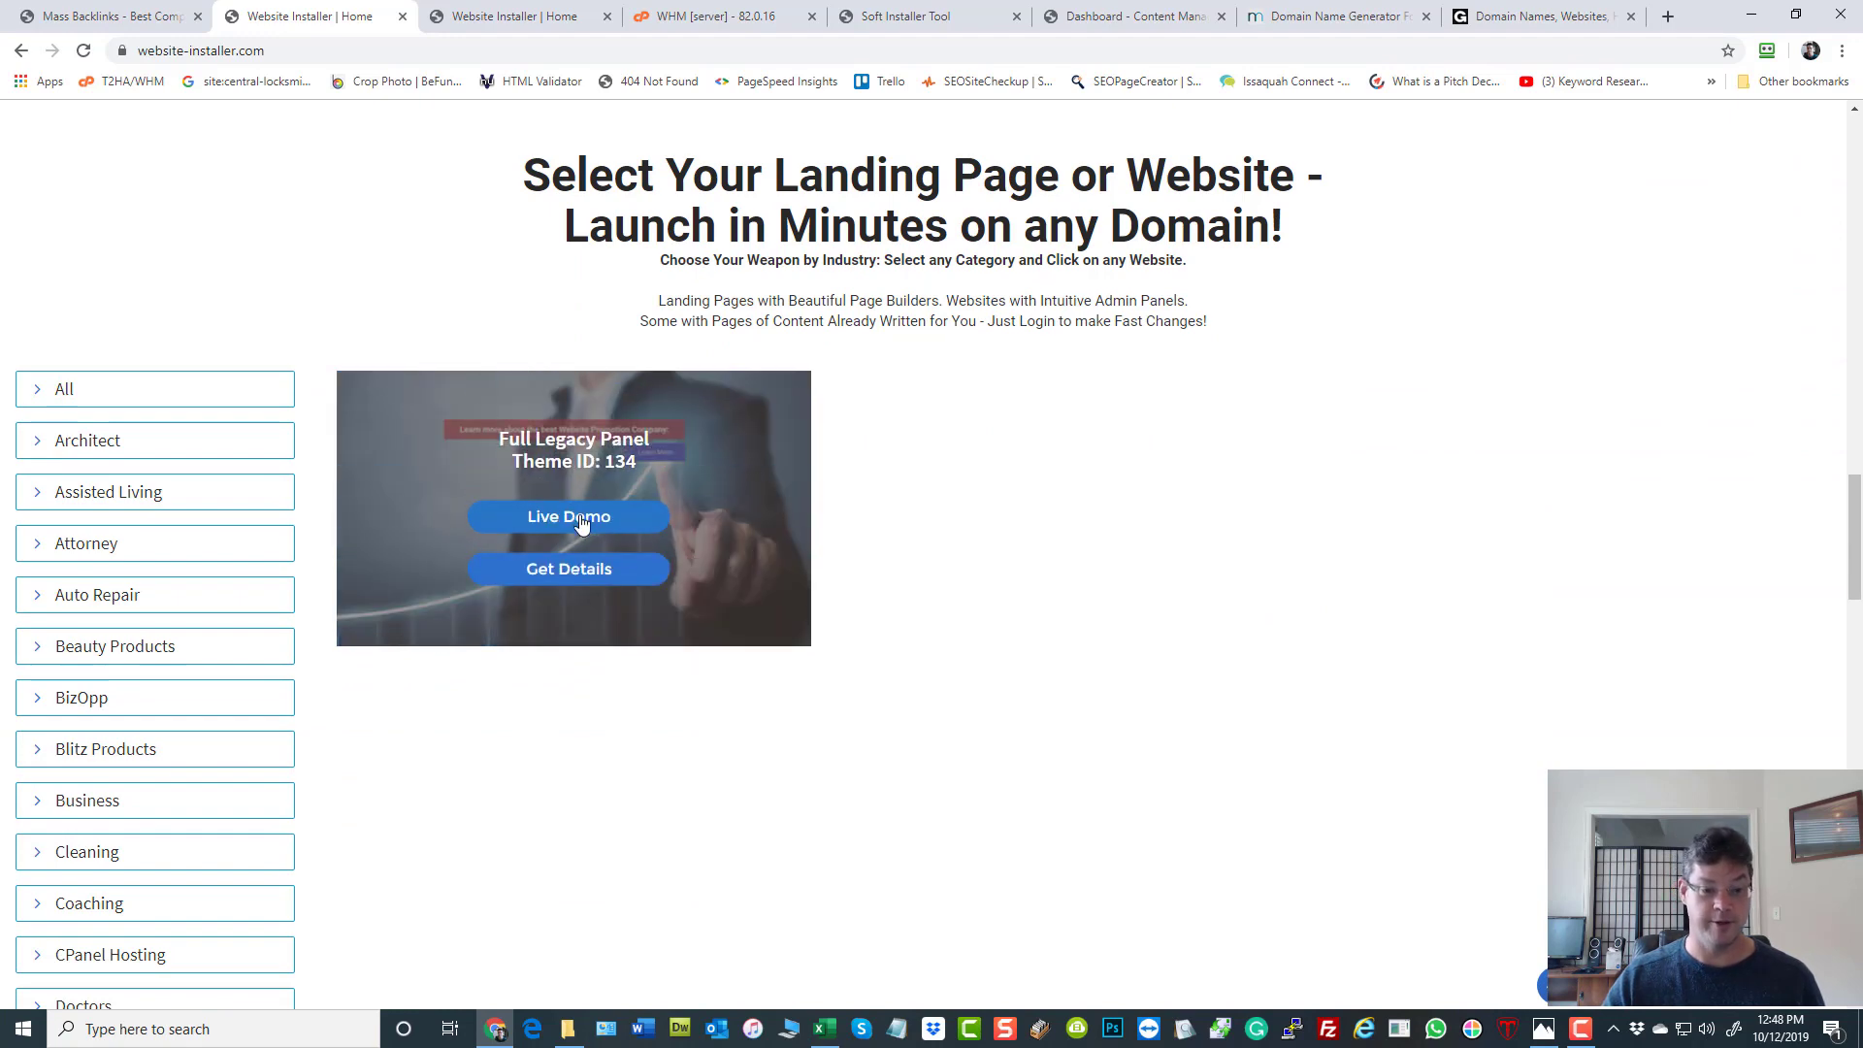
mouse_move(568, 516)
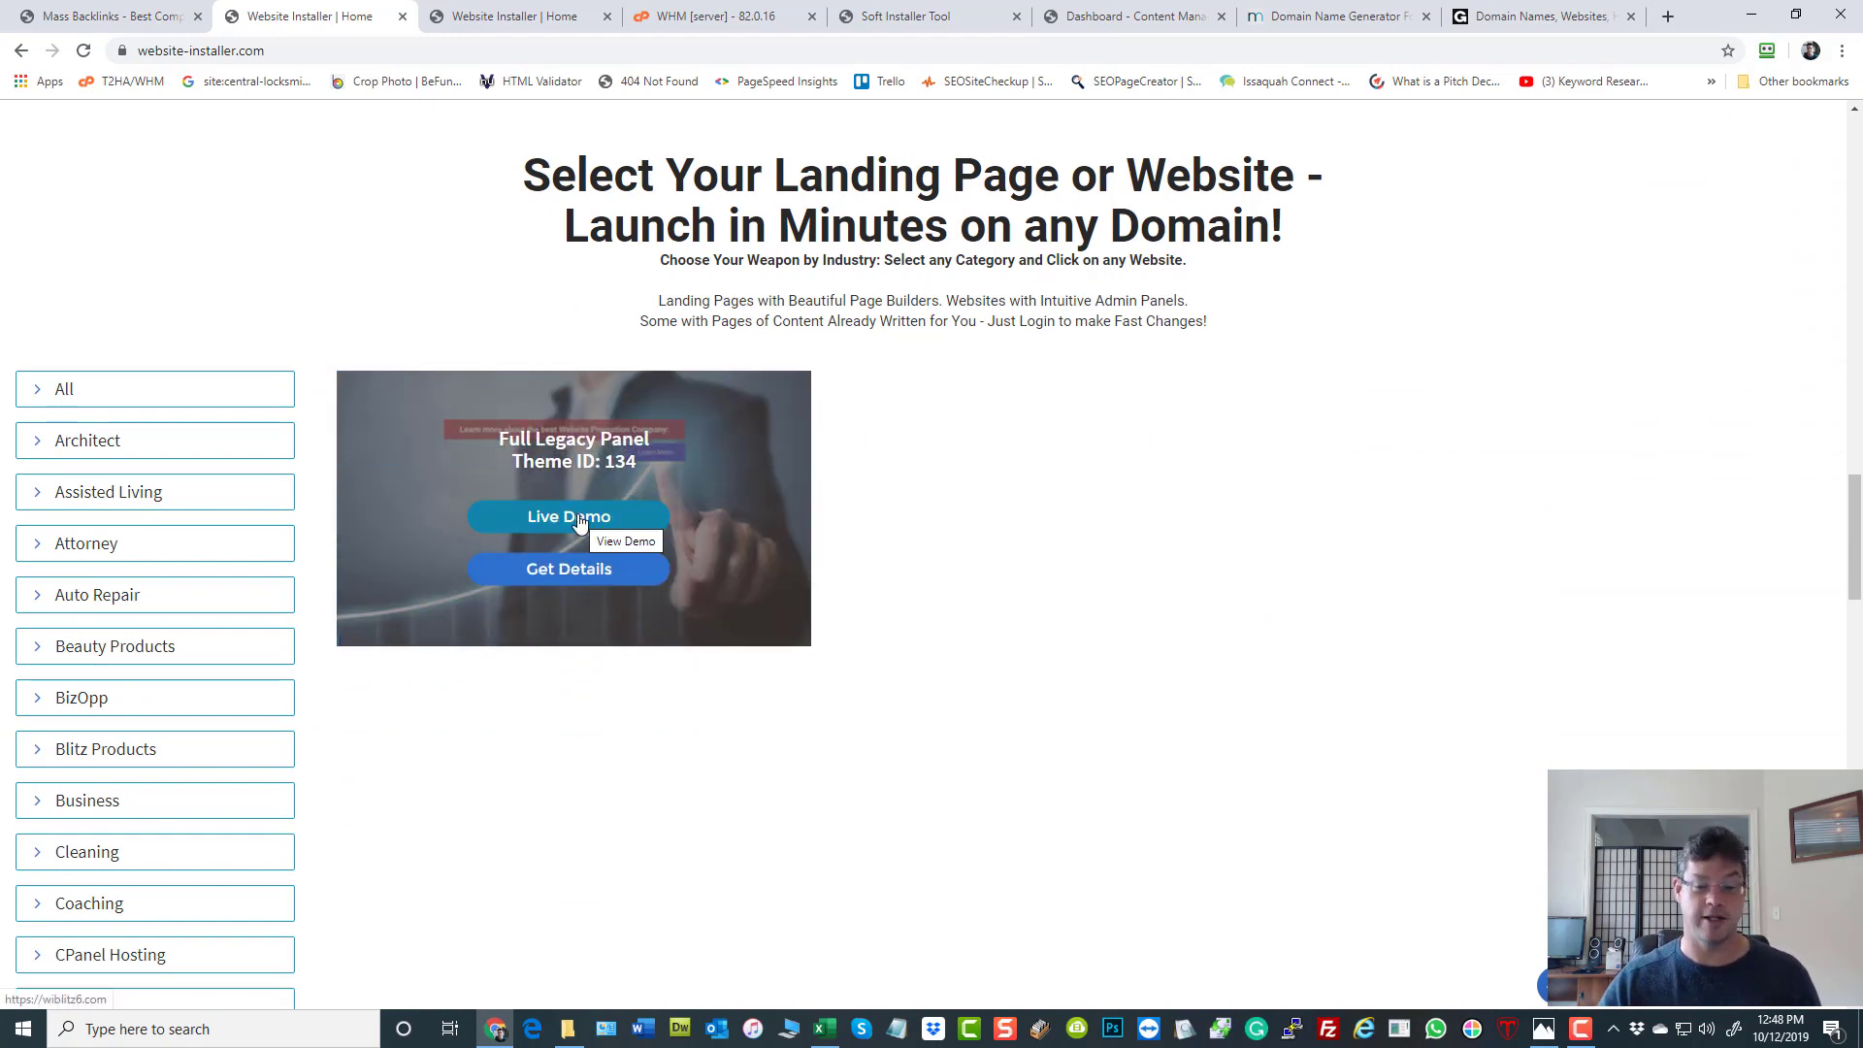
mouse_move(569, 582)
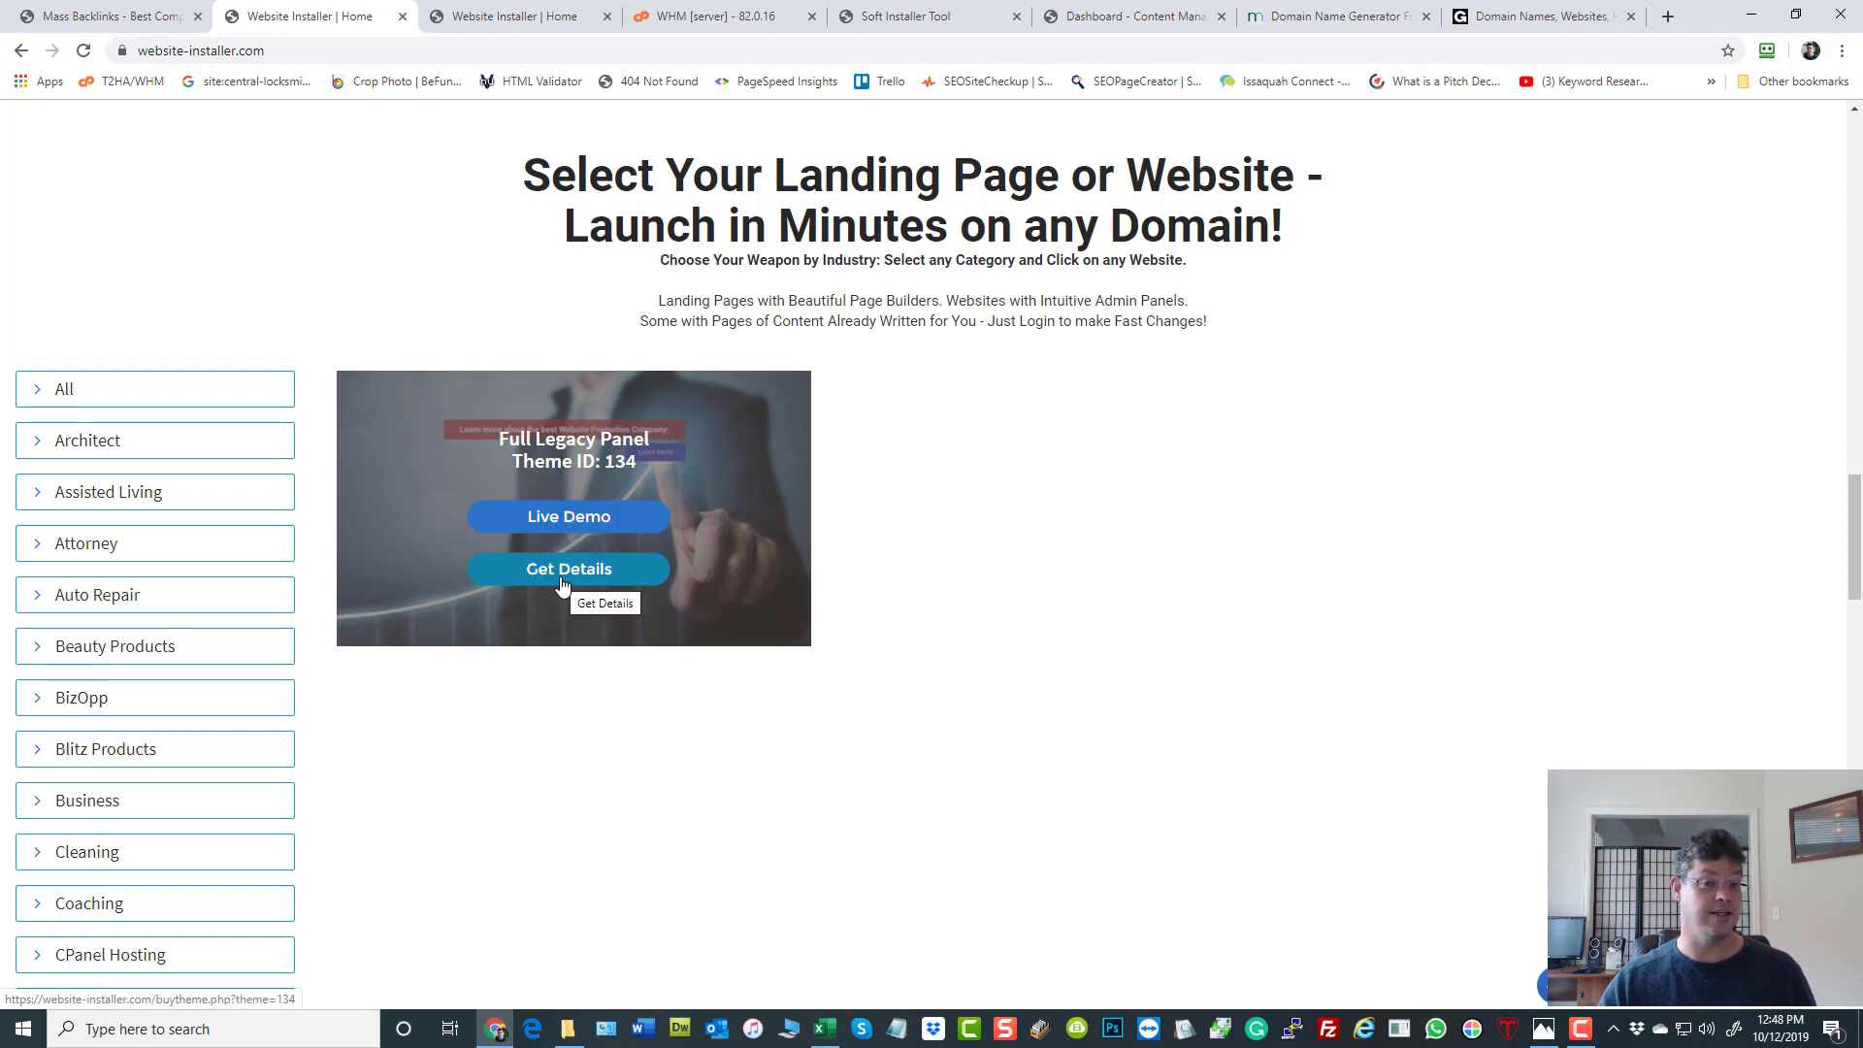
Show the Full Legacy Panel sale page and highlight its $295 price with hosting and SSL.
click(569, 568)
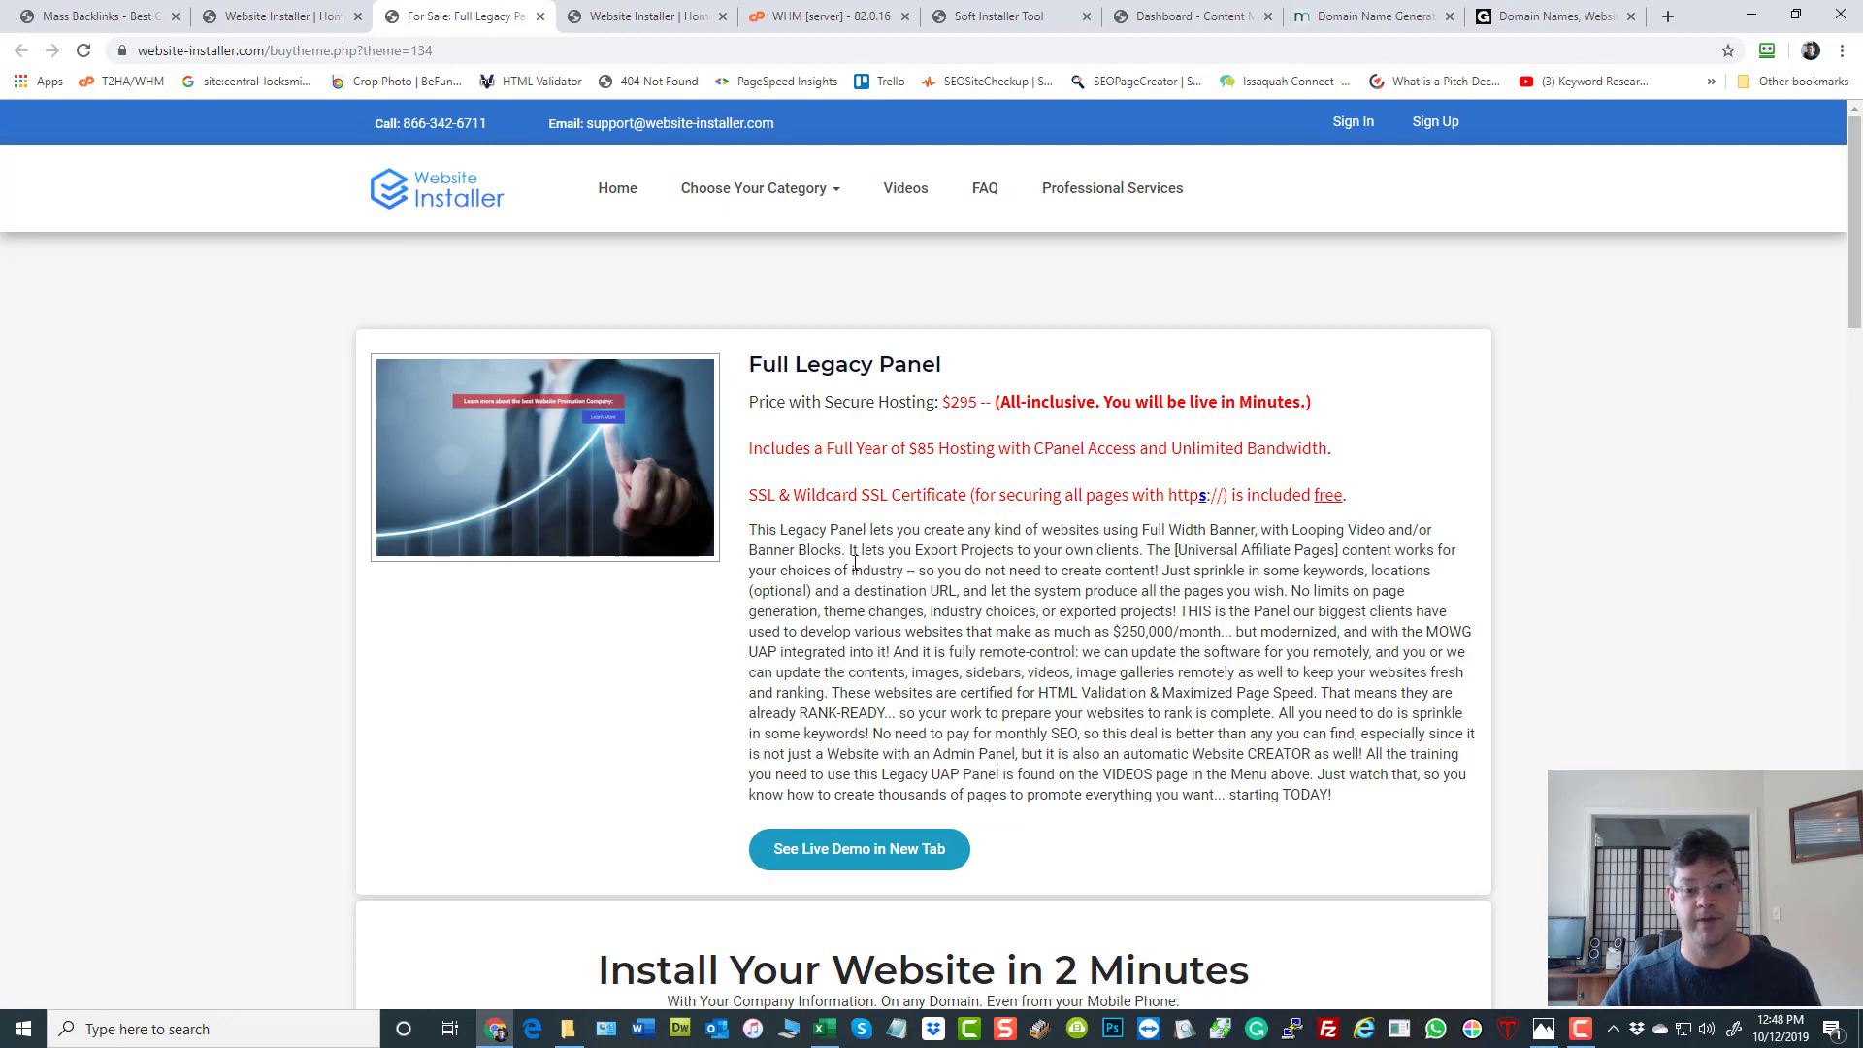
double_click(955, 402)
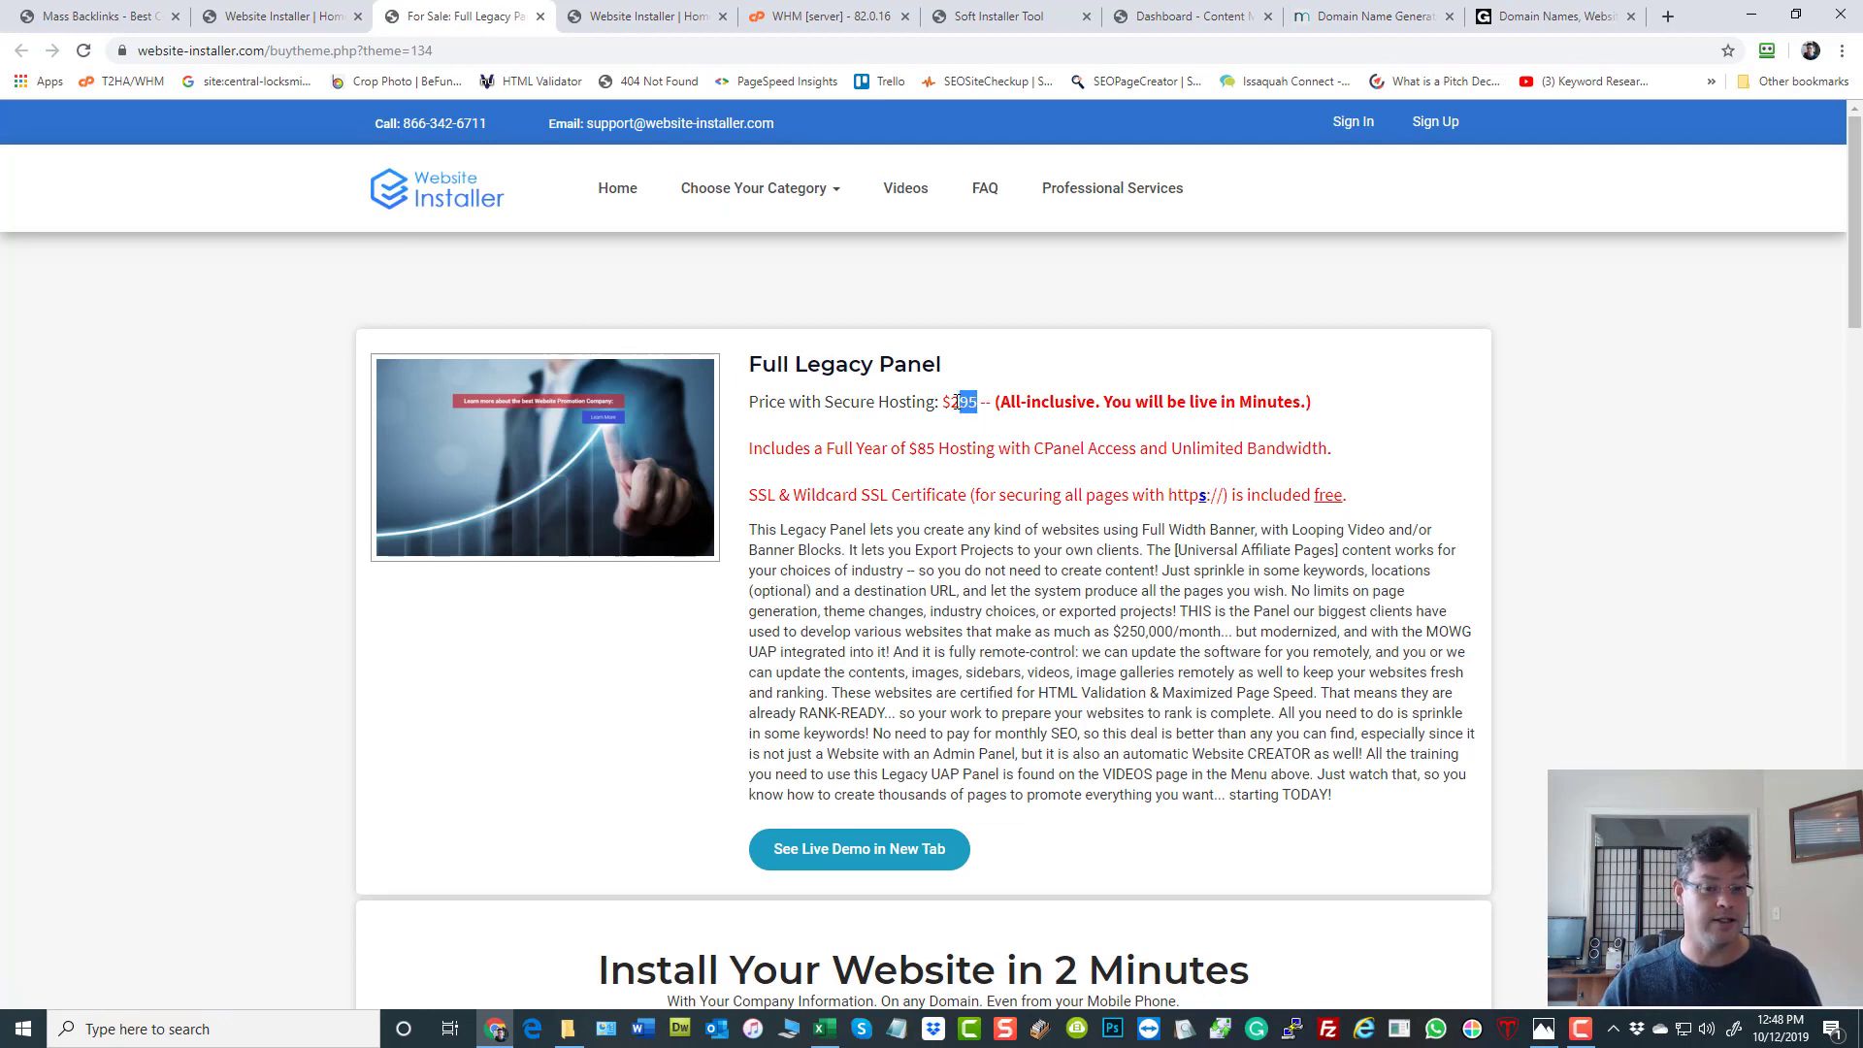
mouse_move(1516, 577)
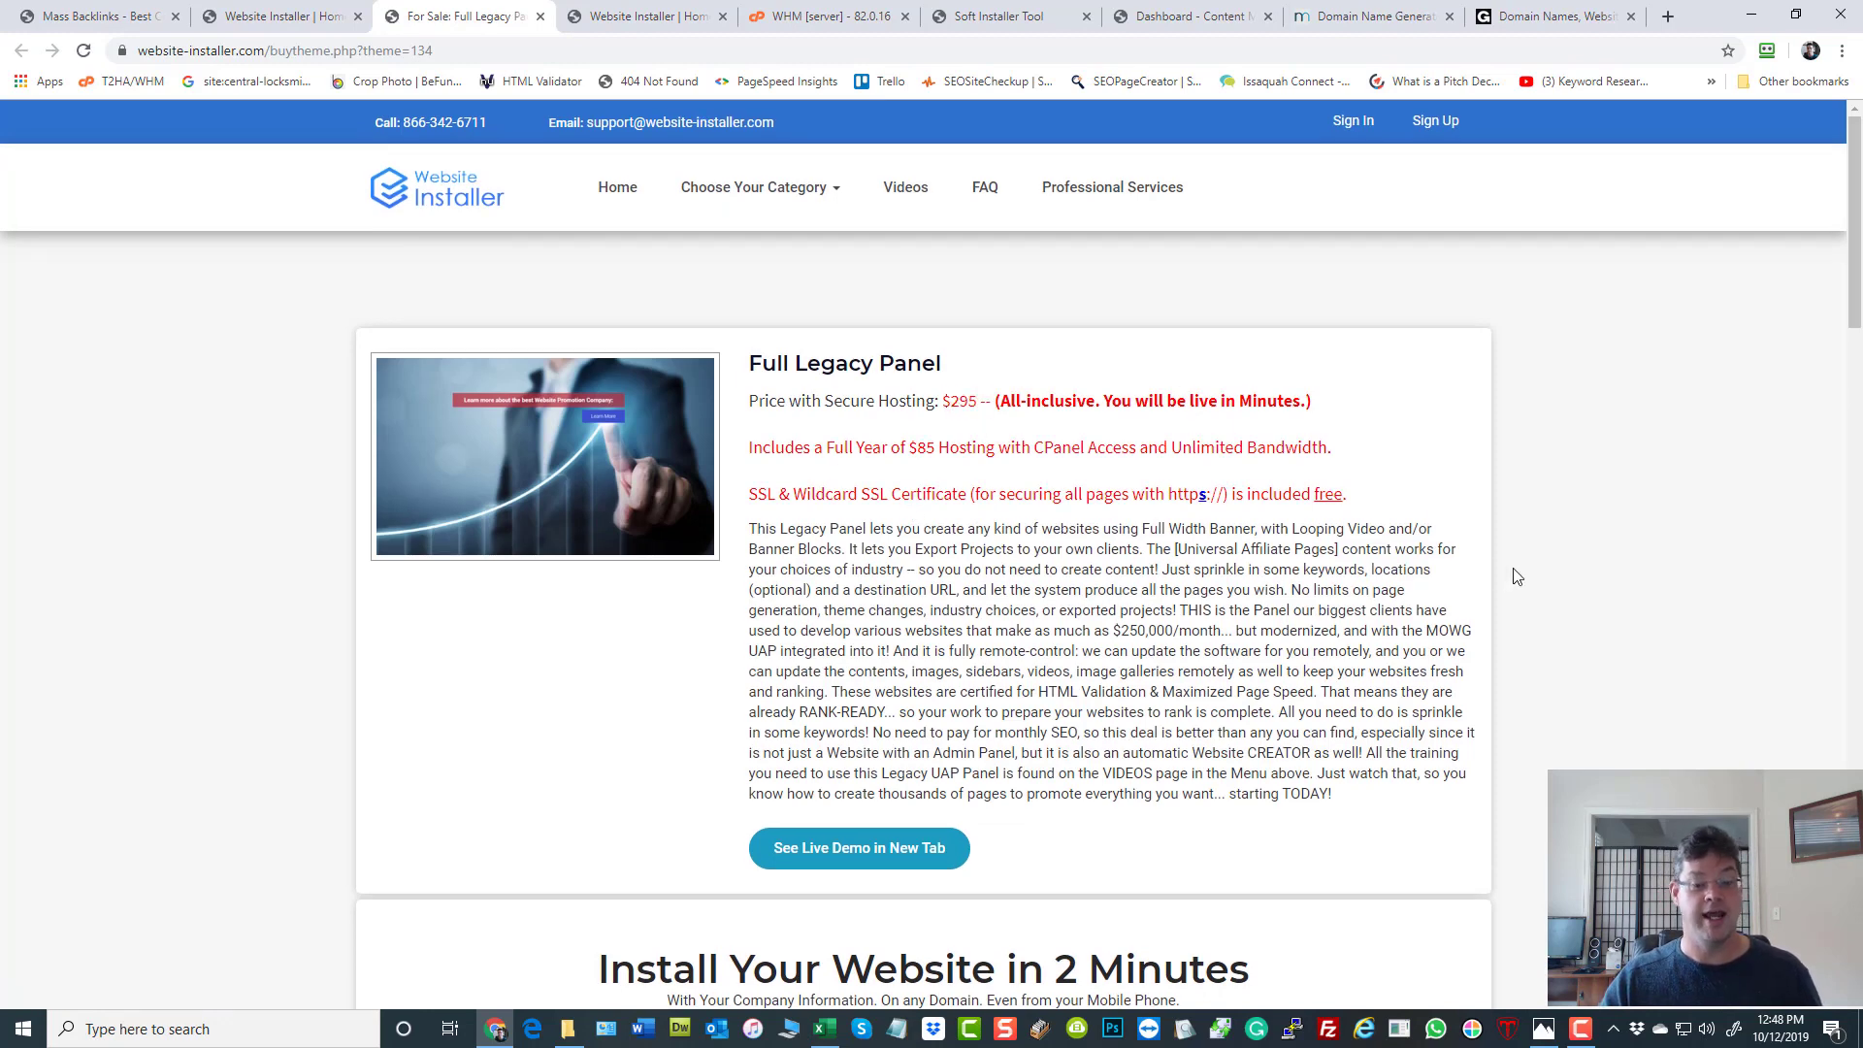
Scroll the order form past Buyer Information to the optional Company Information fields.
scroll(down, 3)
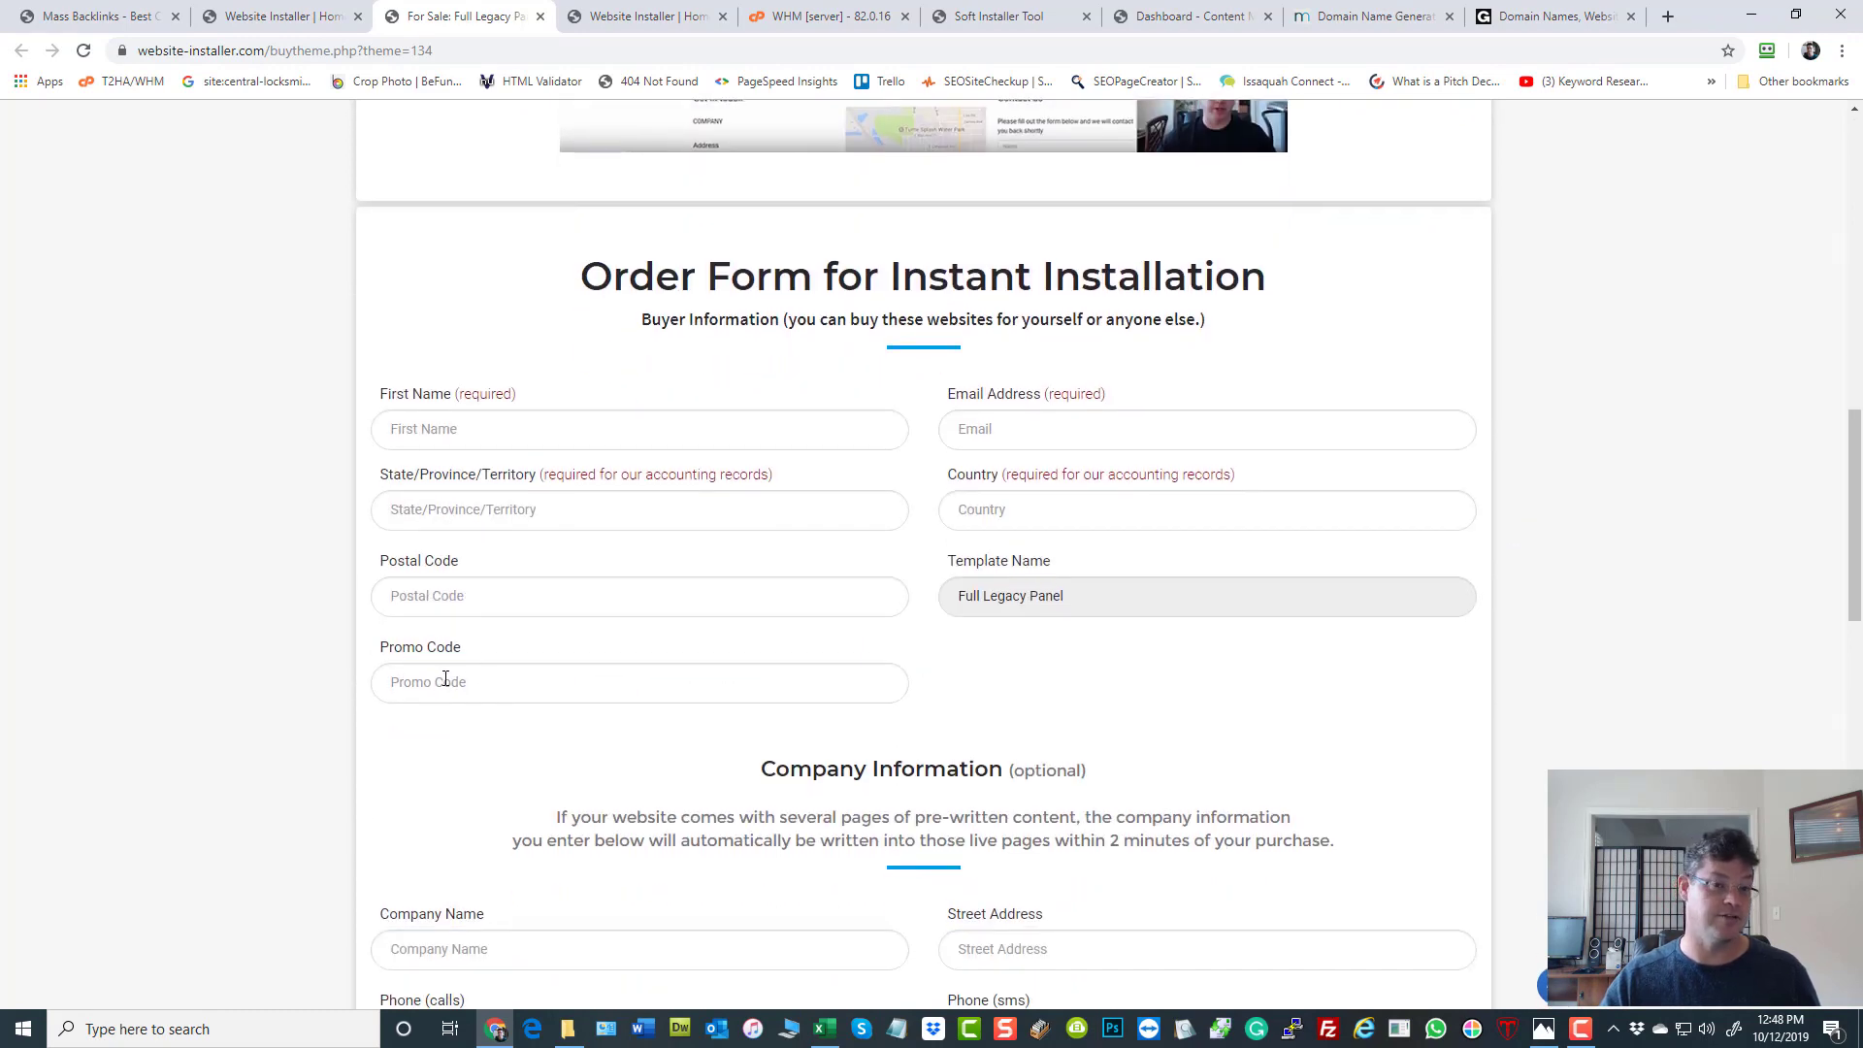
mouse_move(1359, 737)
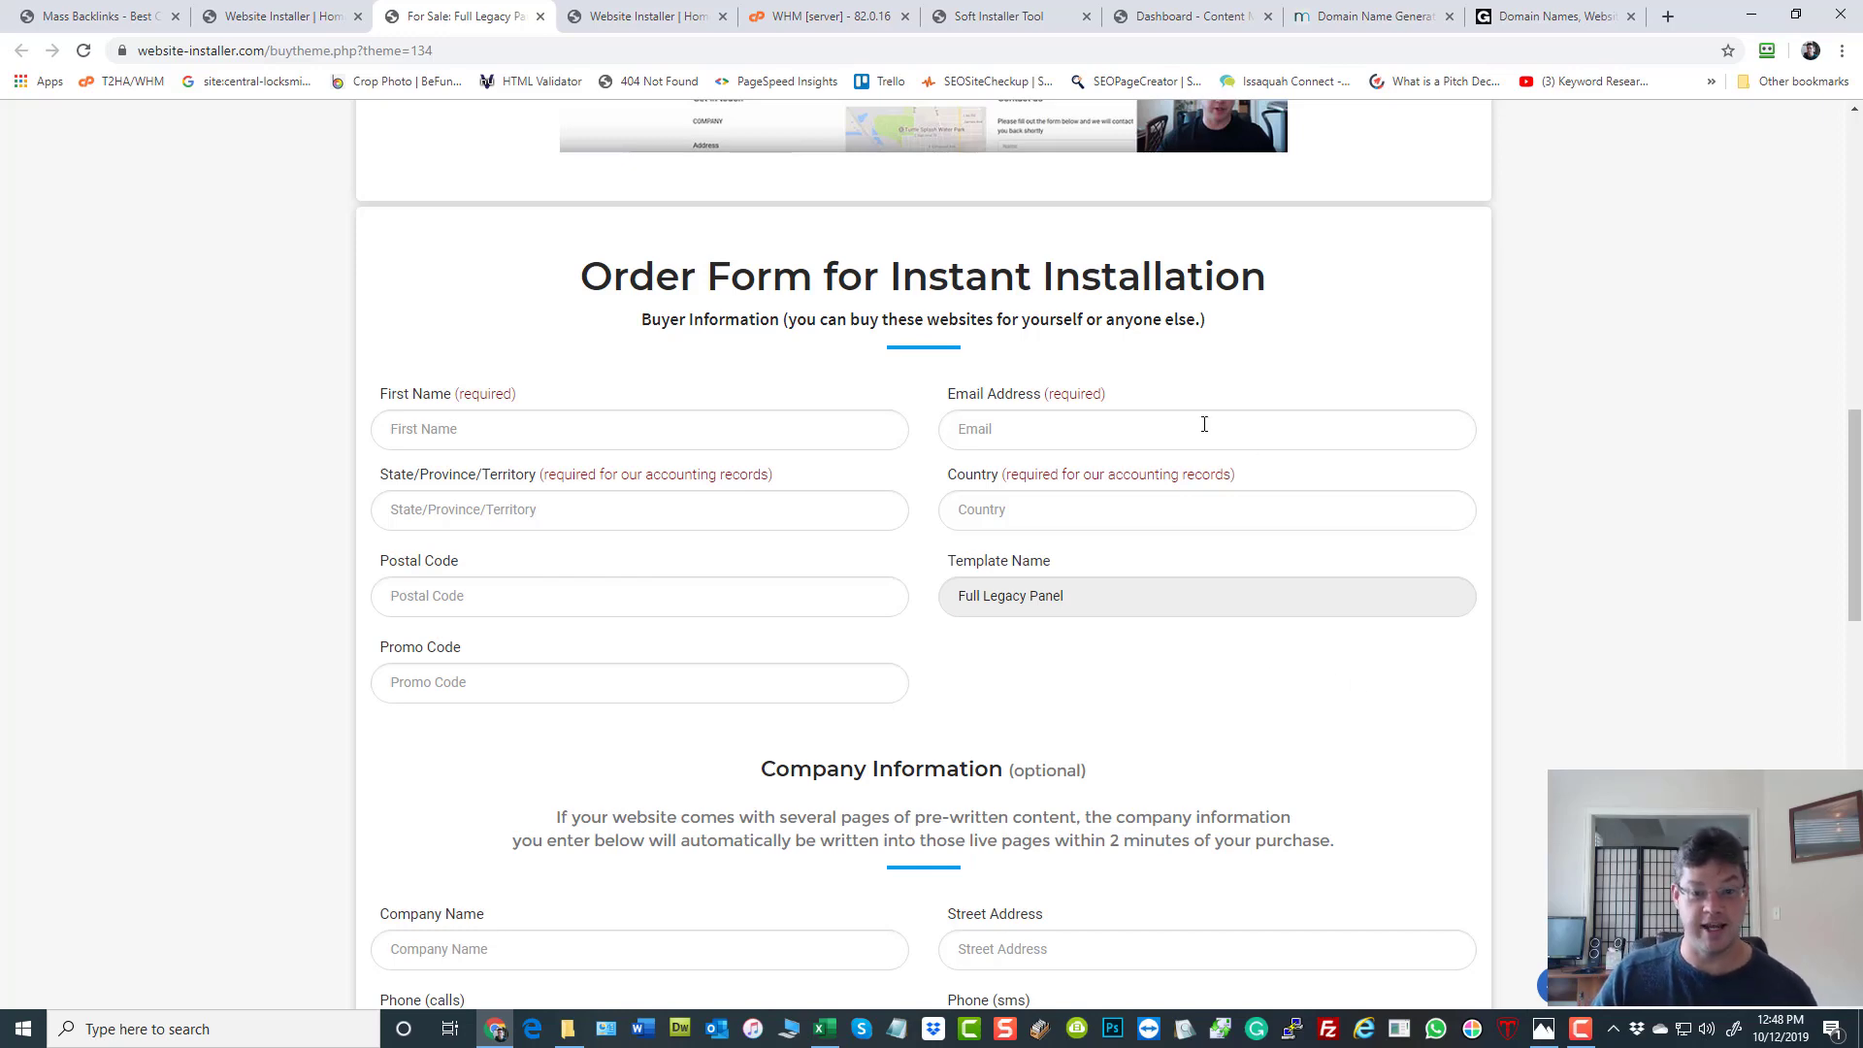
mouse_move(1114, 384)
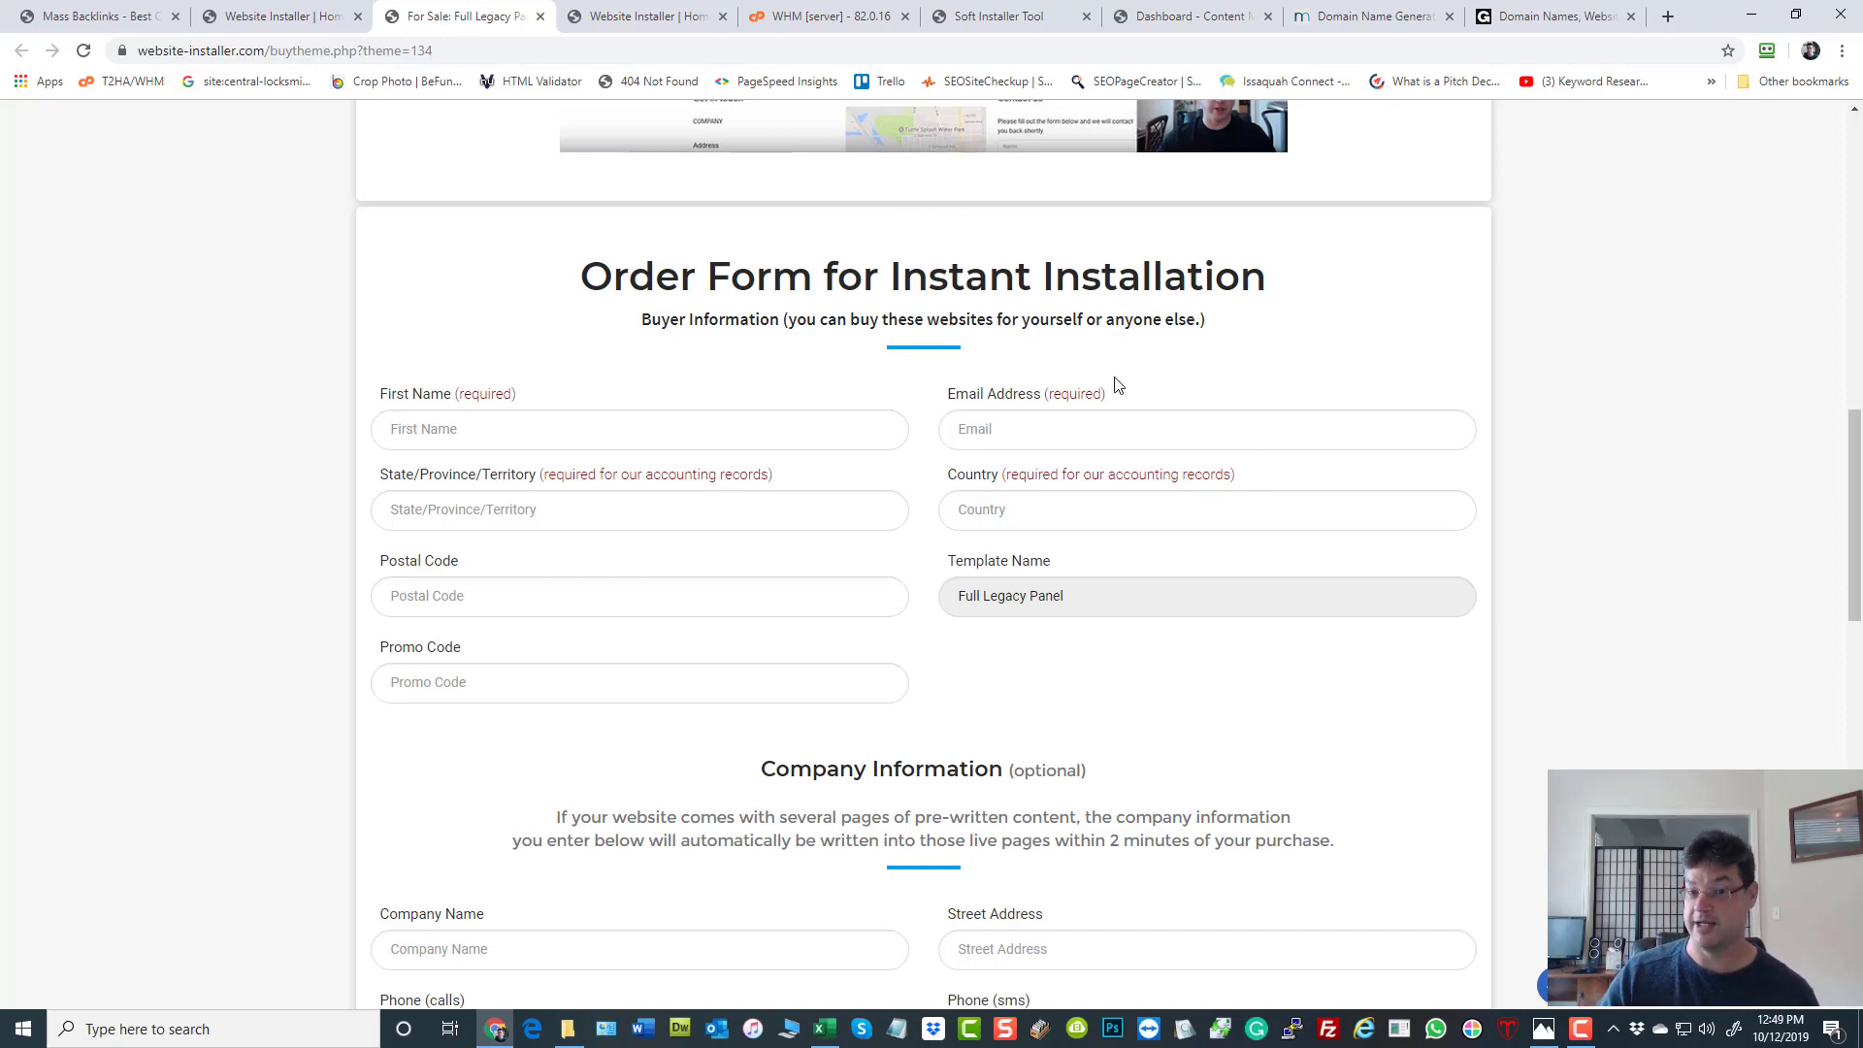
scroll(down, 3)
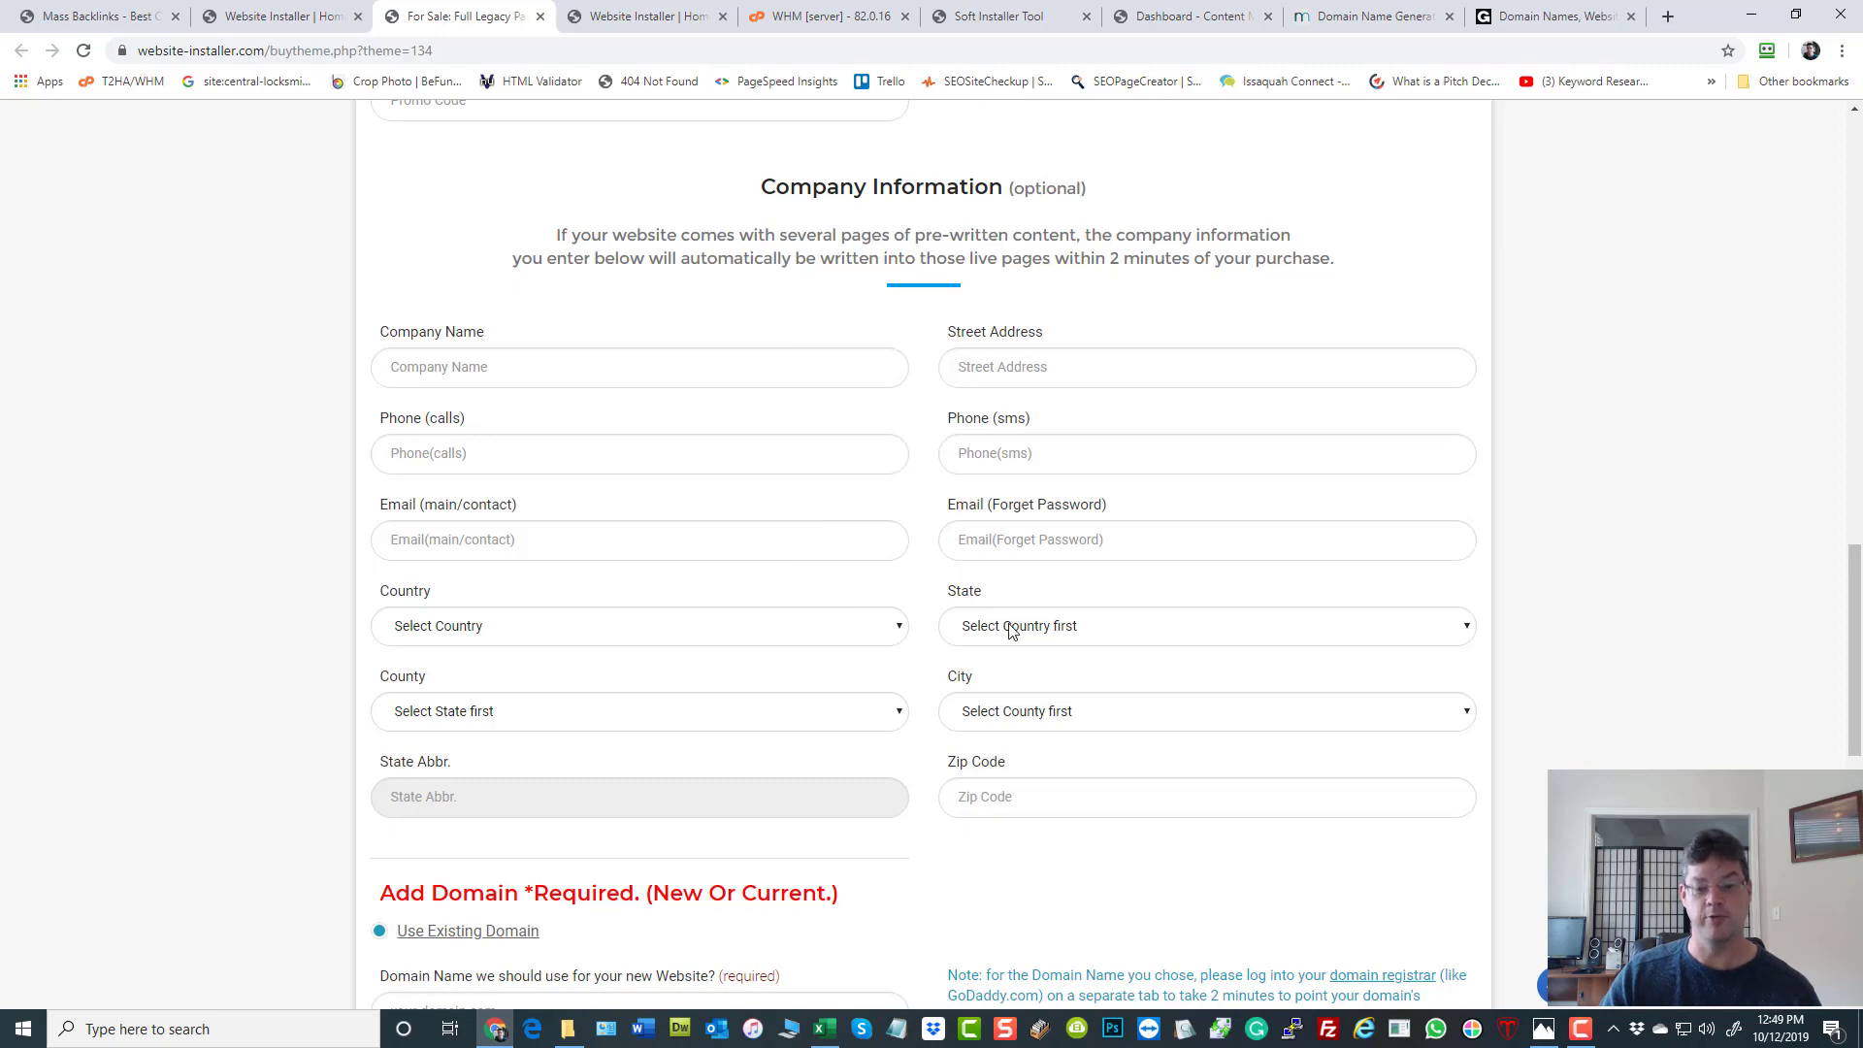
mouse_move(961, 643)
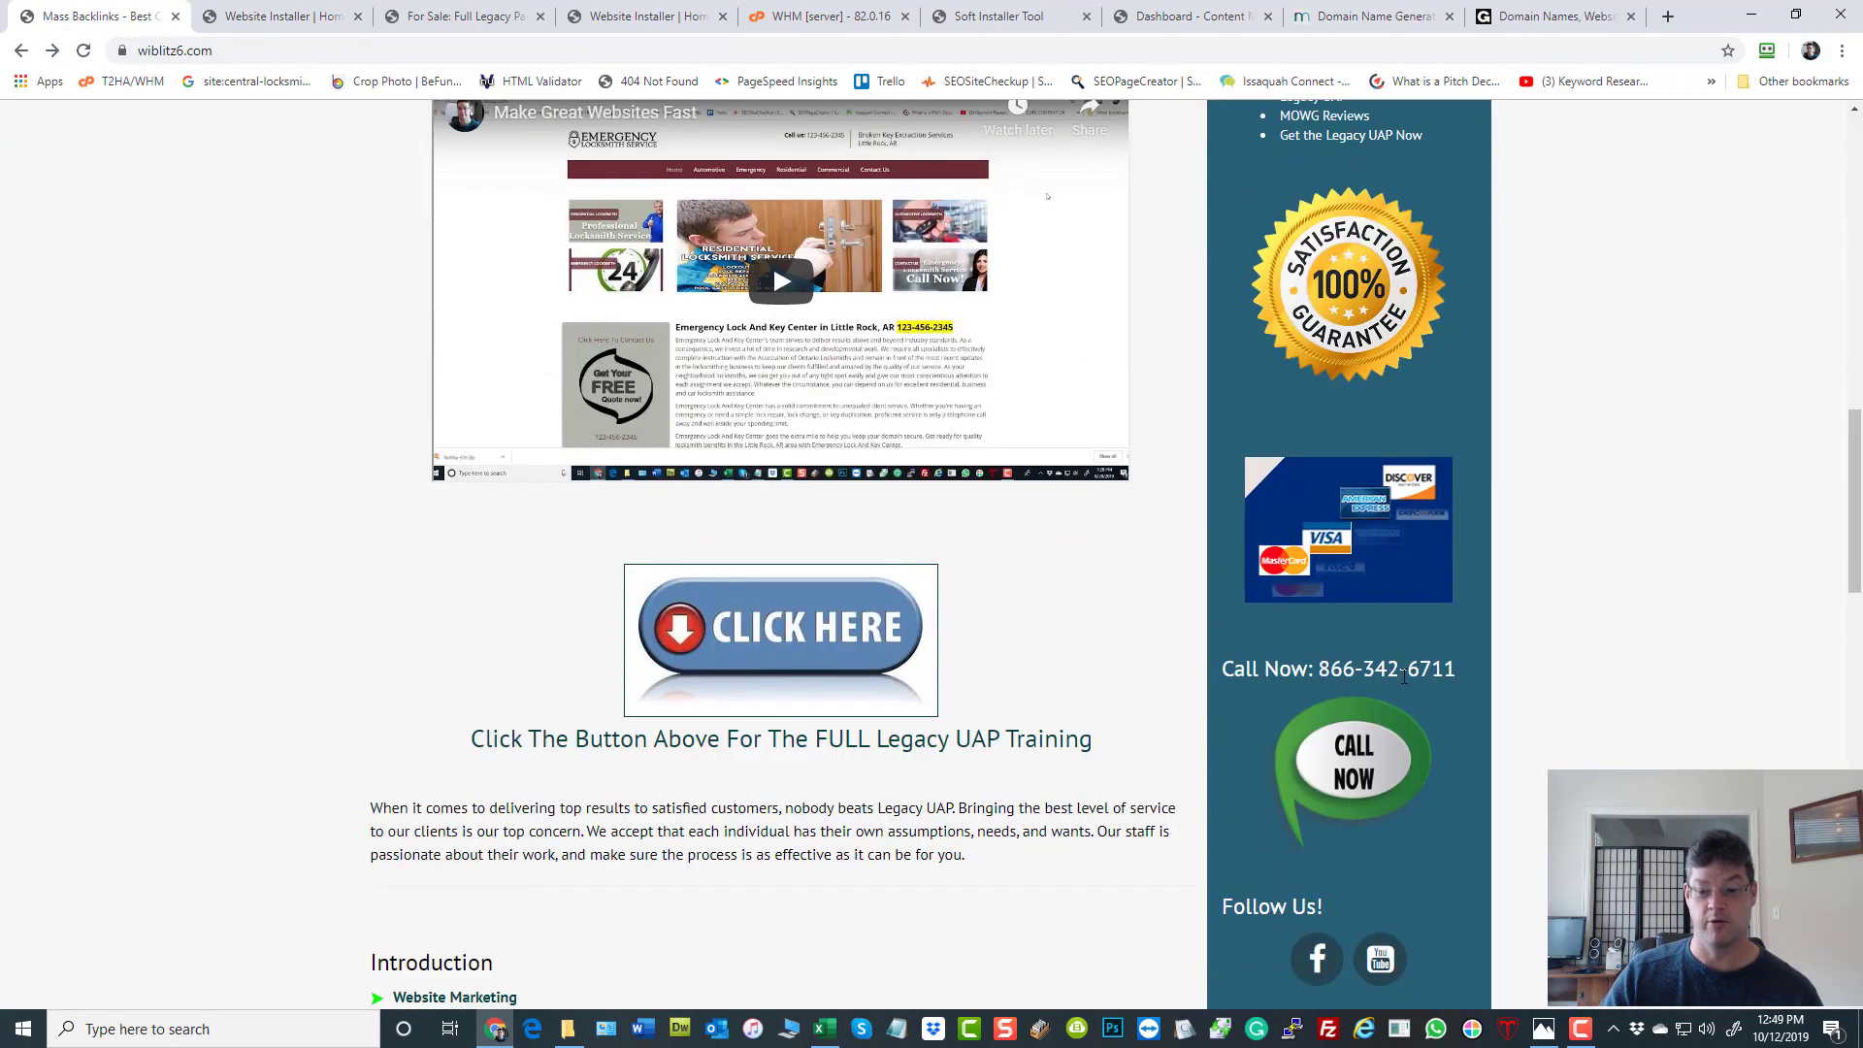
Browse the wiblitz6.com Mass Backlinks demo page down to its Seattle map footer.
scroll(up, 3)
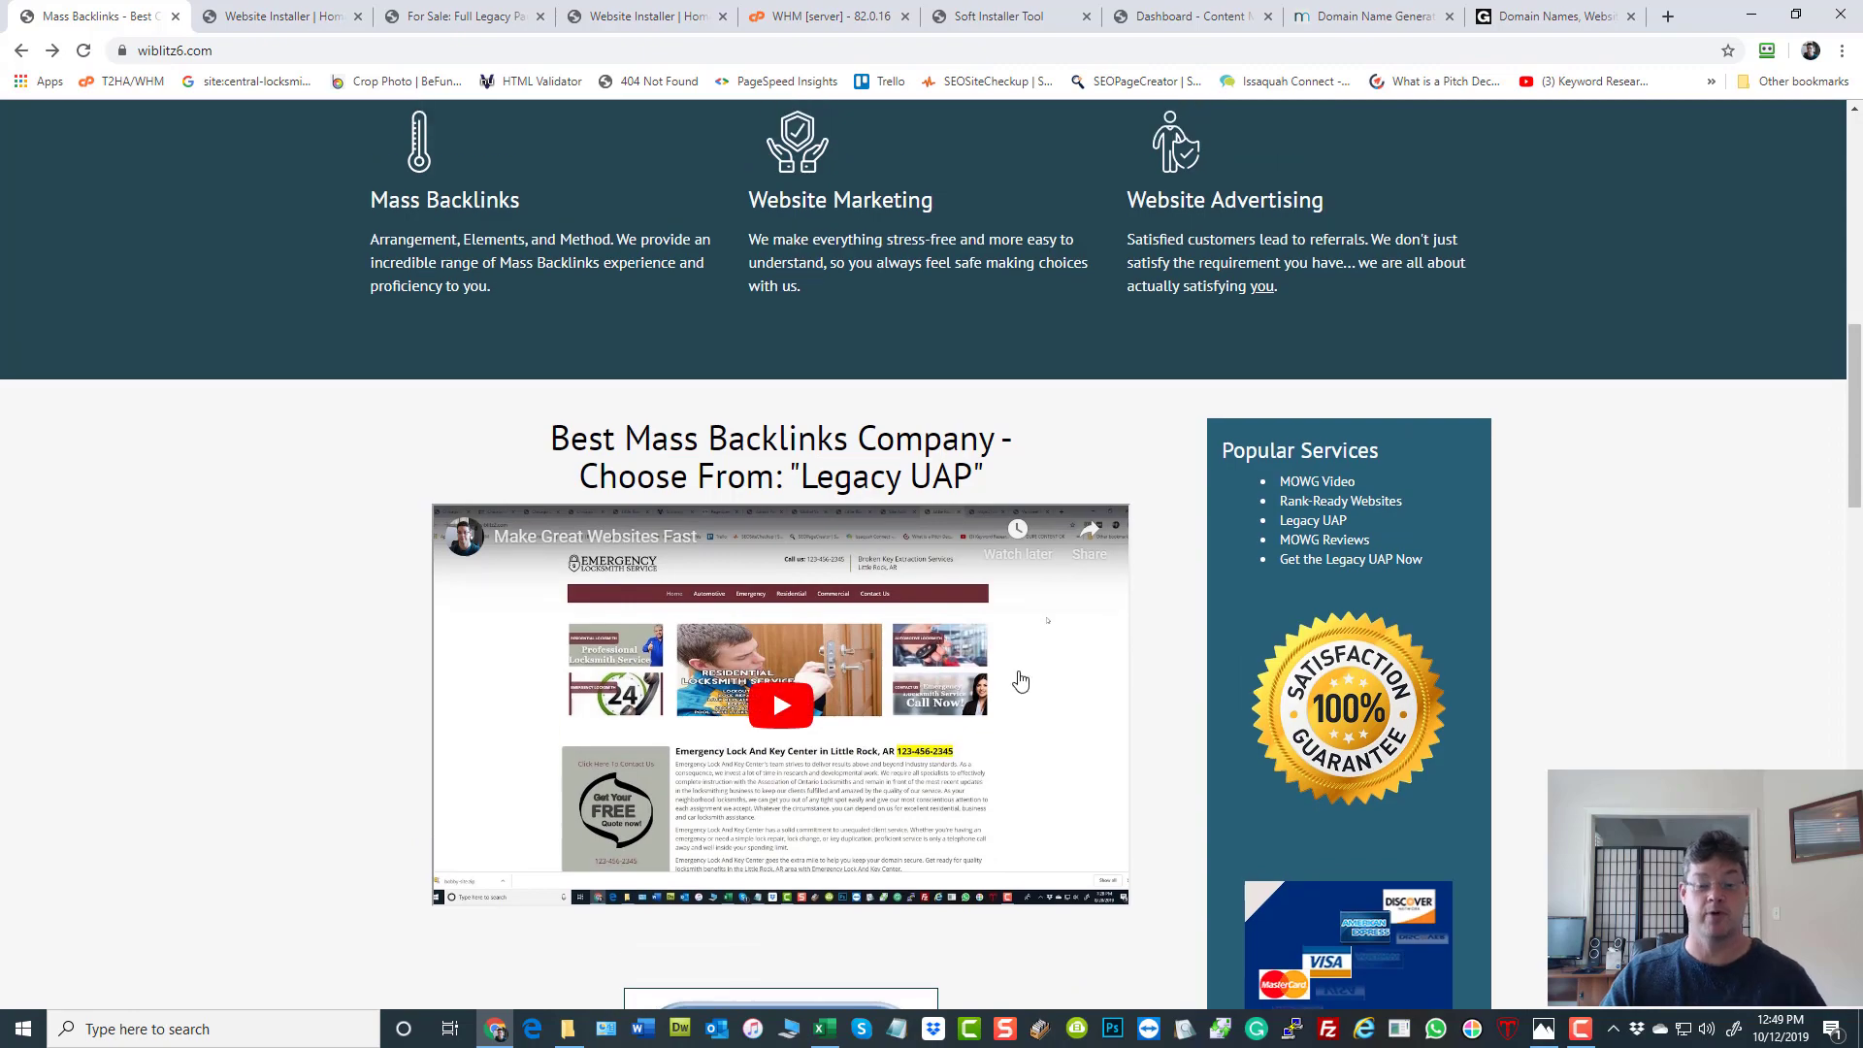
scroll(down, 3)
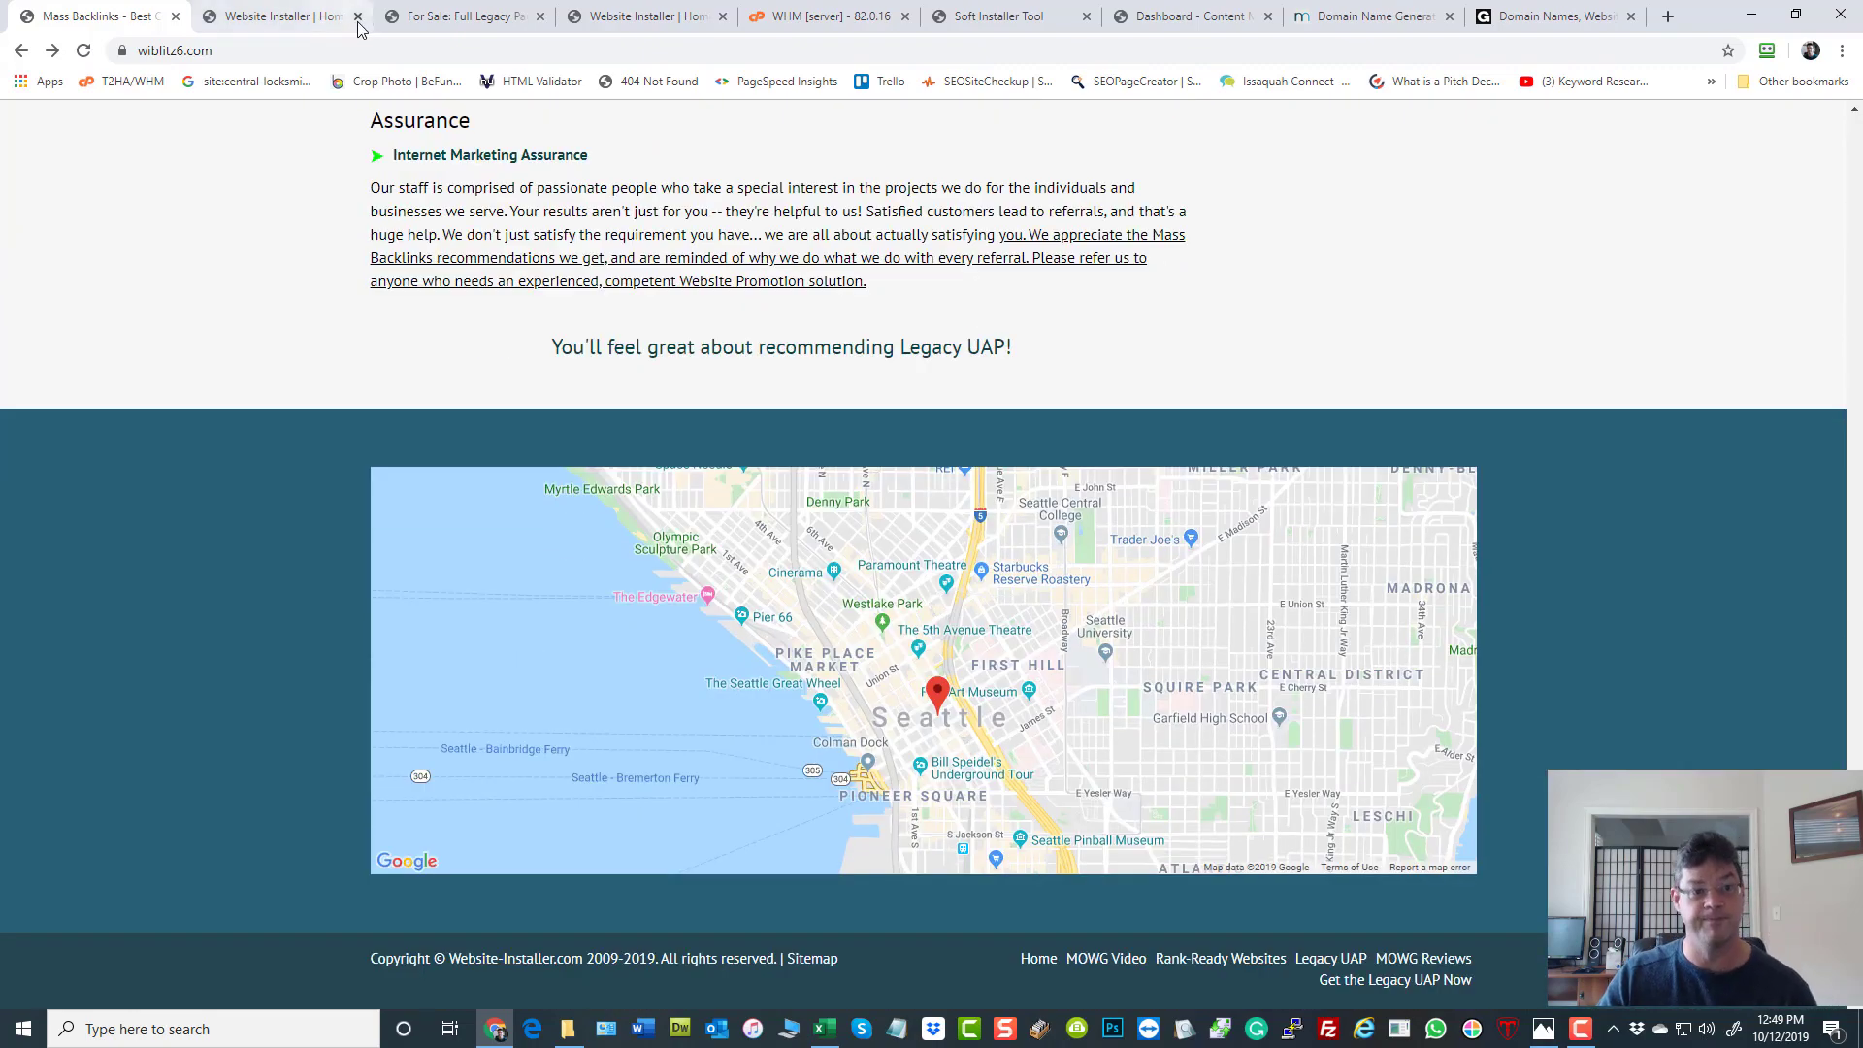
mouse_move(464, 18)
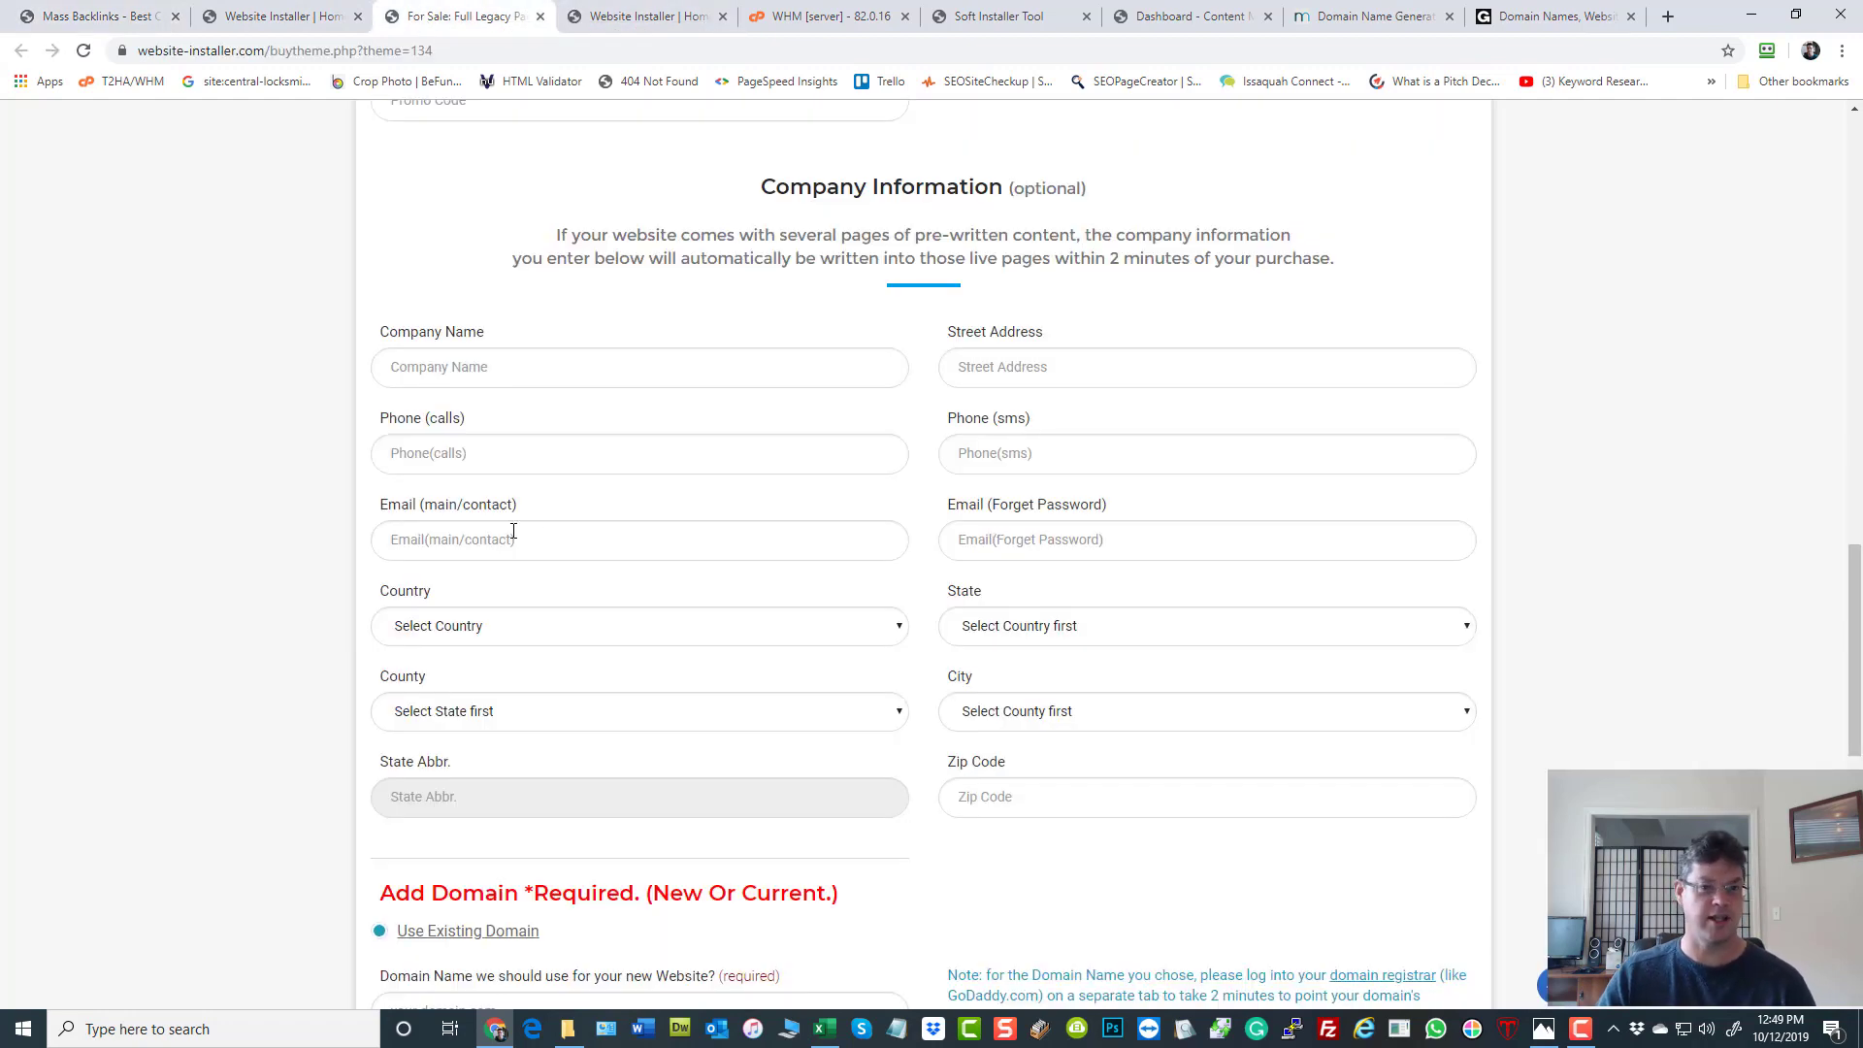
mouse_move(685, 425)
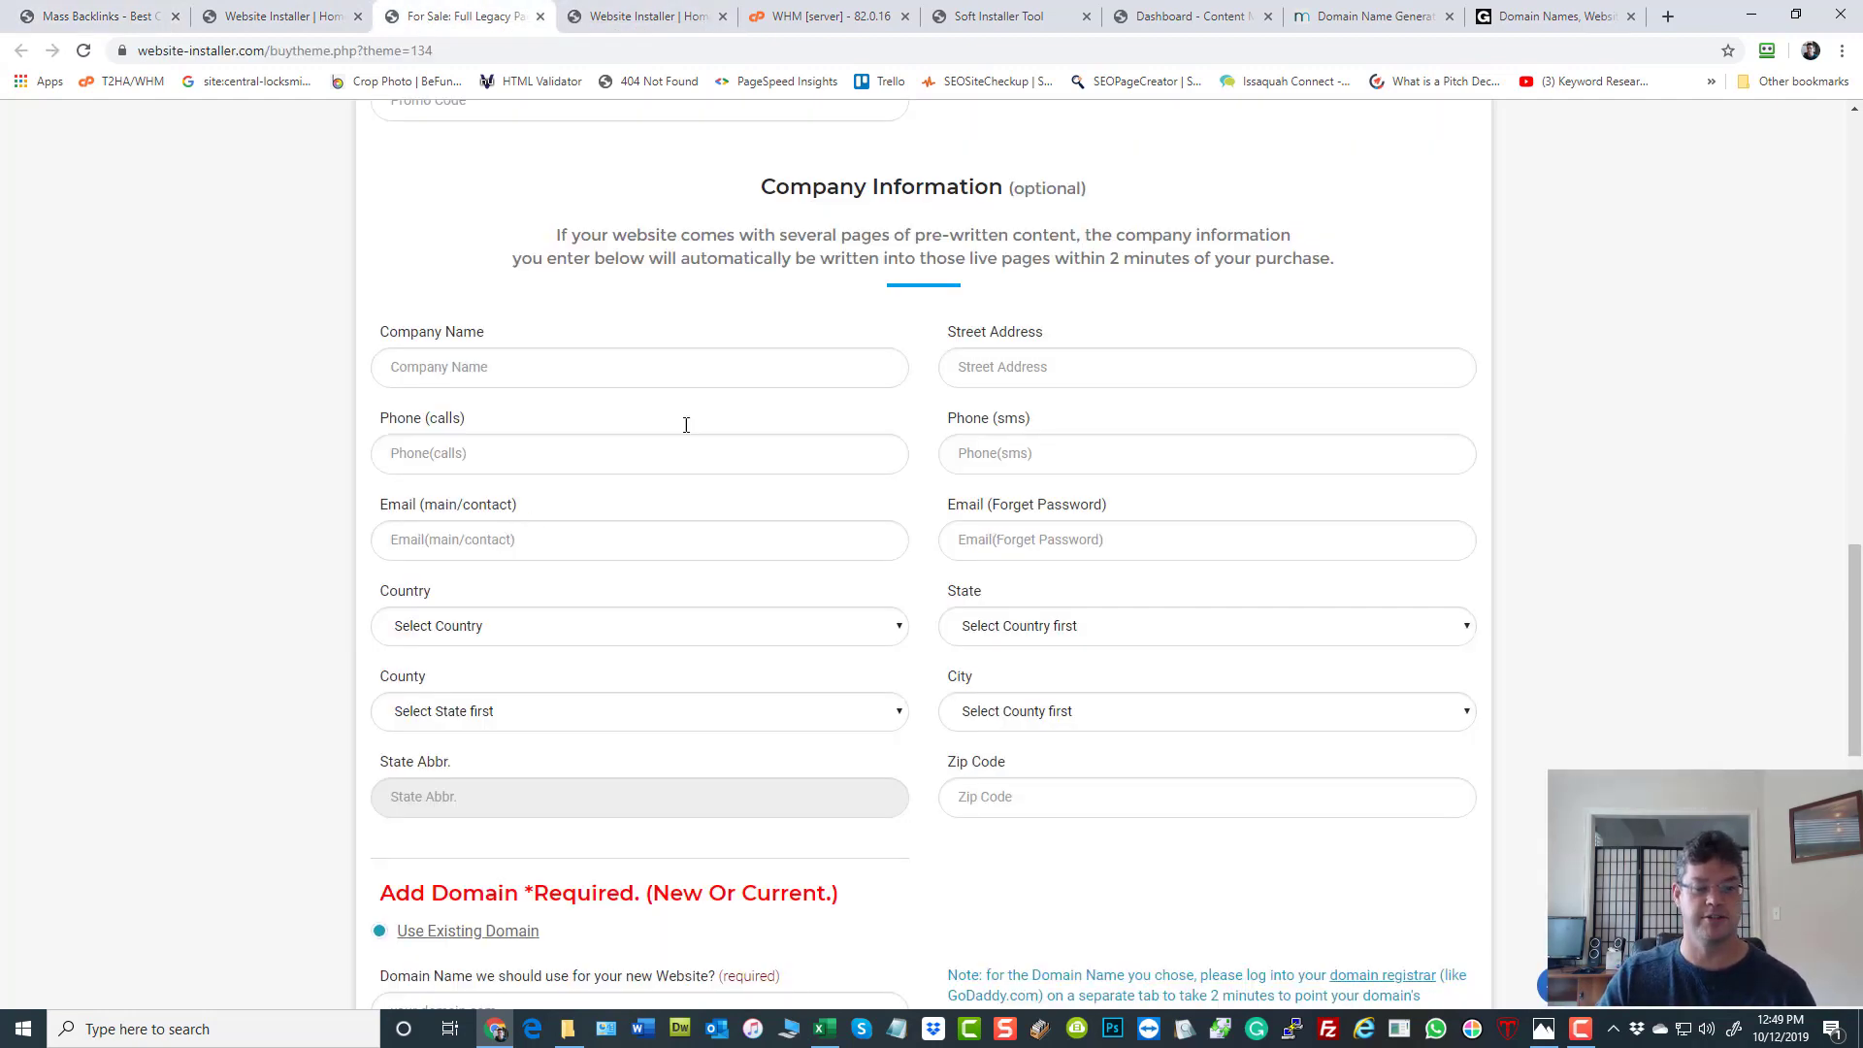
On the Full Legacy Panel order form, reach Add Domain and the $318.60 gross total, selecting the domain field.
scroll(down, 3)
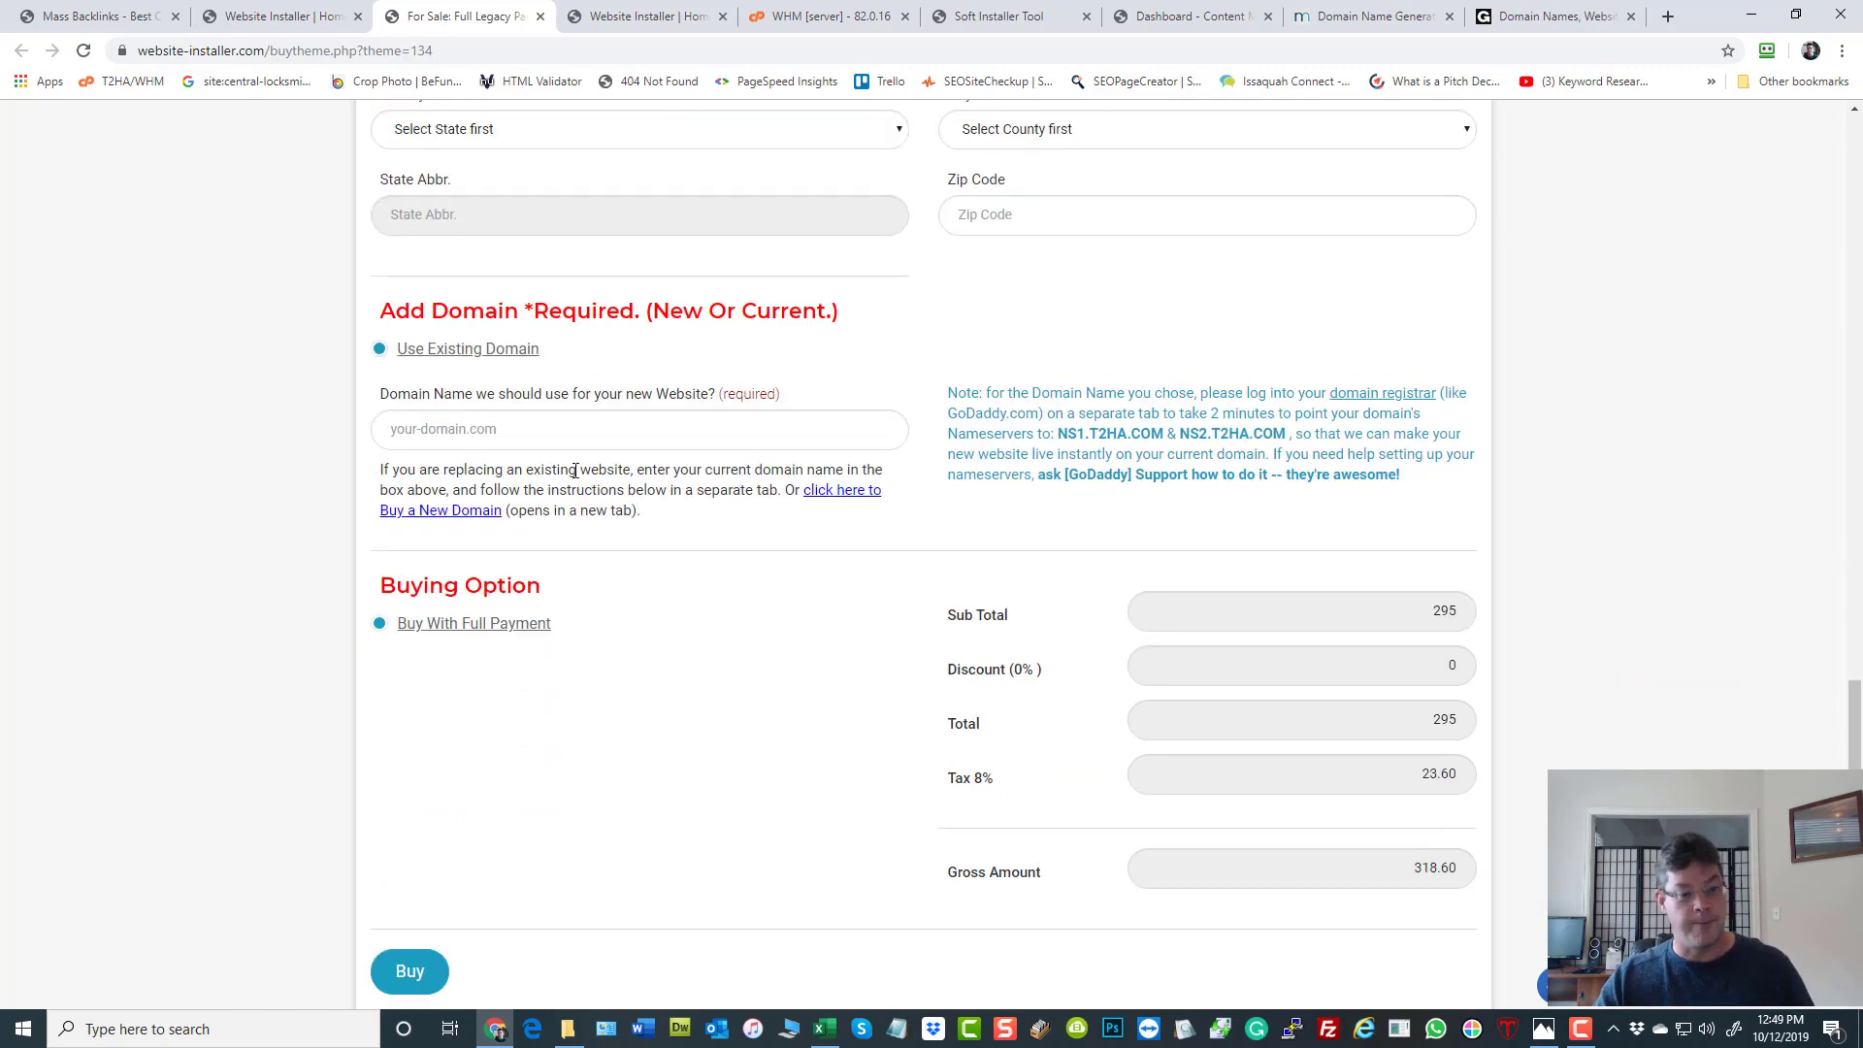
mouse_move(442, 415)
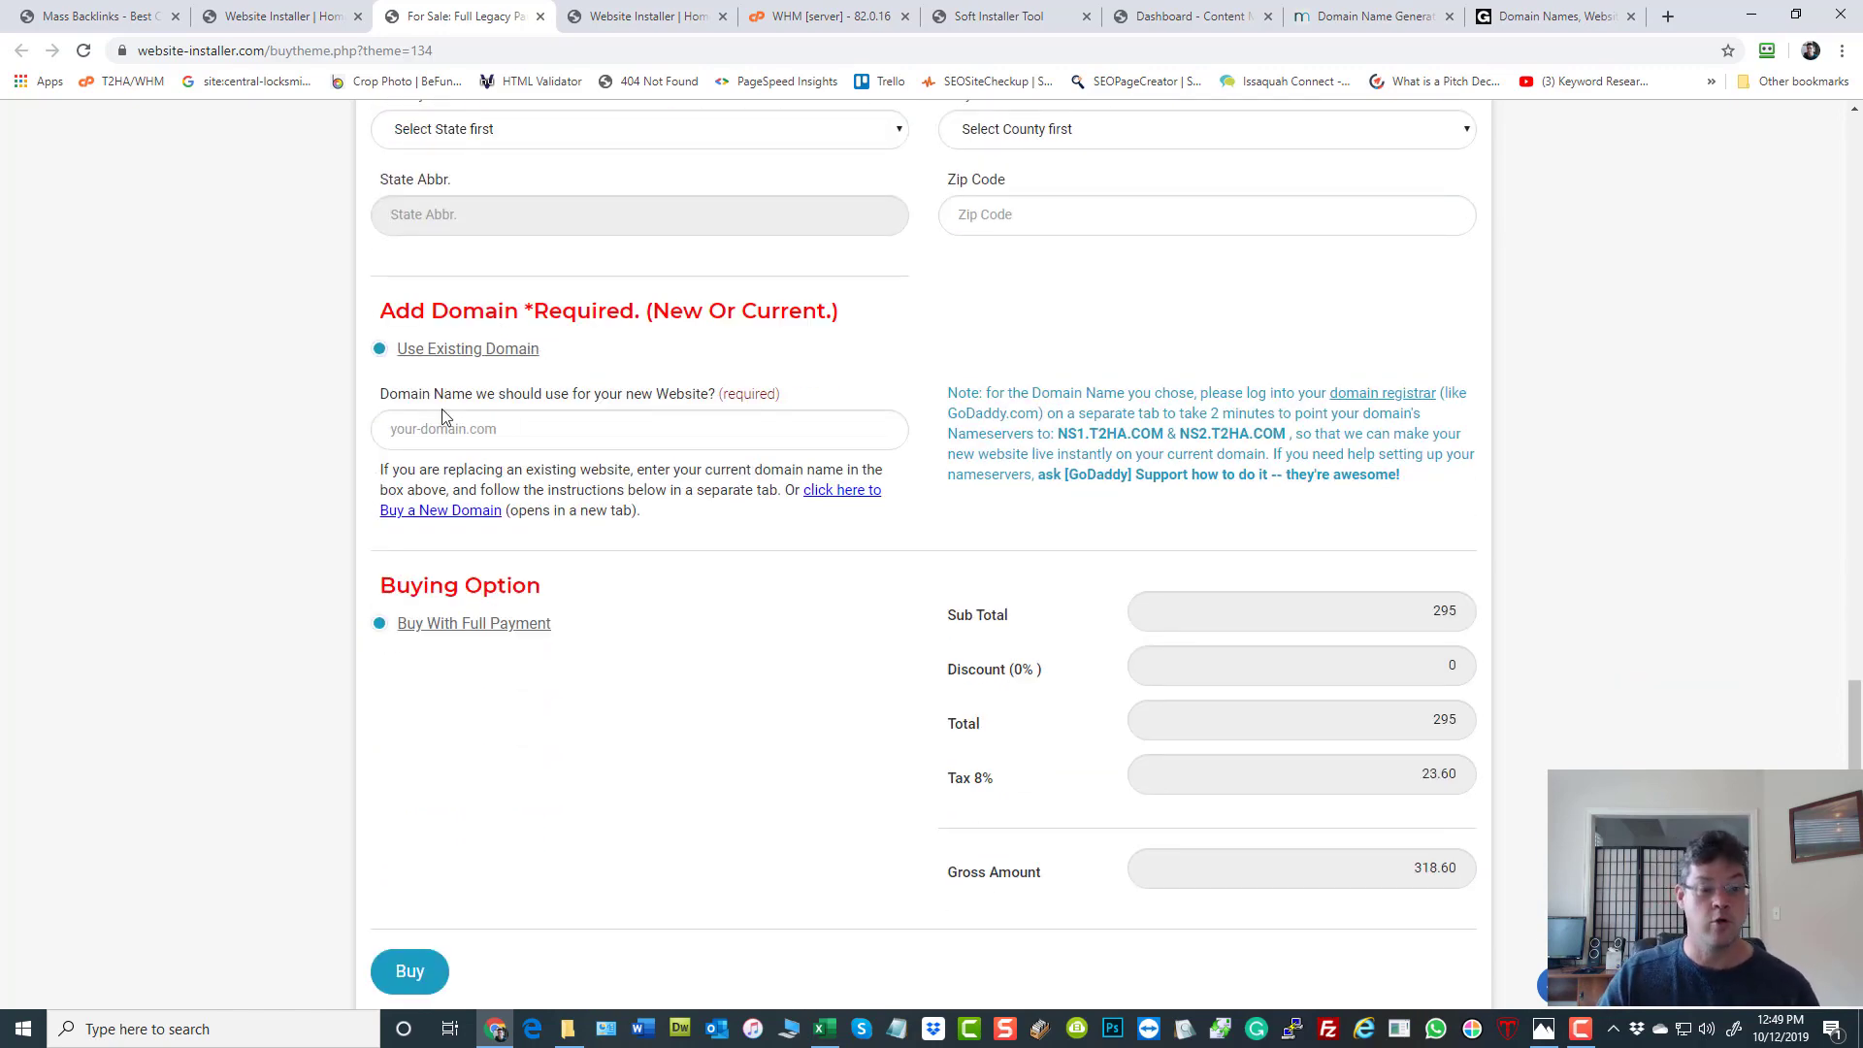
click(409, 970)
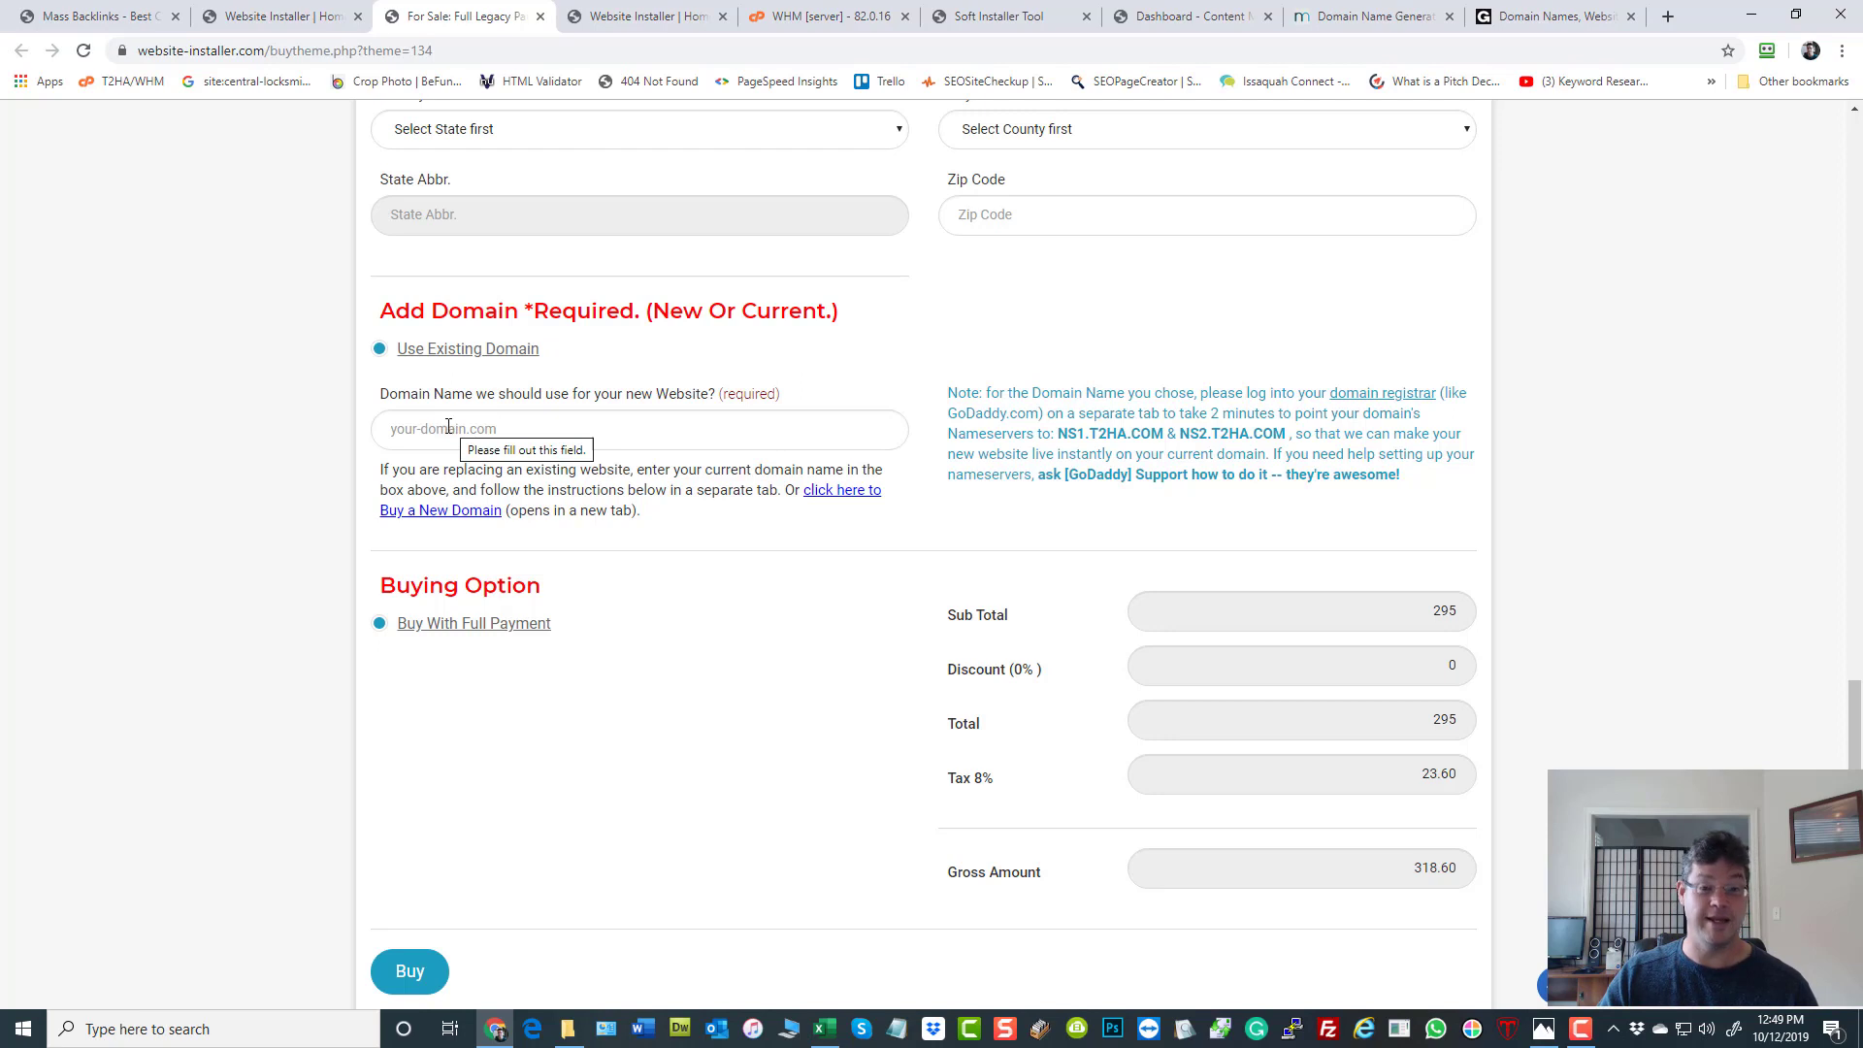
mouse_move(448, 520)
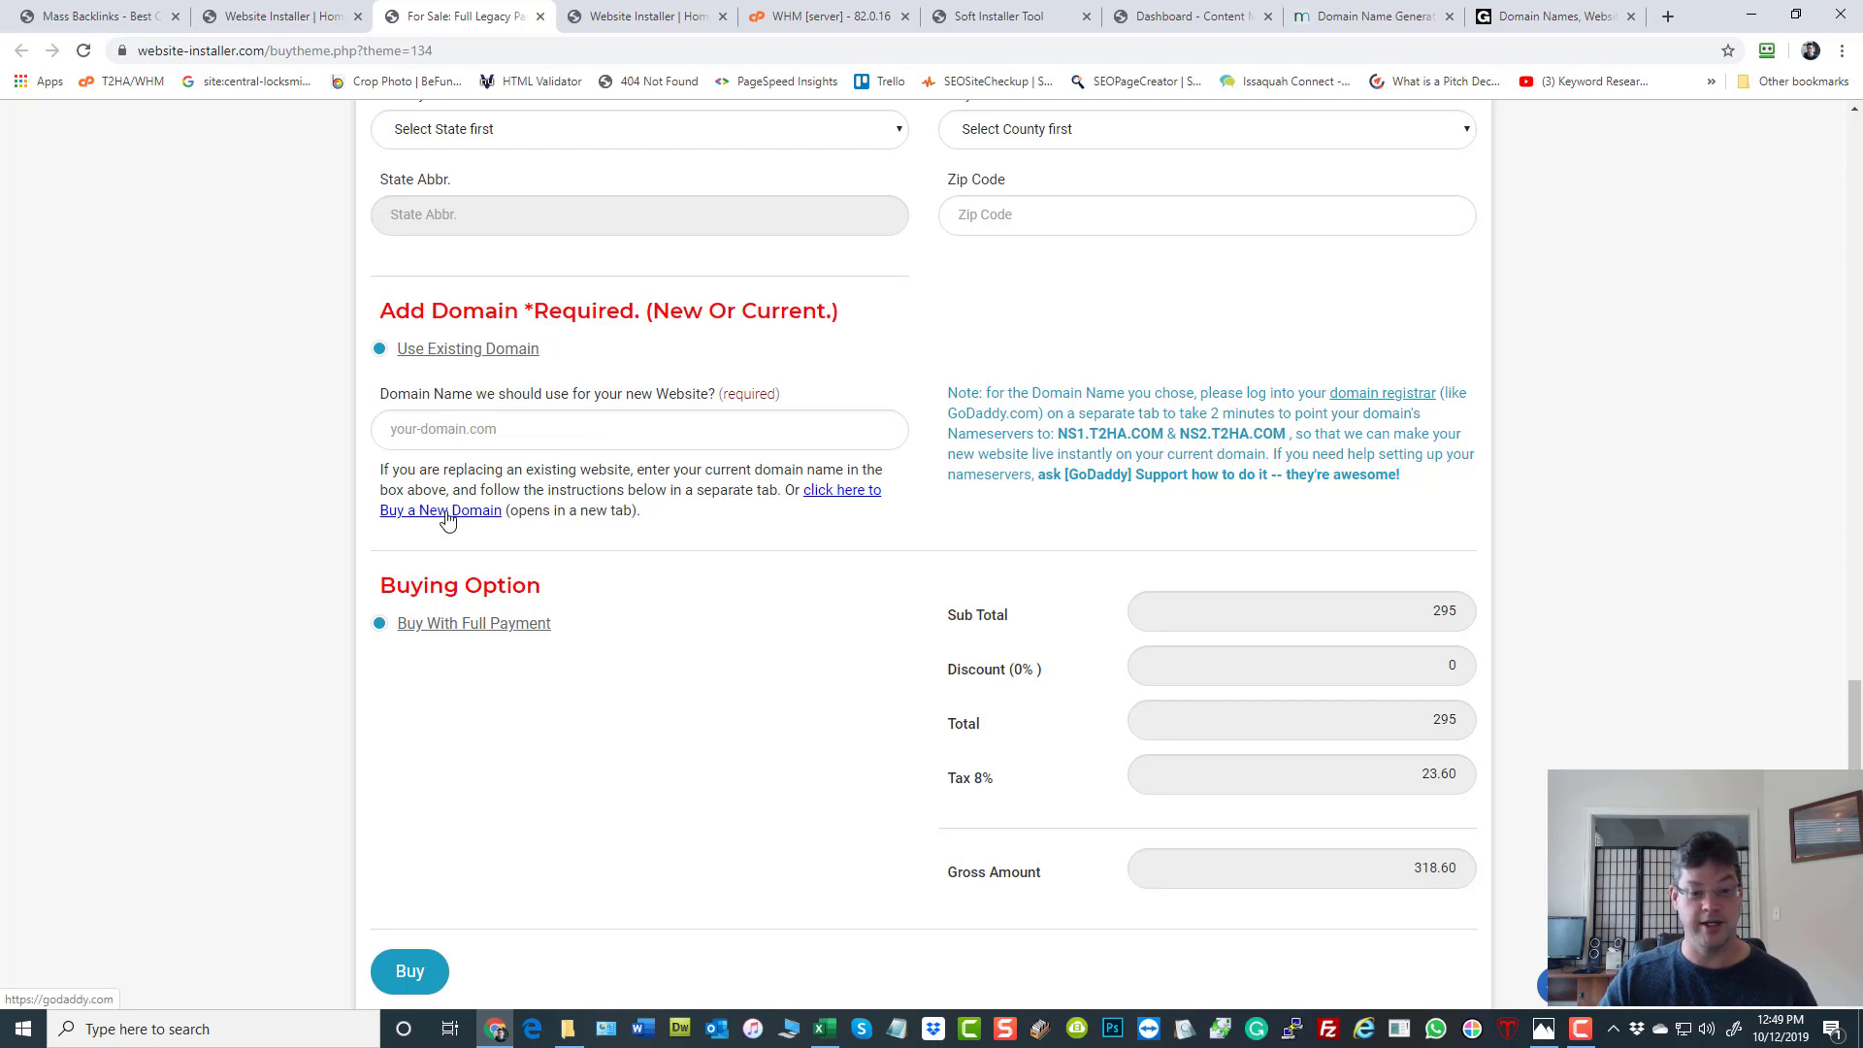
mouse_move(1242, 458)
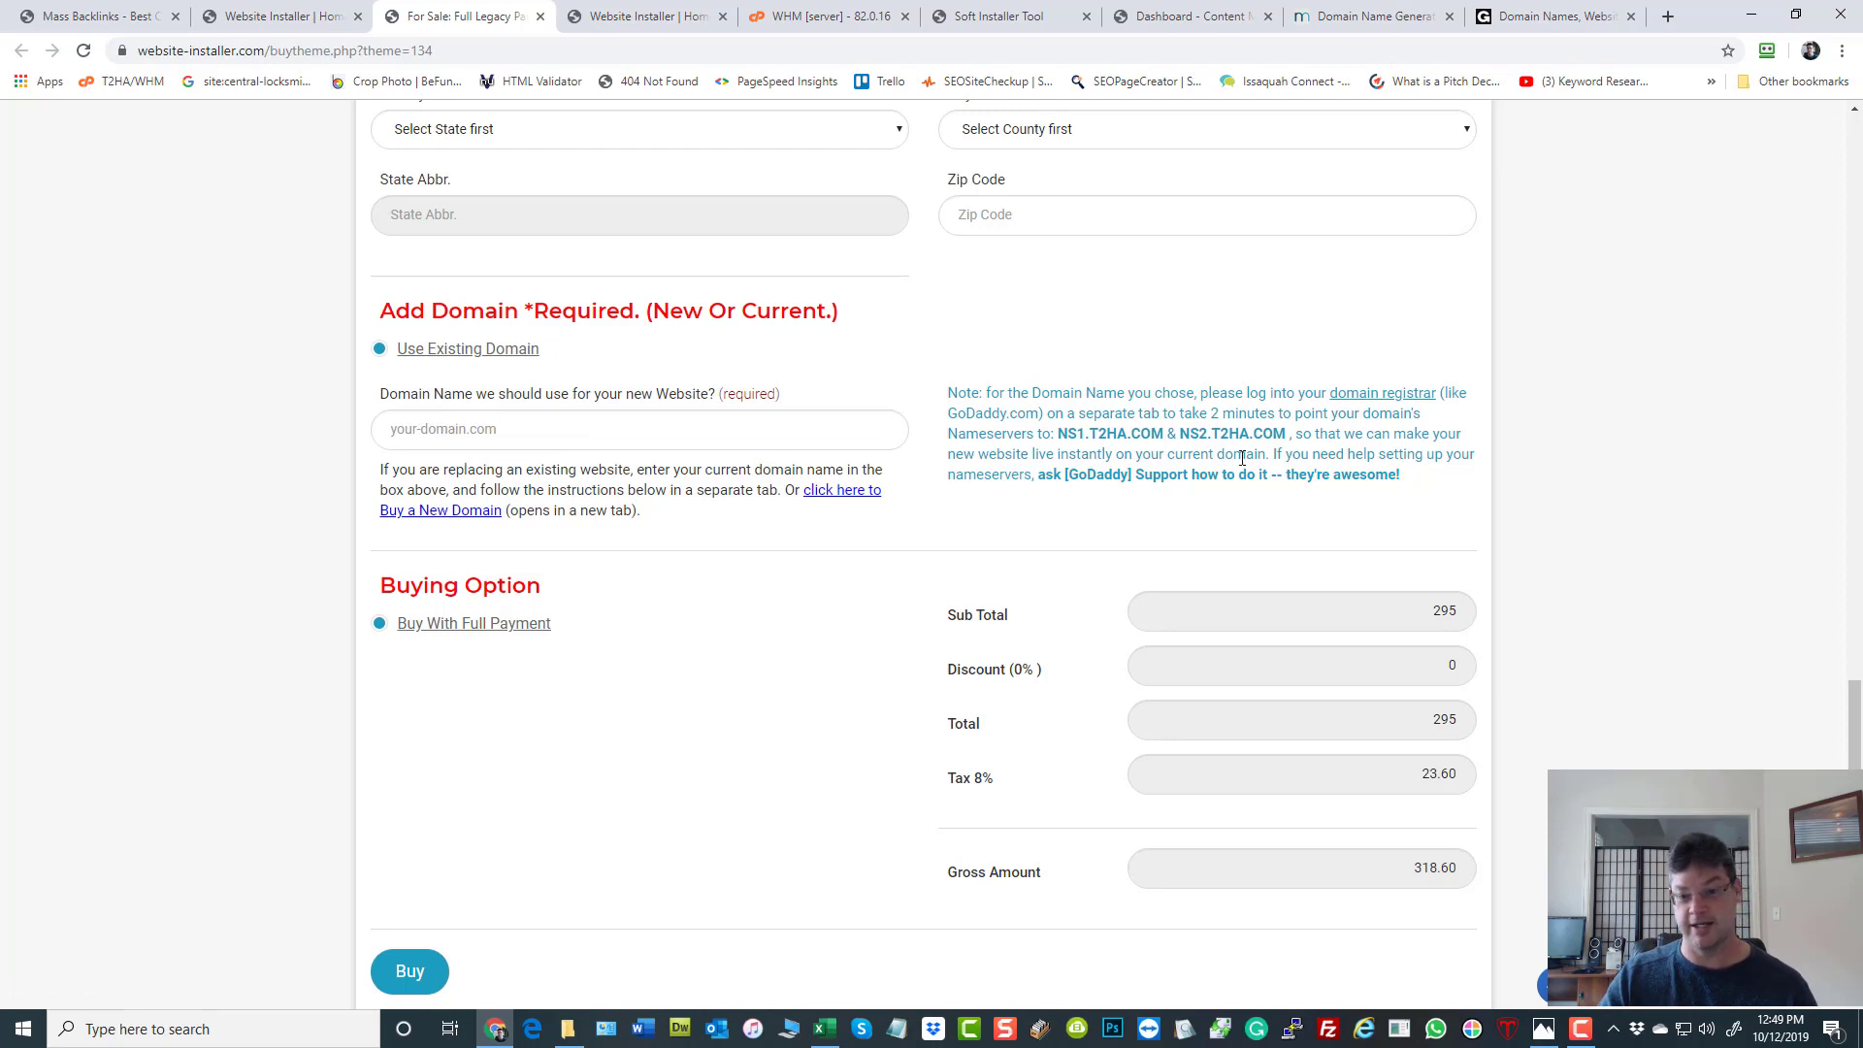
mouse_move(1143, 456)
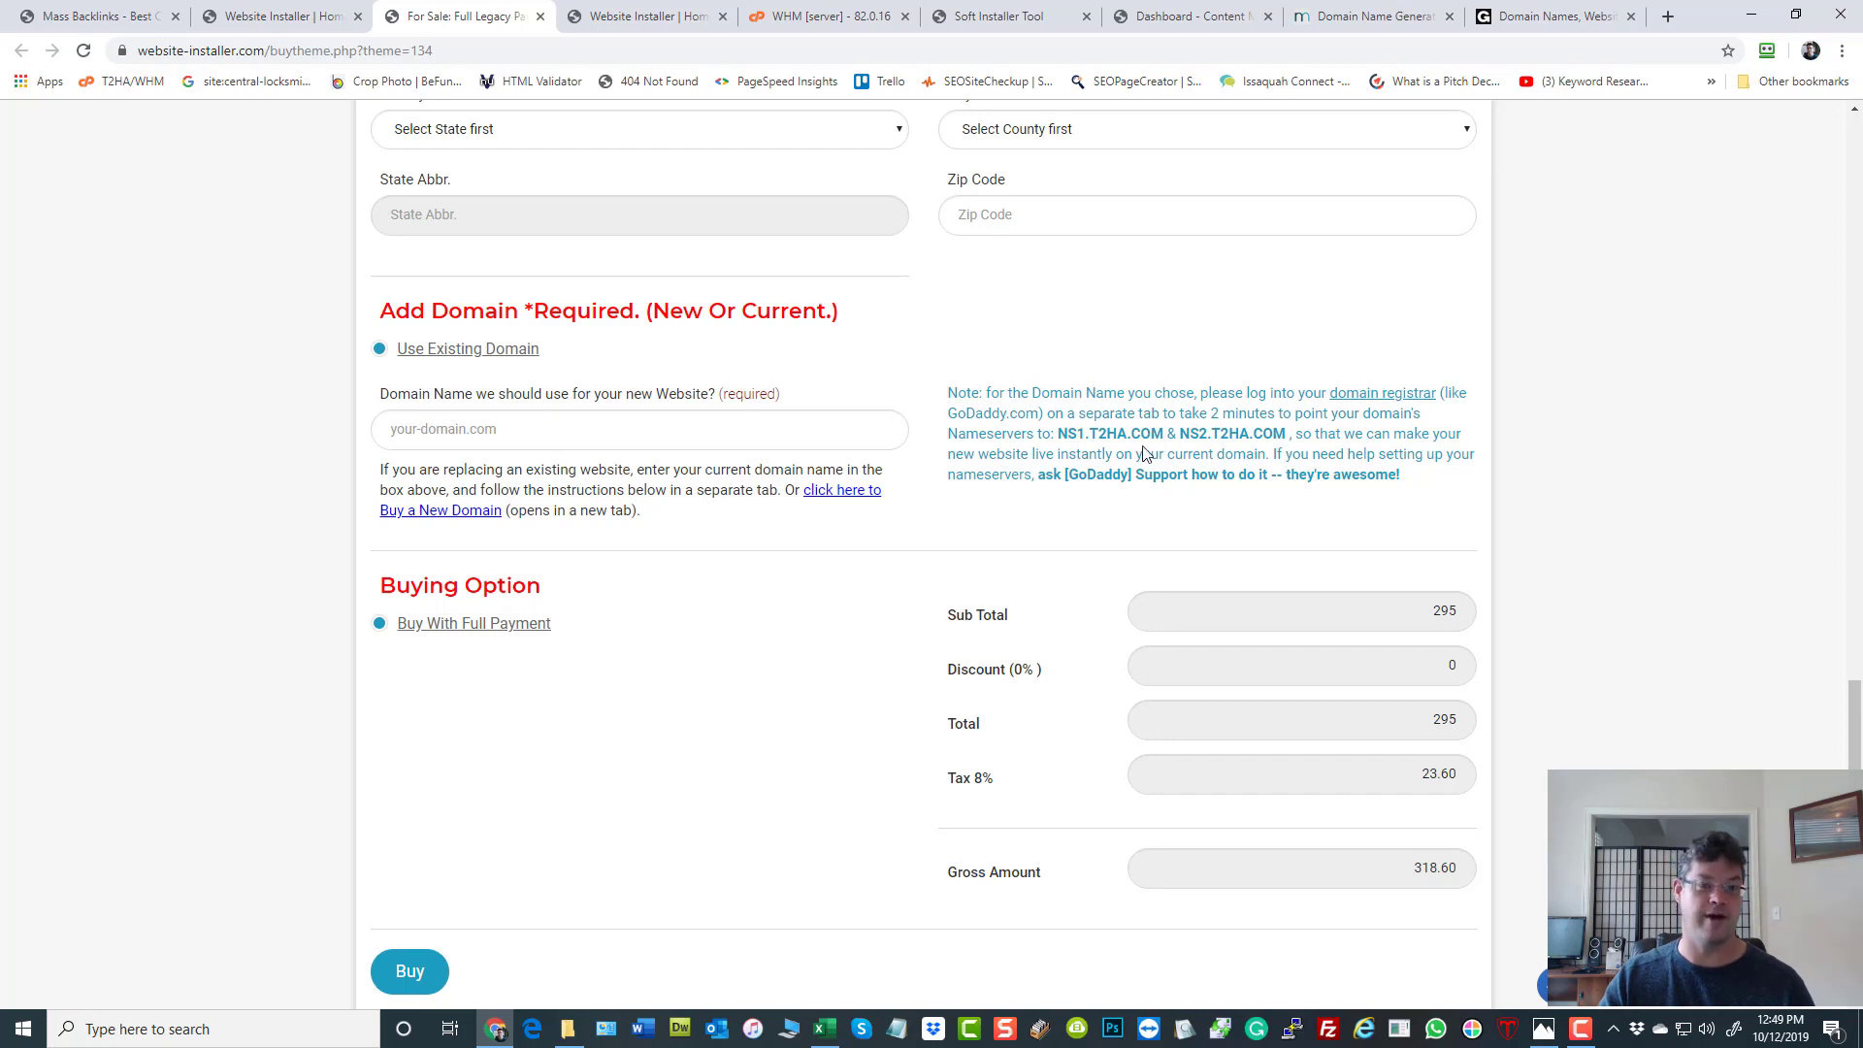
mouse_move(446, 524)
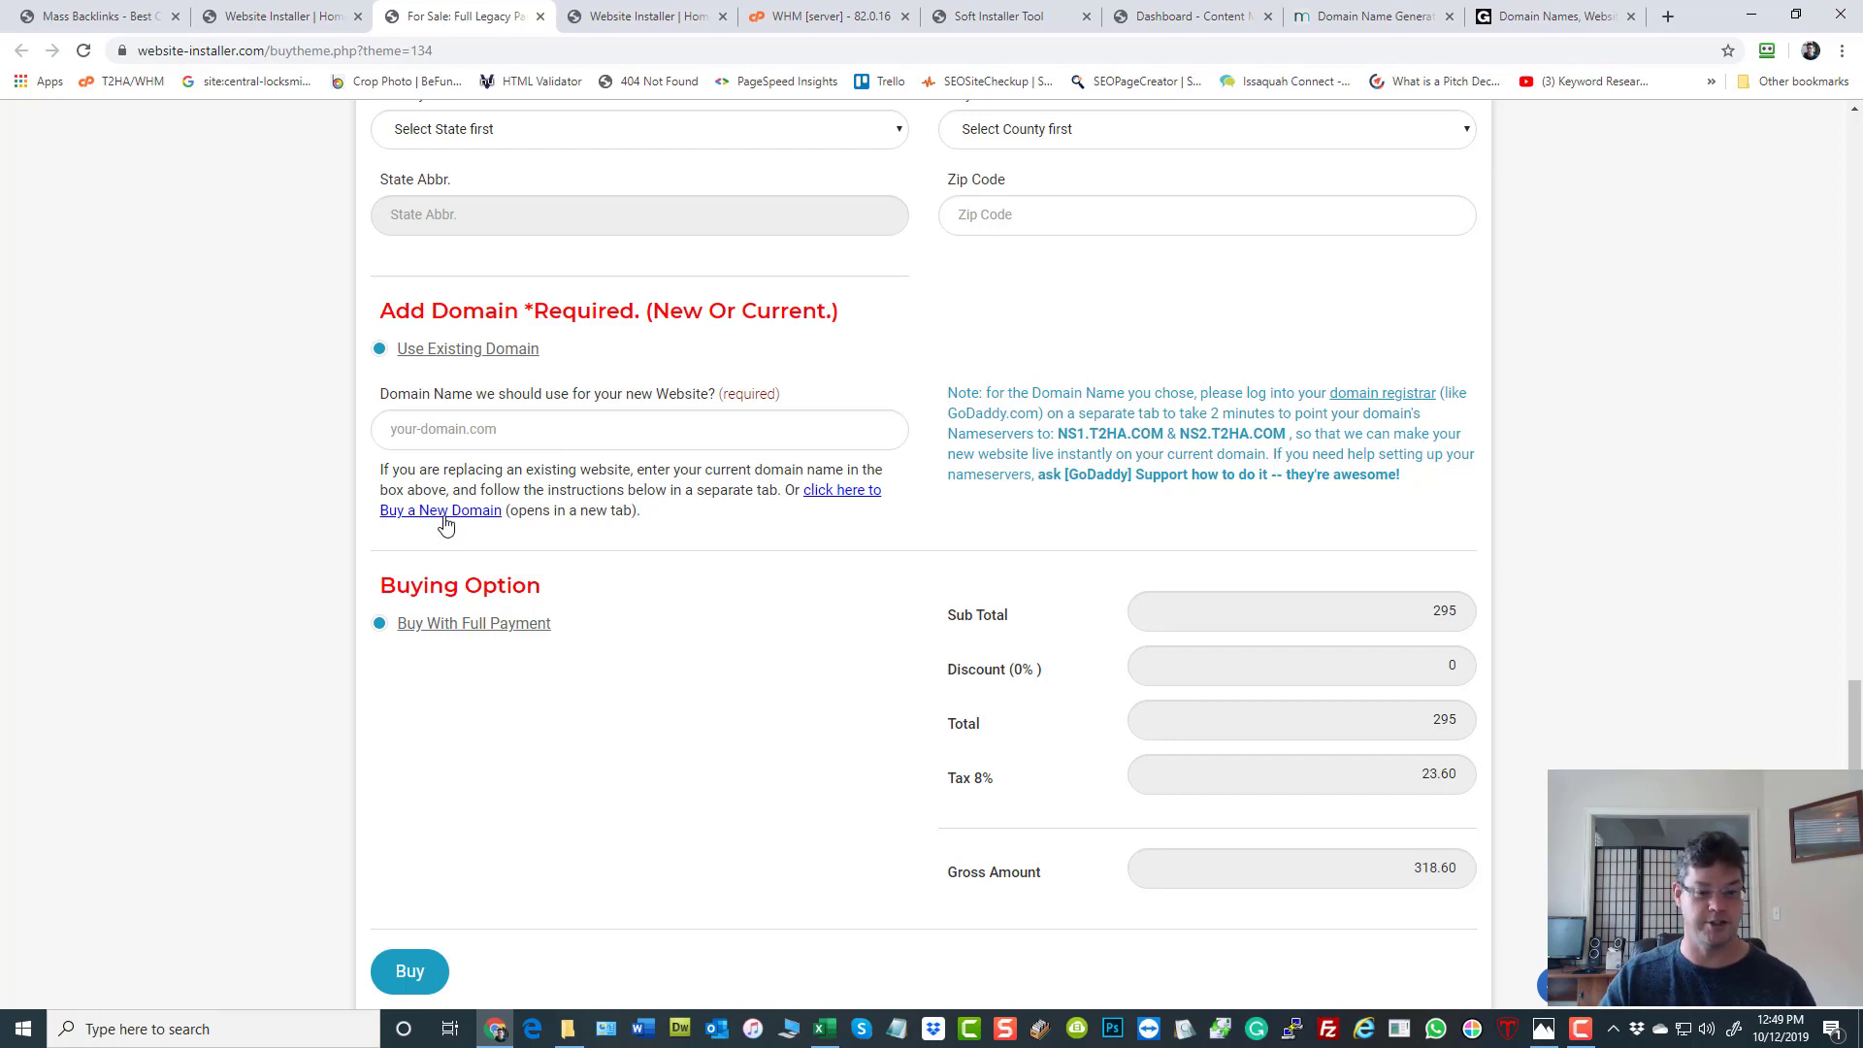
mouse_move(441, 511)
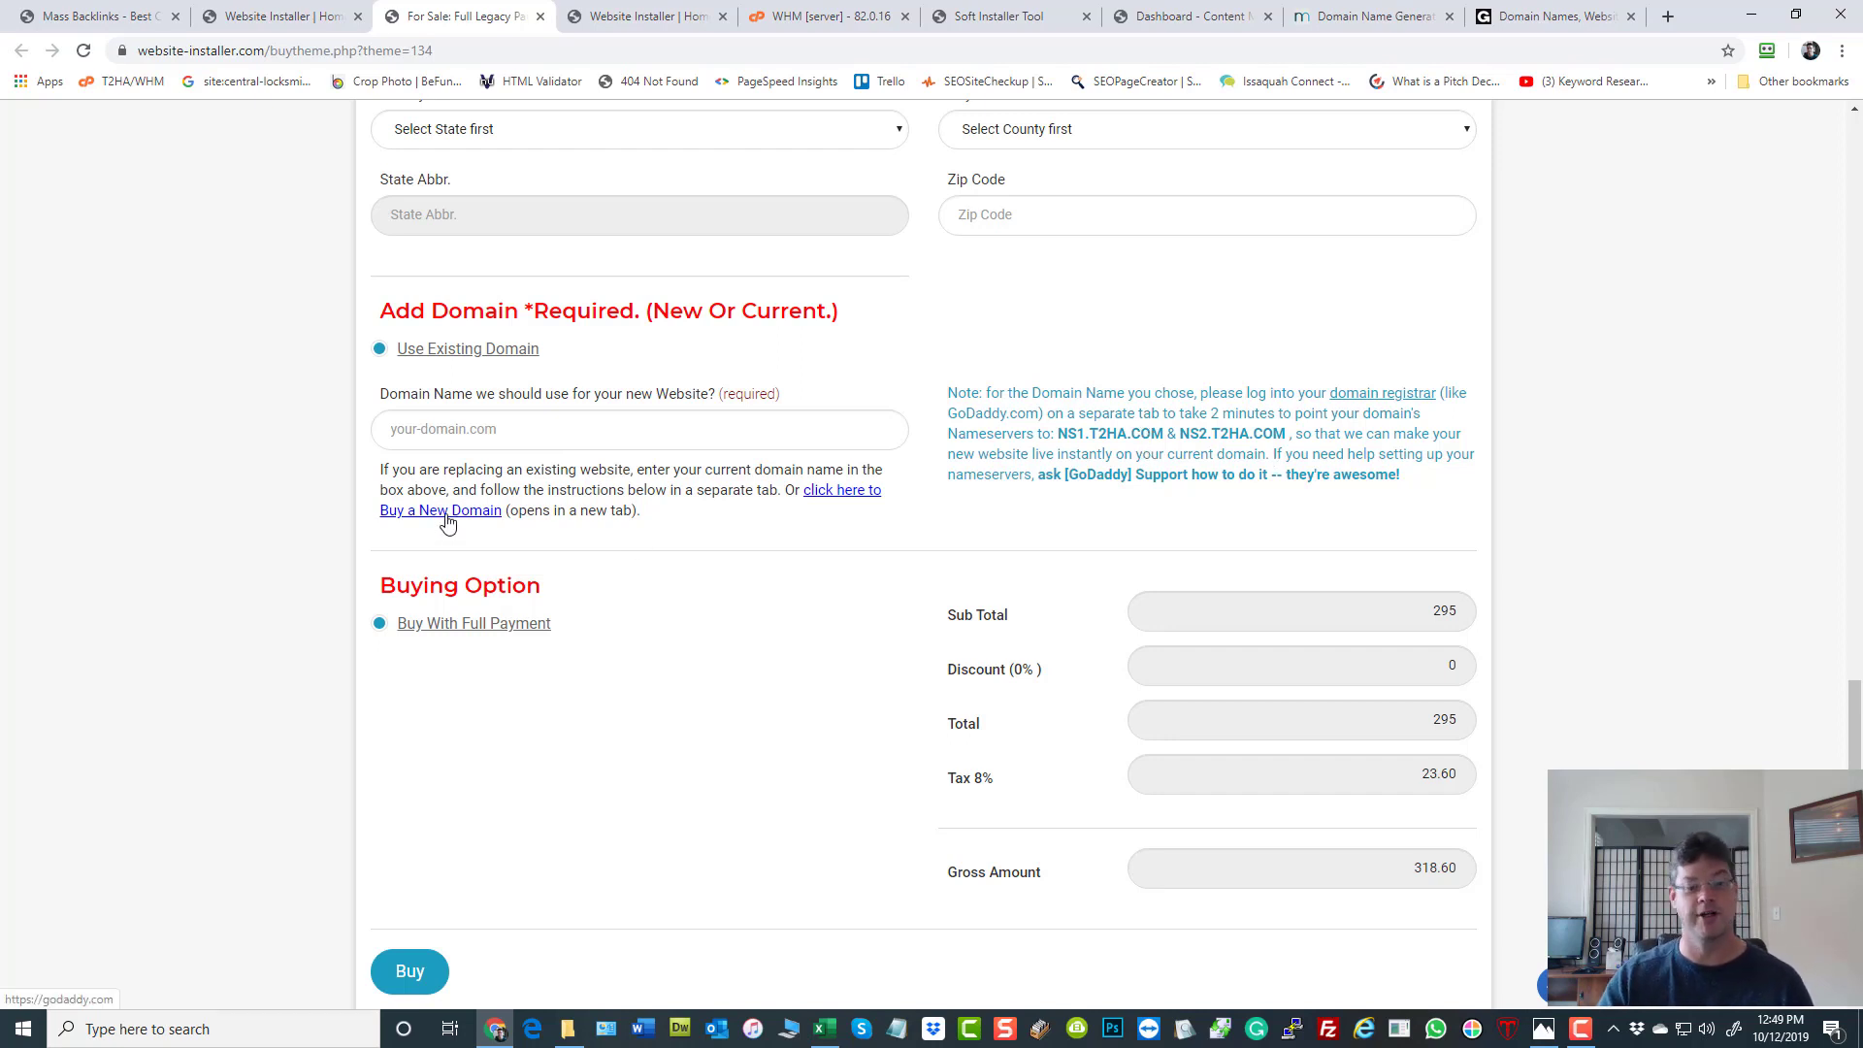
click(409, 970)
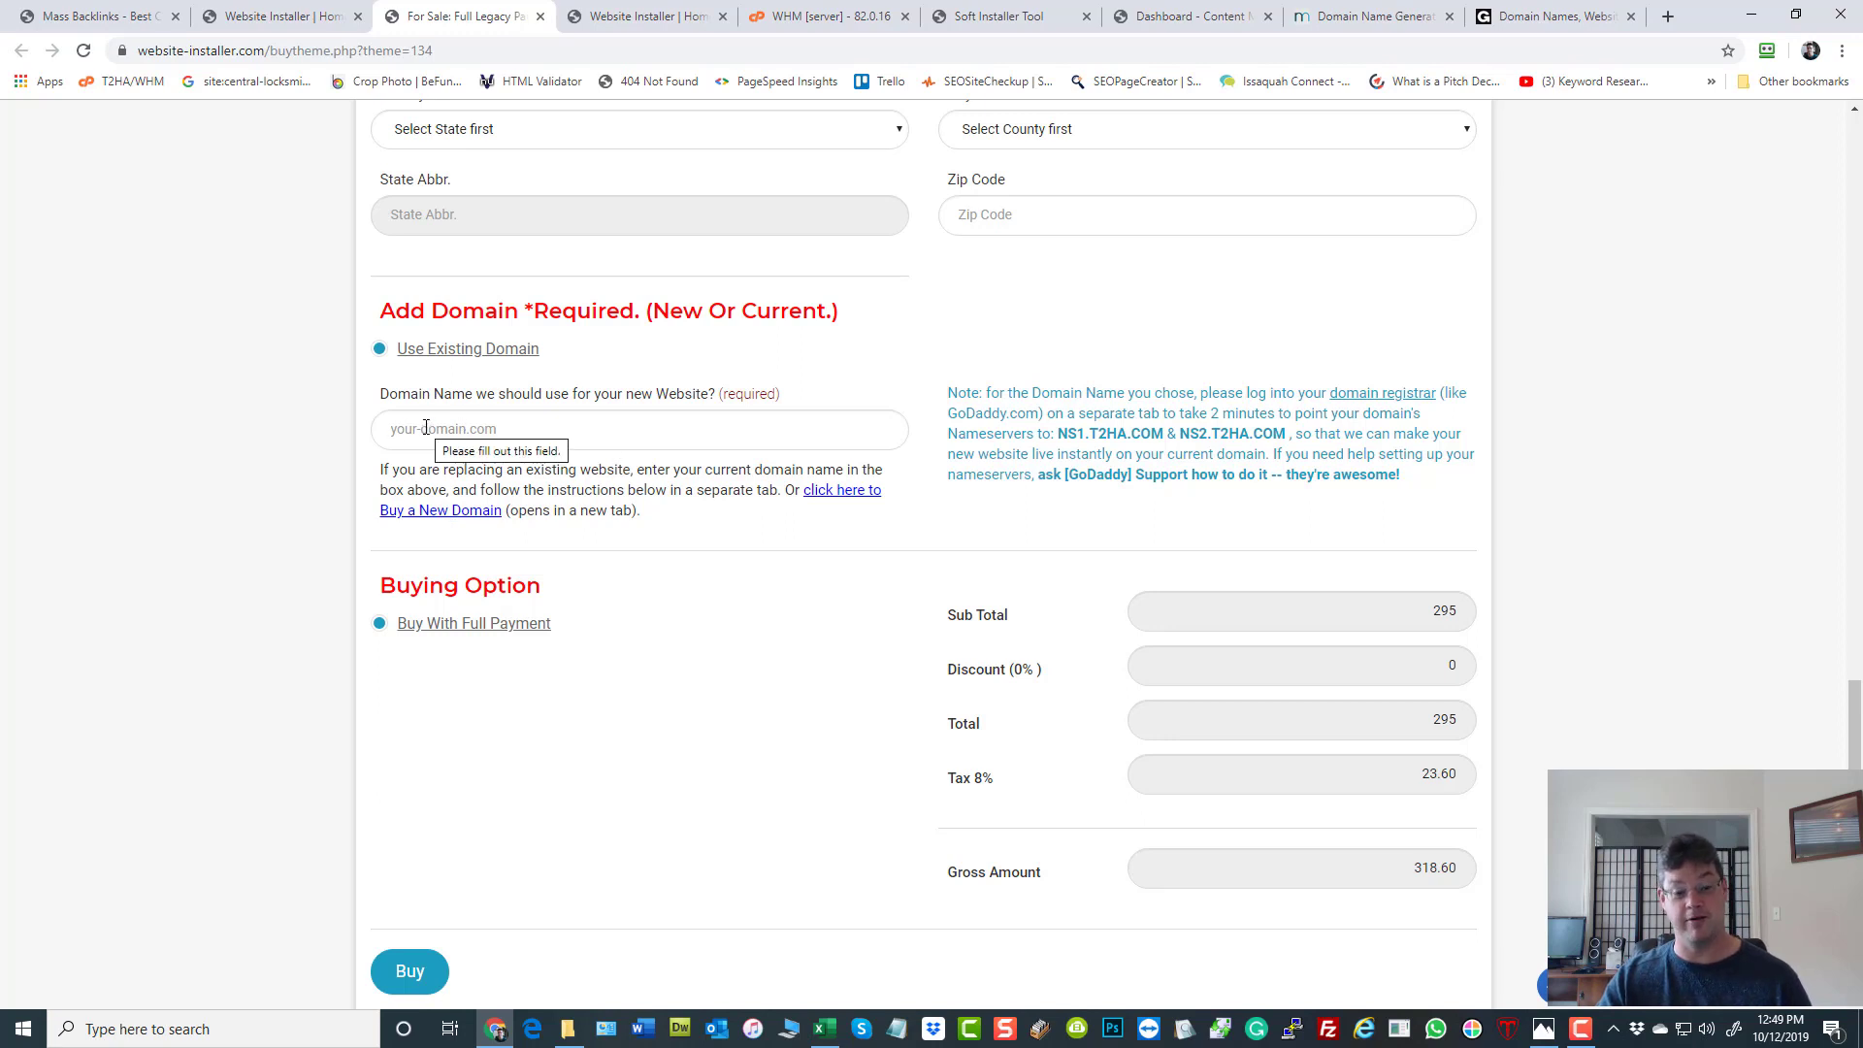
mouse_move(582, 707)
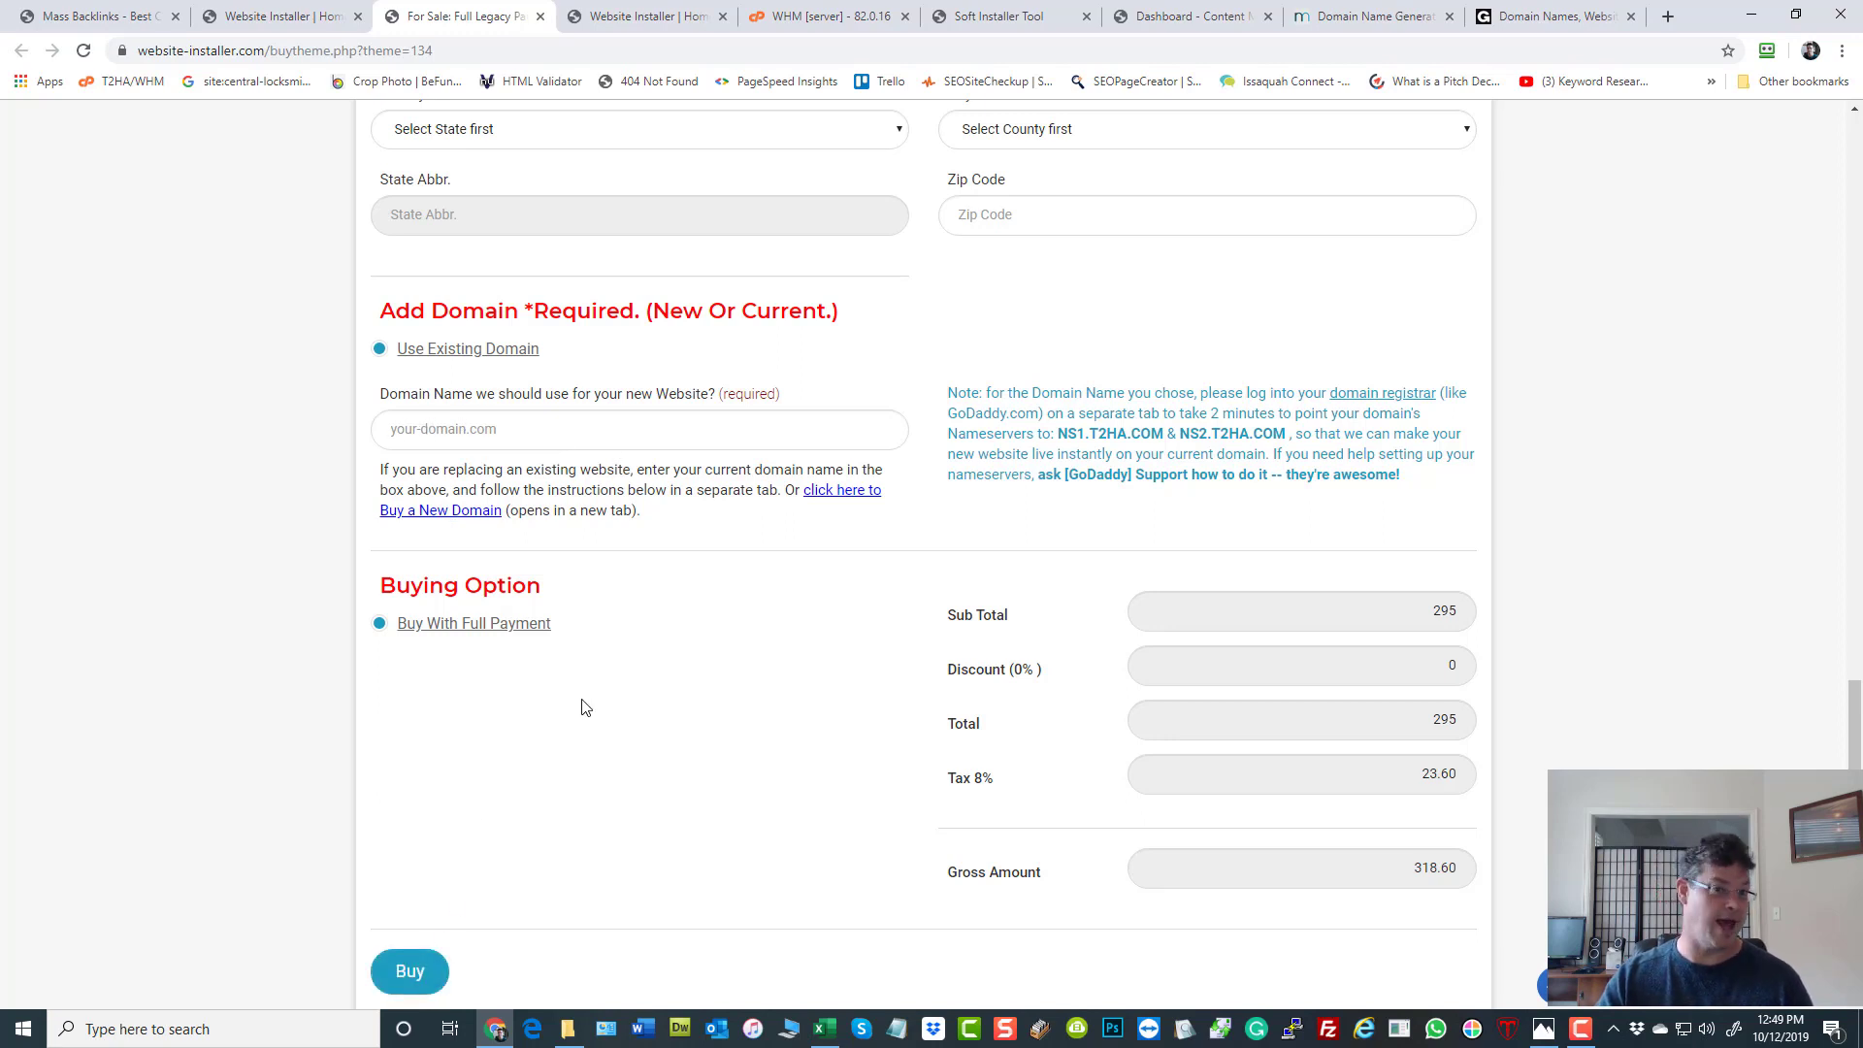
mouse_move(602, 698)
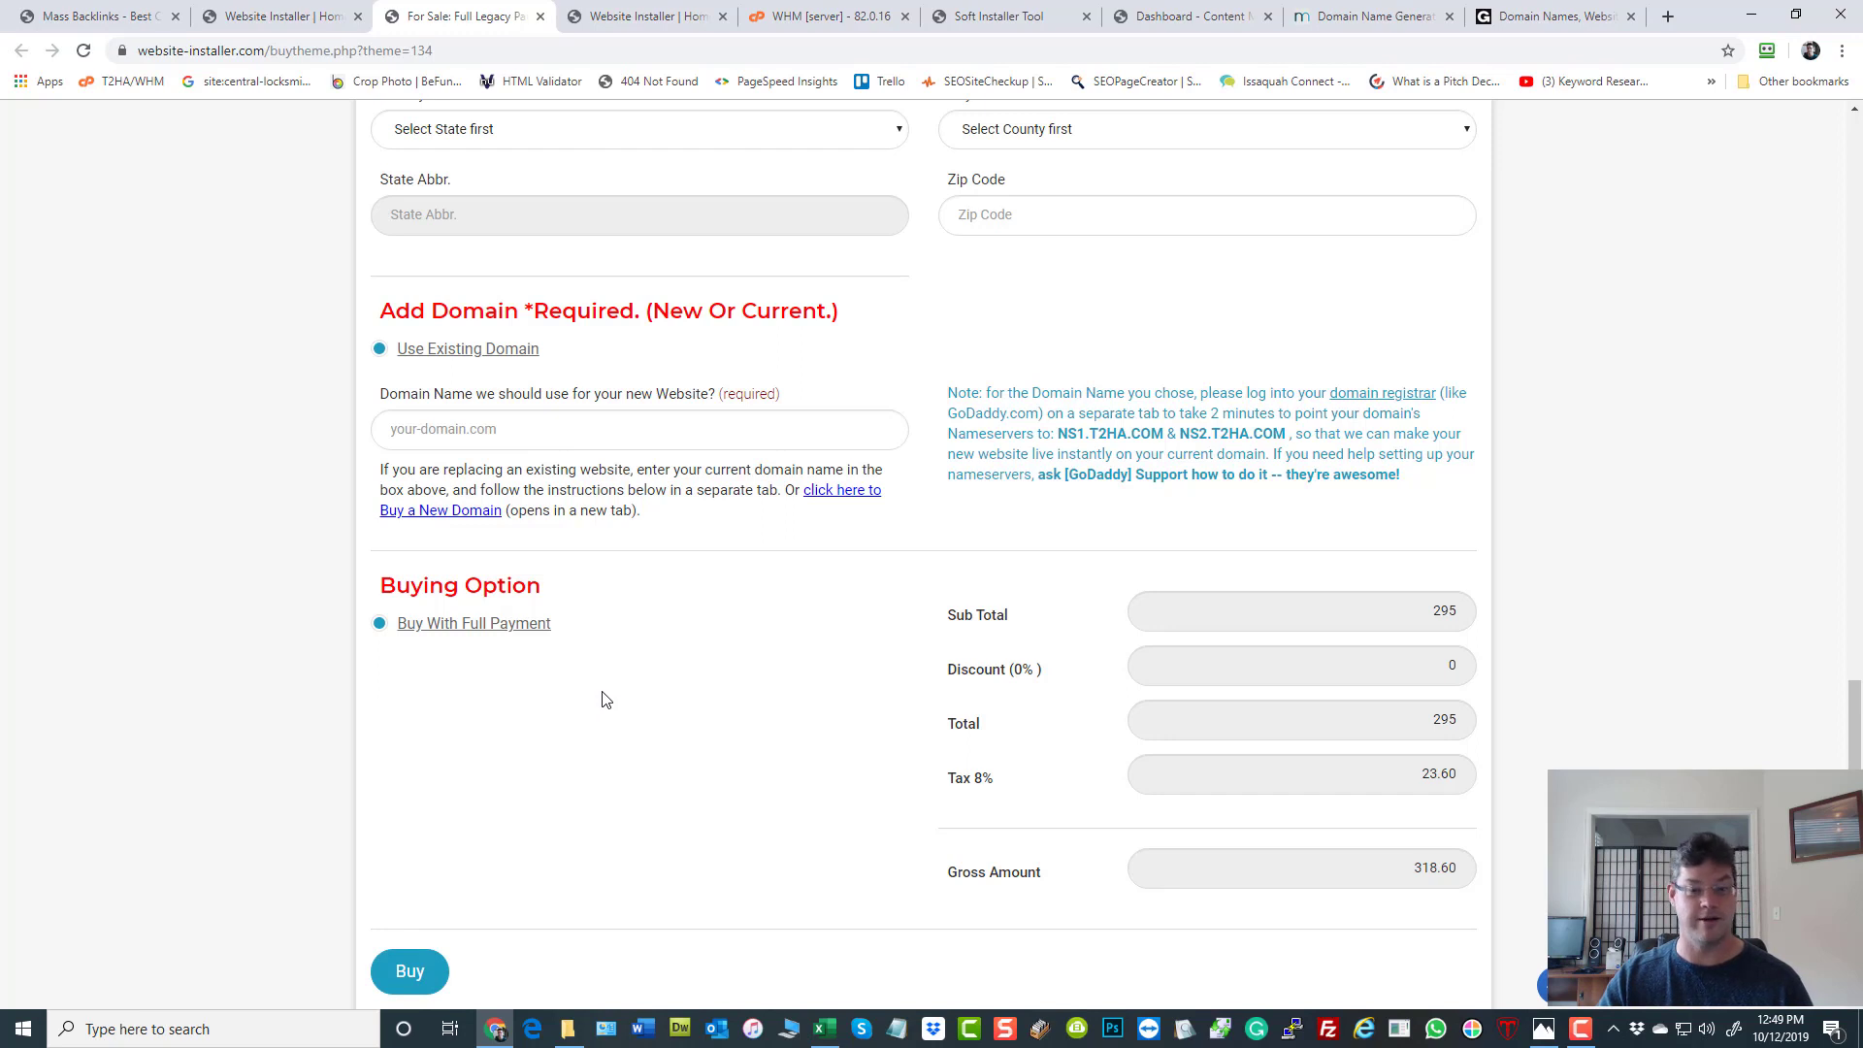
mouse_move(531, 578)
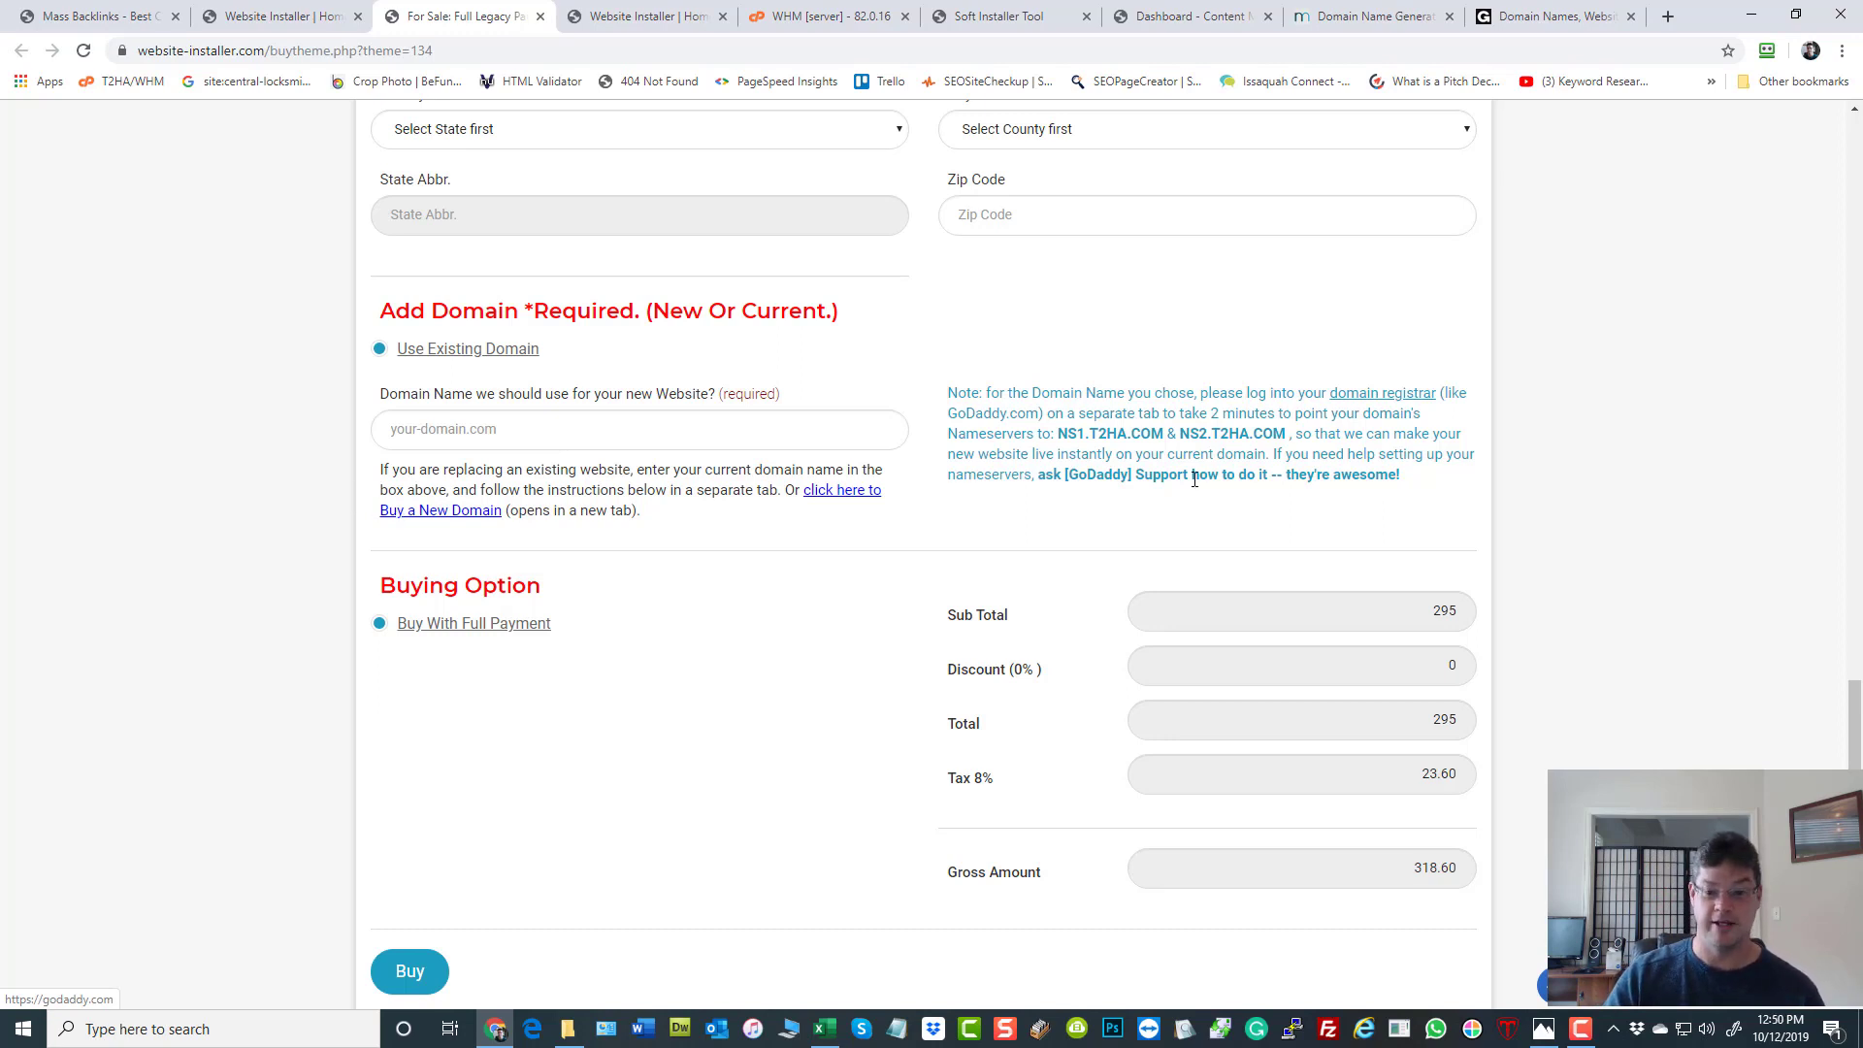
mouse_move(435, 1011)
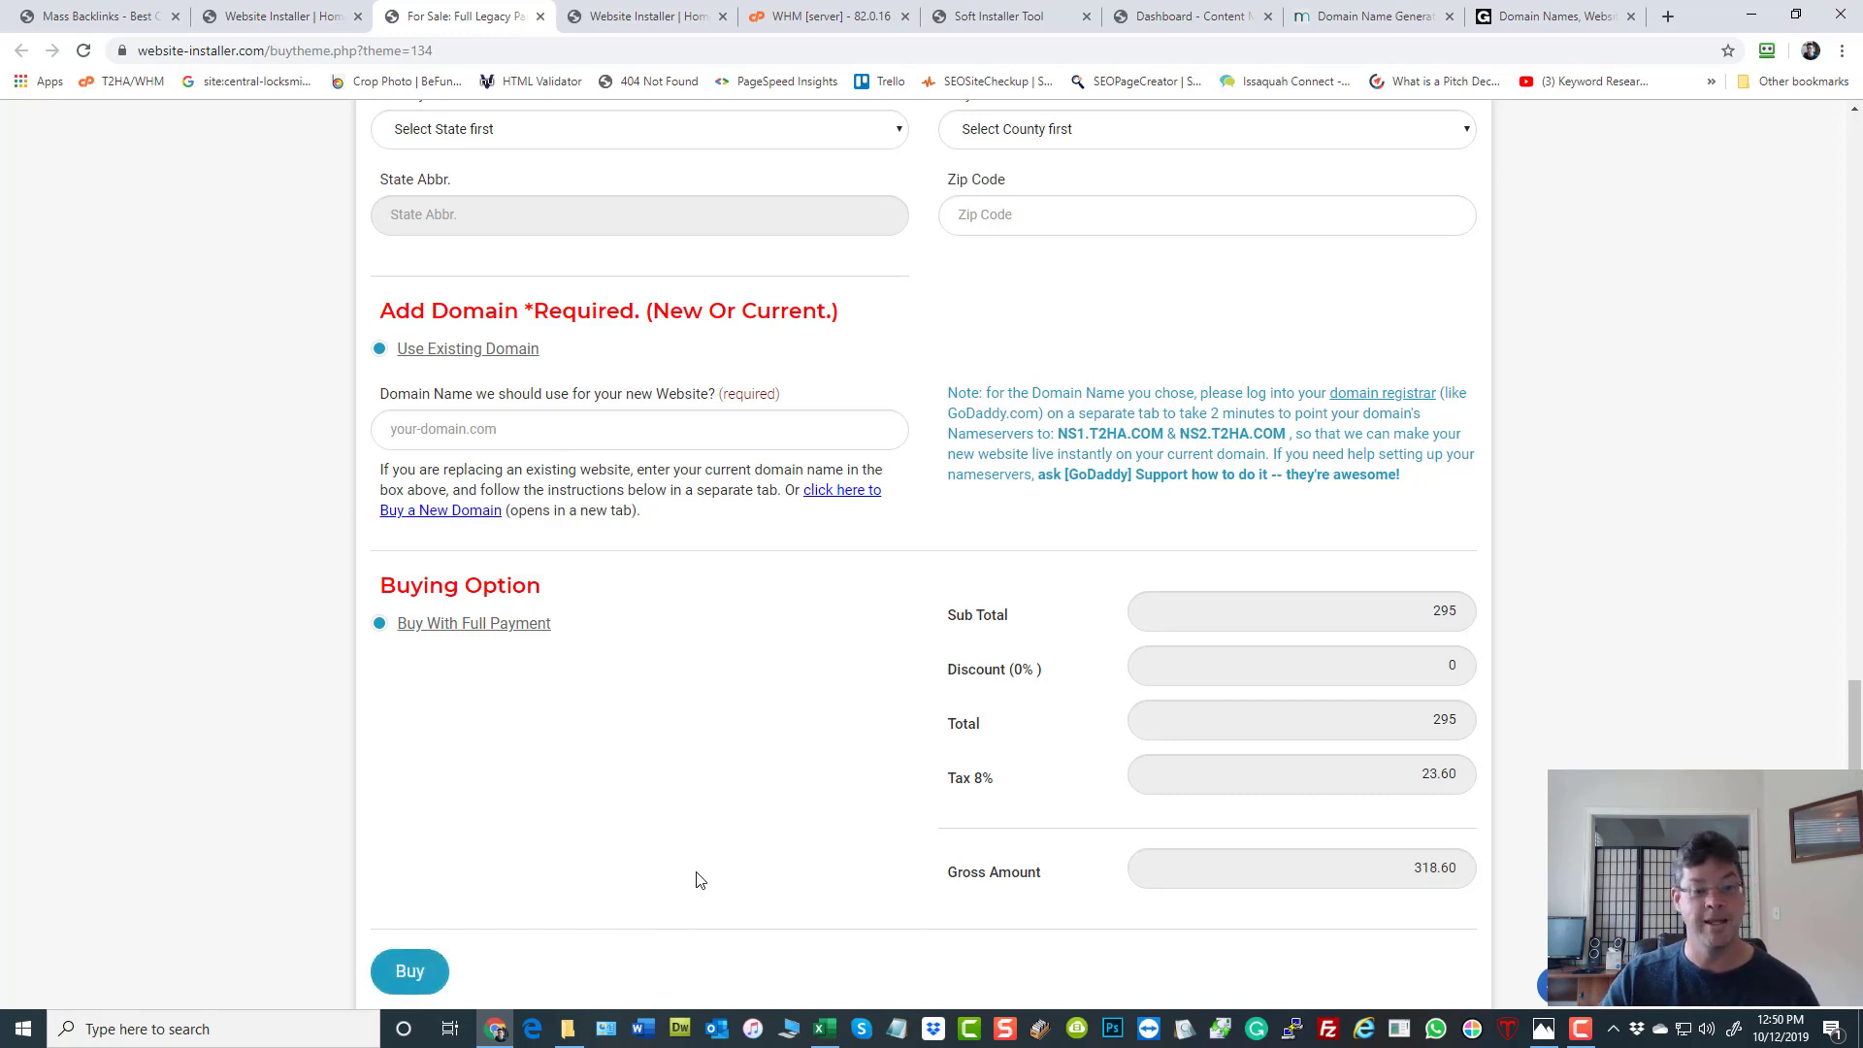
mouse_move(691, 856)
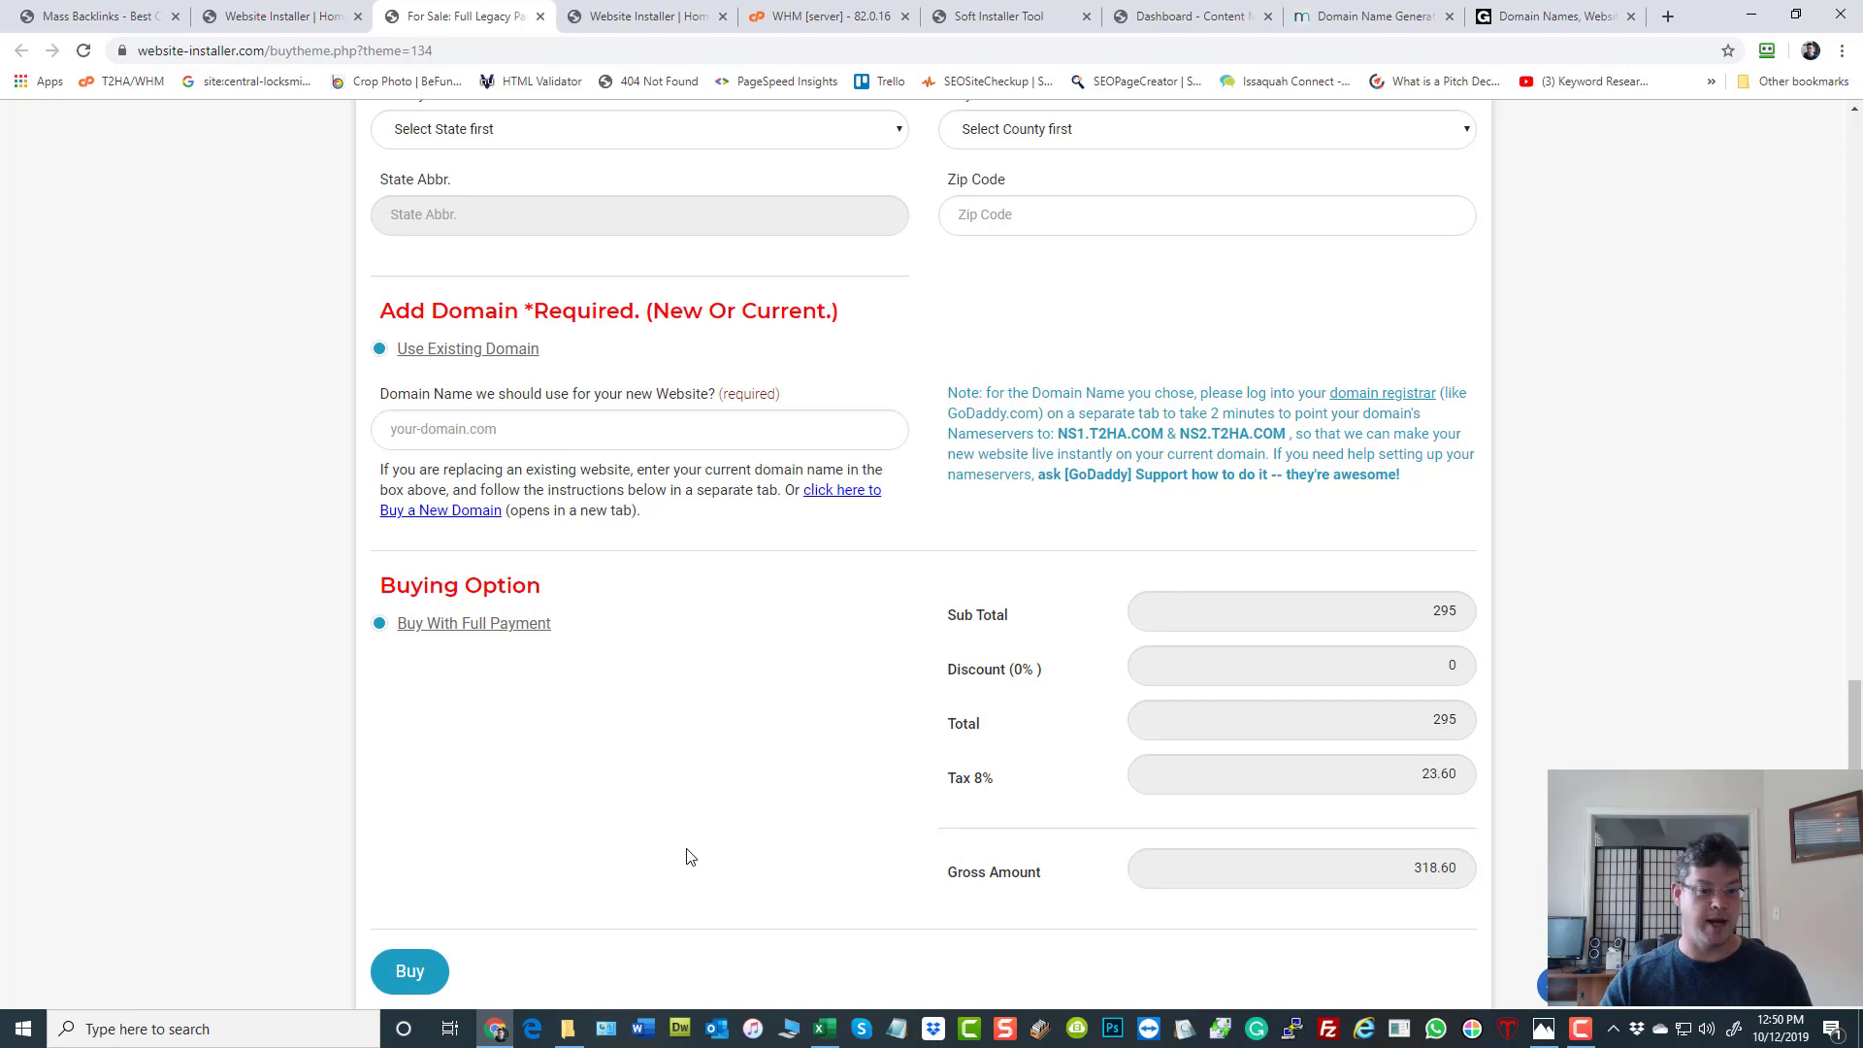
scroll(up, 3)
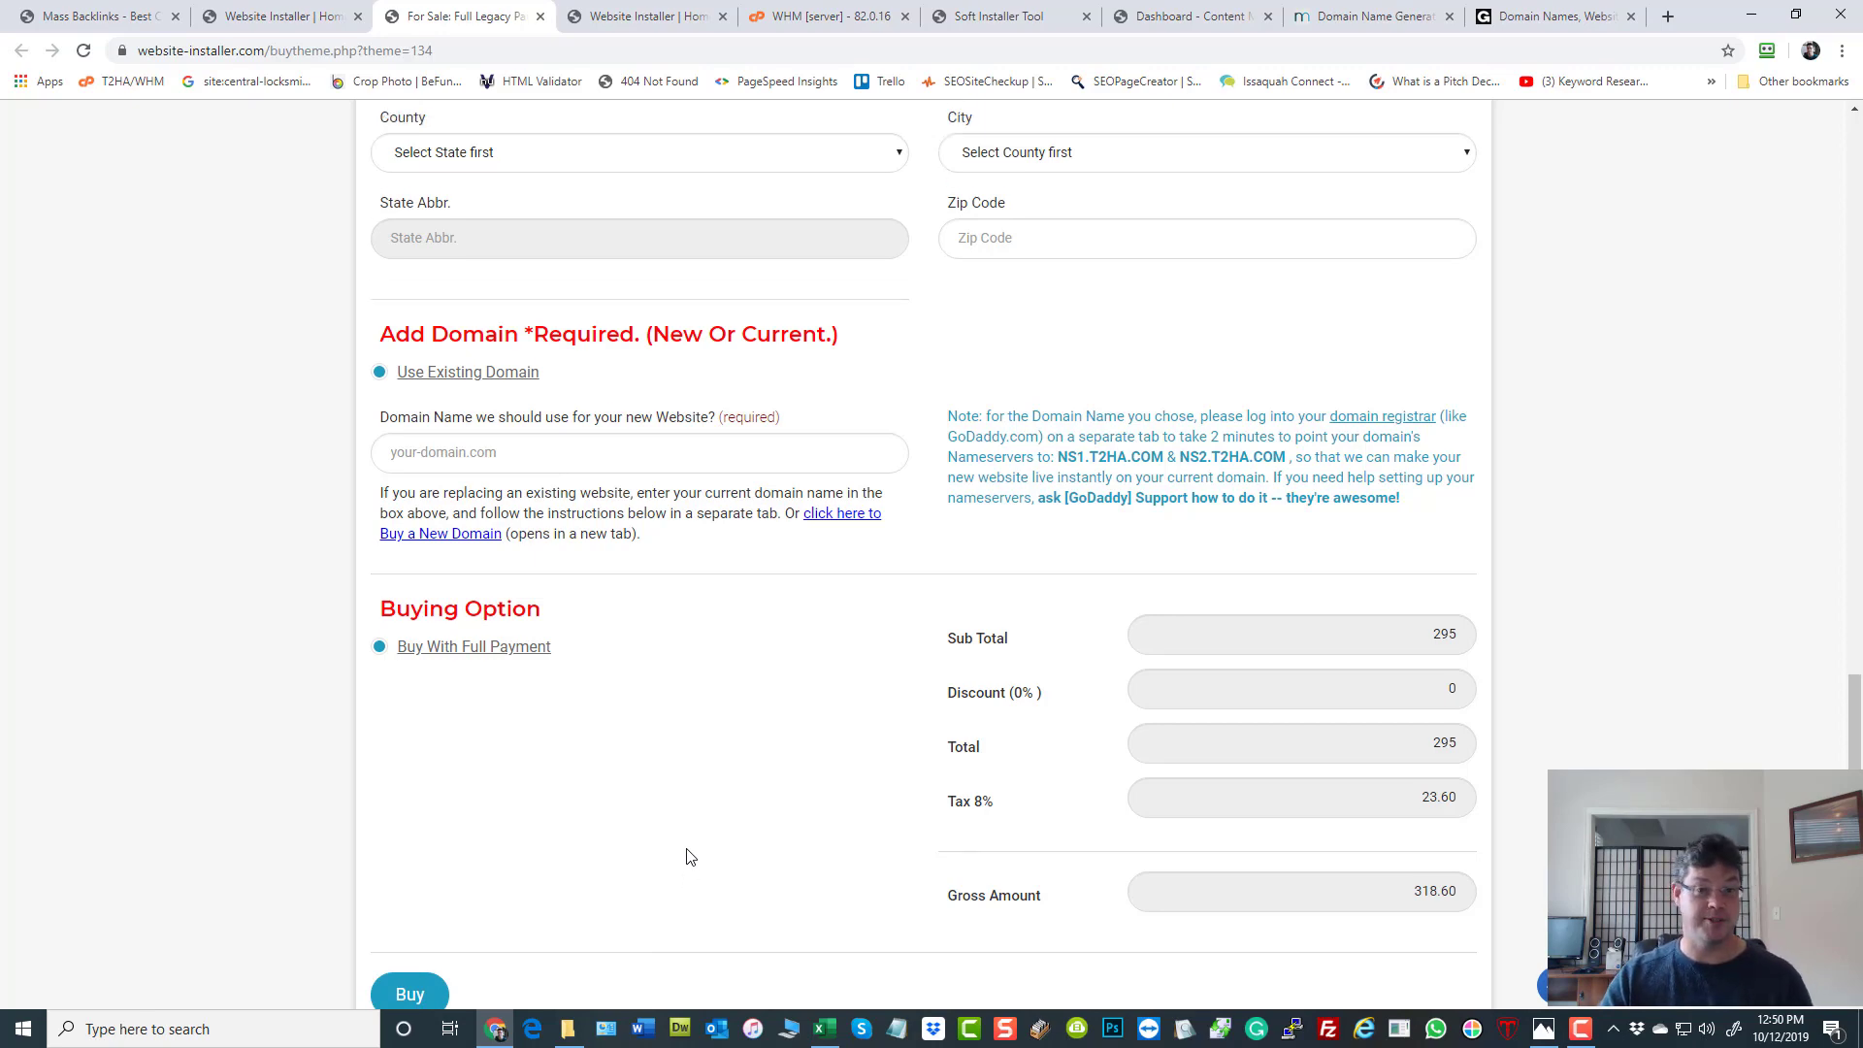
scroll(up, 3)
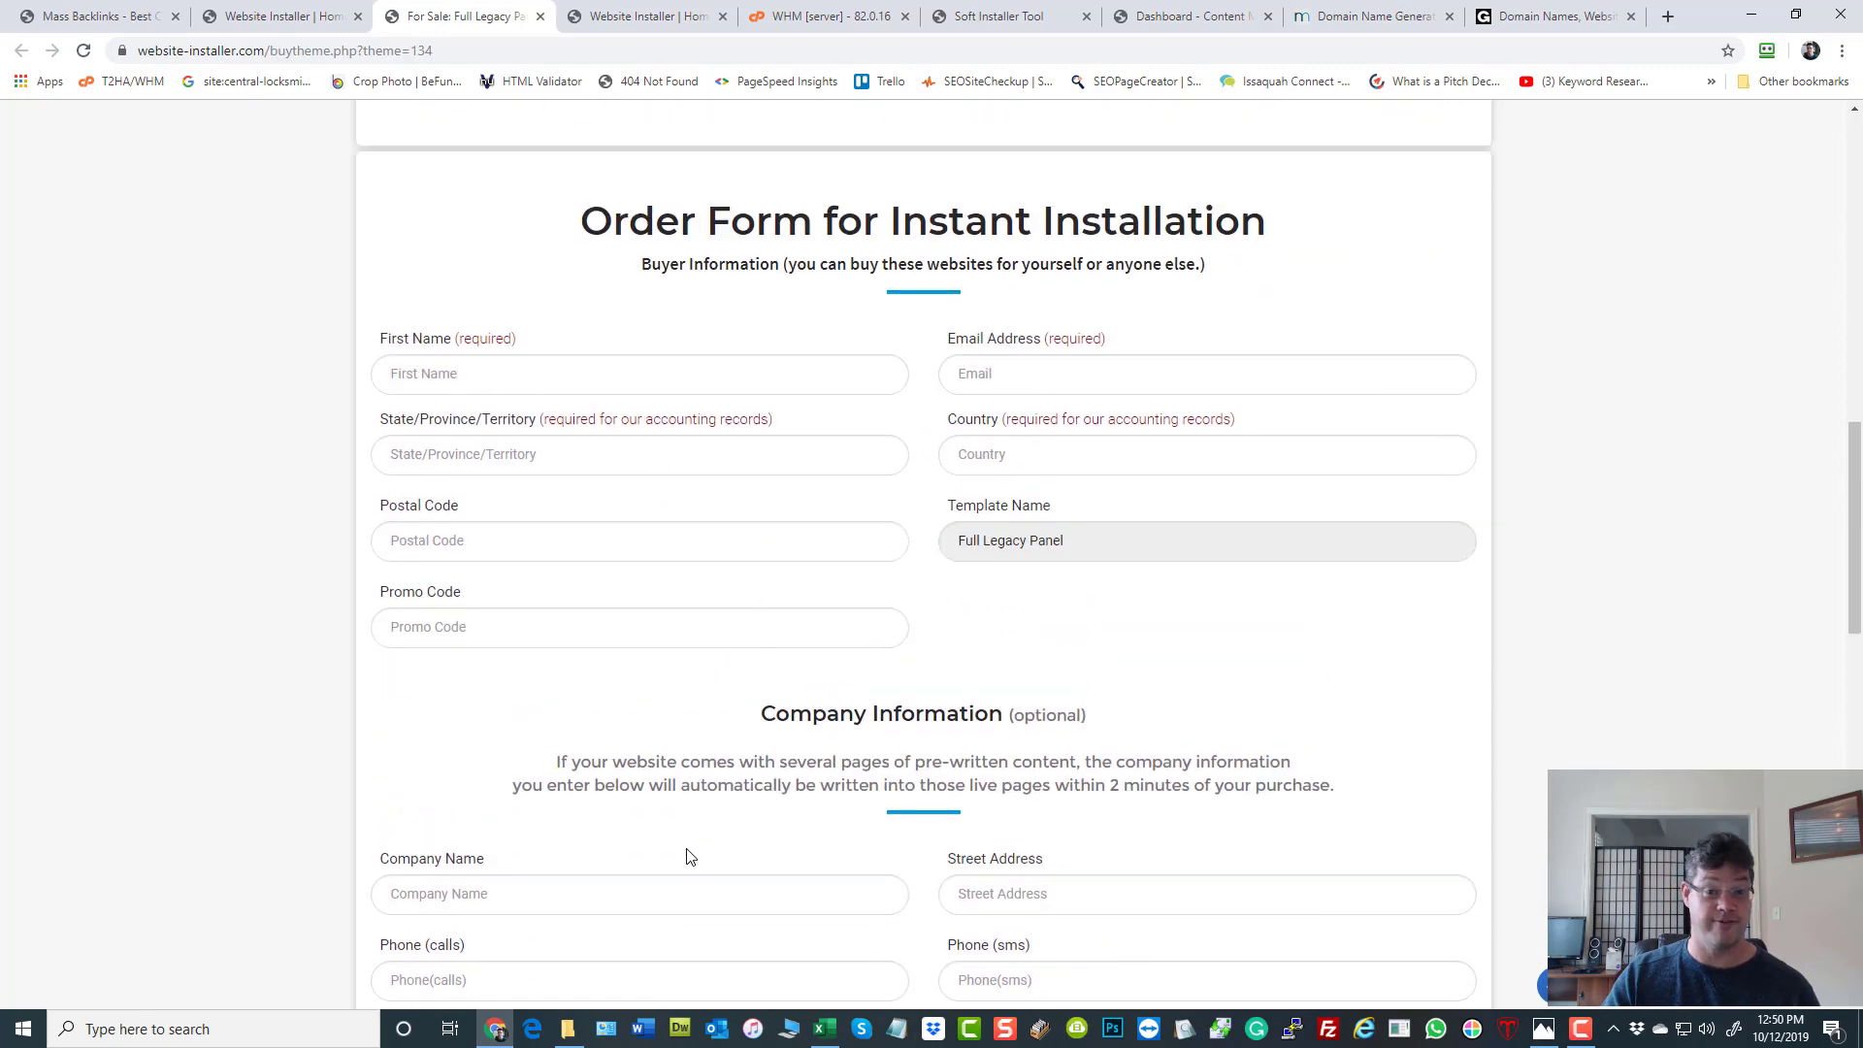
scroll(up, 3)
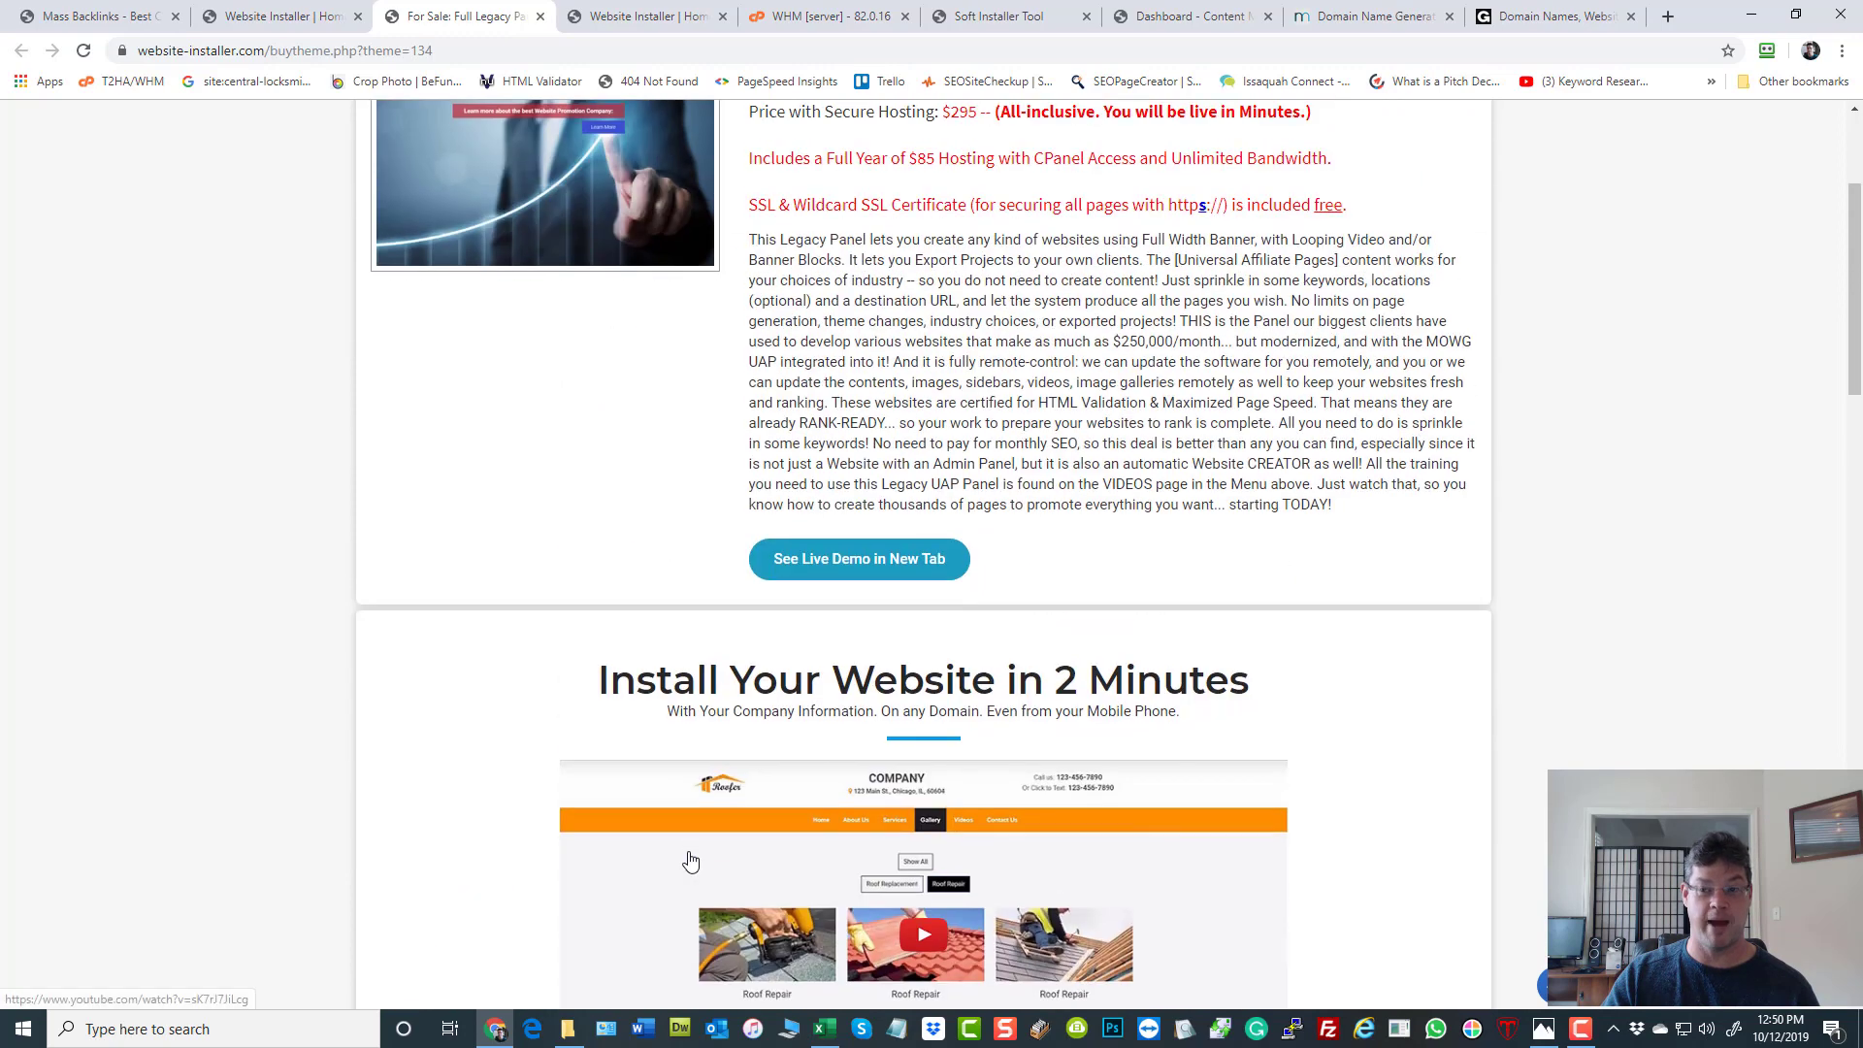
scroll(up, 3)
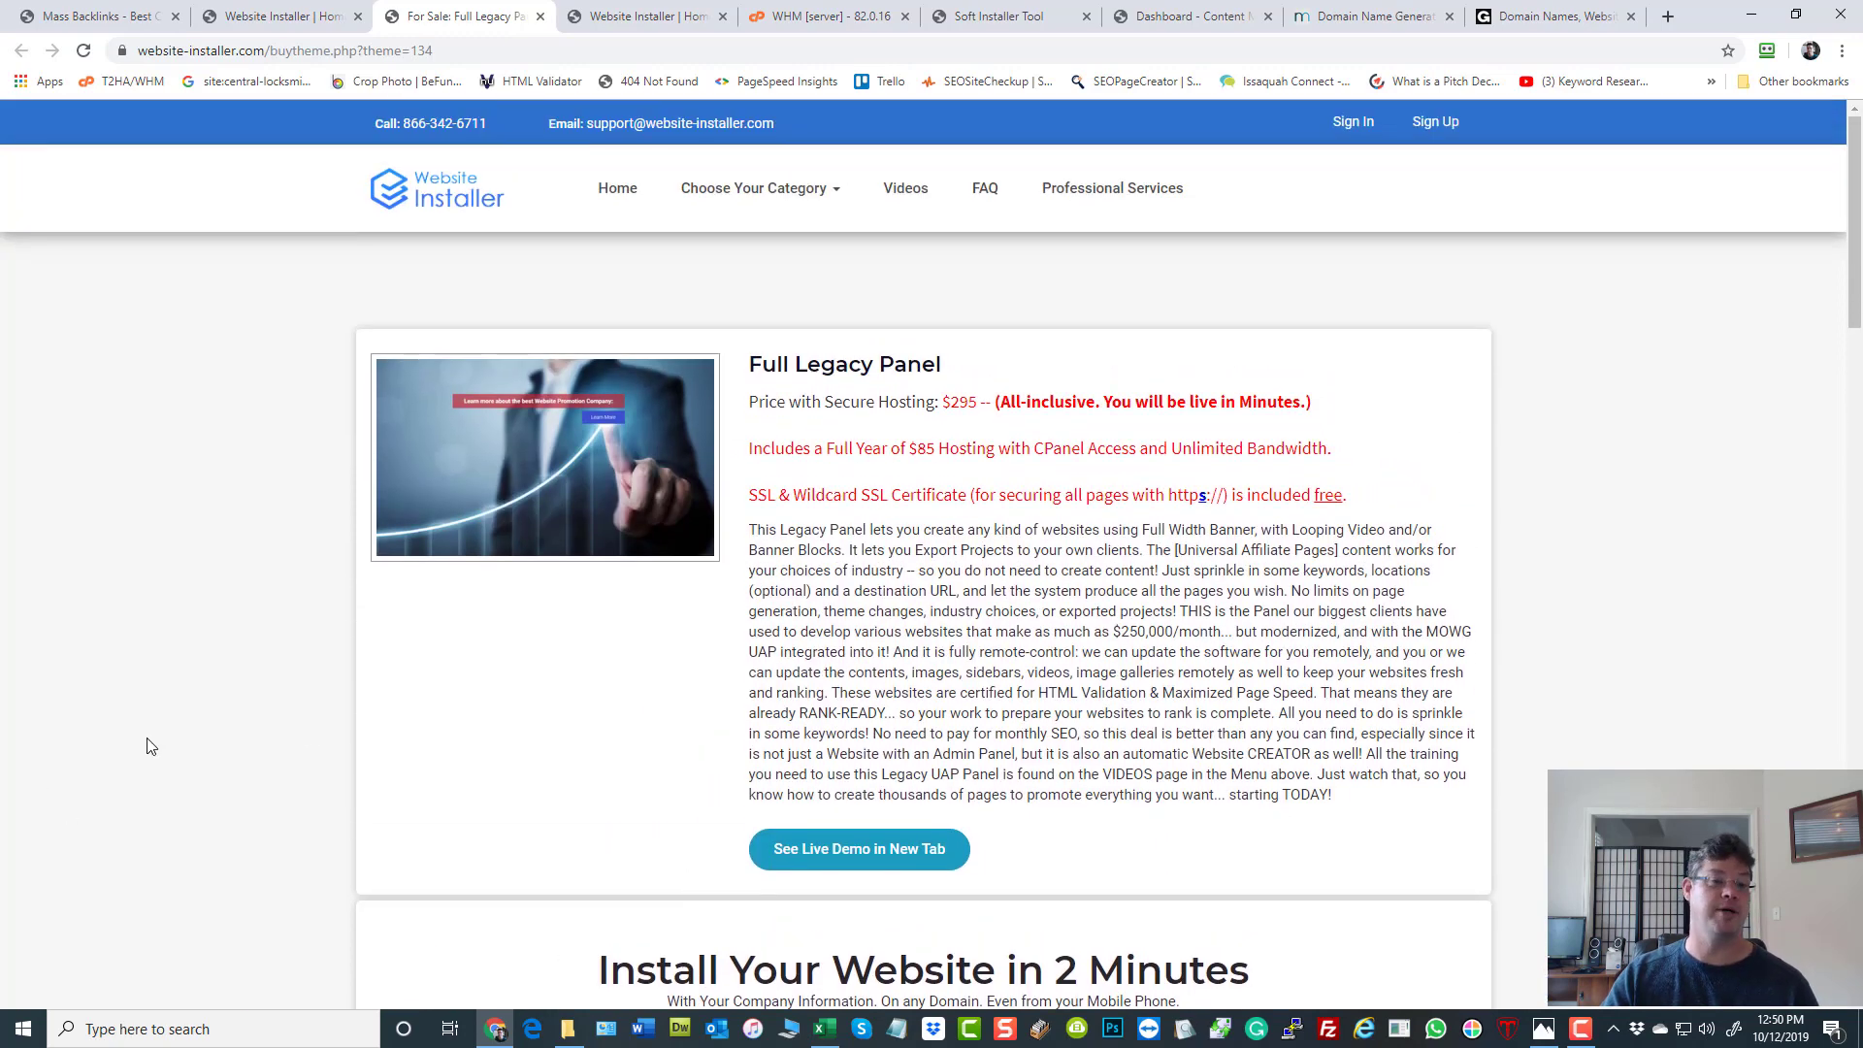
mouse_move(1279, 541)
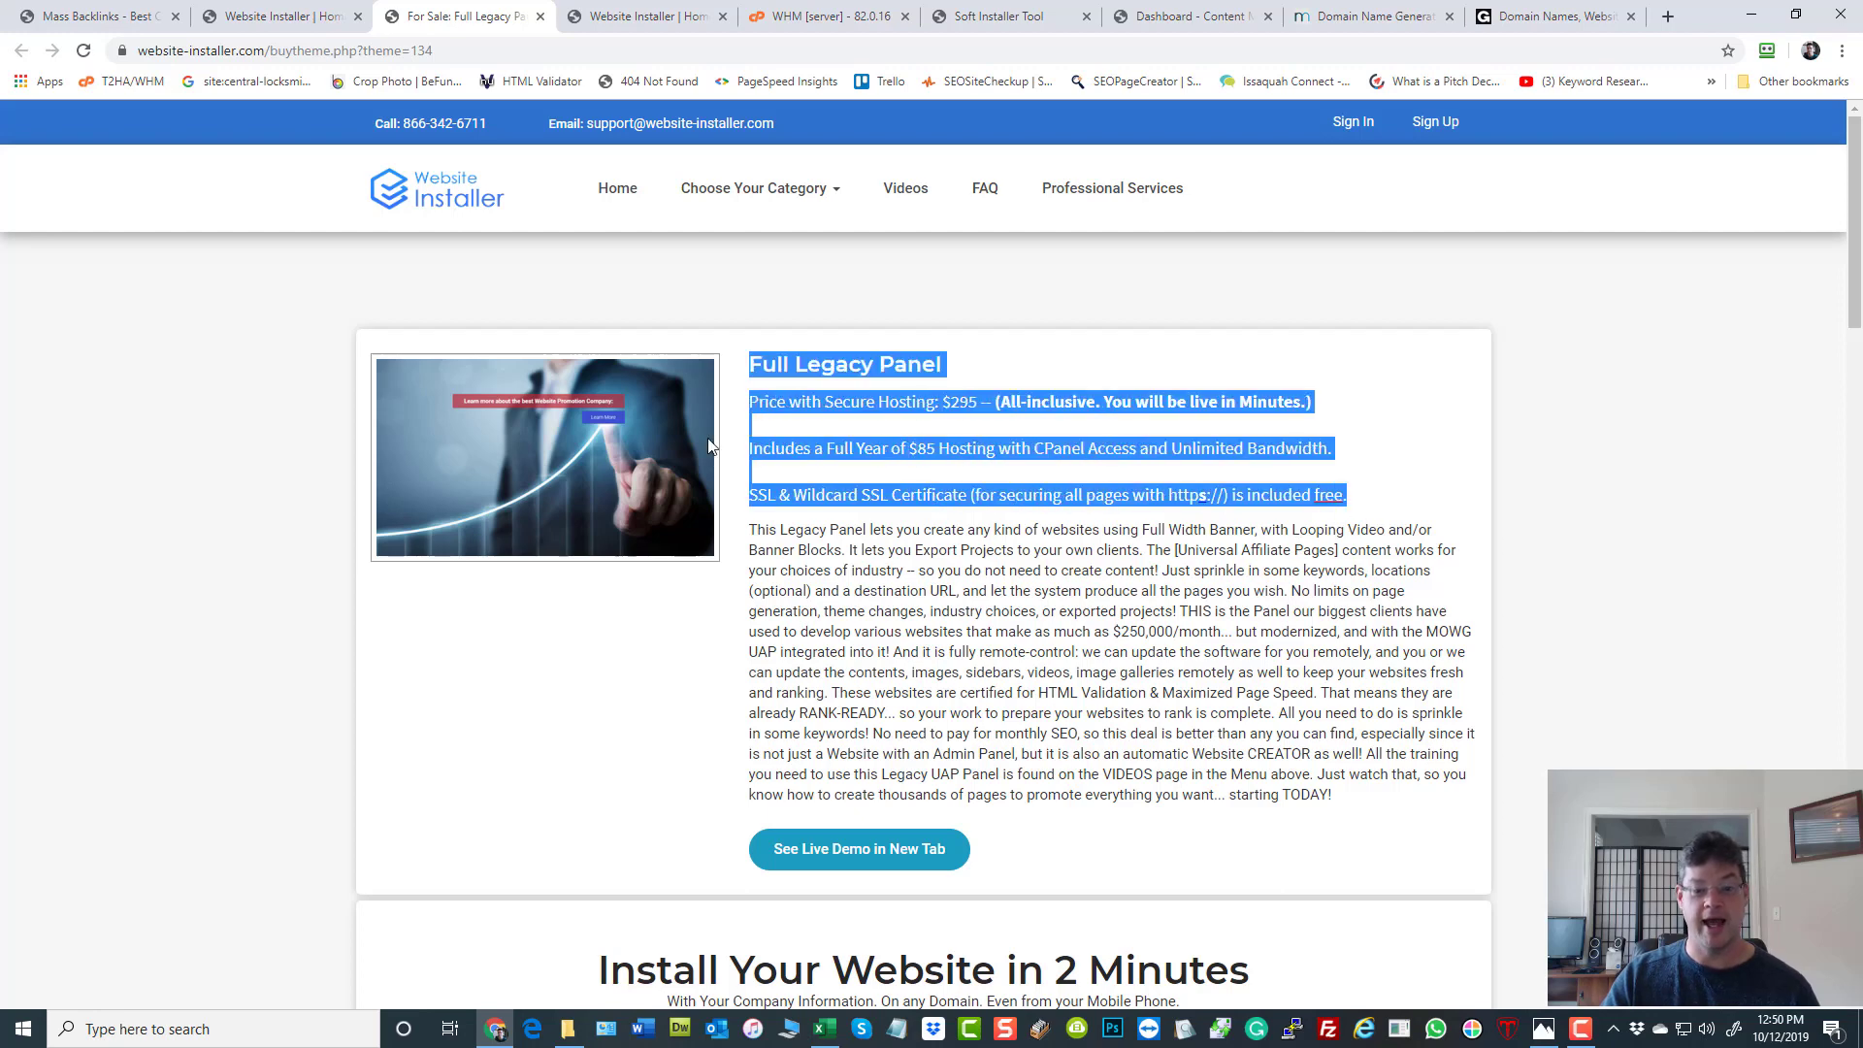
mouse_move(206, 527)
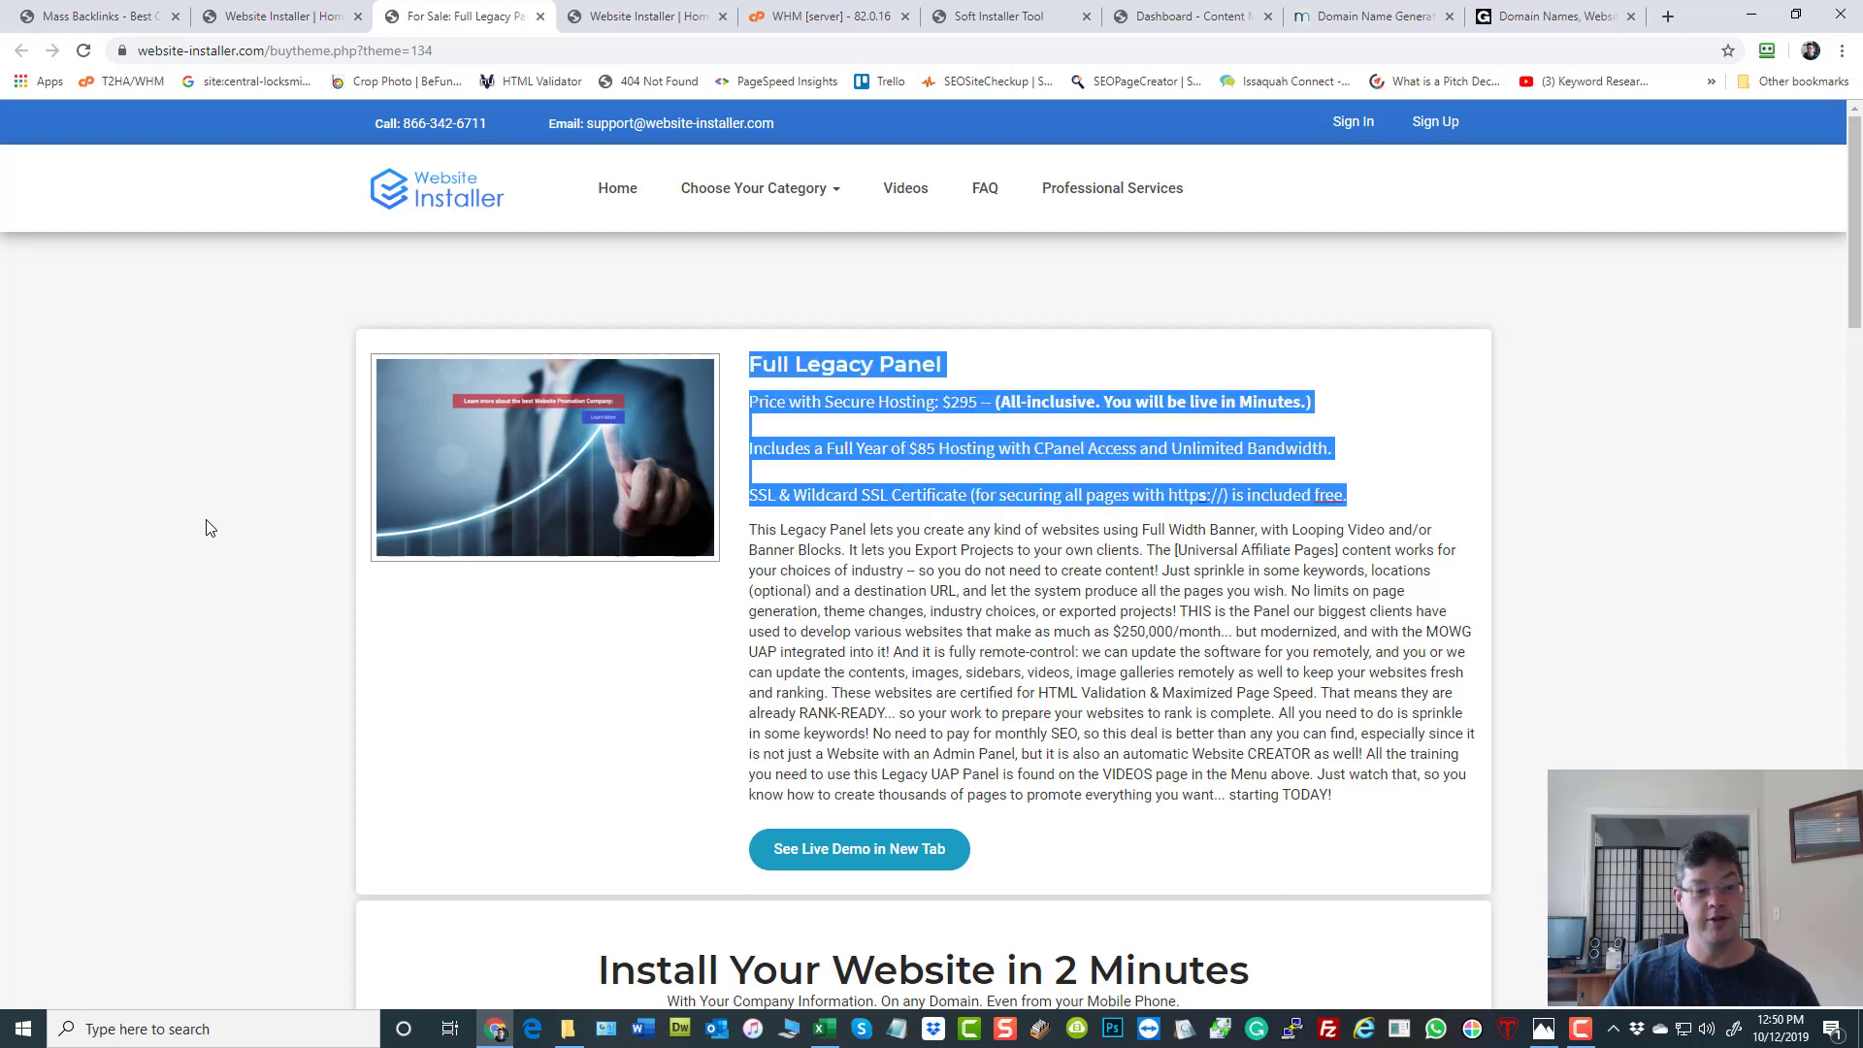
click(206, 526)
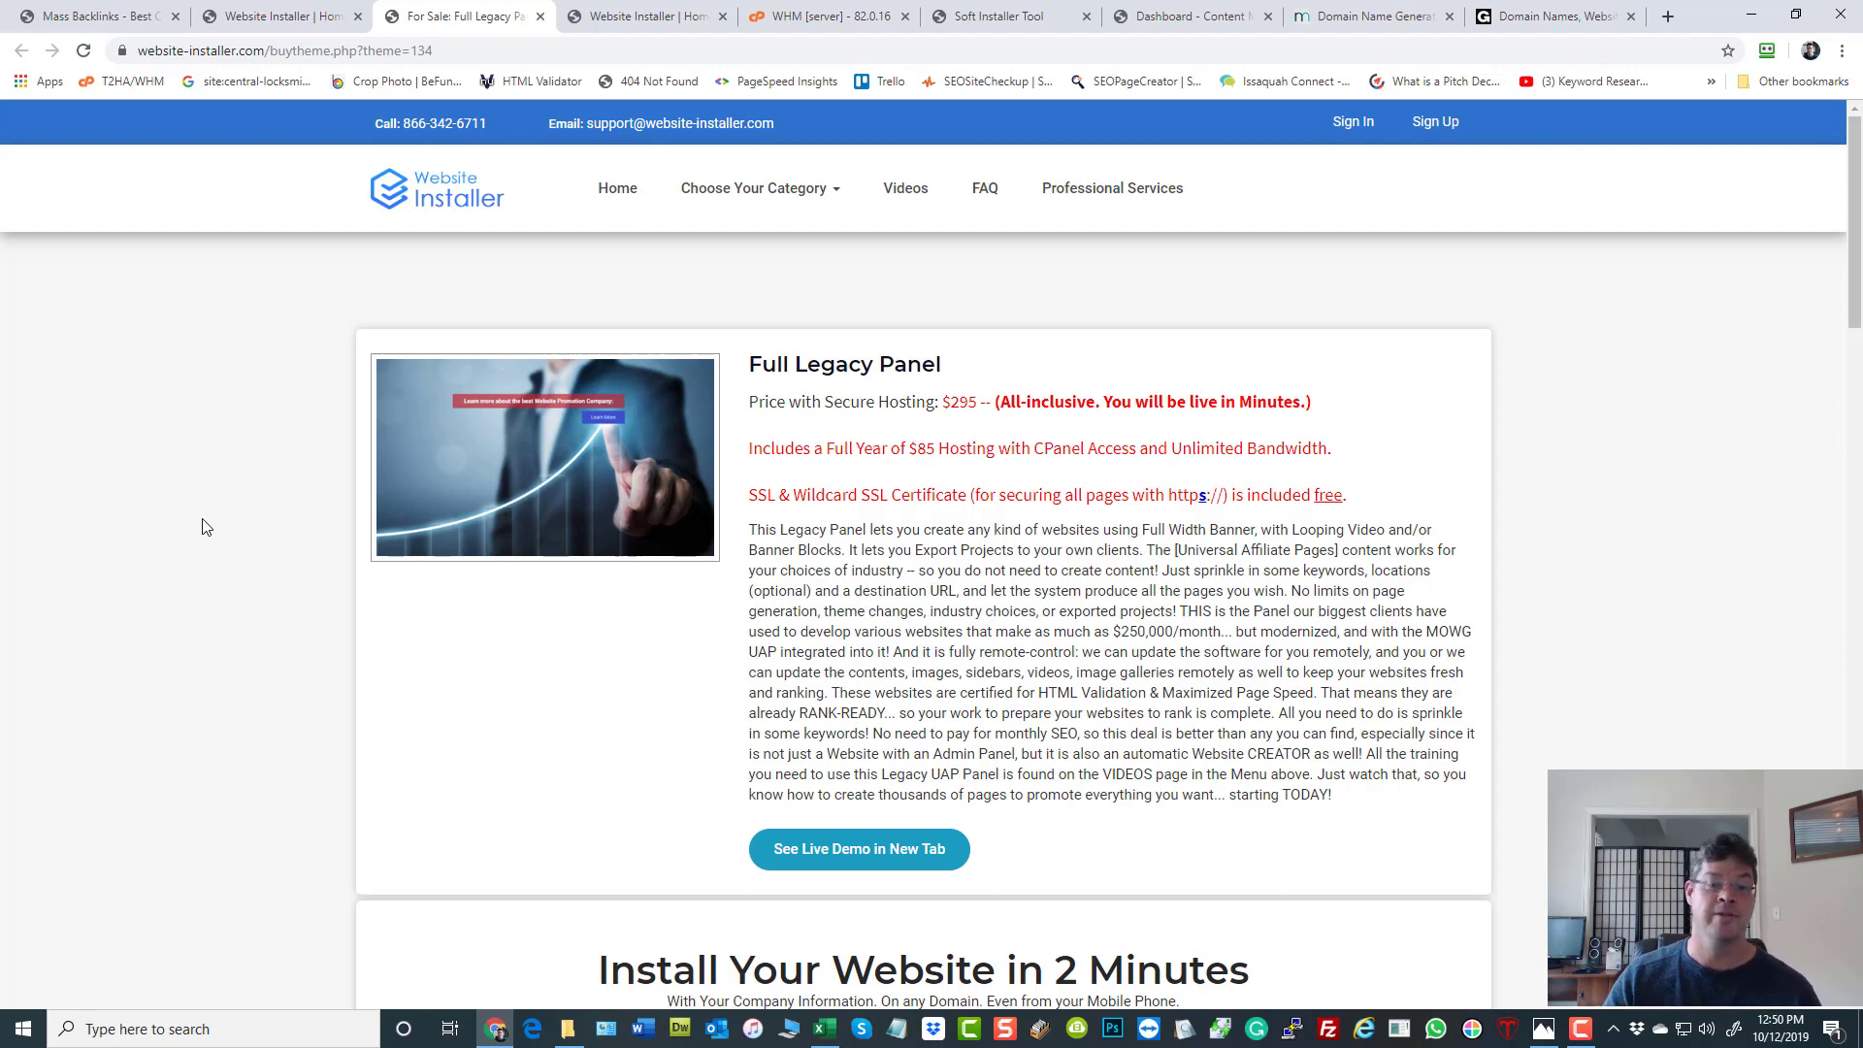
Browse the training page's Legacy UAP and admin-panel video lessons, returning to the top.
click(643, 16)
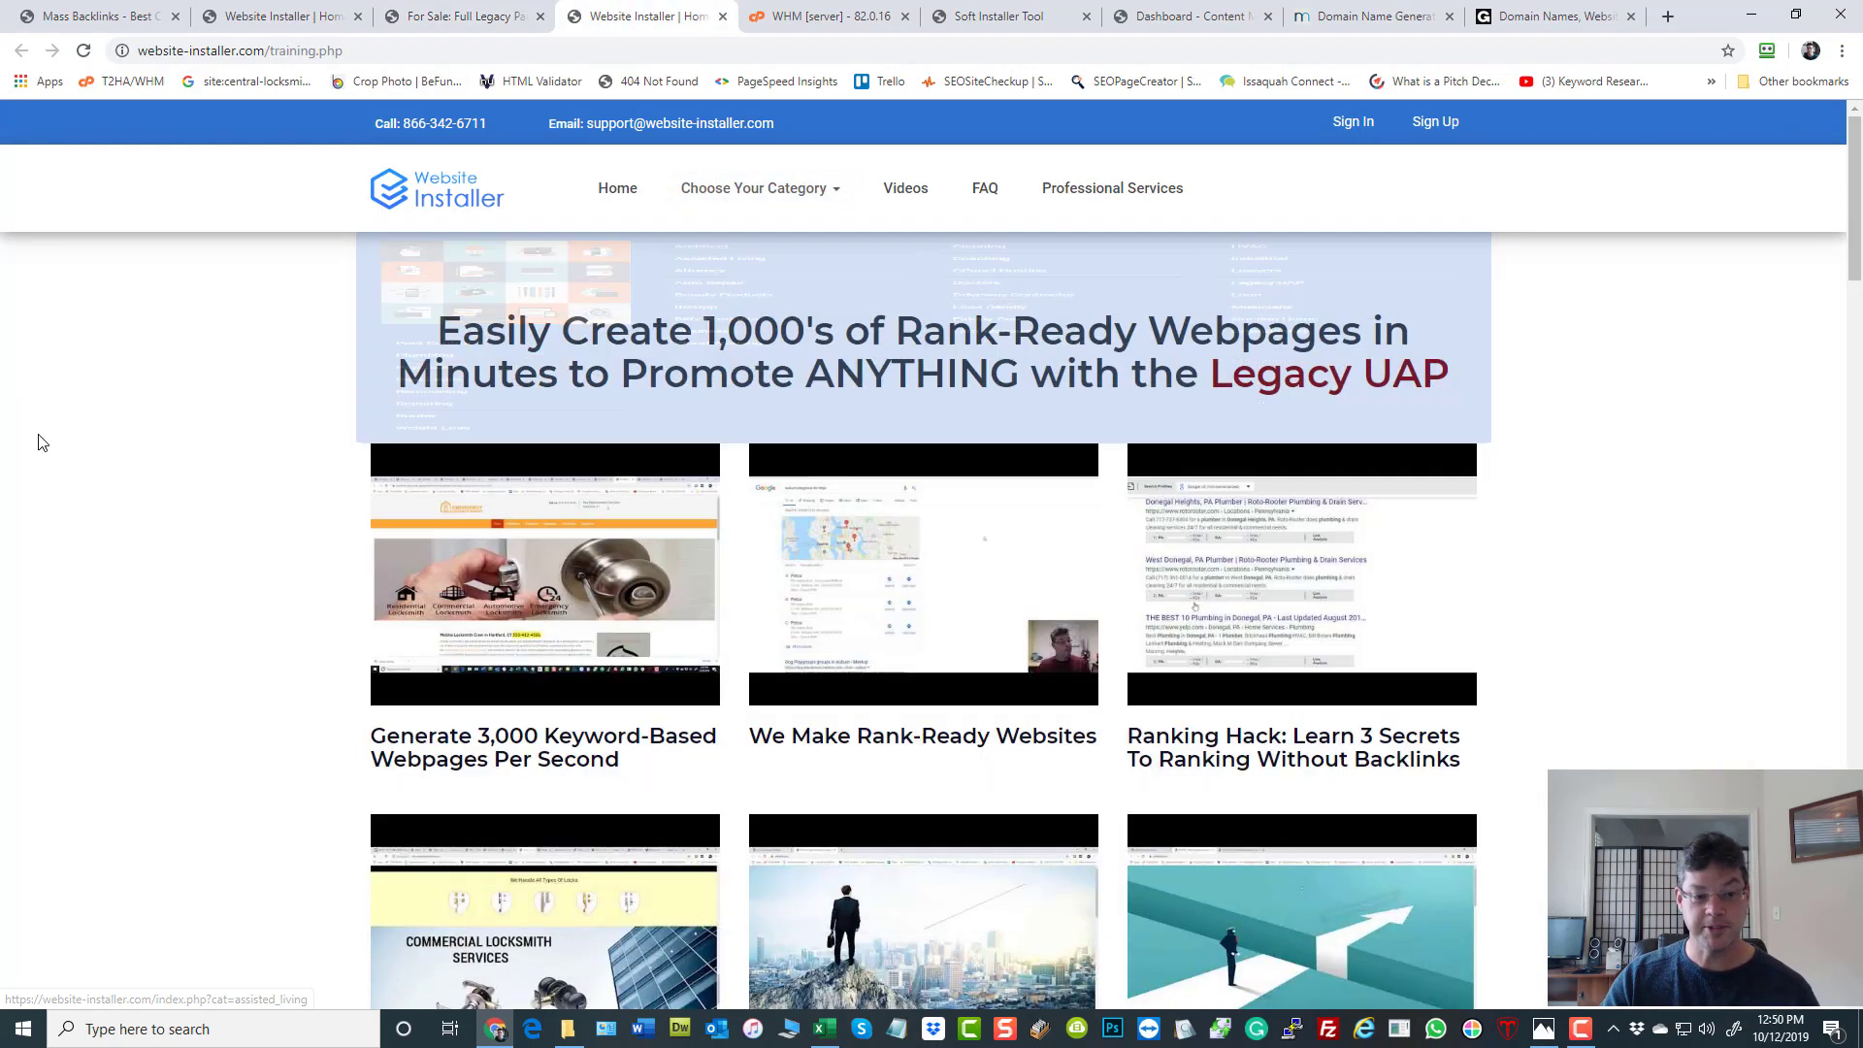
scroll(down, 3)
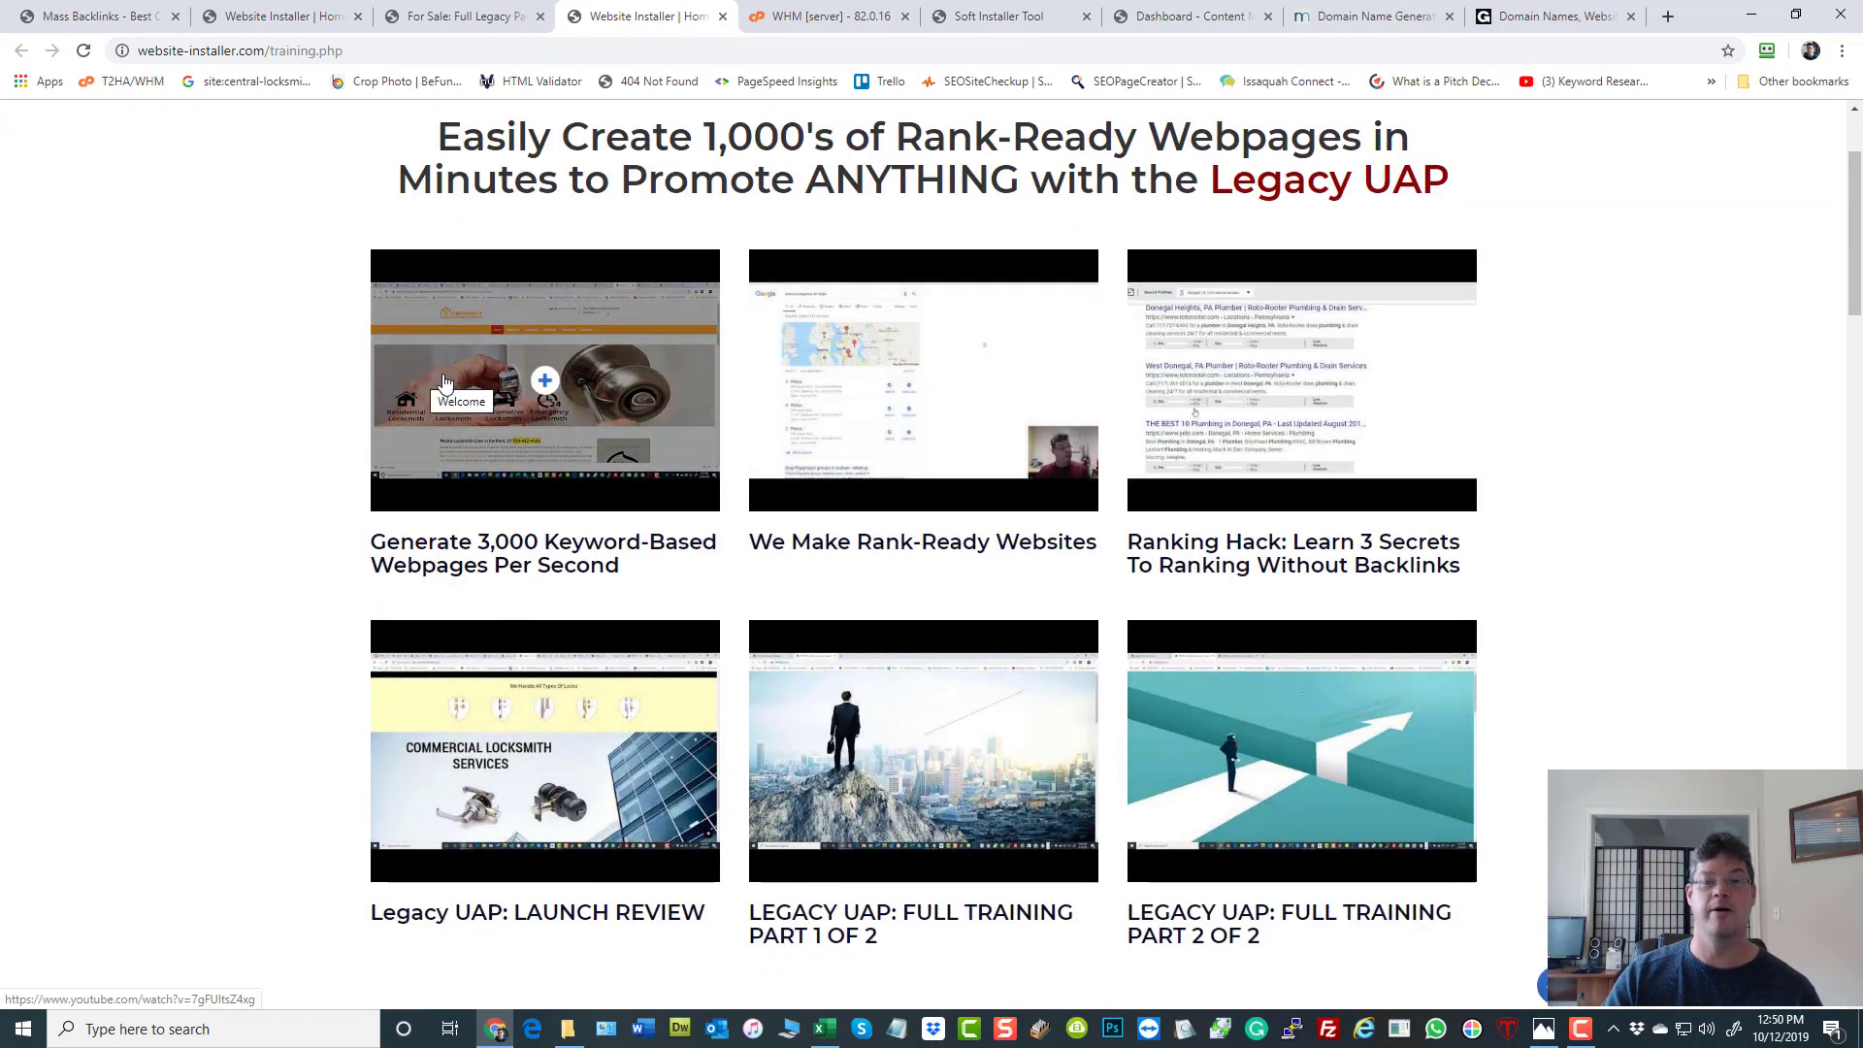
mouse_move(859, 361)
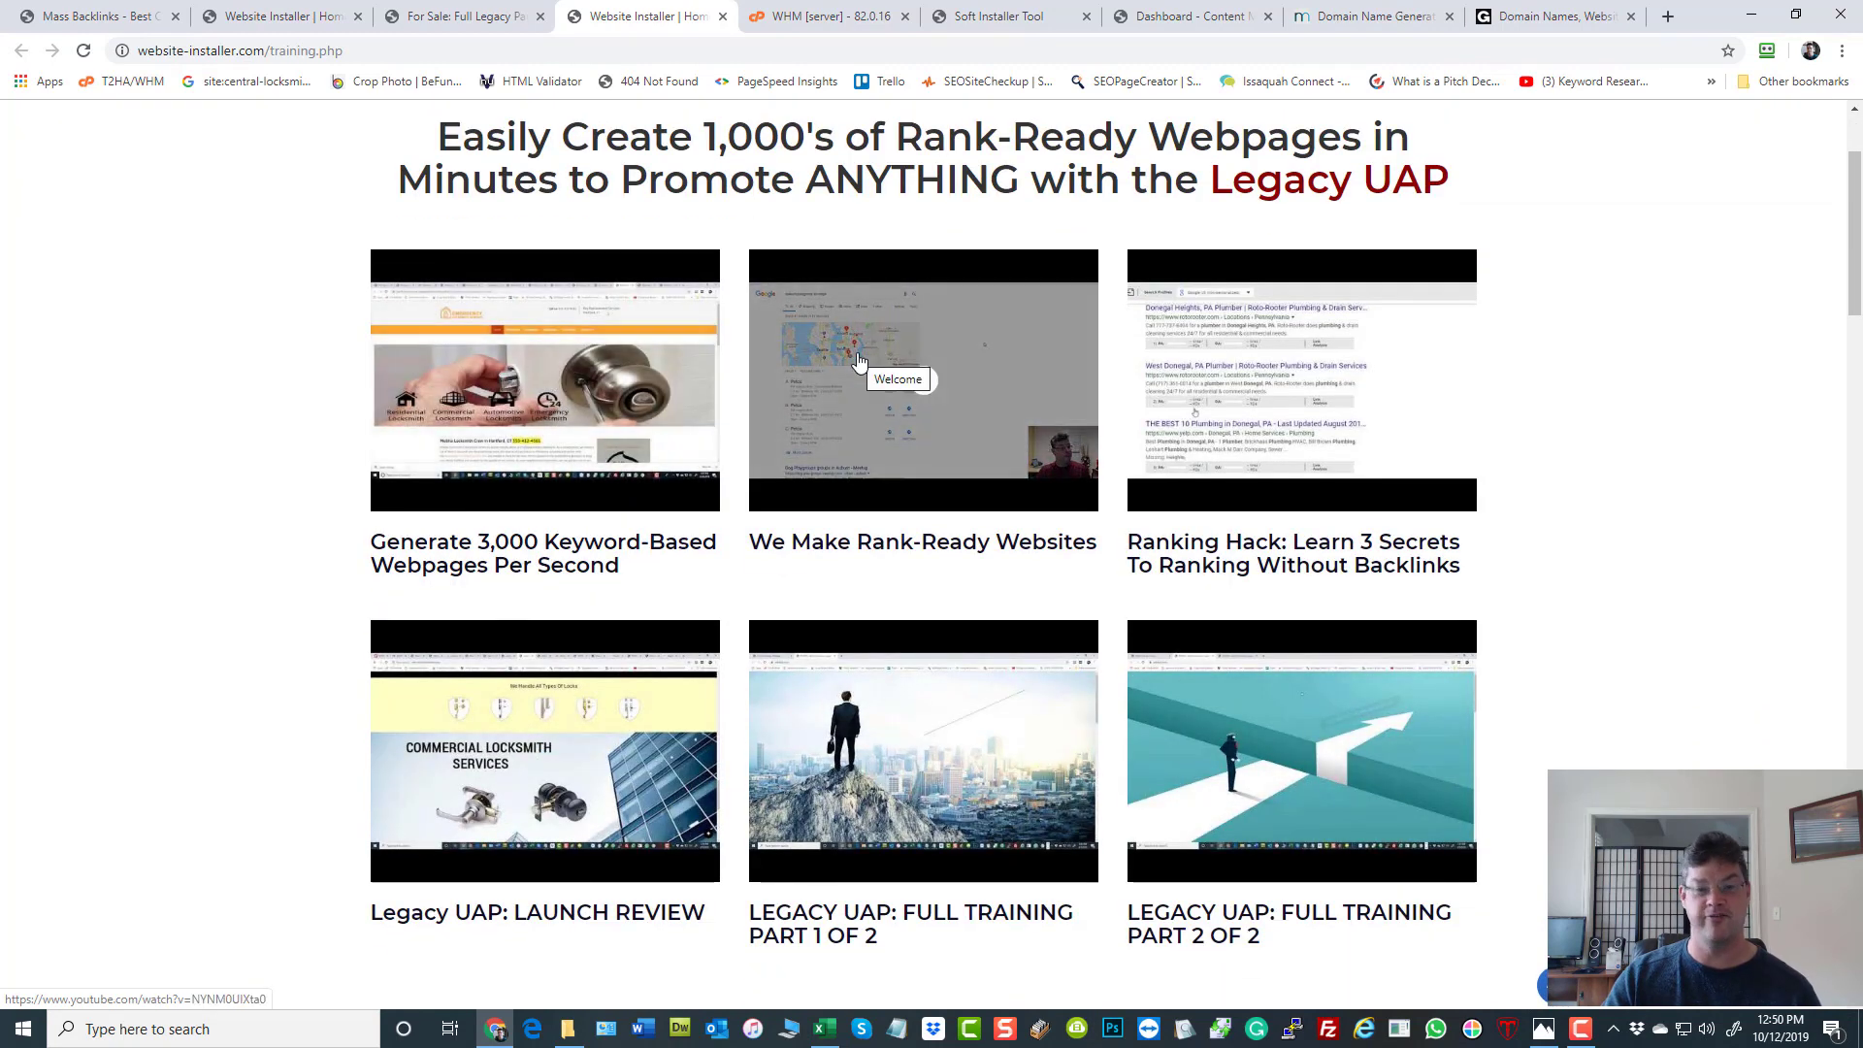
mouse_move(1294, 380)
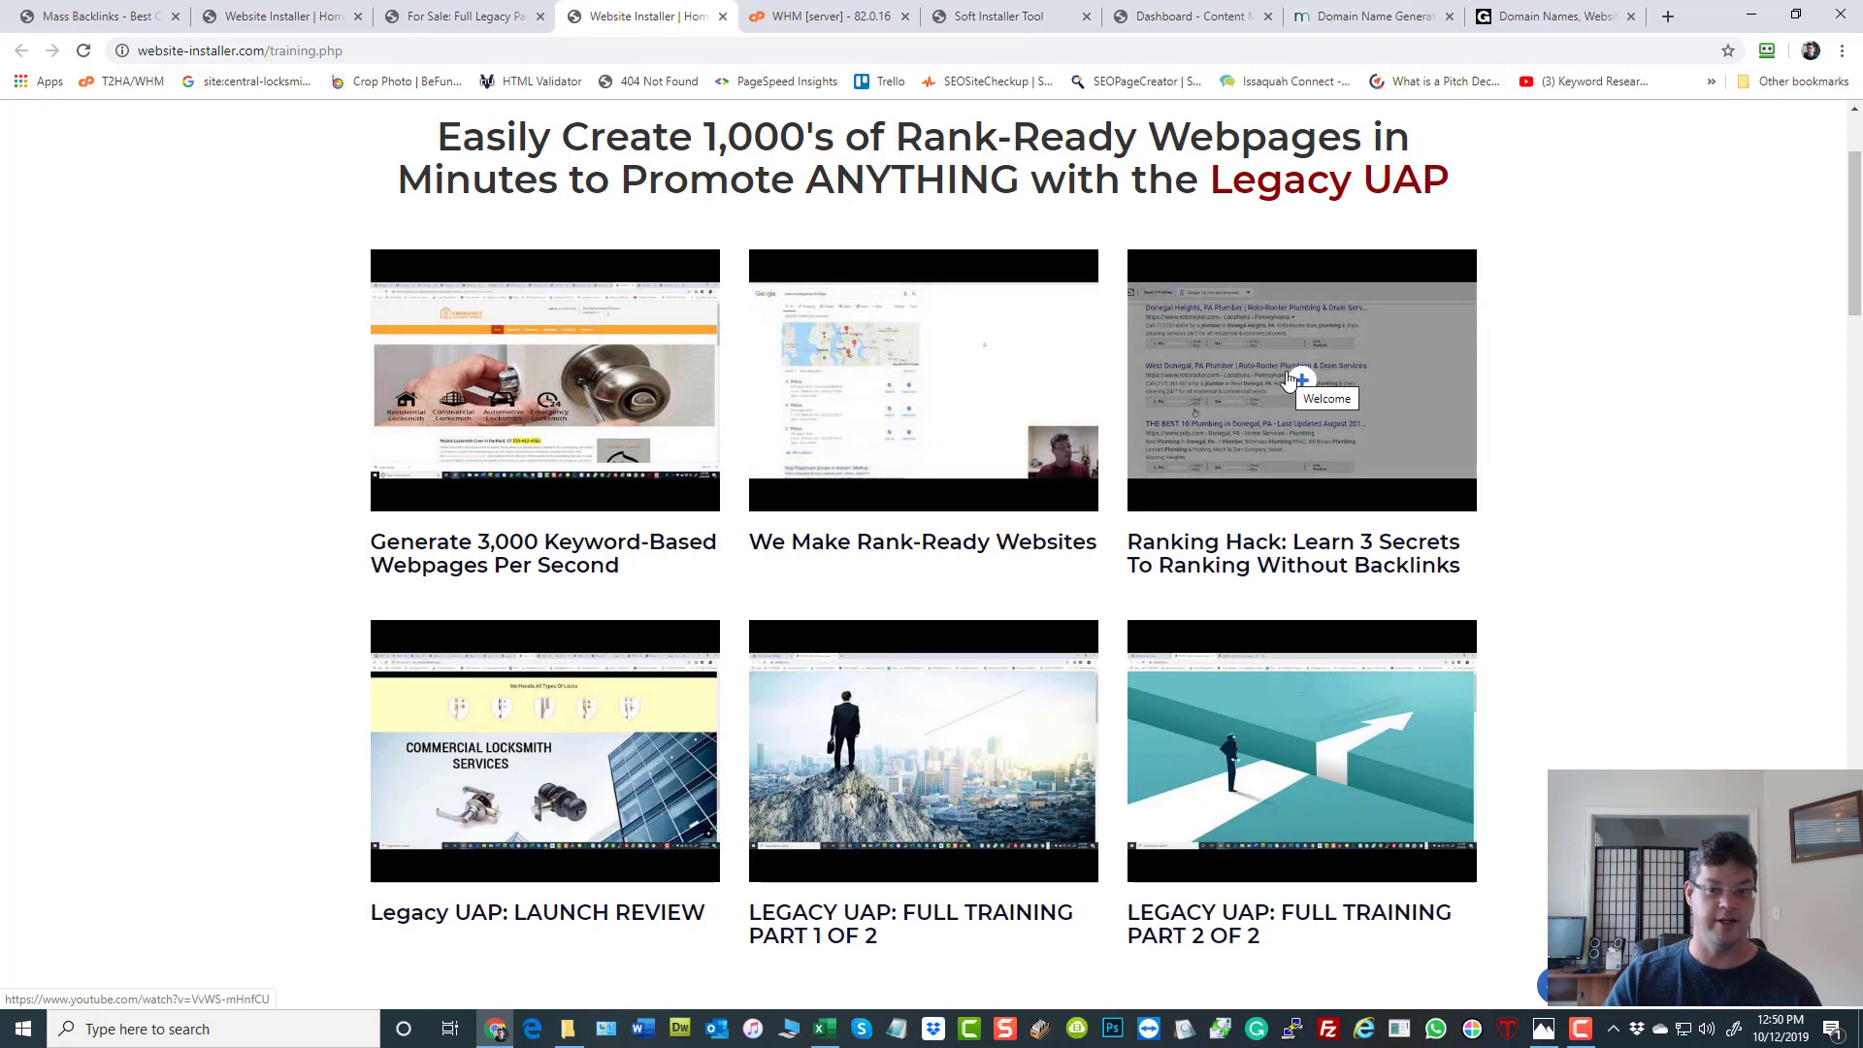
mouse_move(1224, 384)
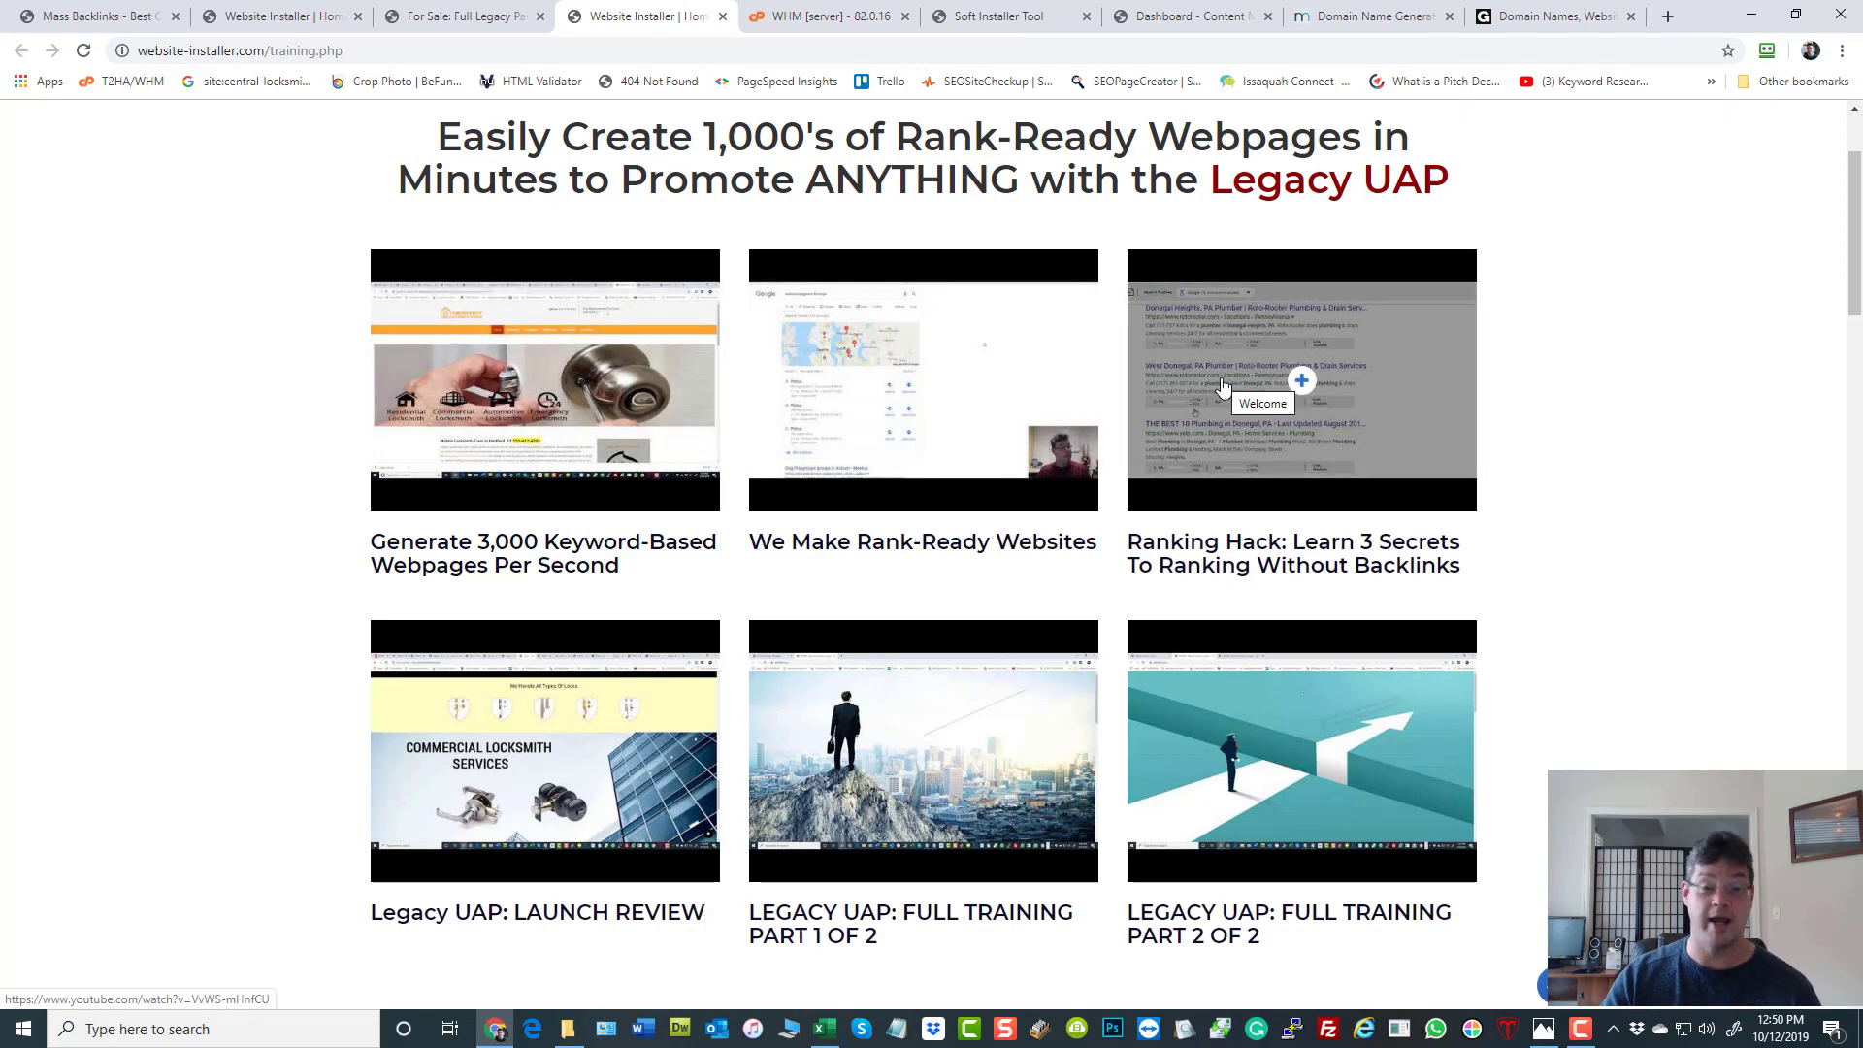
scroll(down, 3)
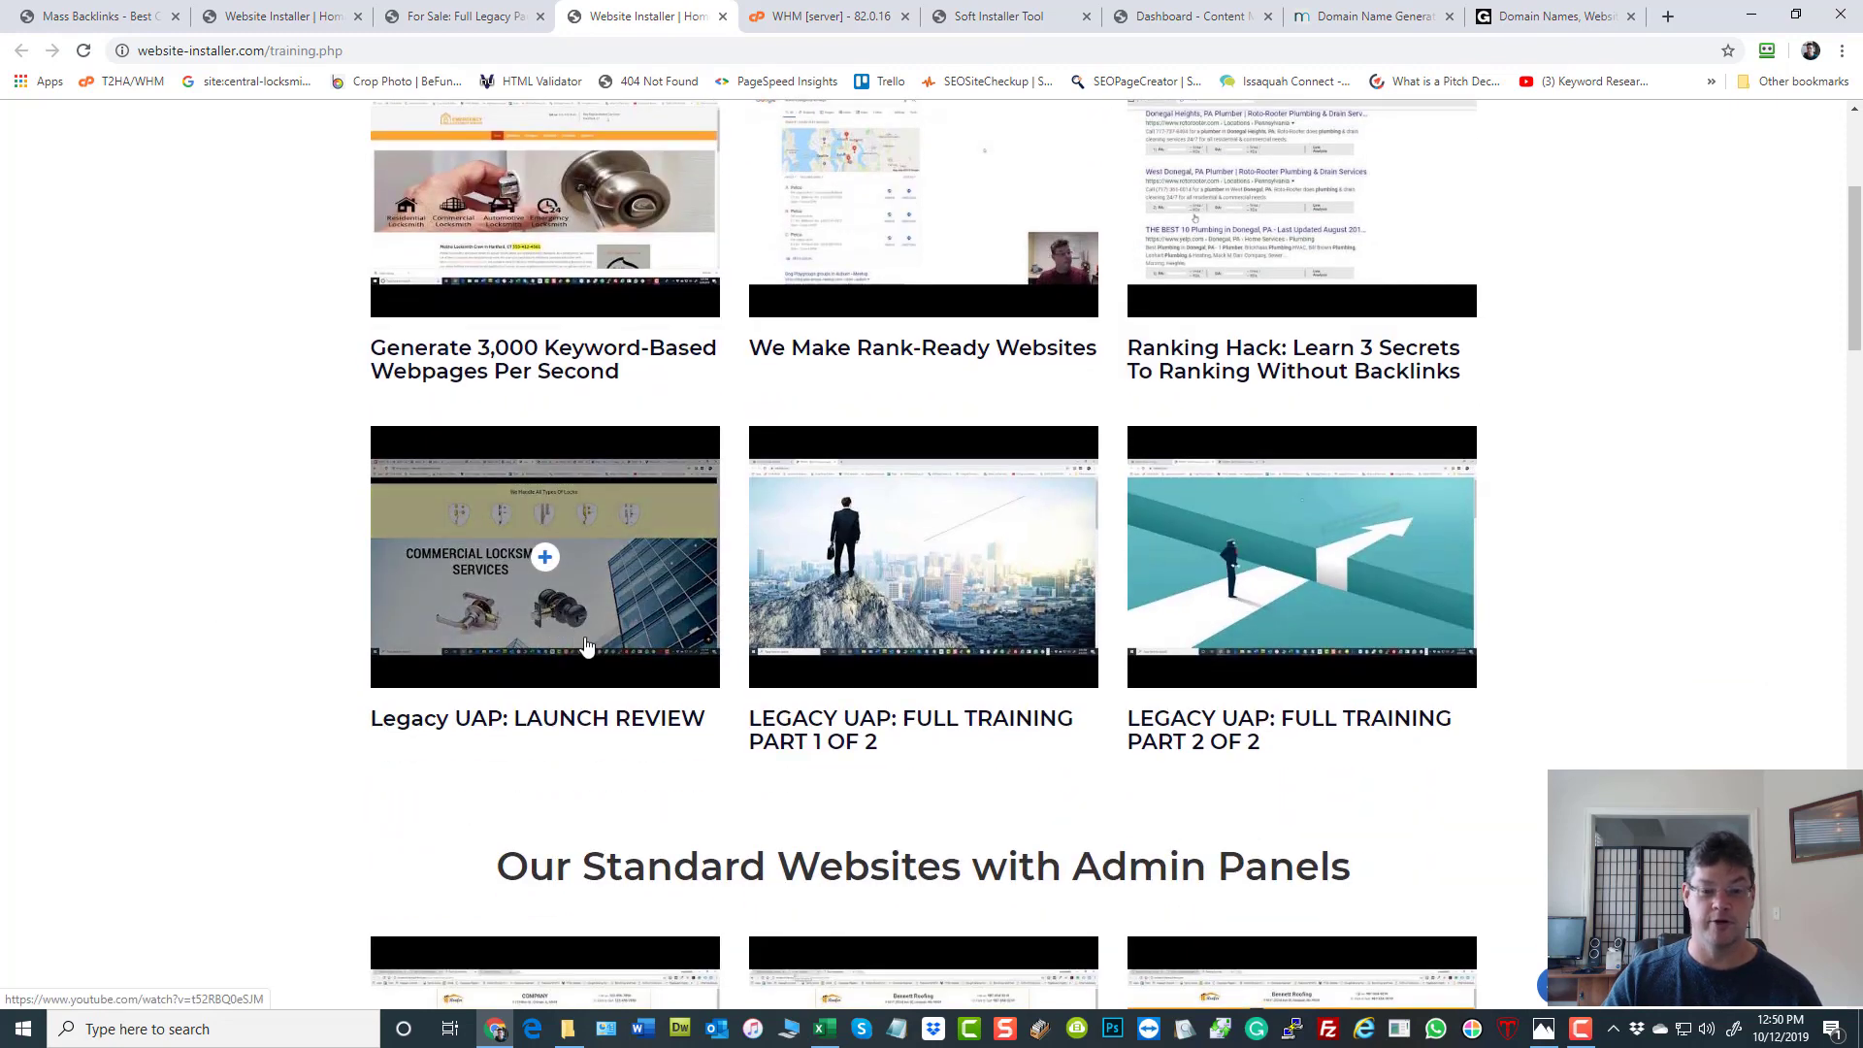
mouse_move(507, 485)
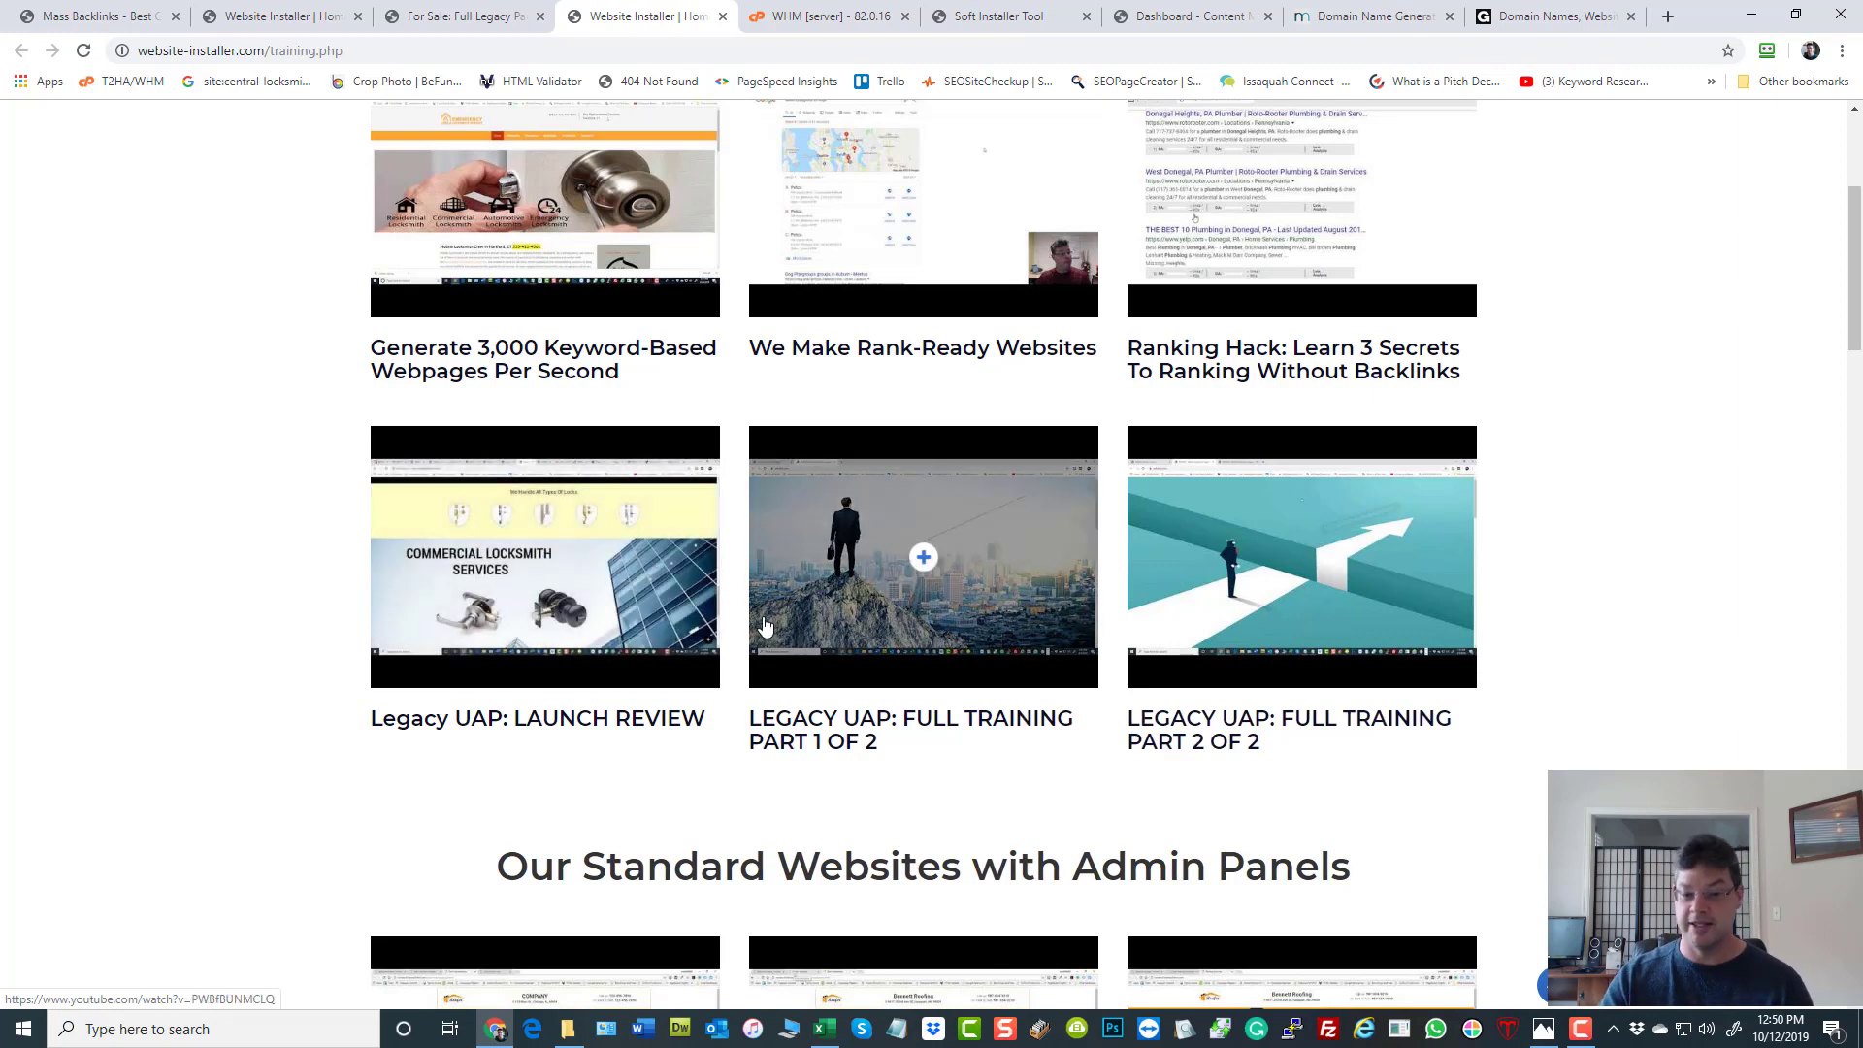
mouse_move(1187, 600)
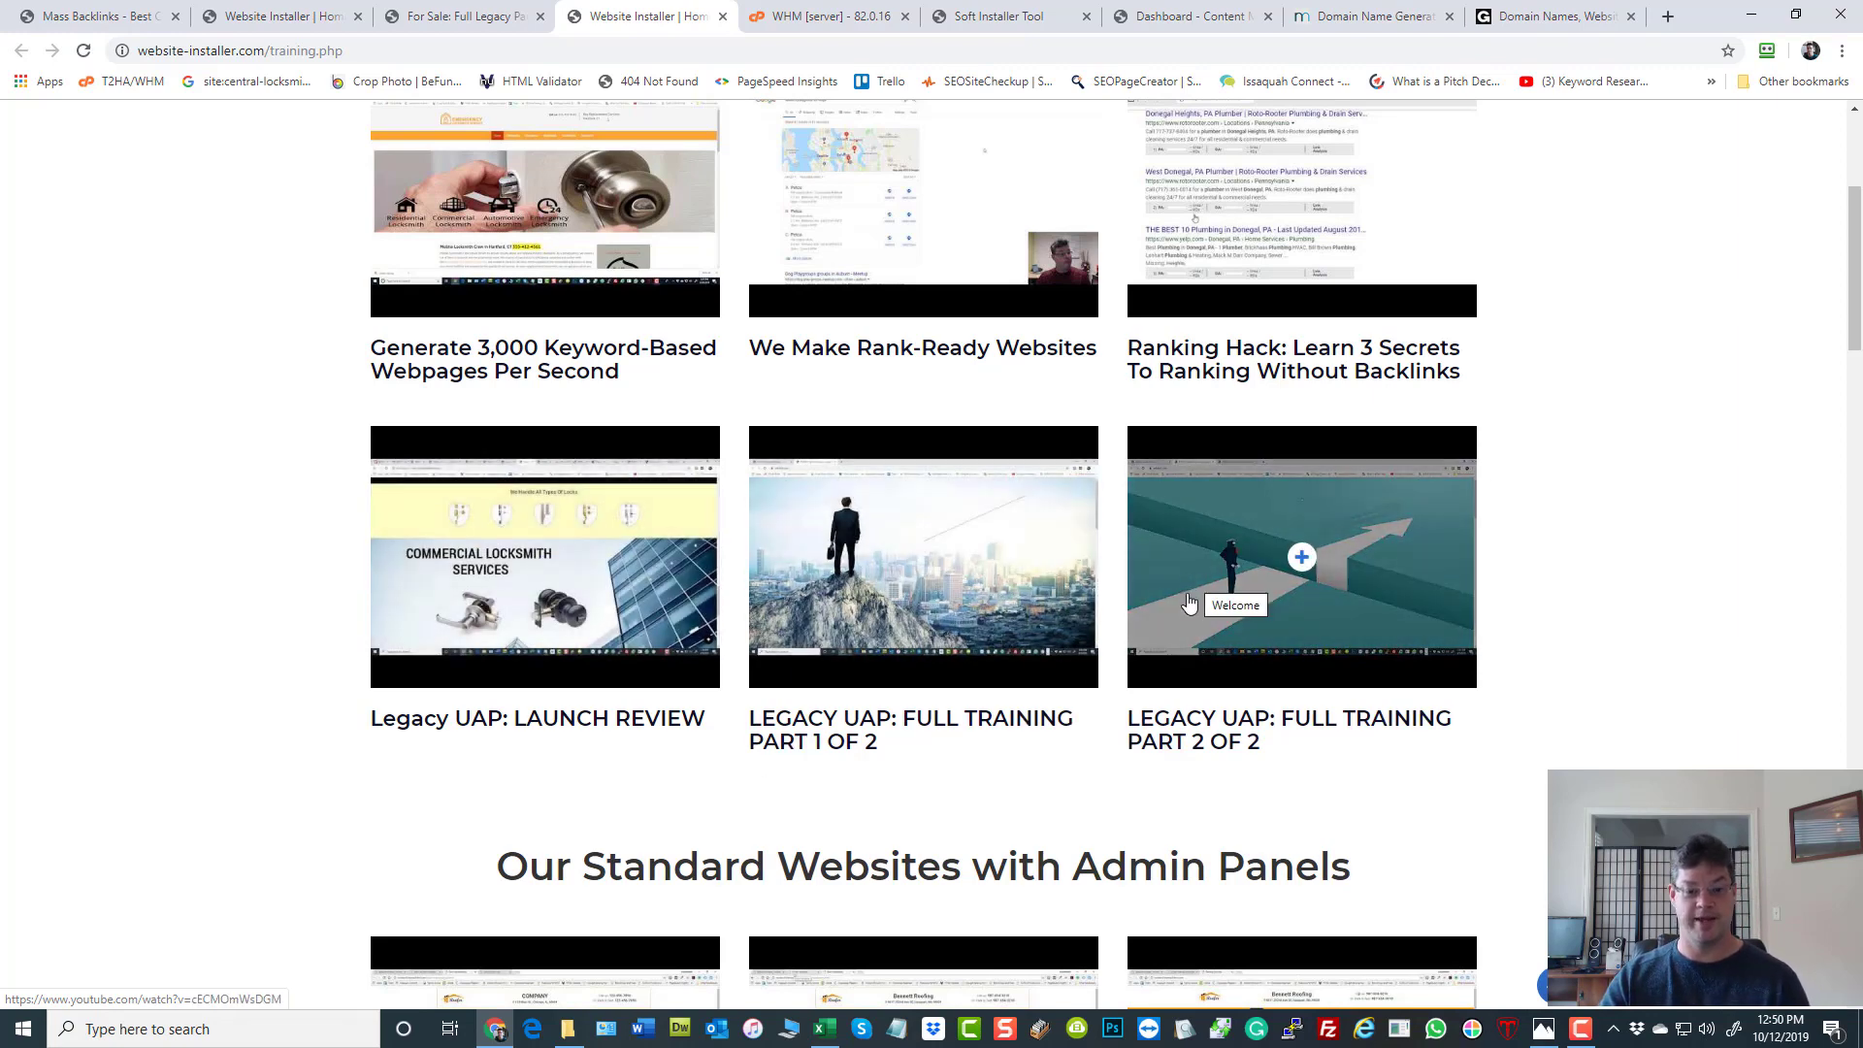
mouse_move(1174, 619)
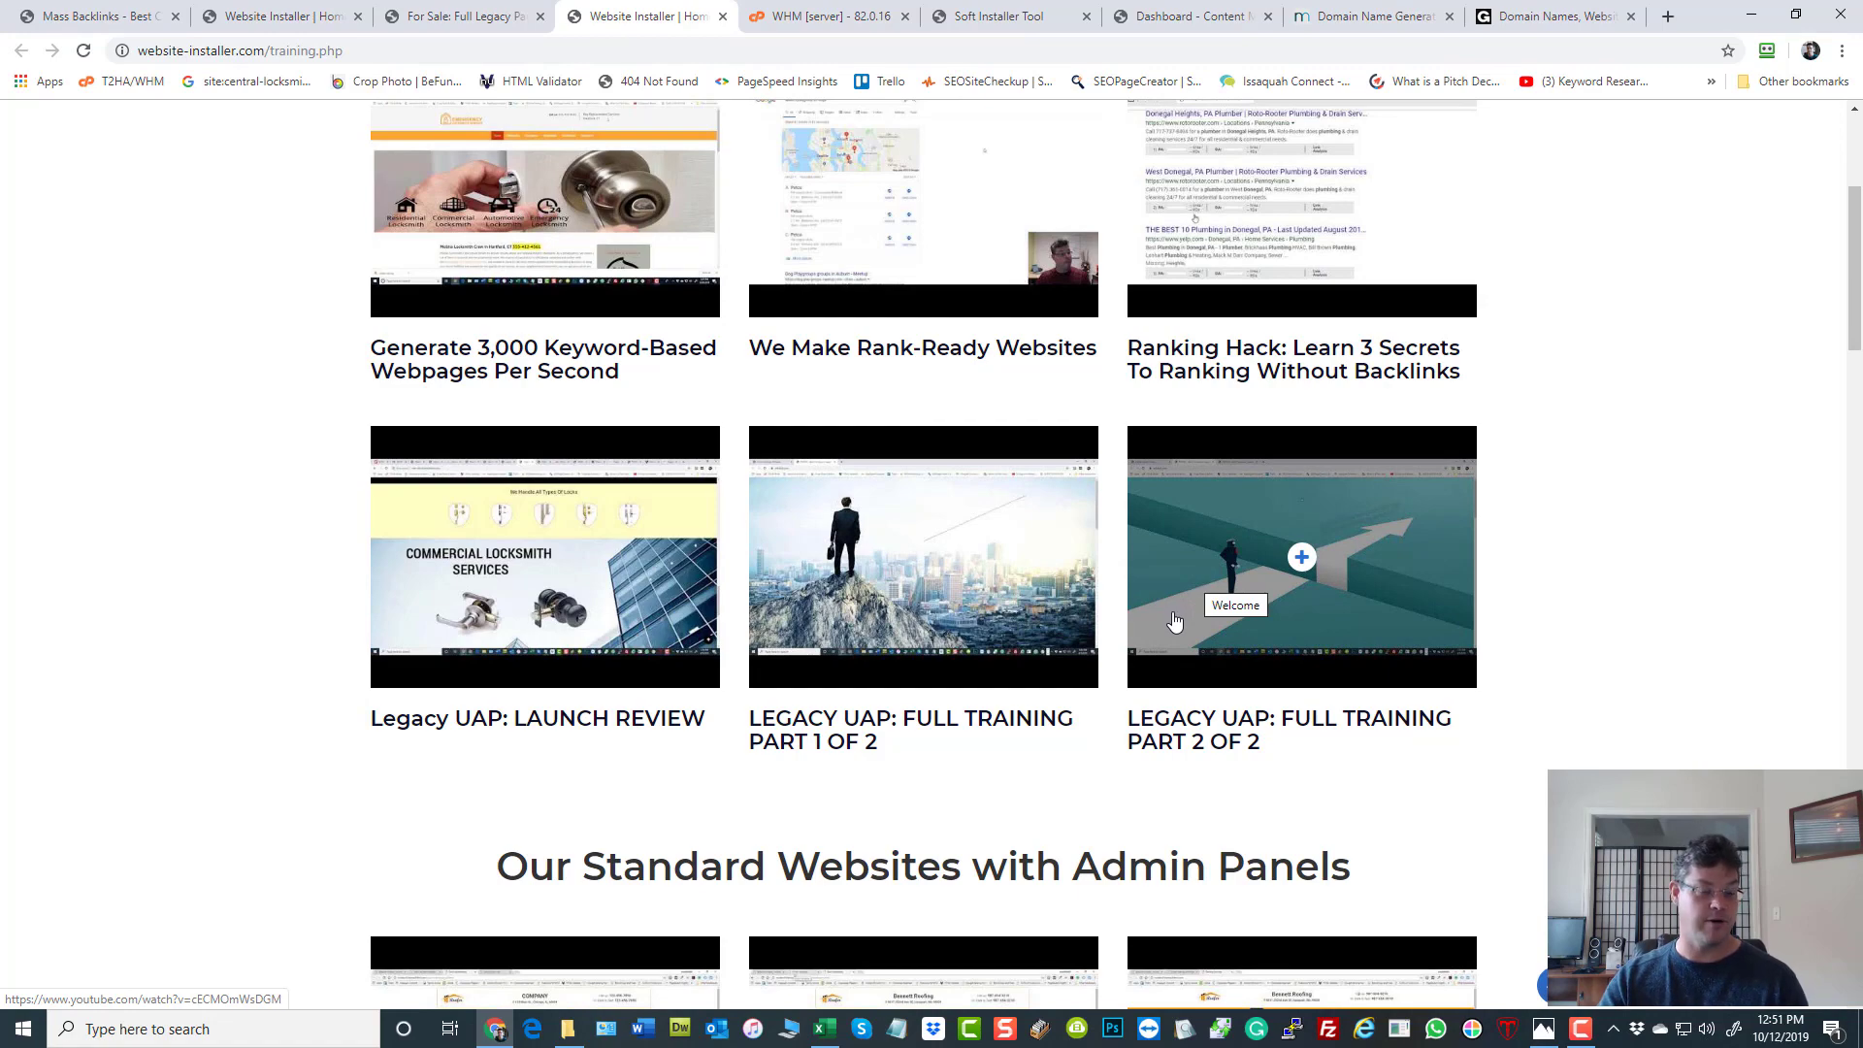
scroll(down, 3)
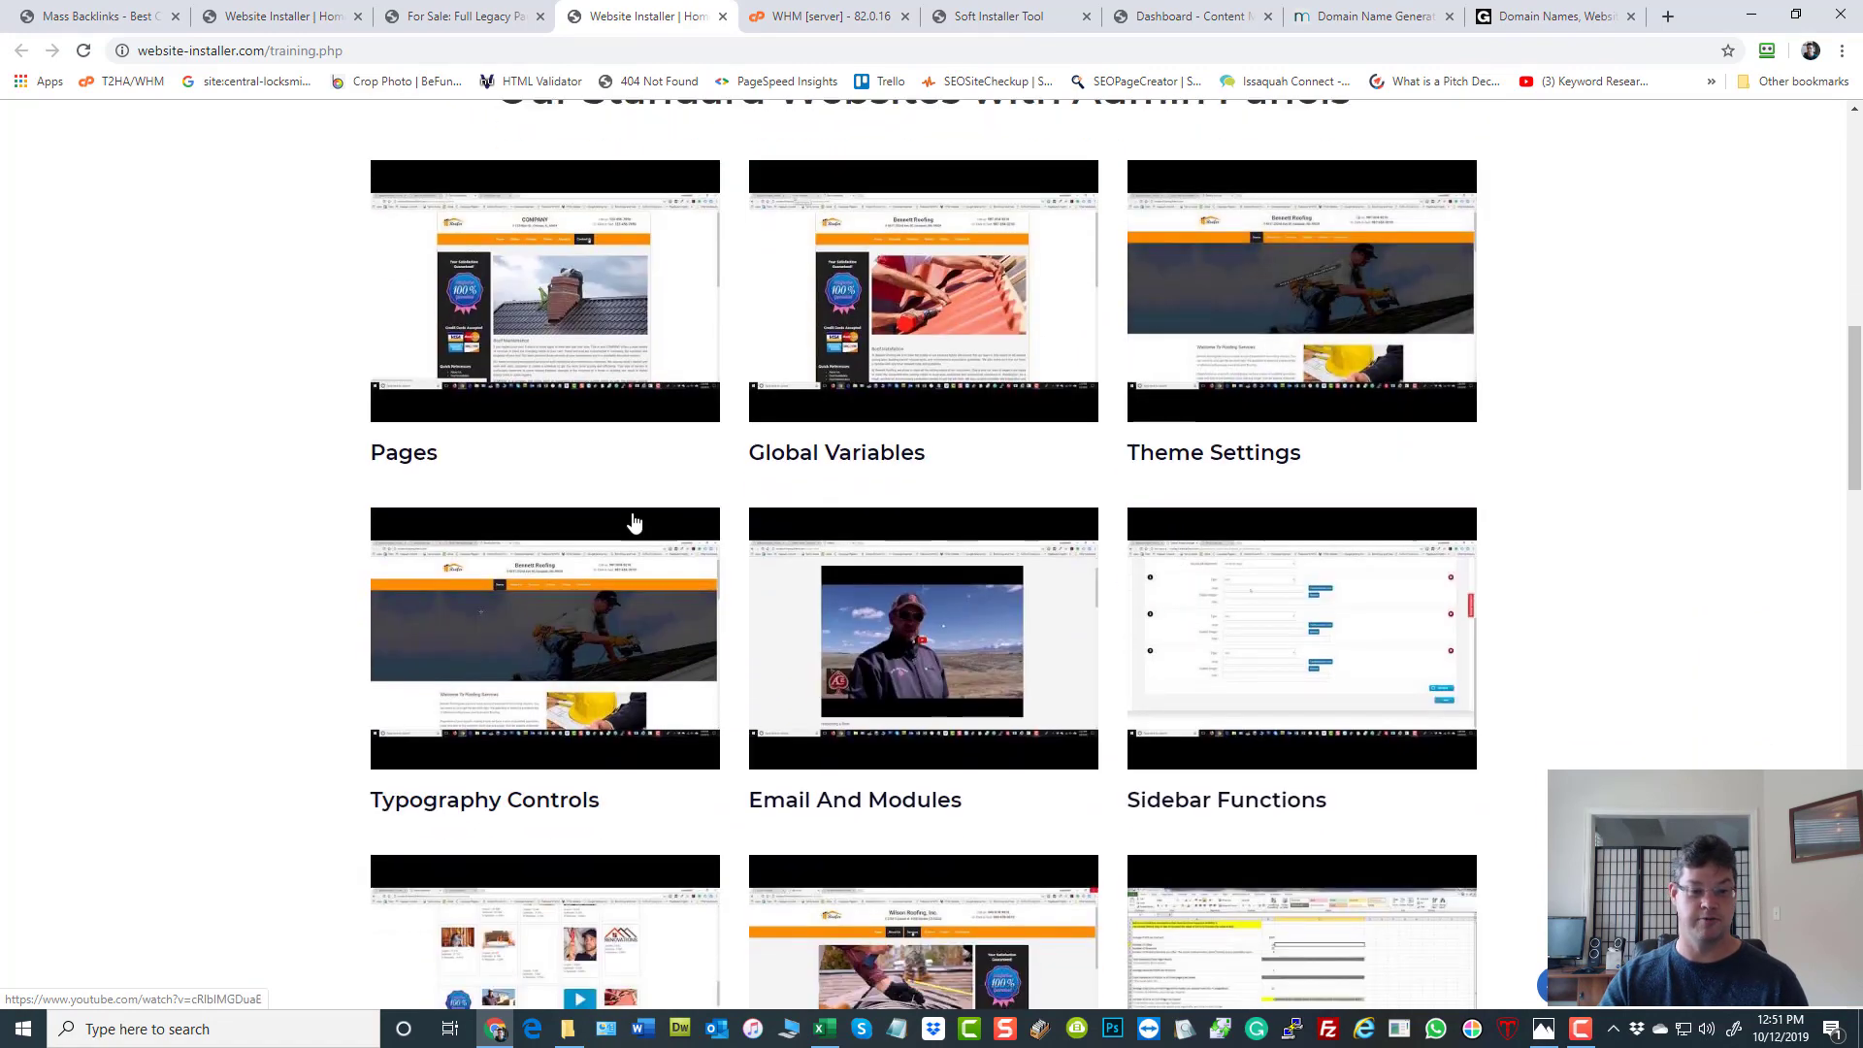
mouse_move(986, 677)
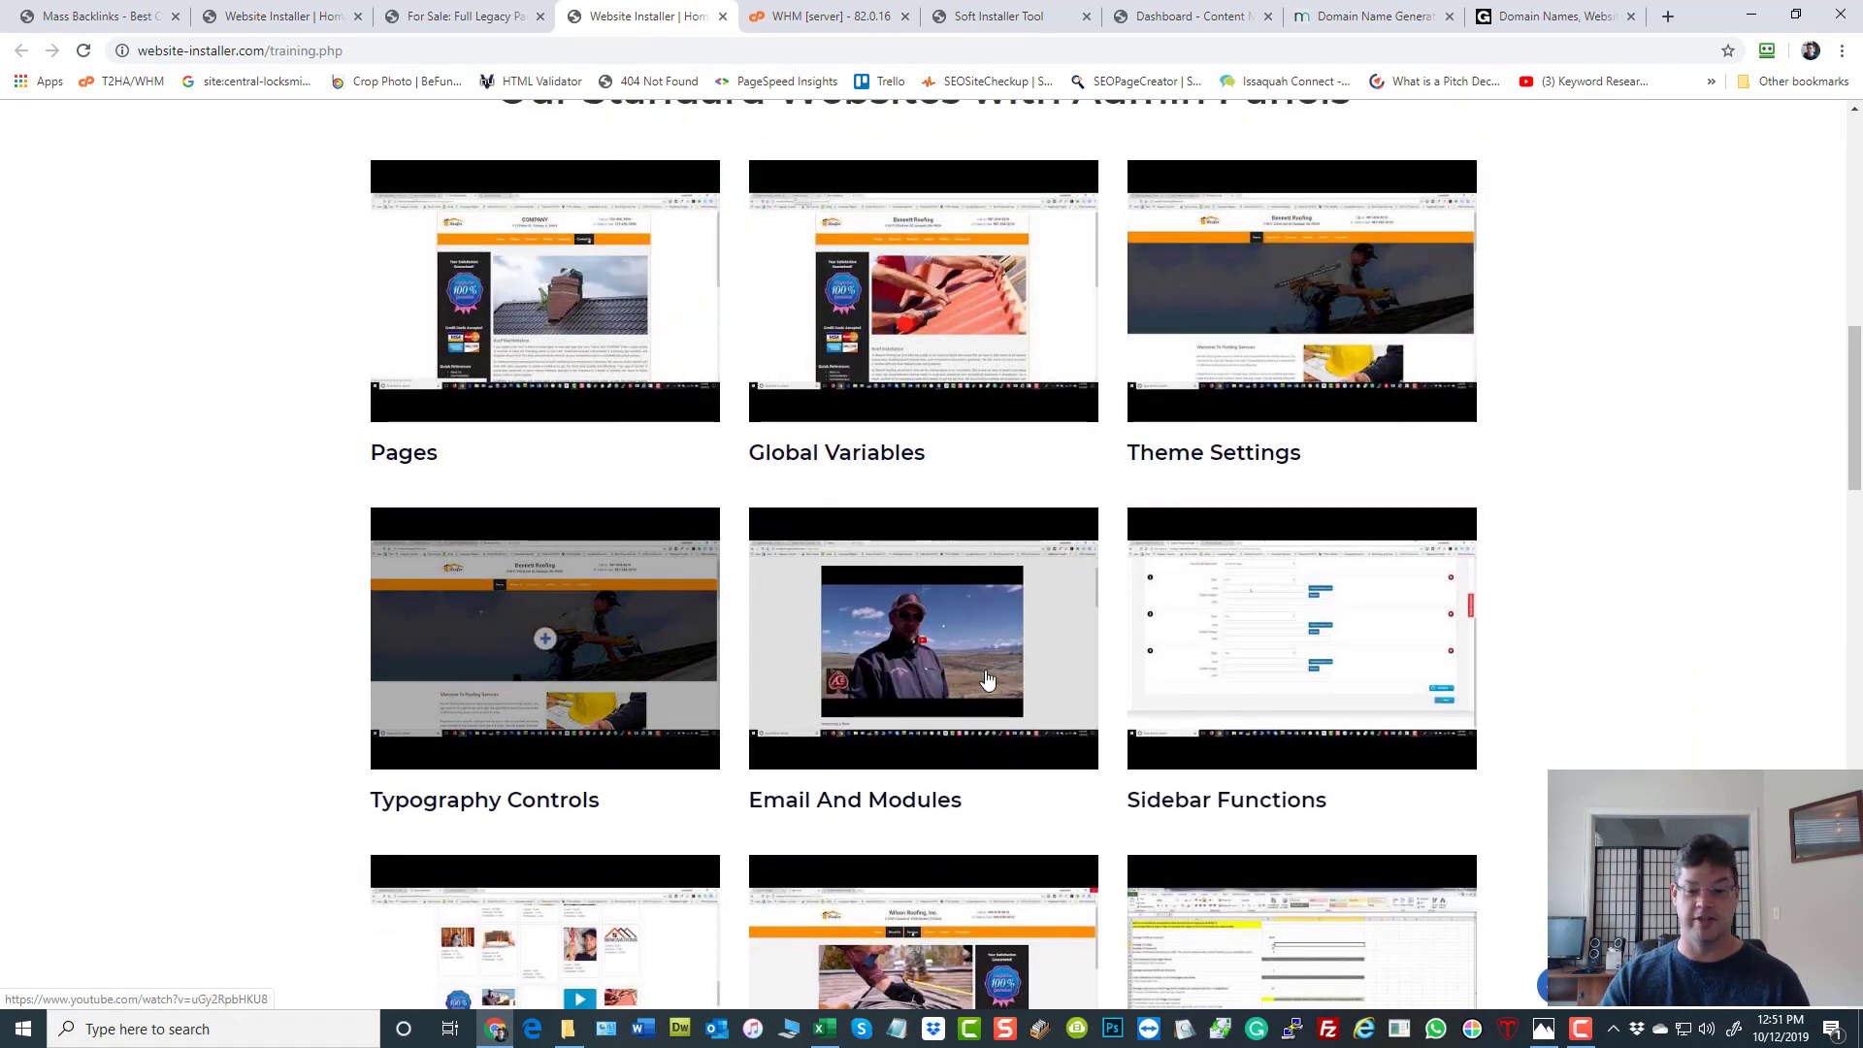
scroll(down, 3)
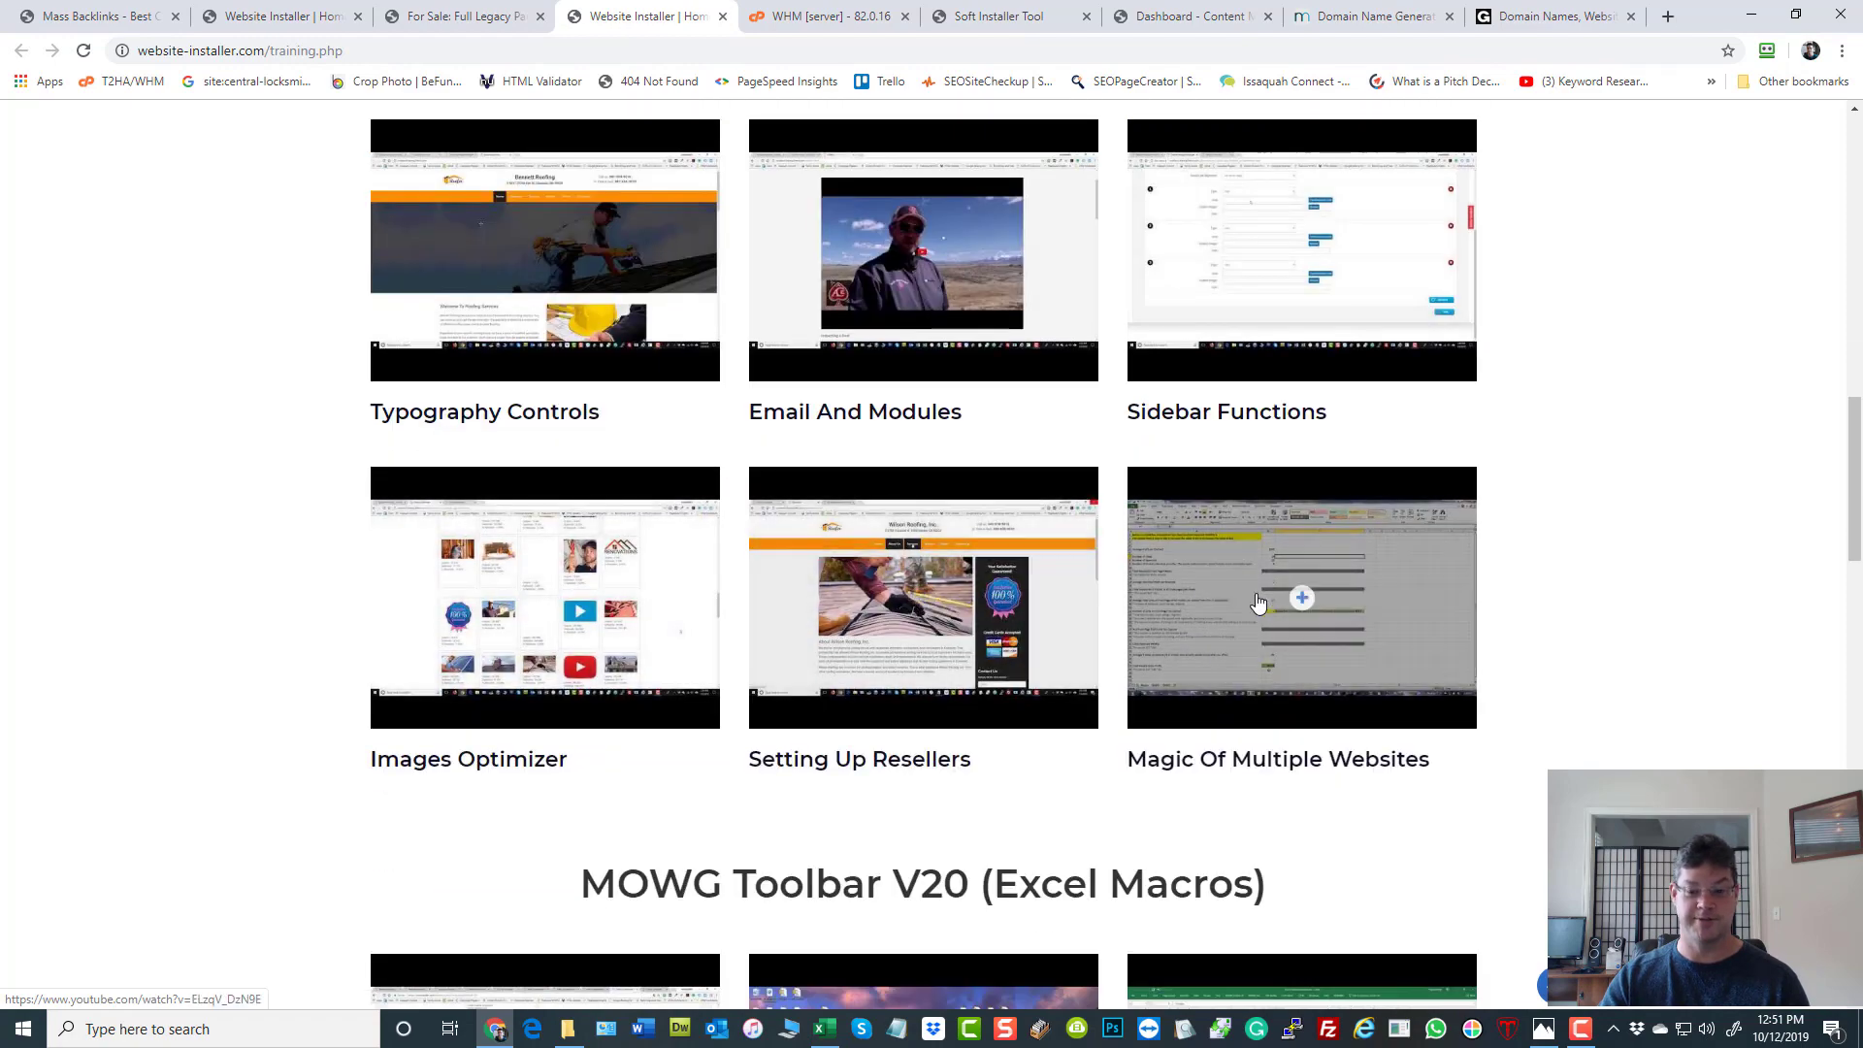
scroll(up, 3)
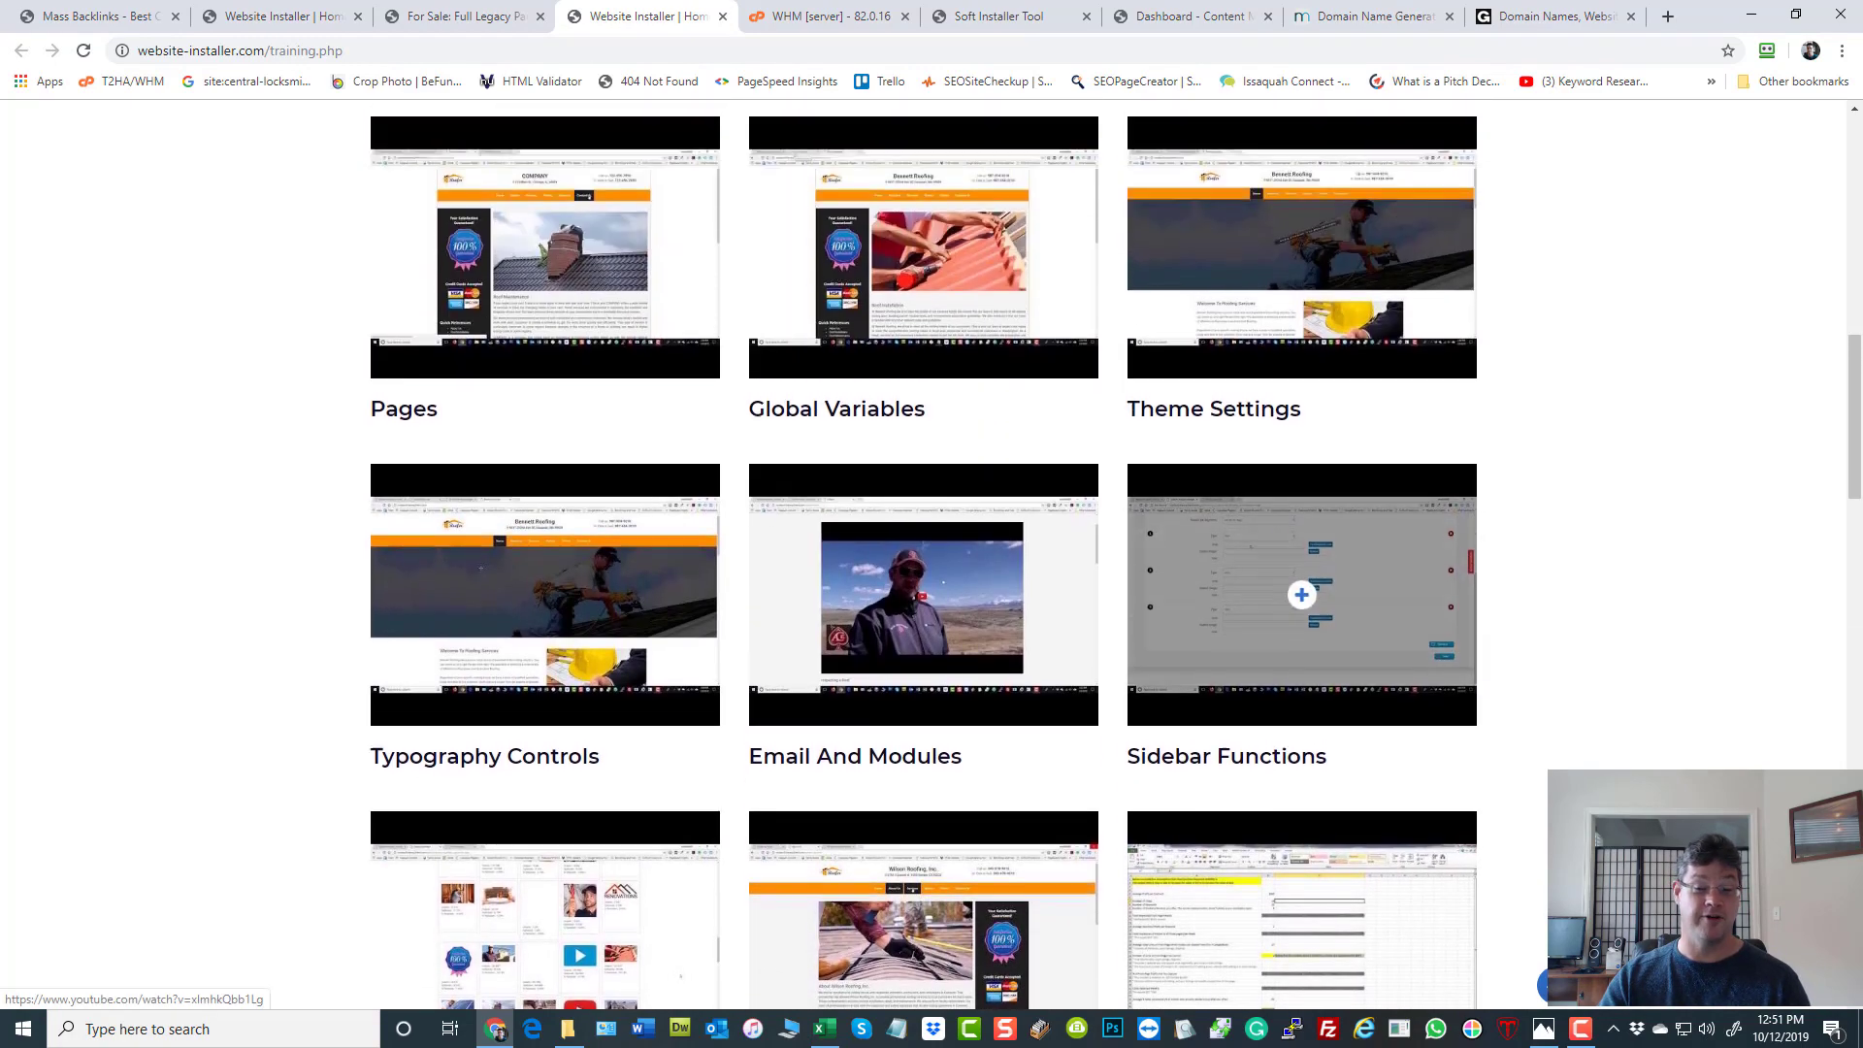
scroll(up, 3)
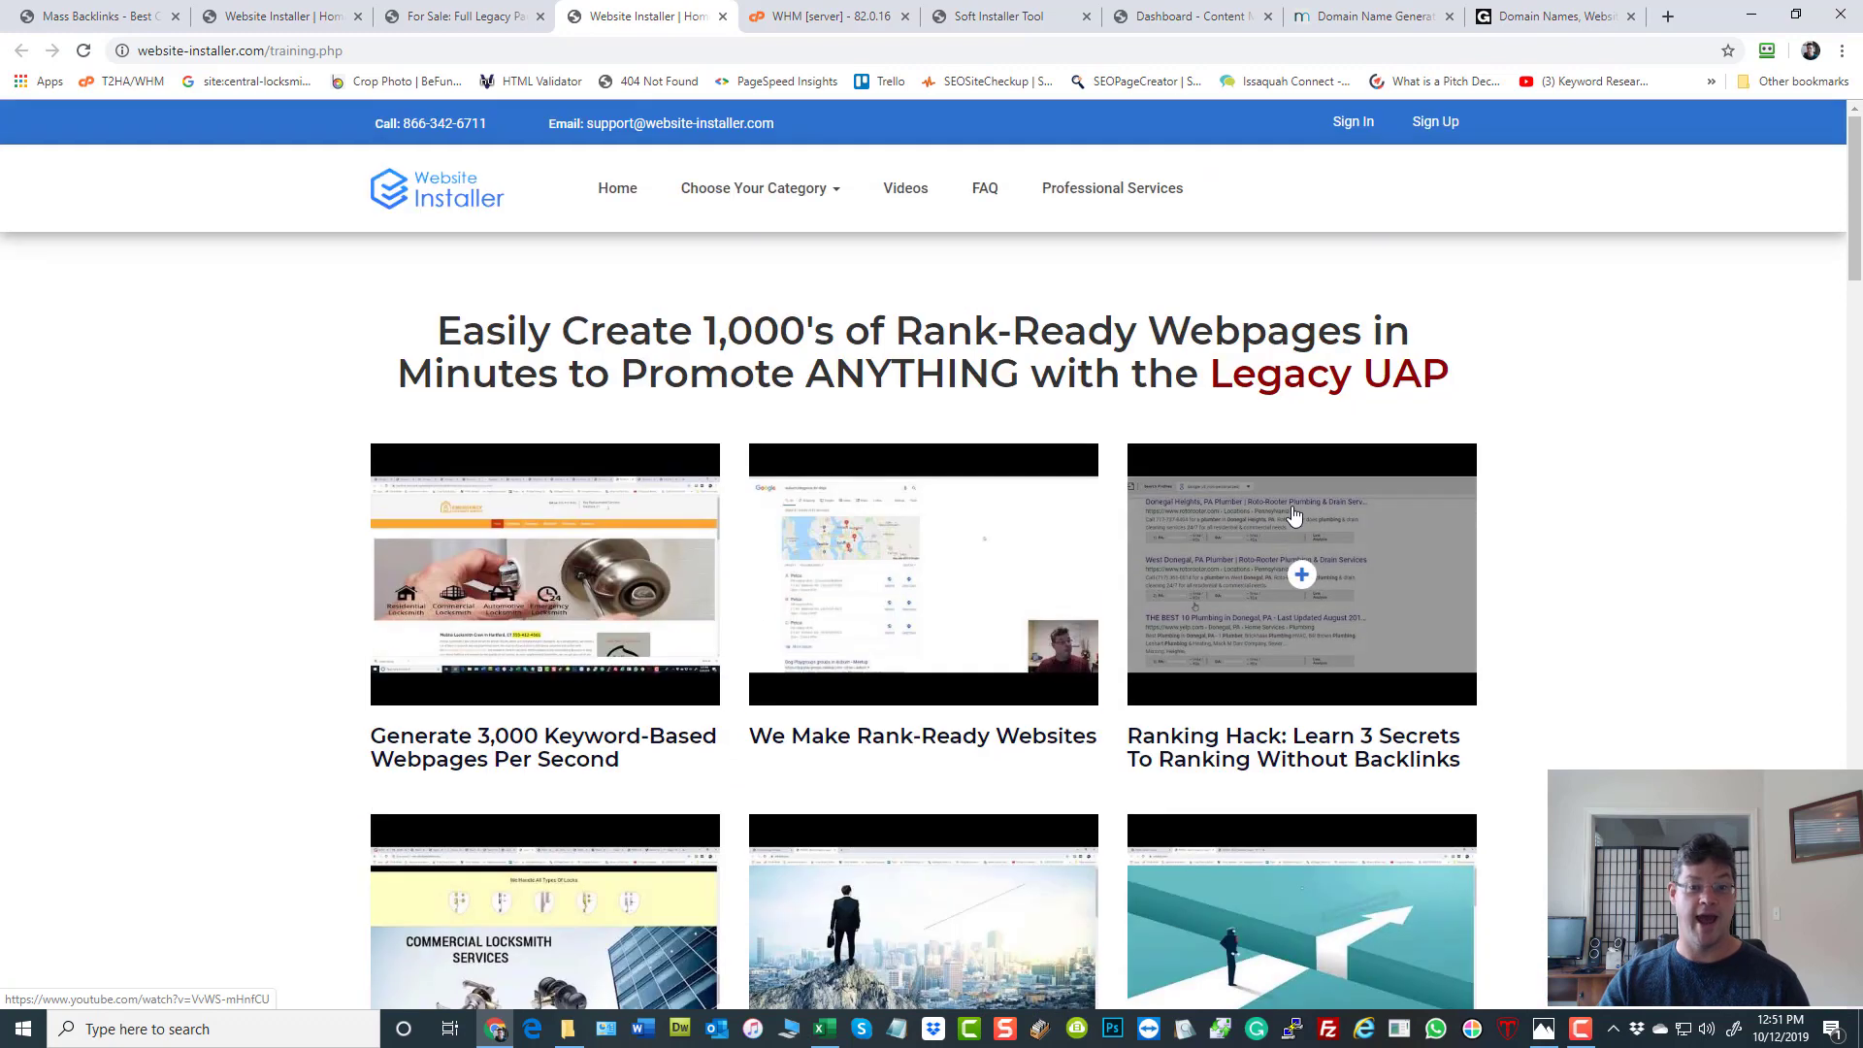
mouse_move(1276, 505)
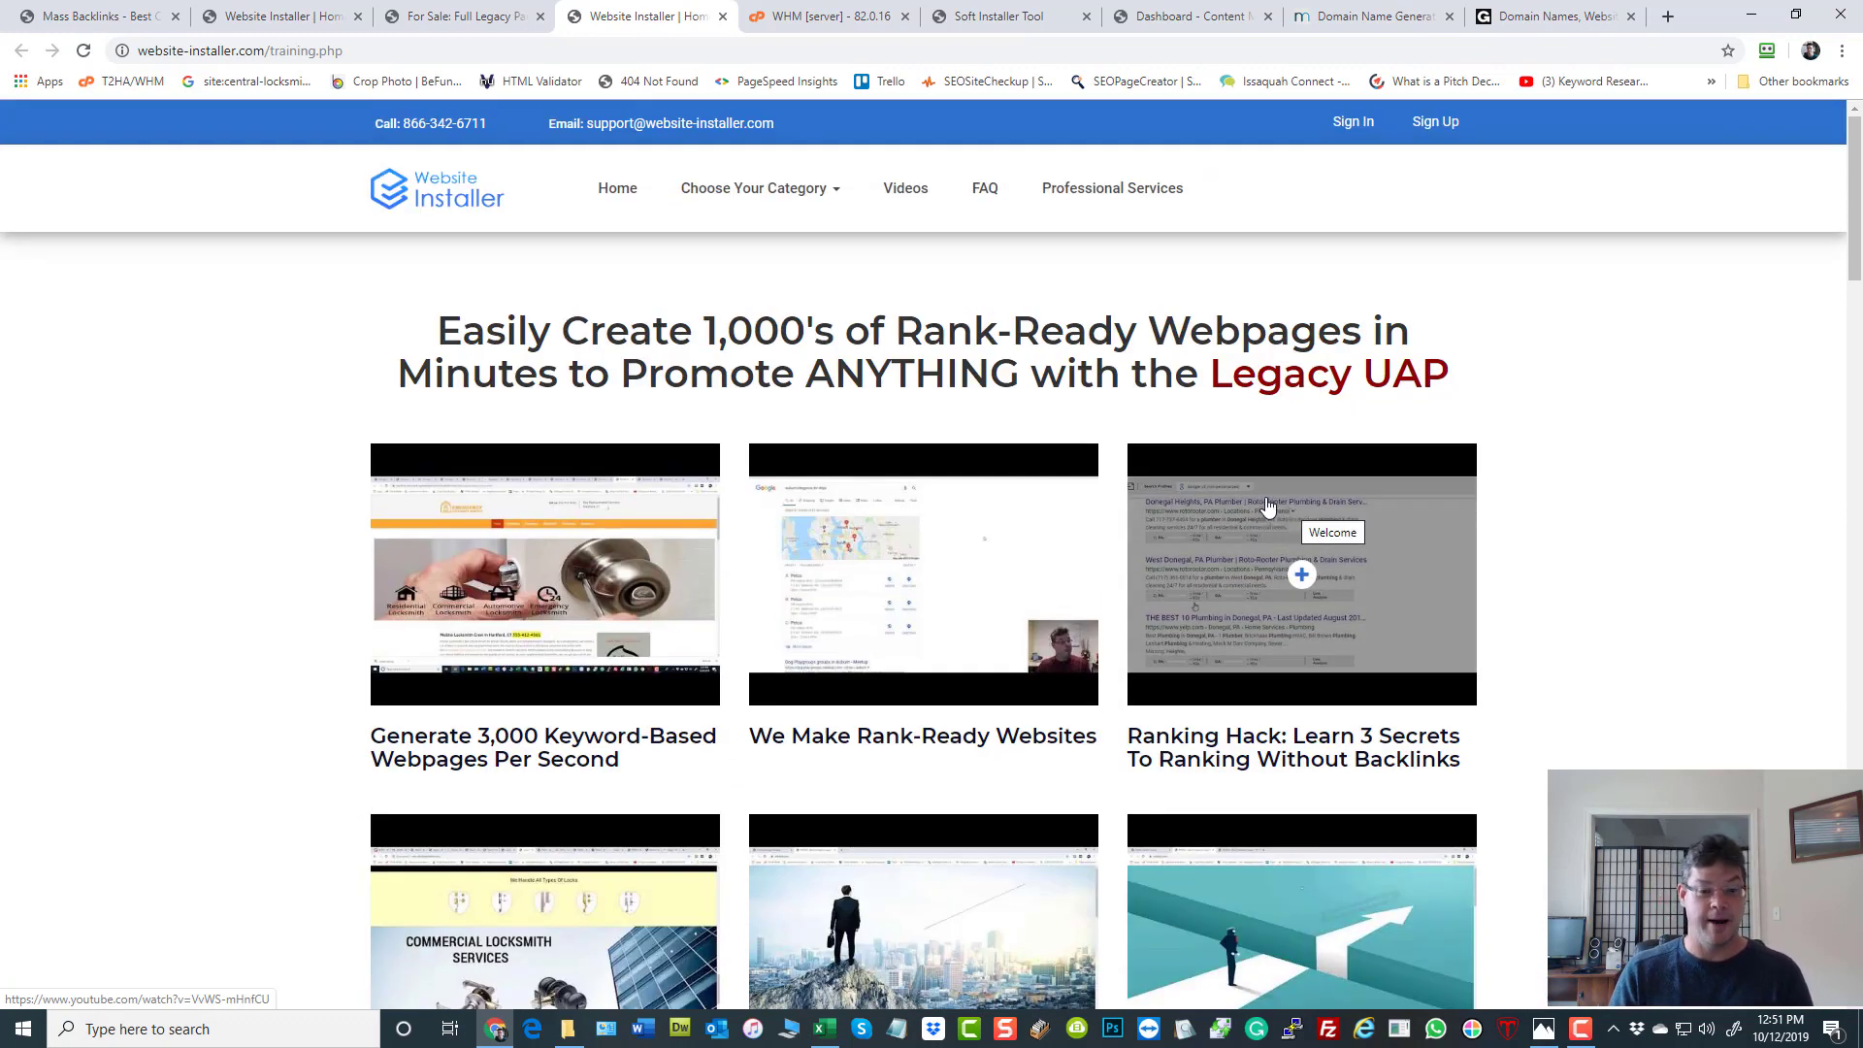
mouse_move(464, 17)
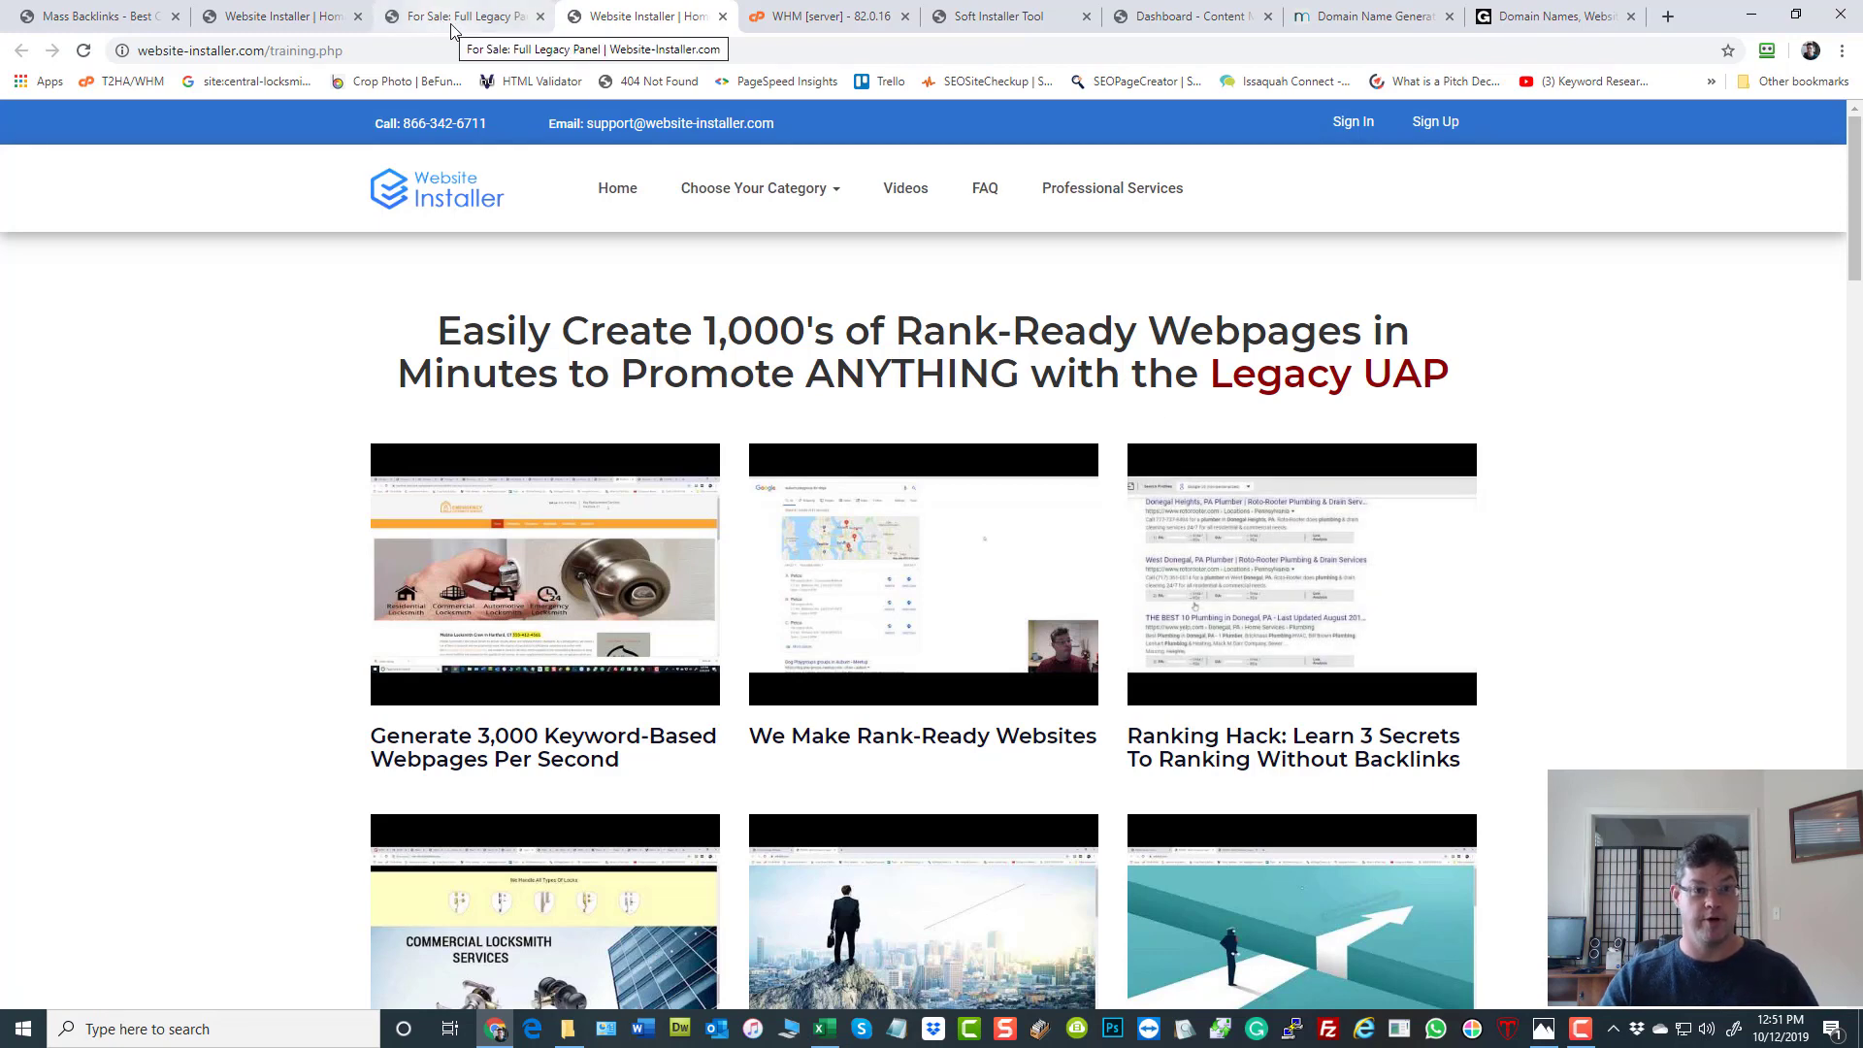
Return via the Full Legacy Panel tab to the home page's 'Get Faster Sales With Quality Websites' banner.
click(464, 16)
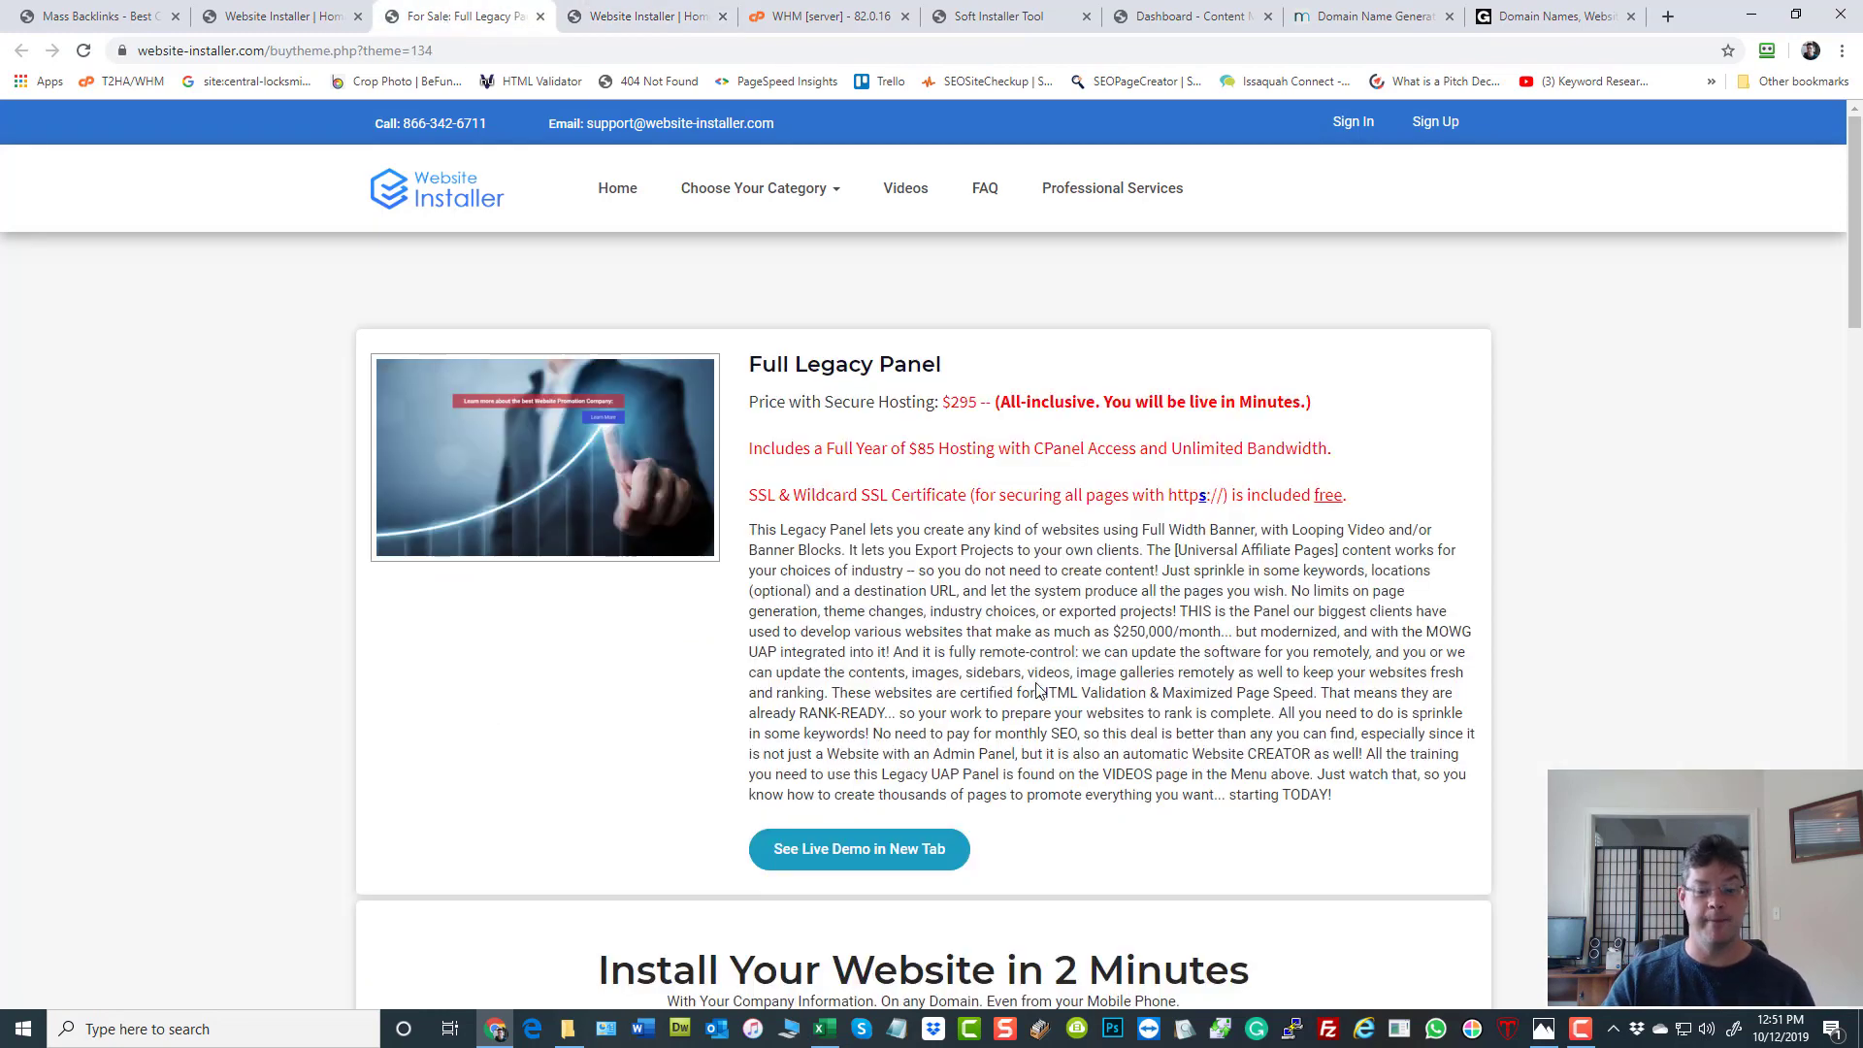
mouse_move(1437, 522)
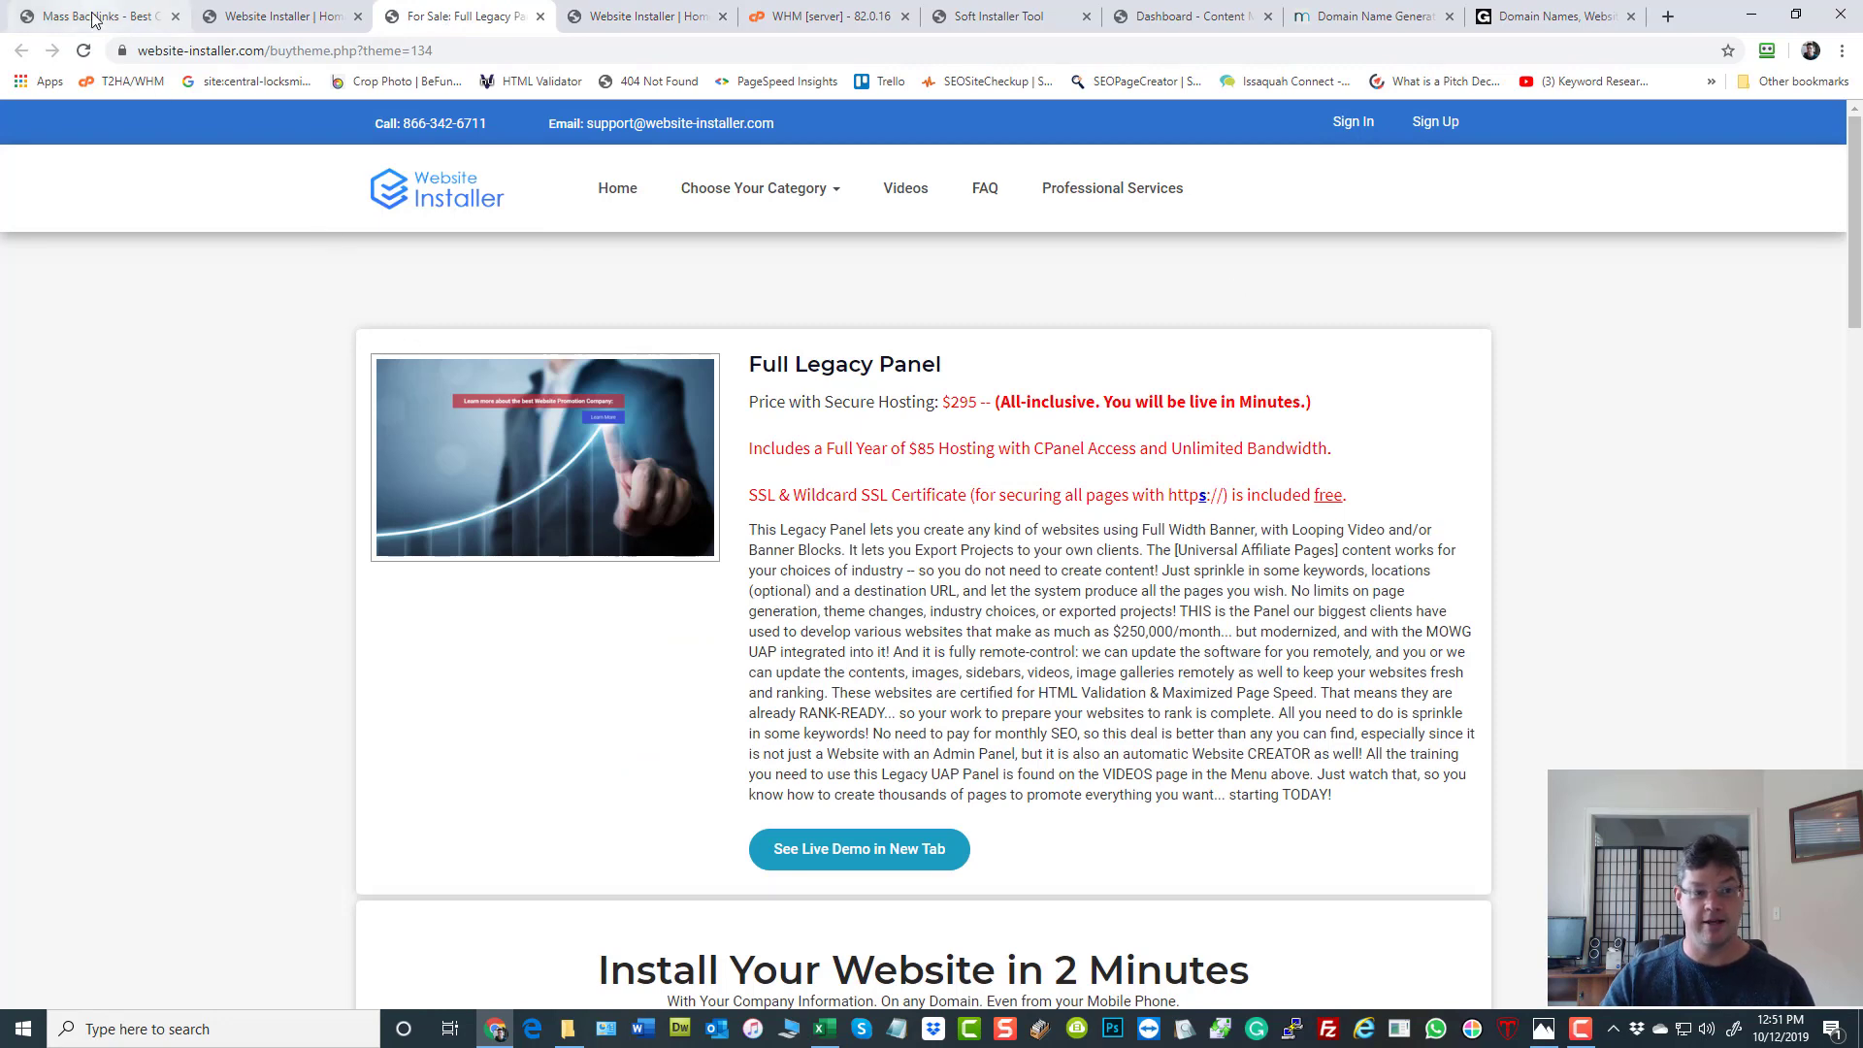
click(280, 18)
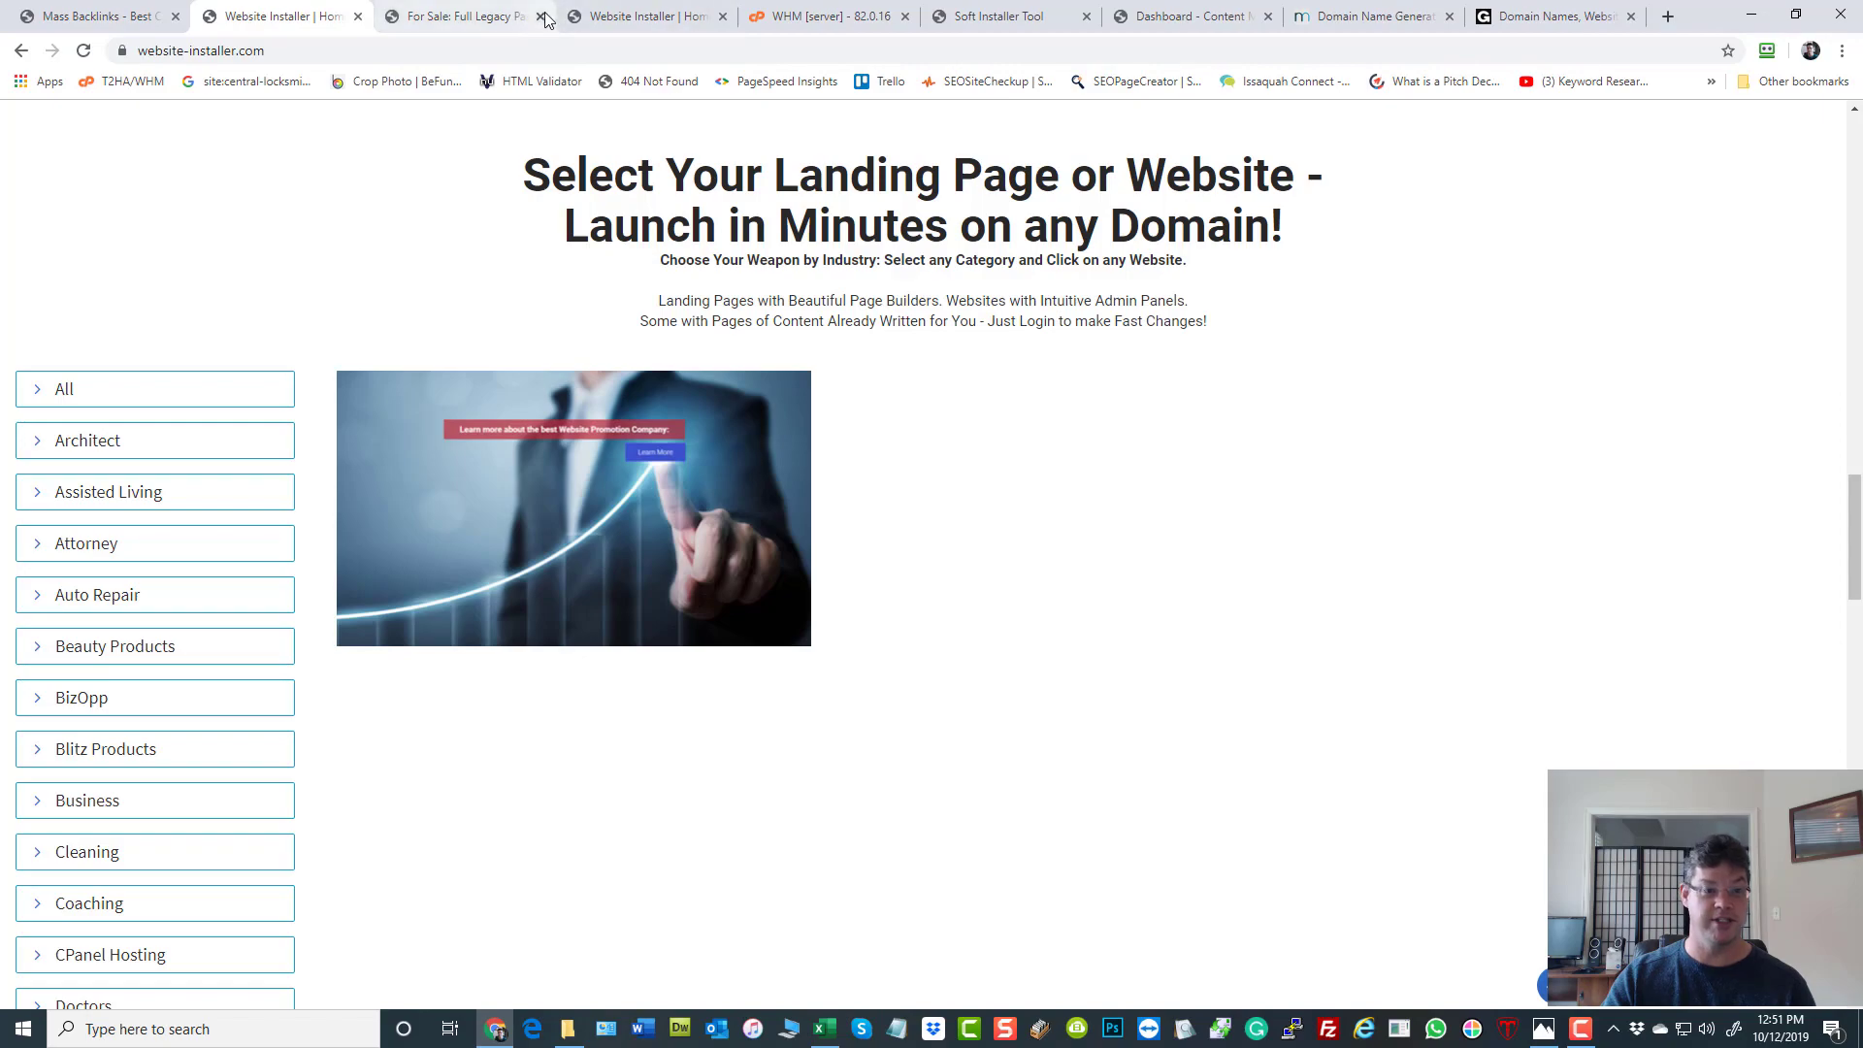
scroll(up, 3)
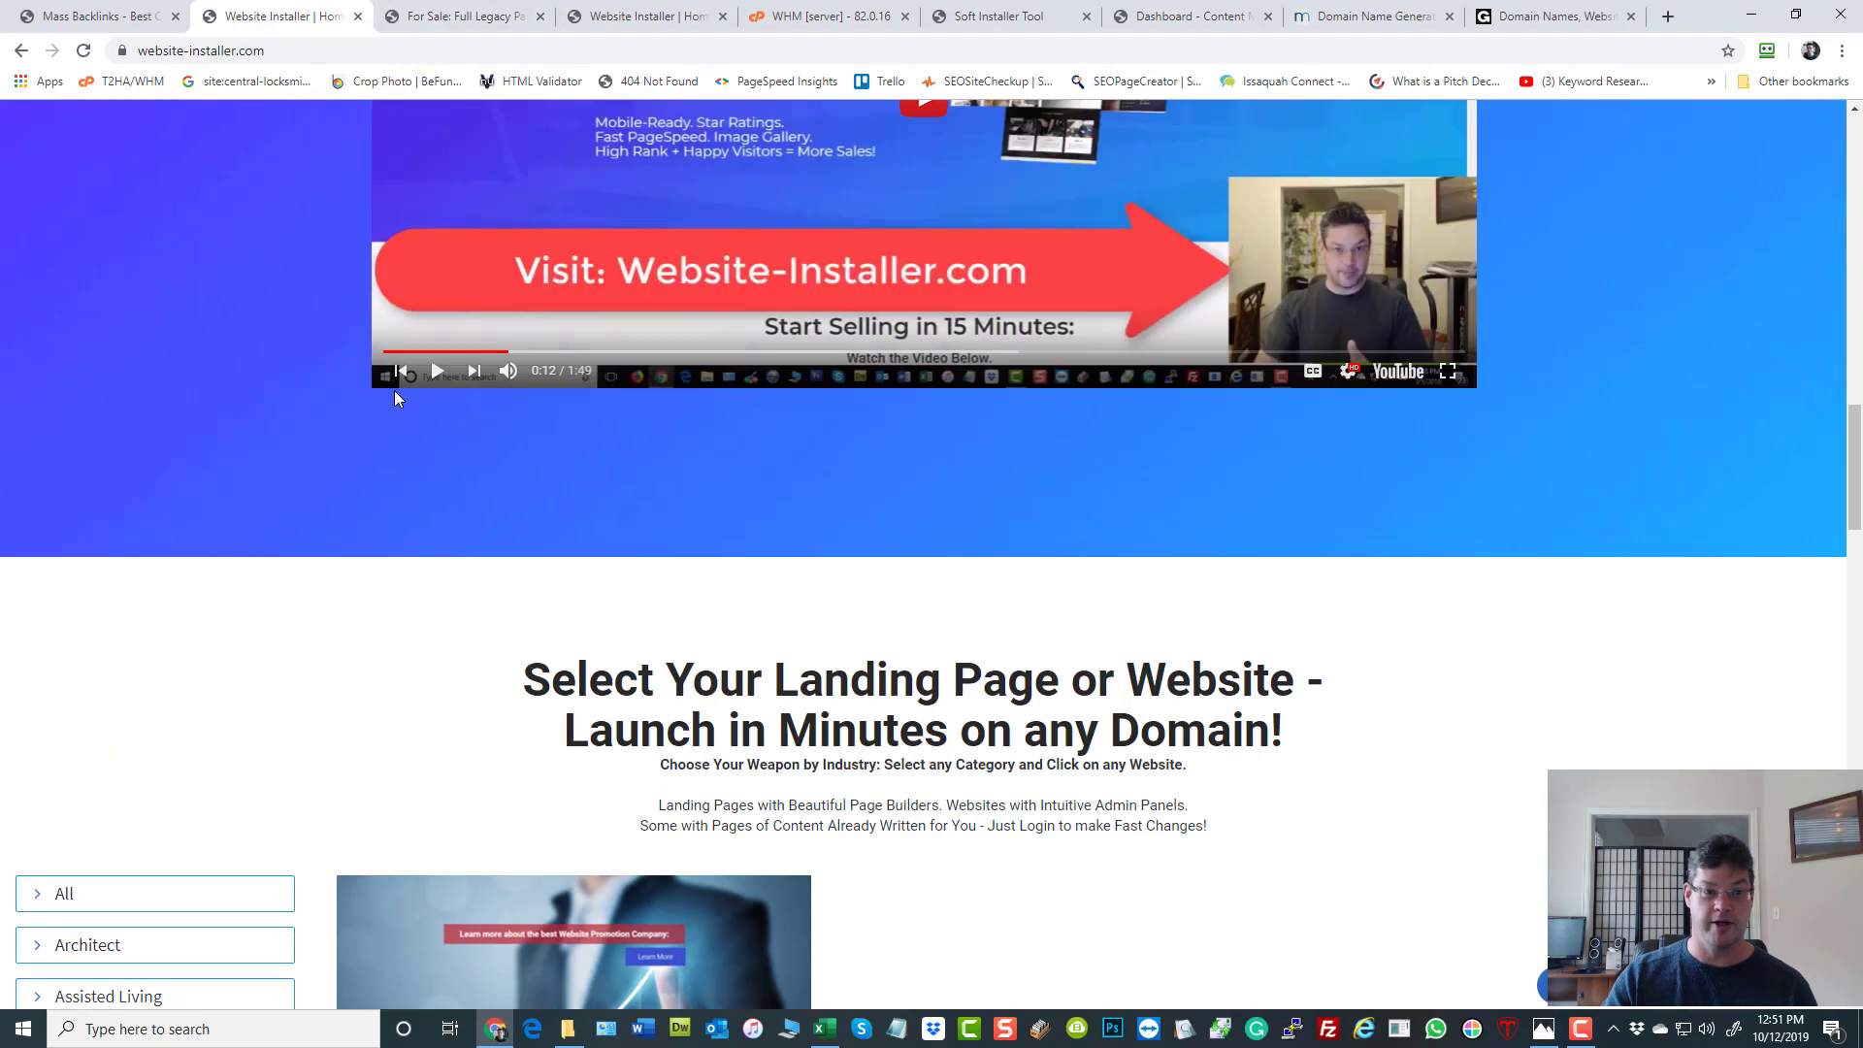
scroll(up, 3)
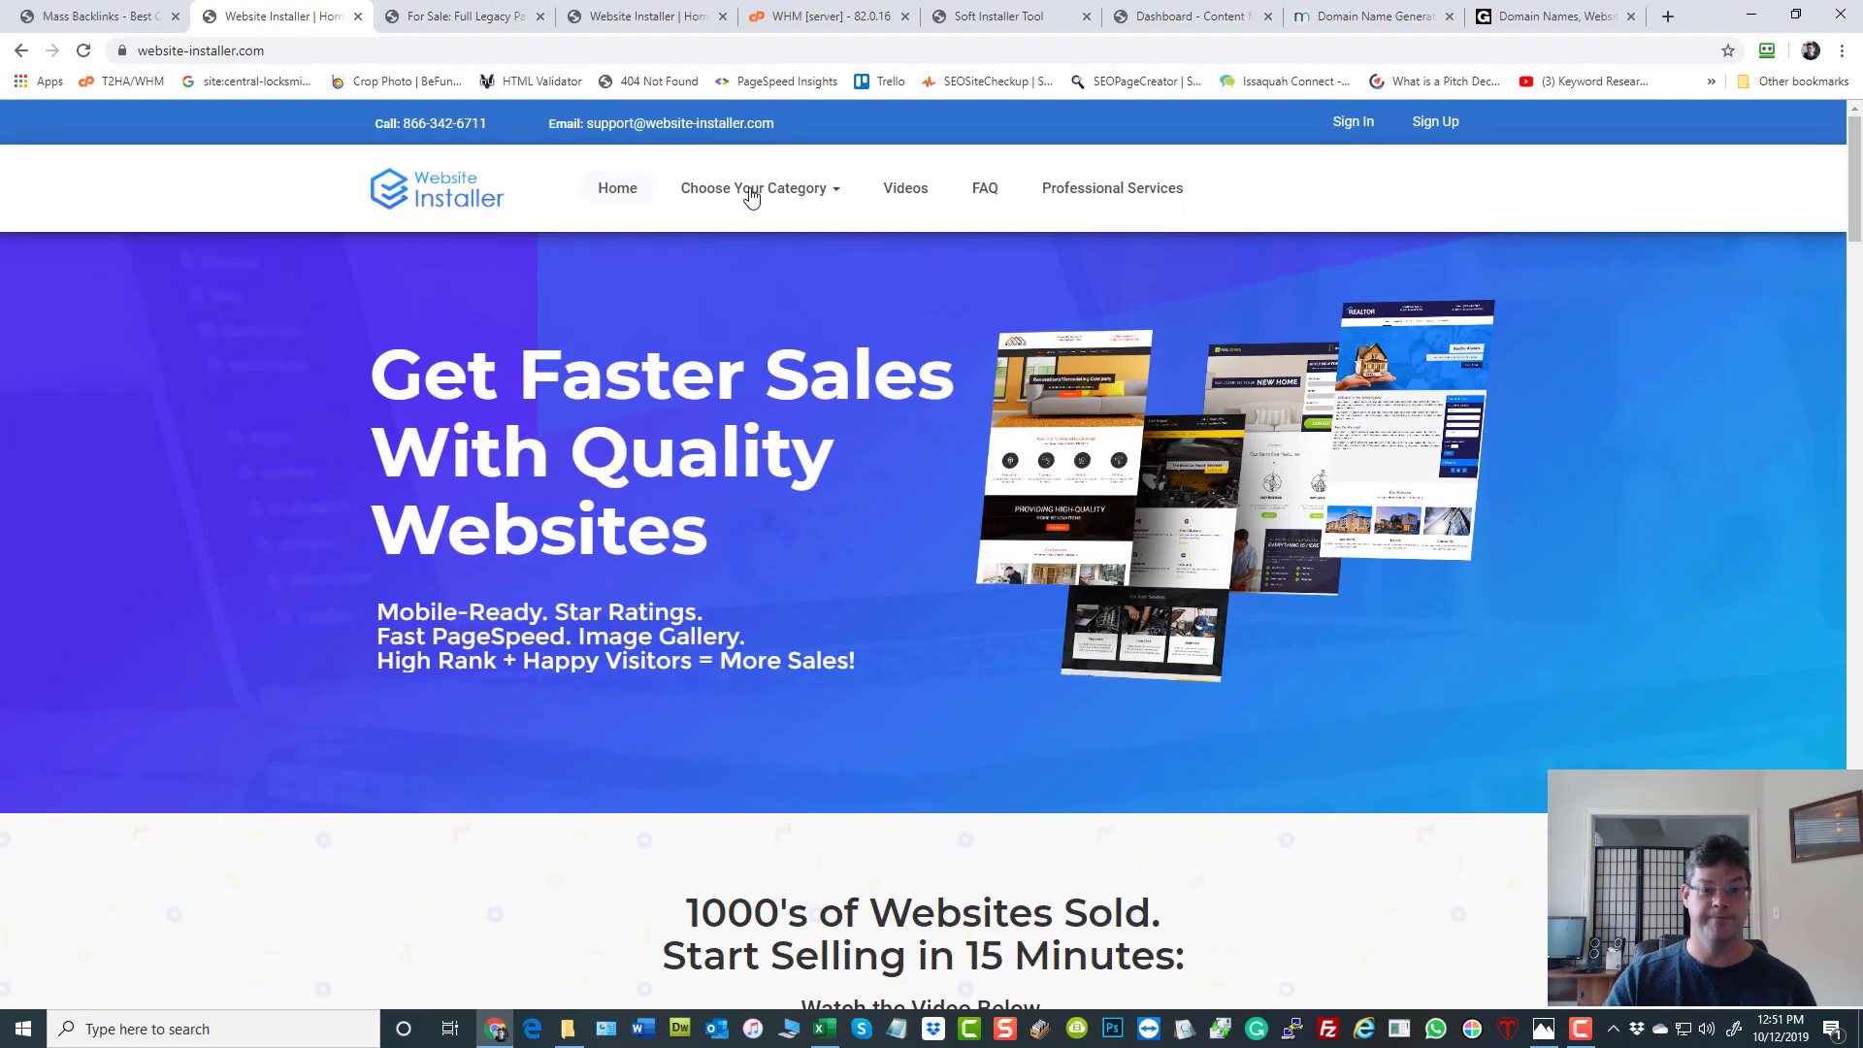
click(755, 188)
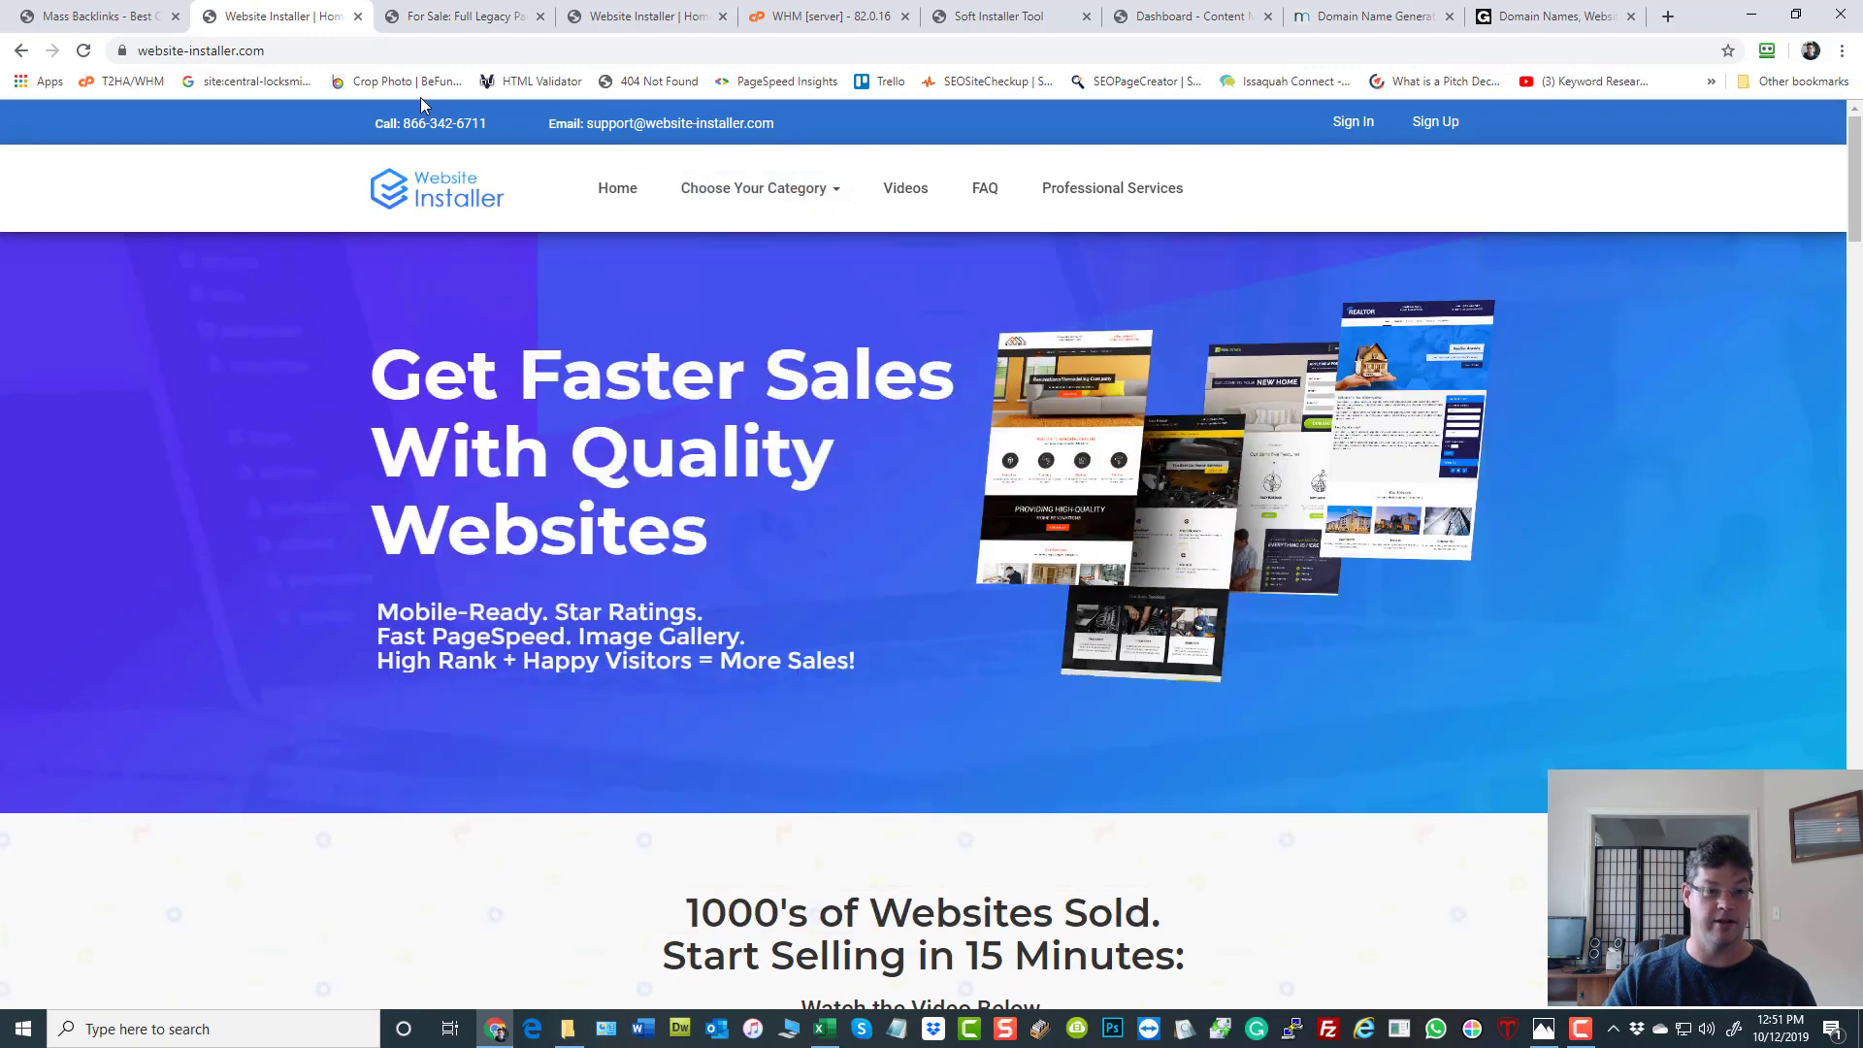
click(458, 15)
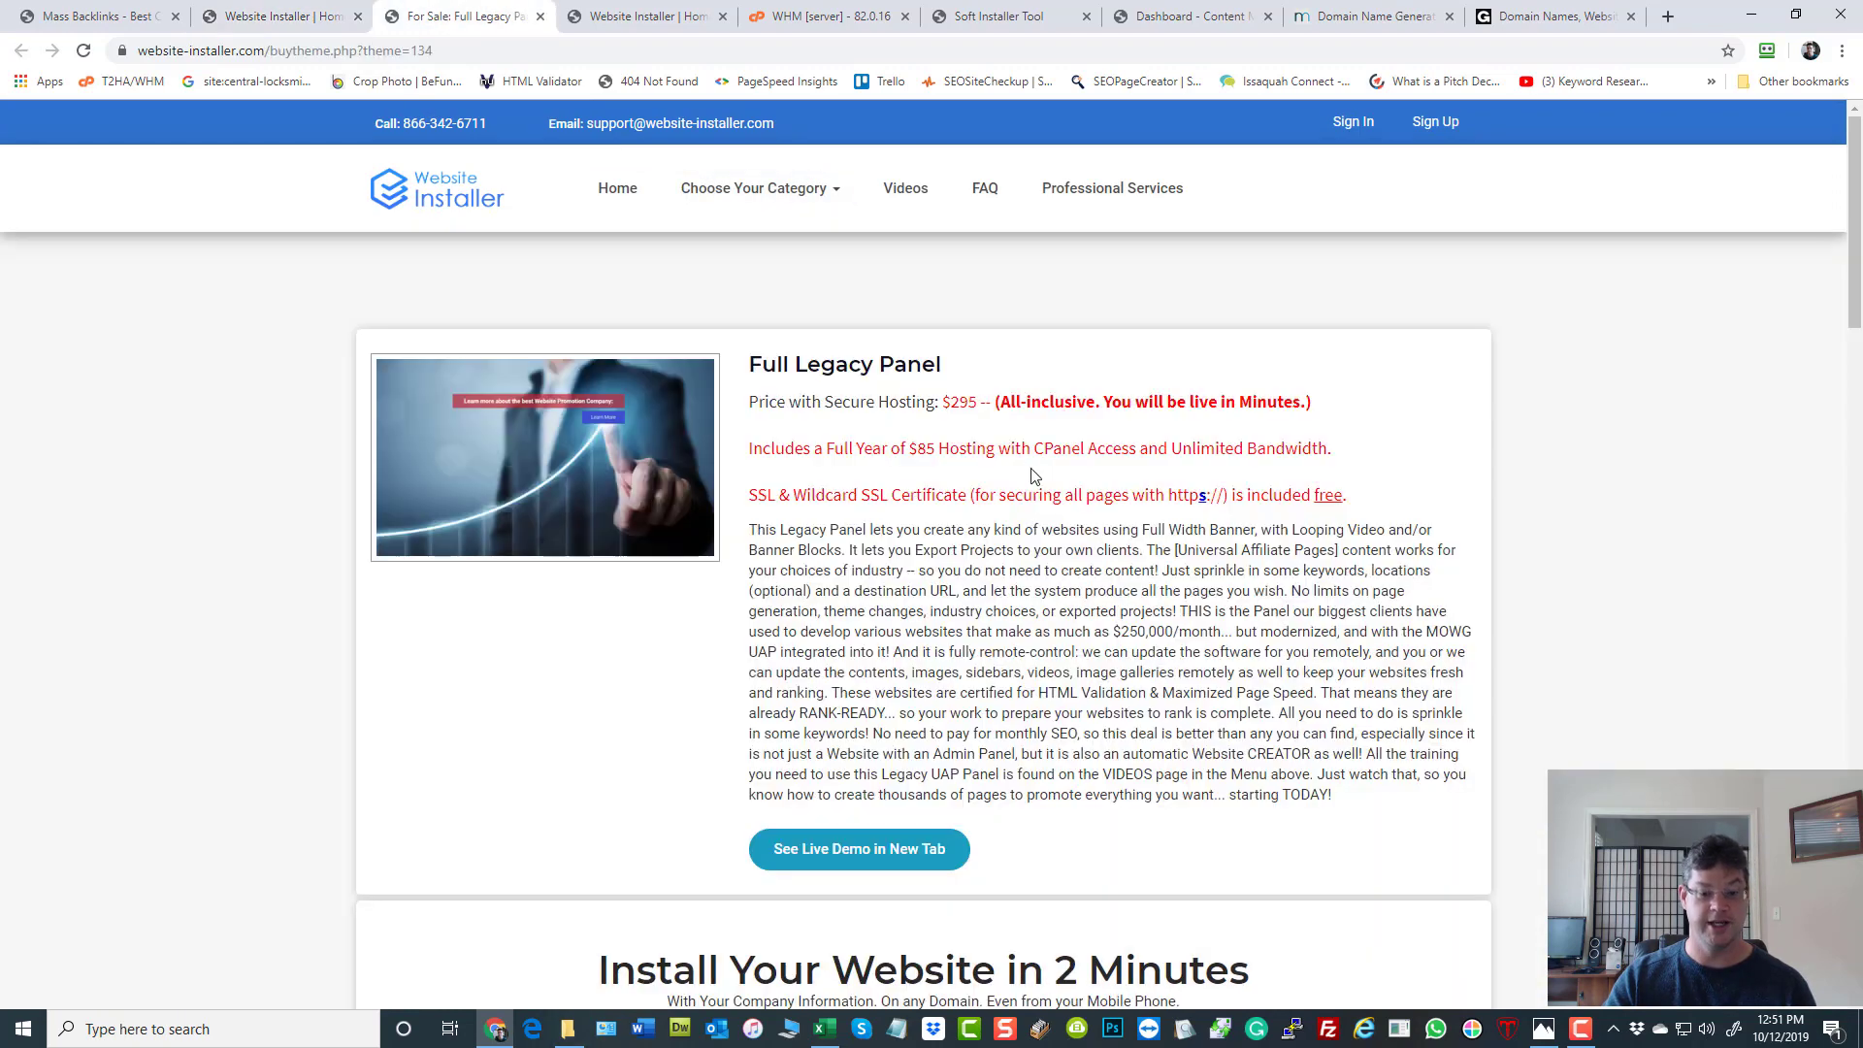
scroll(down, 3)
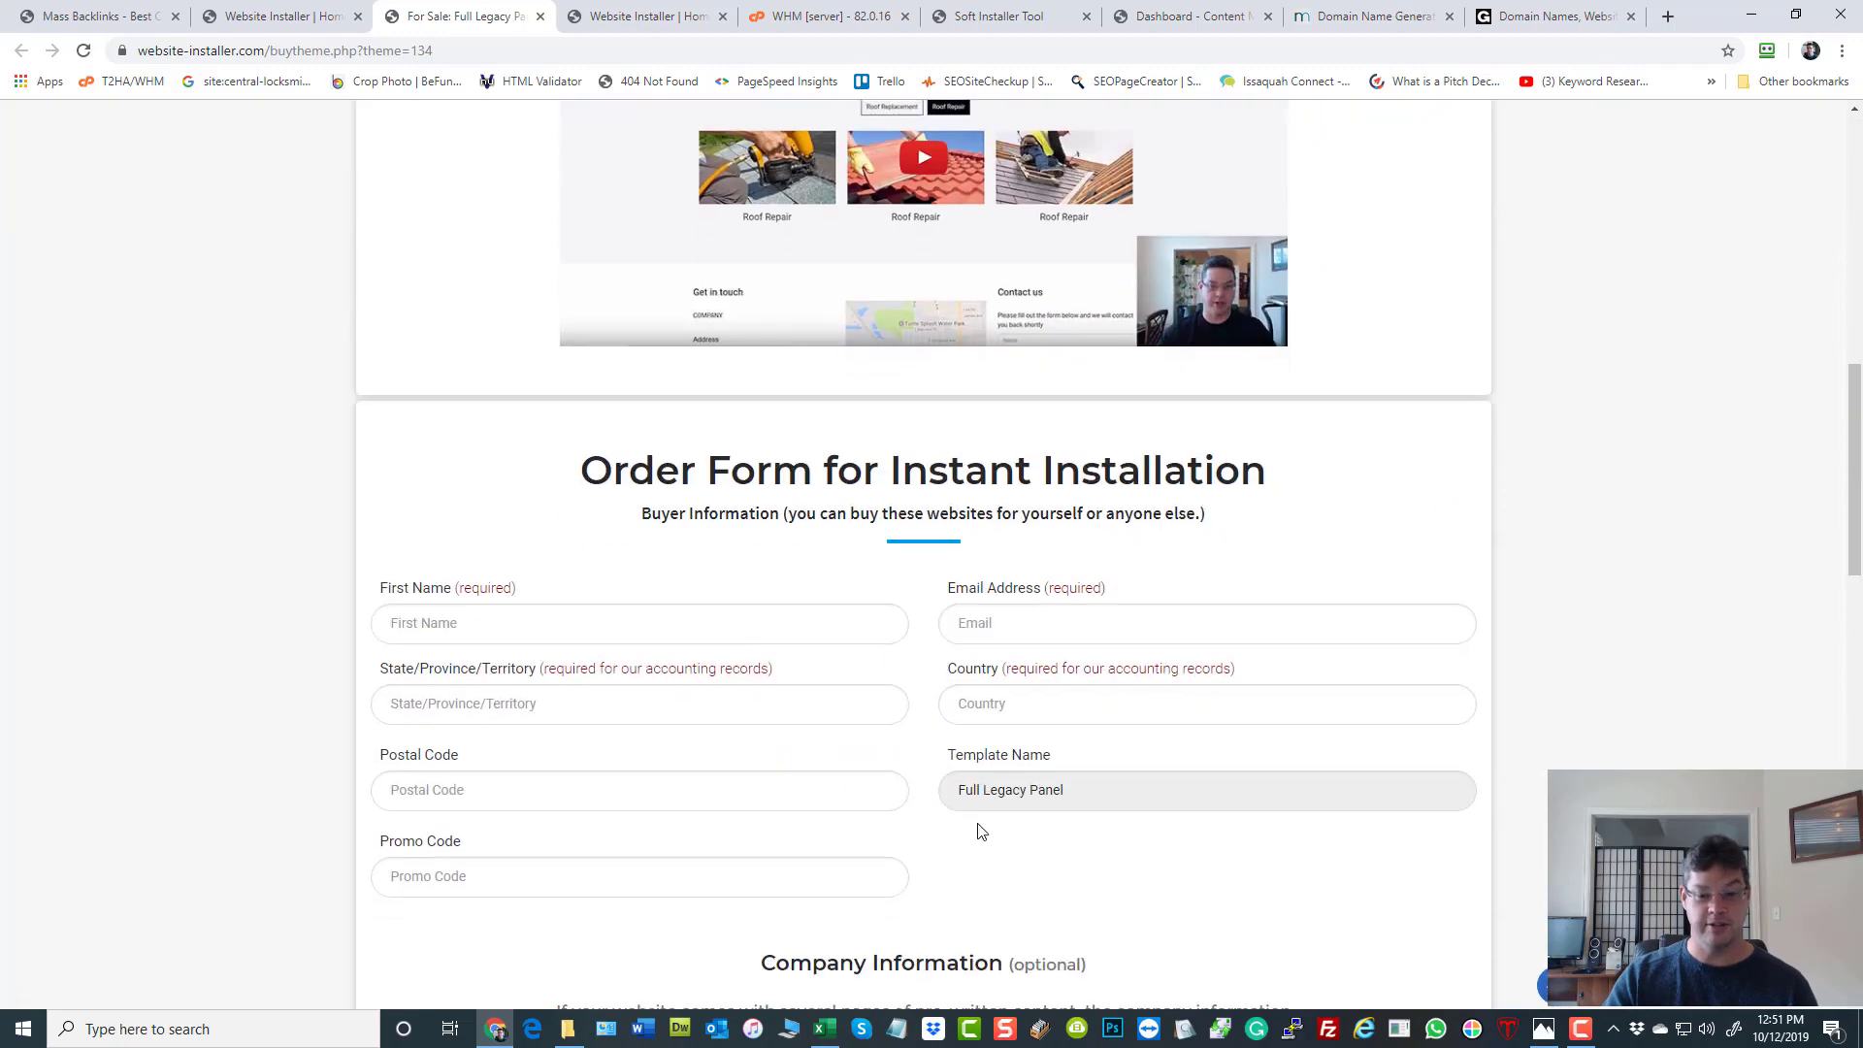
scroll(down, 3)
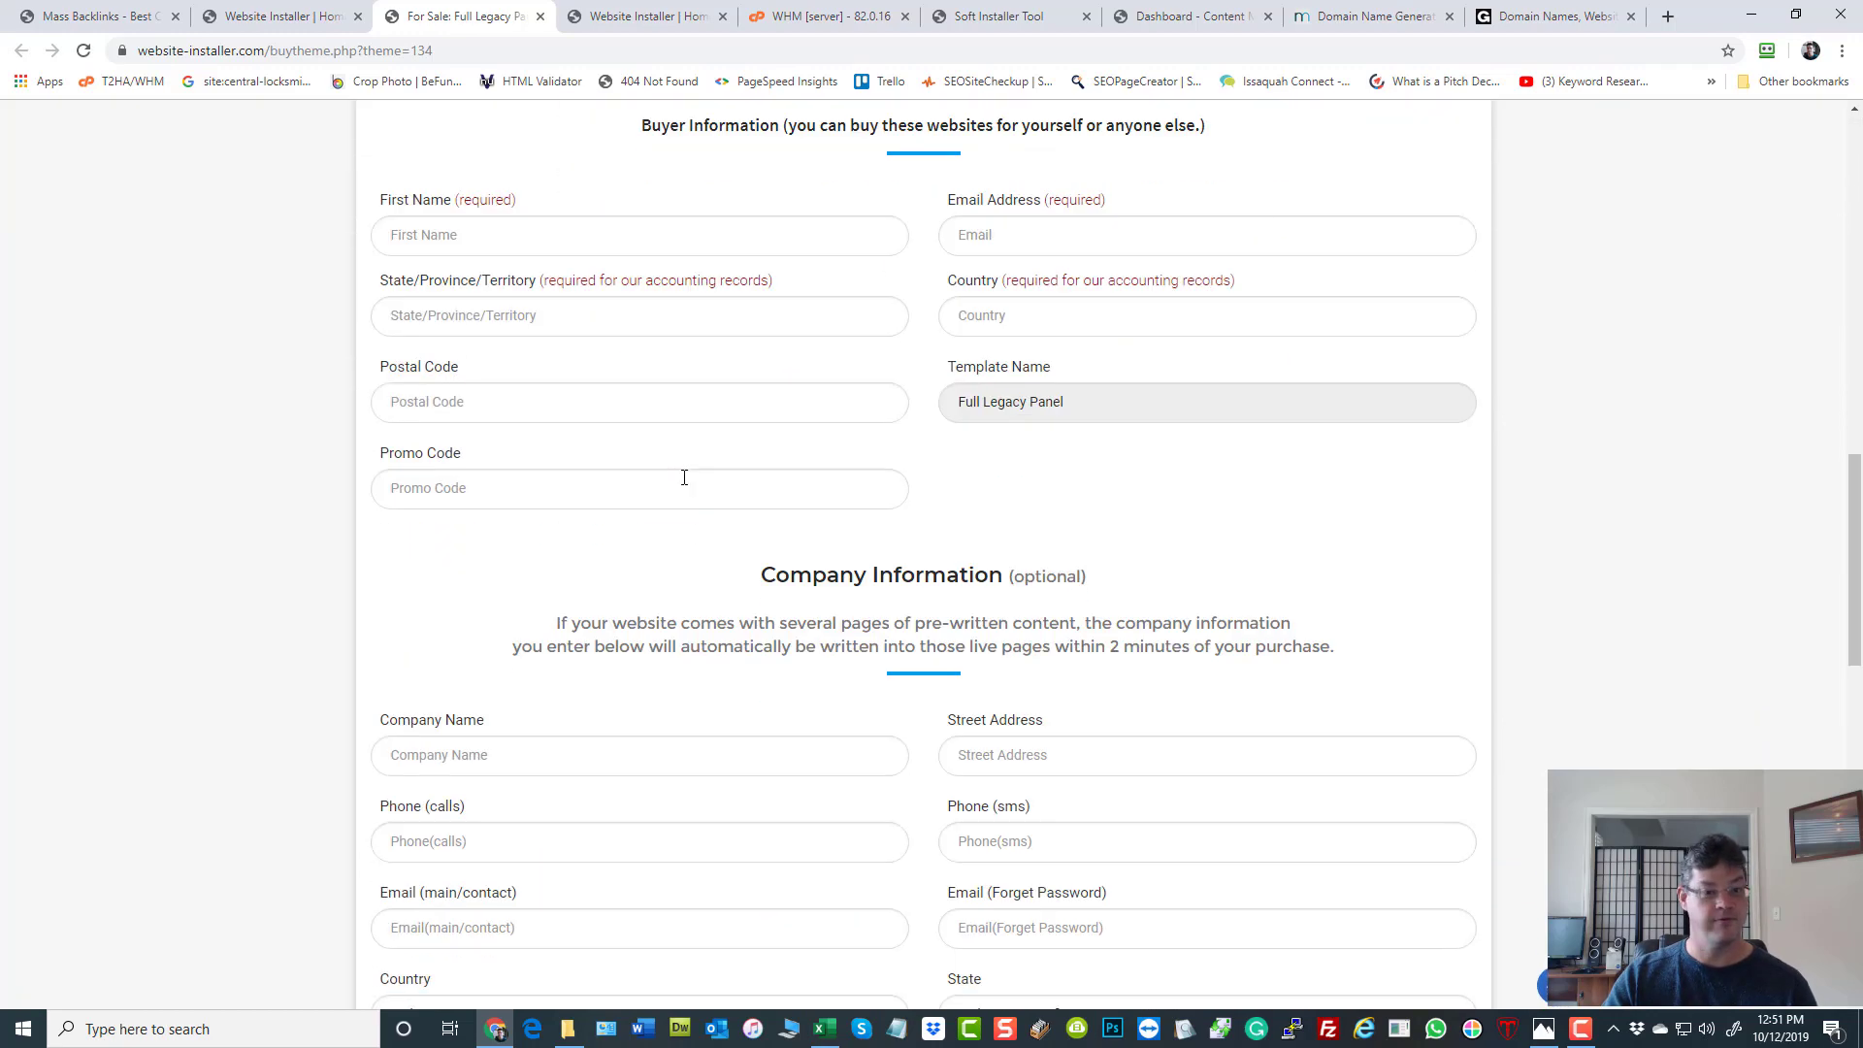
mouse_move(499, 460)
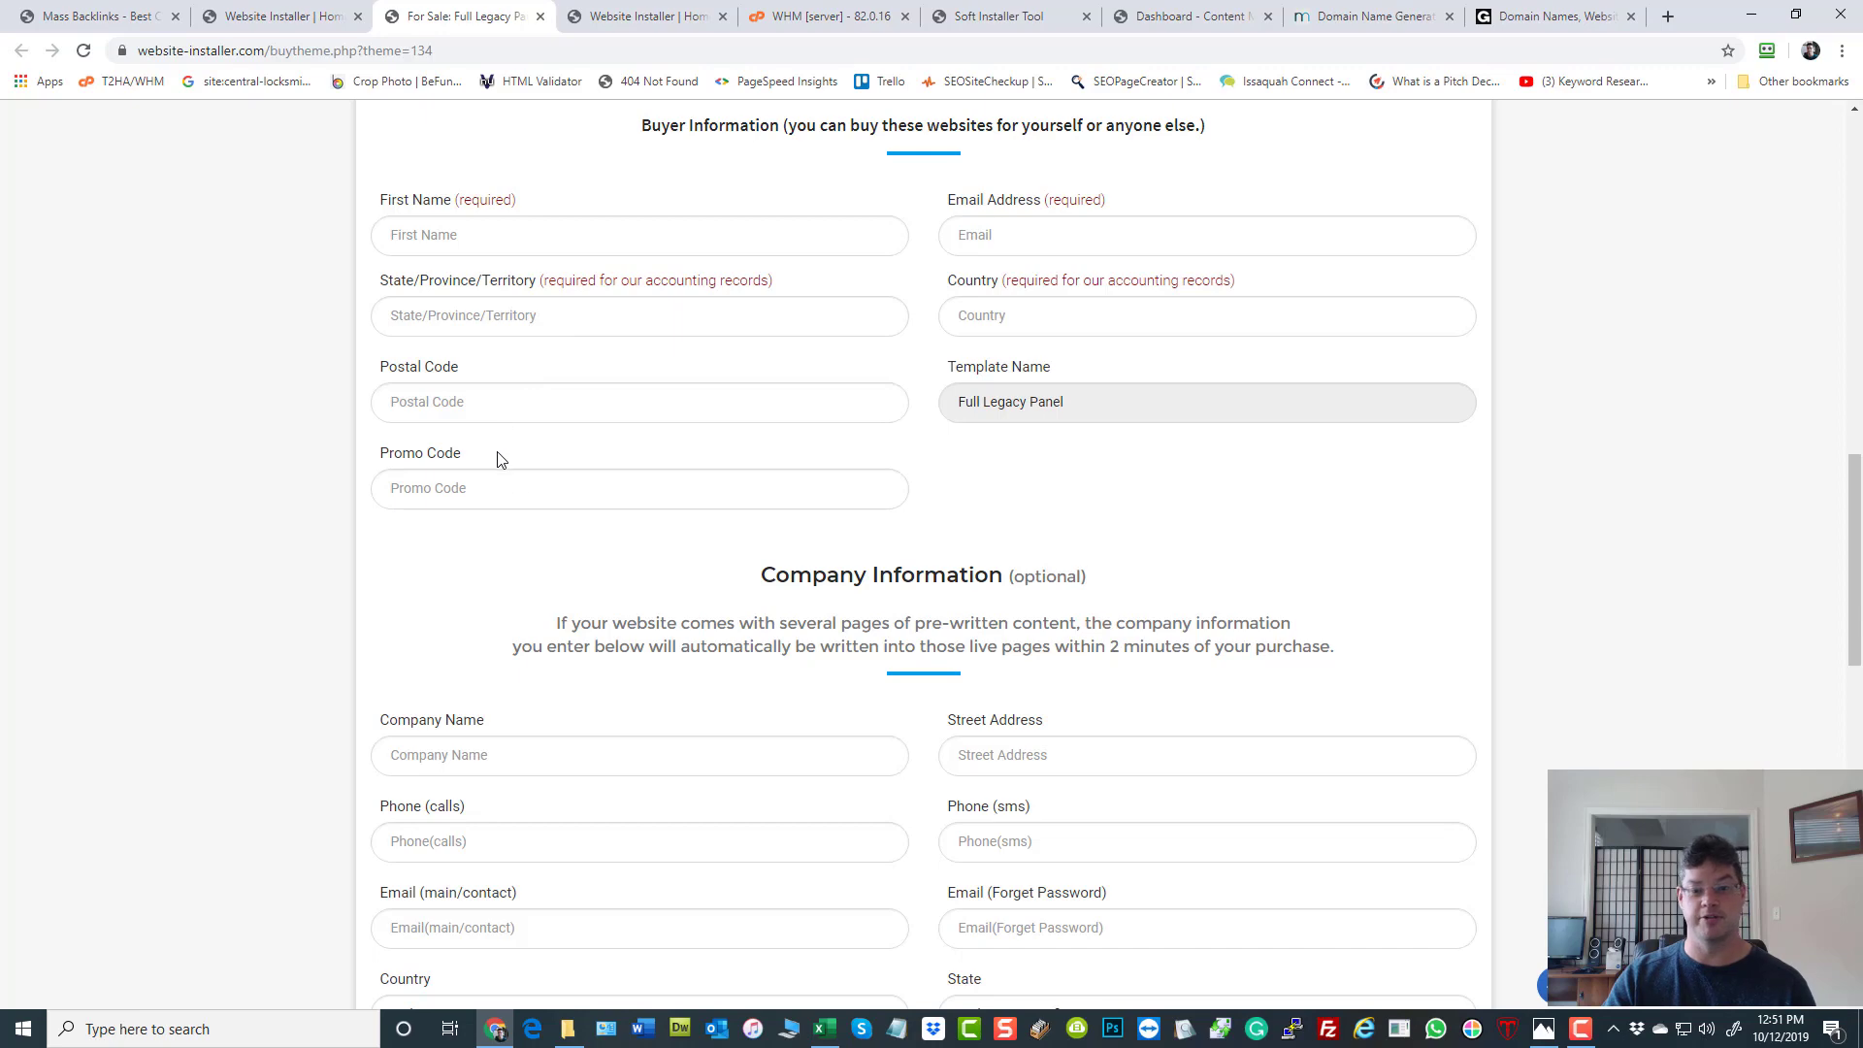
scroll(down, 3)
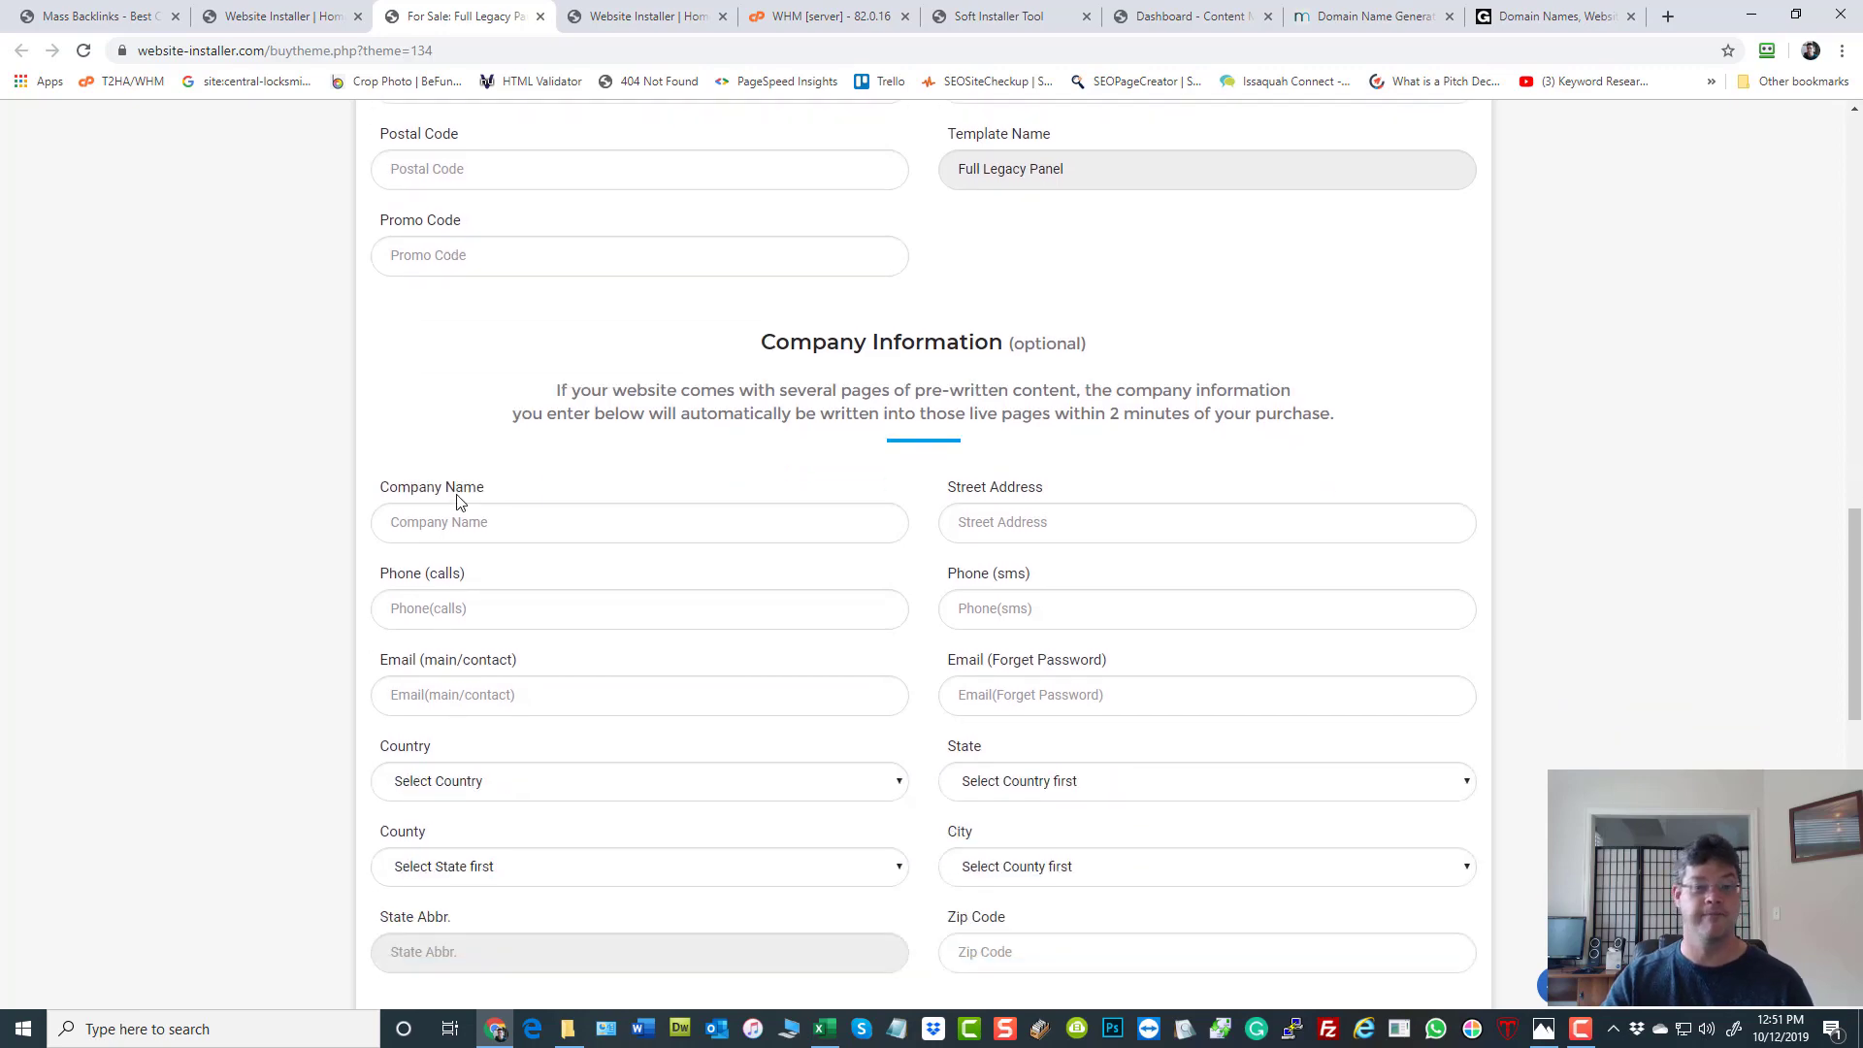
scroll(down, 3)
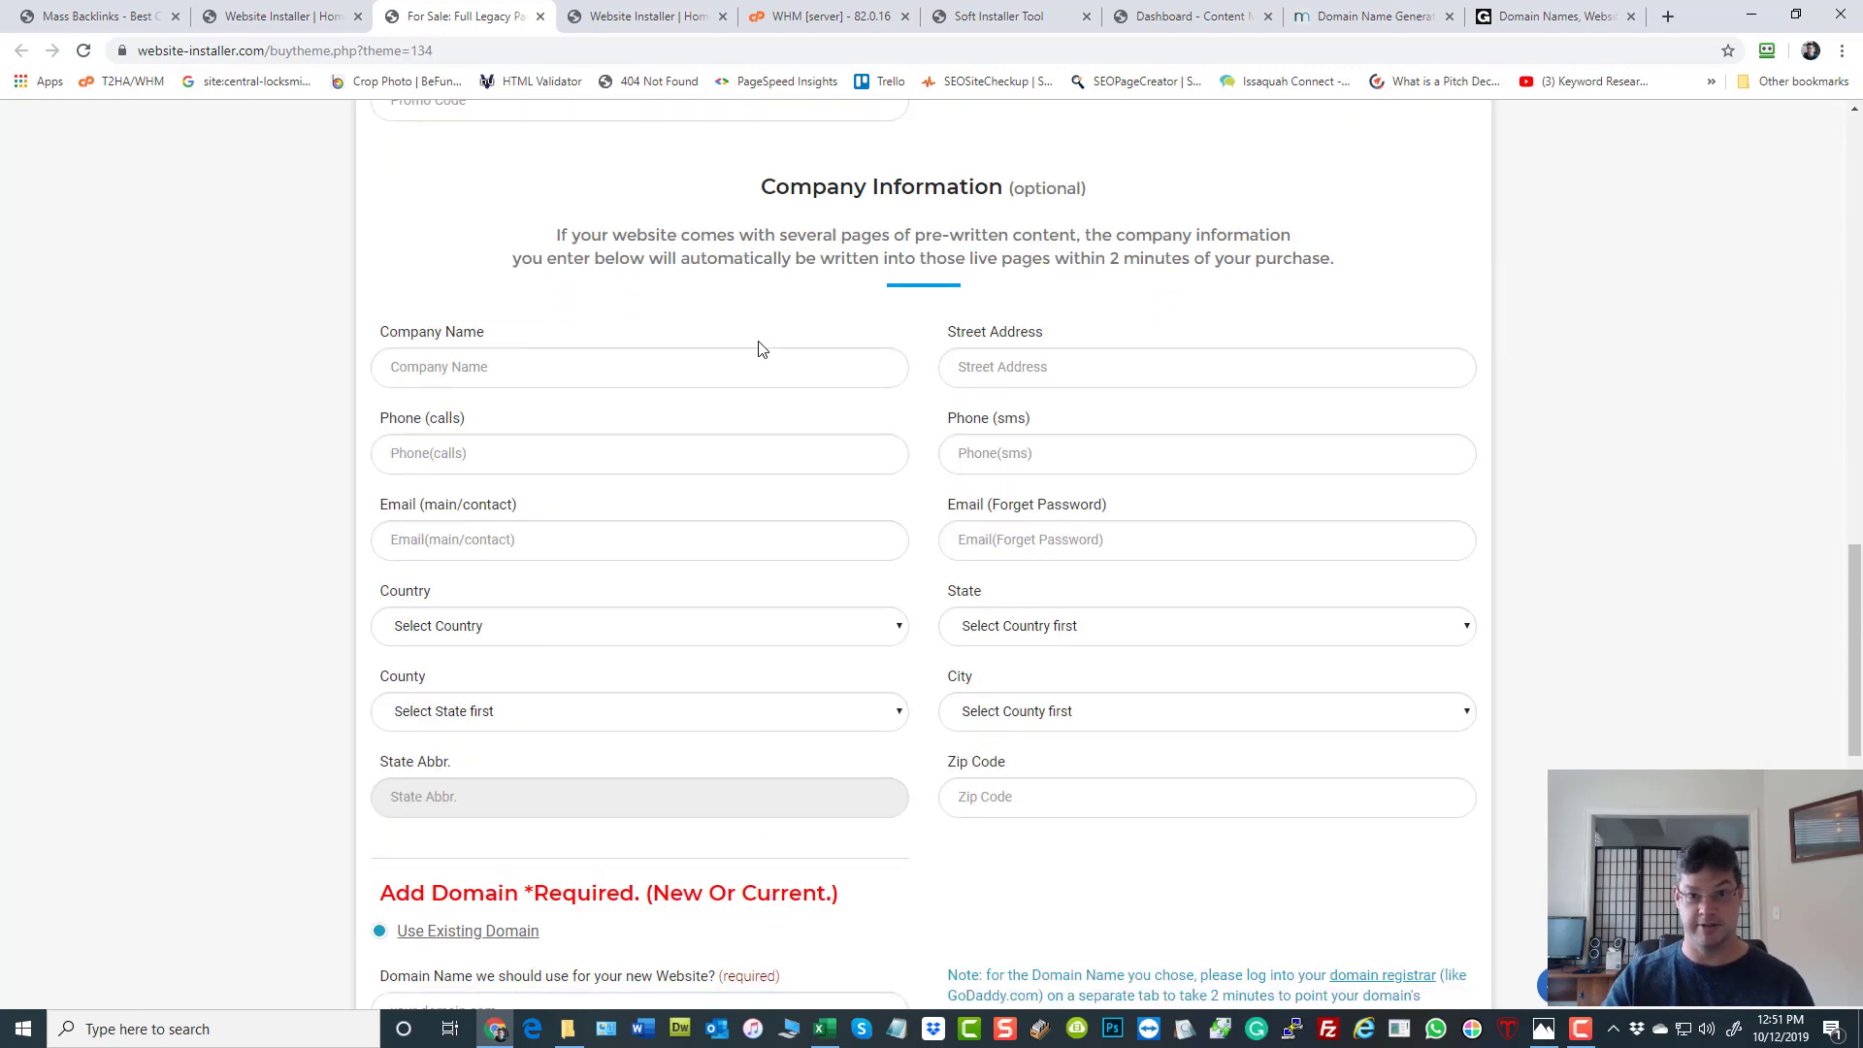
mouse_move(726, 469)
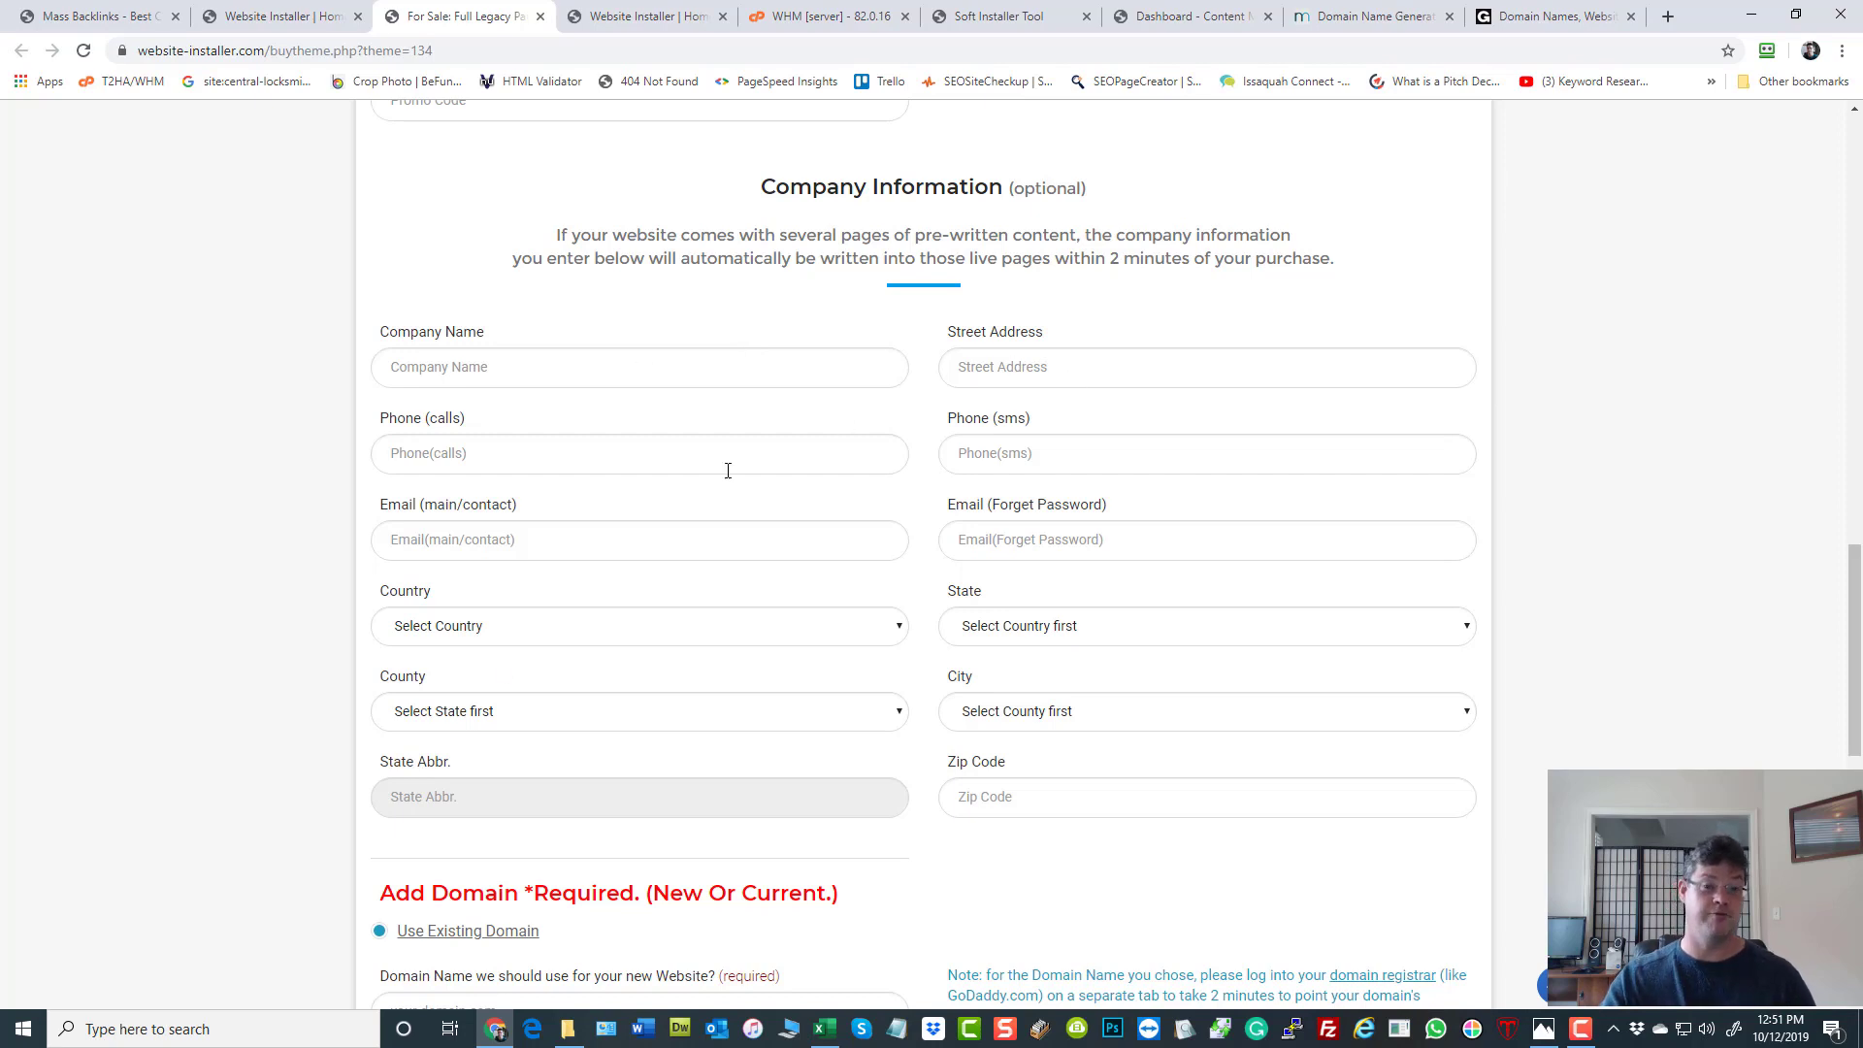
mouse_move(1079, 893)
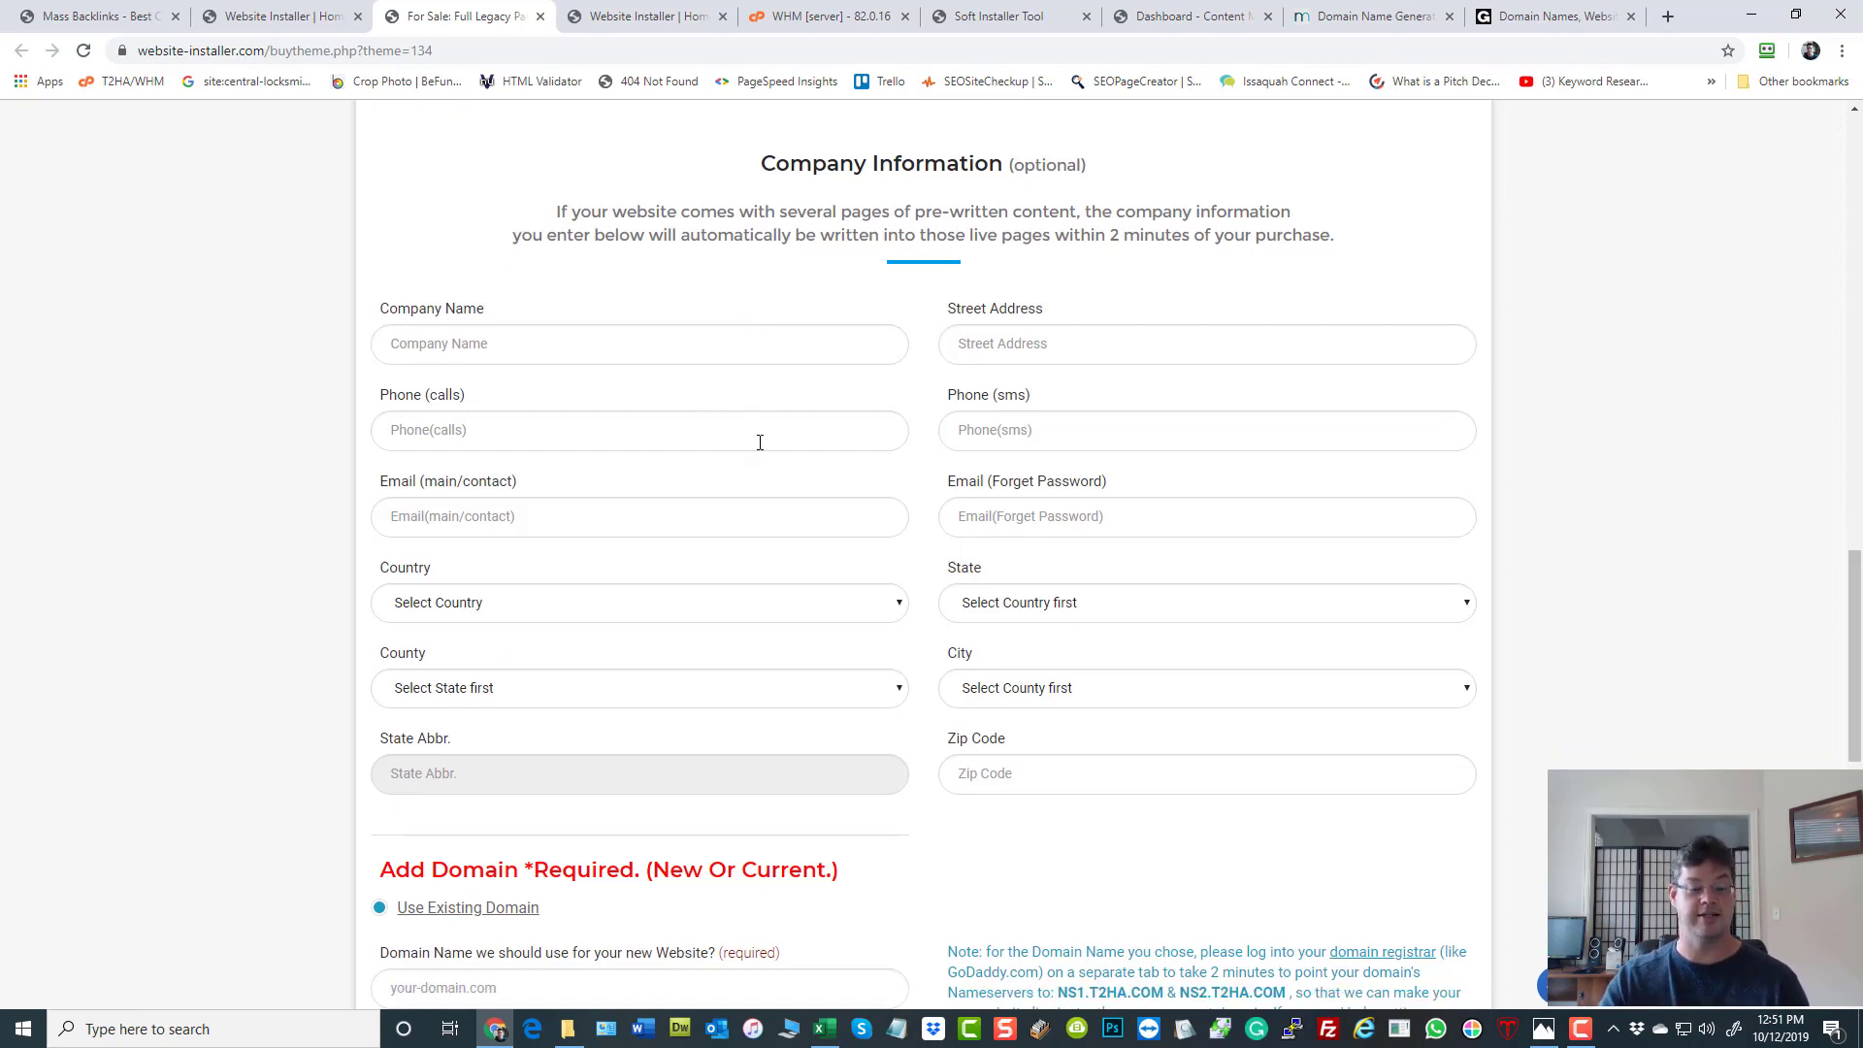
scroll(down, 3)
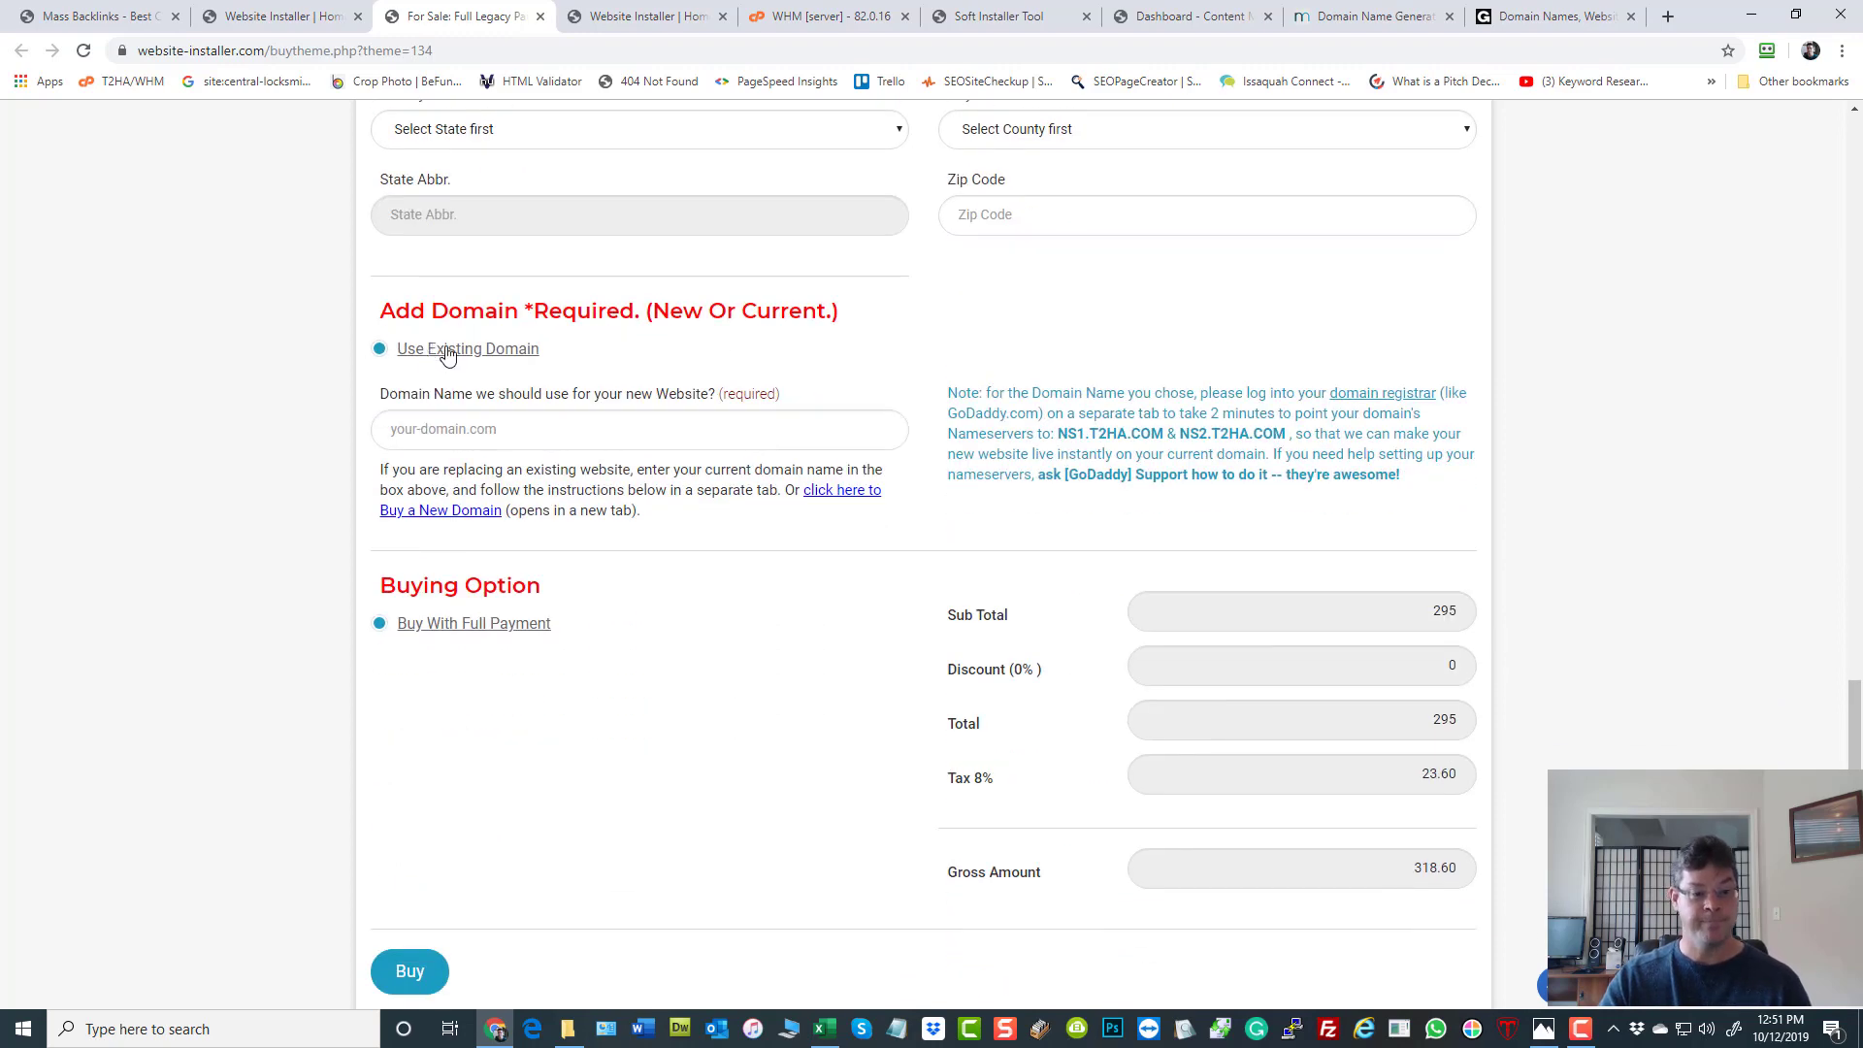
scroll(up, 3)
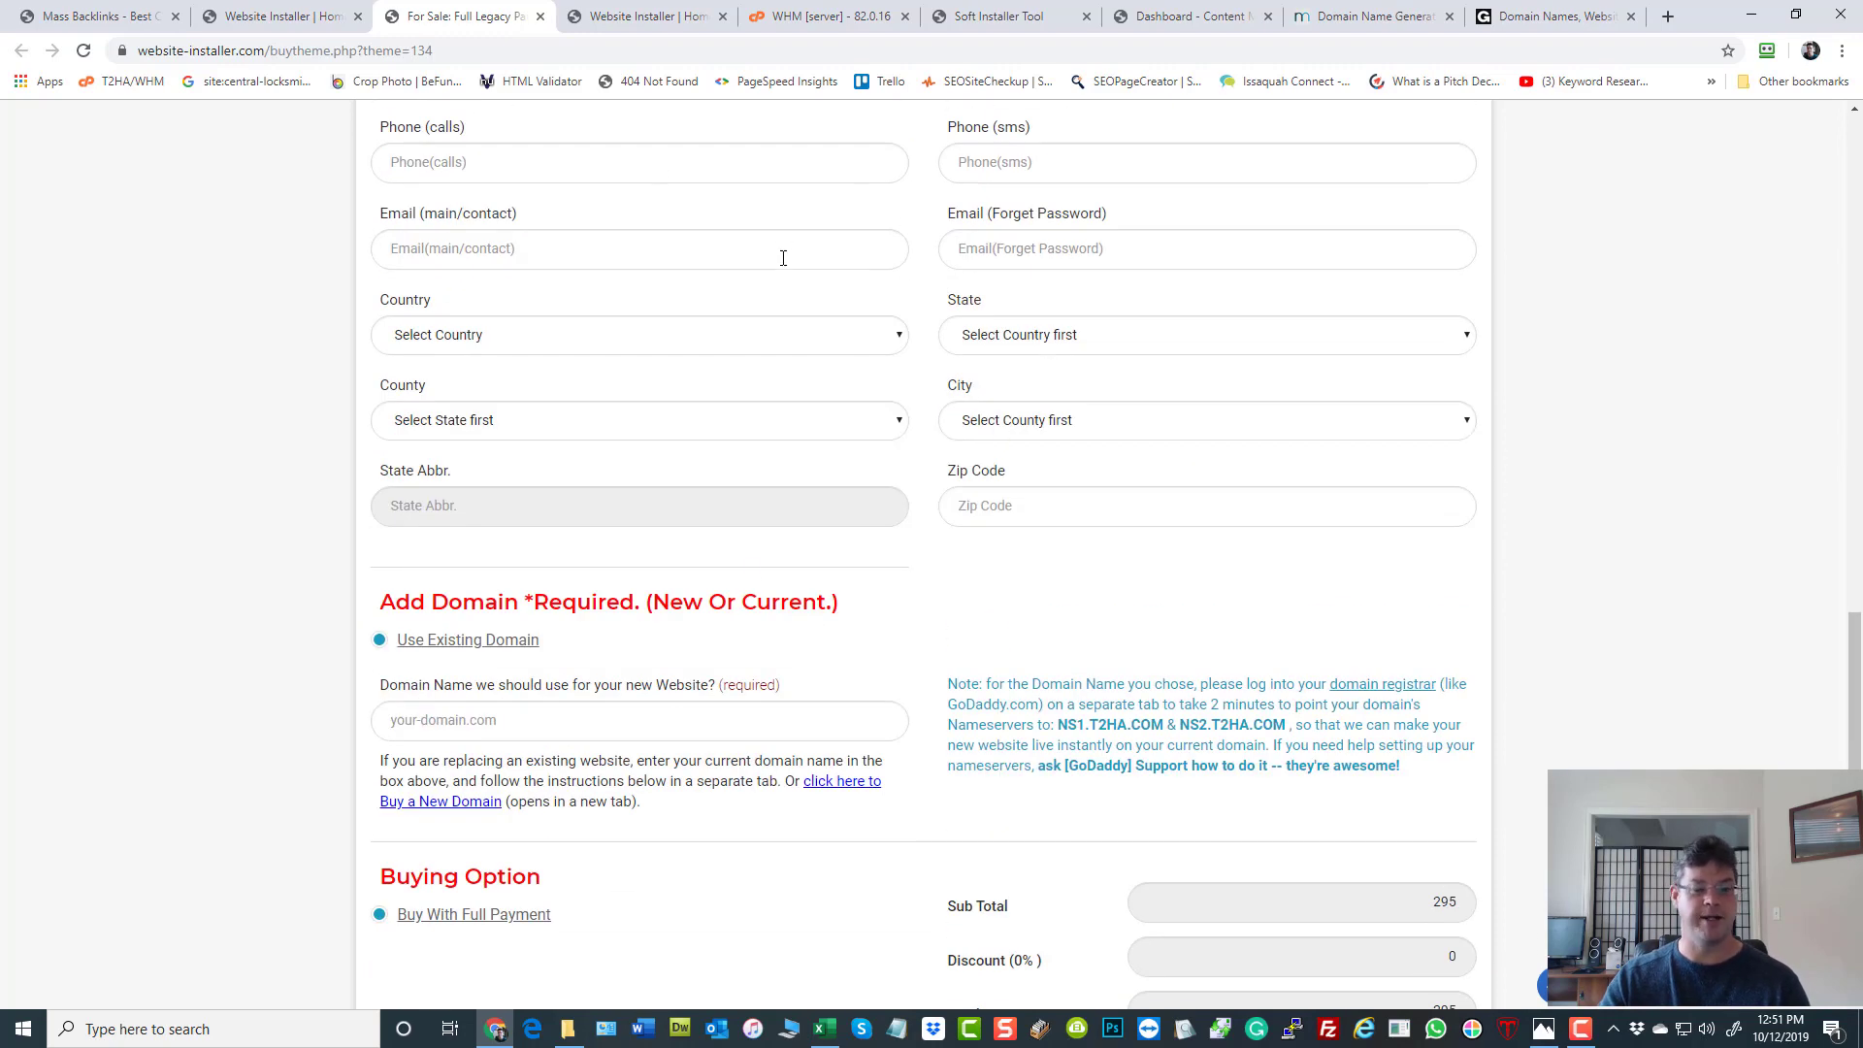
scroll(down, 3)
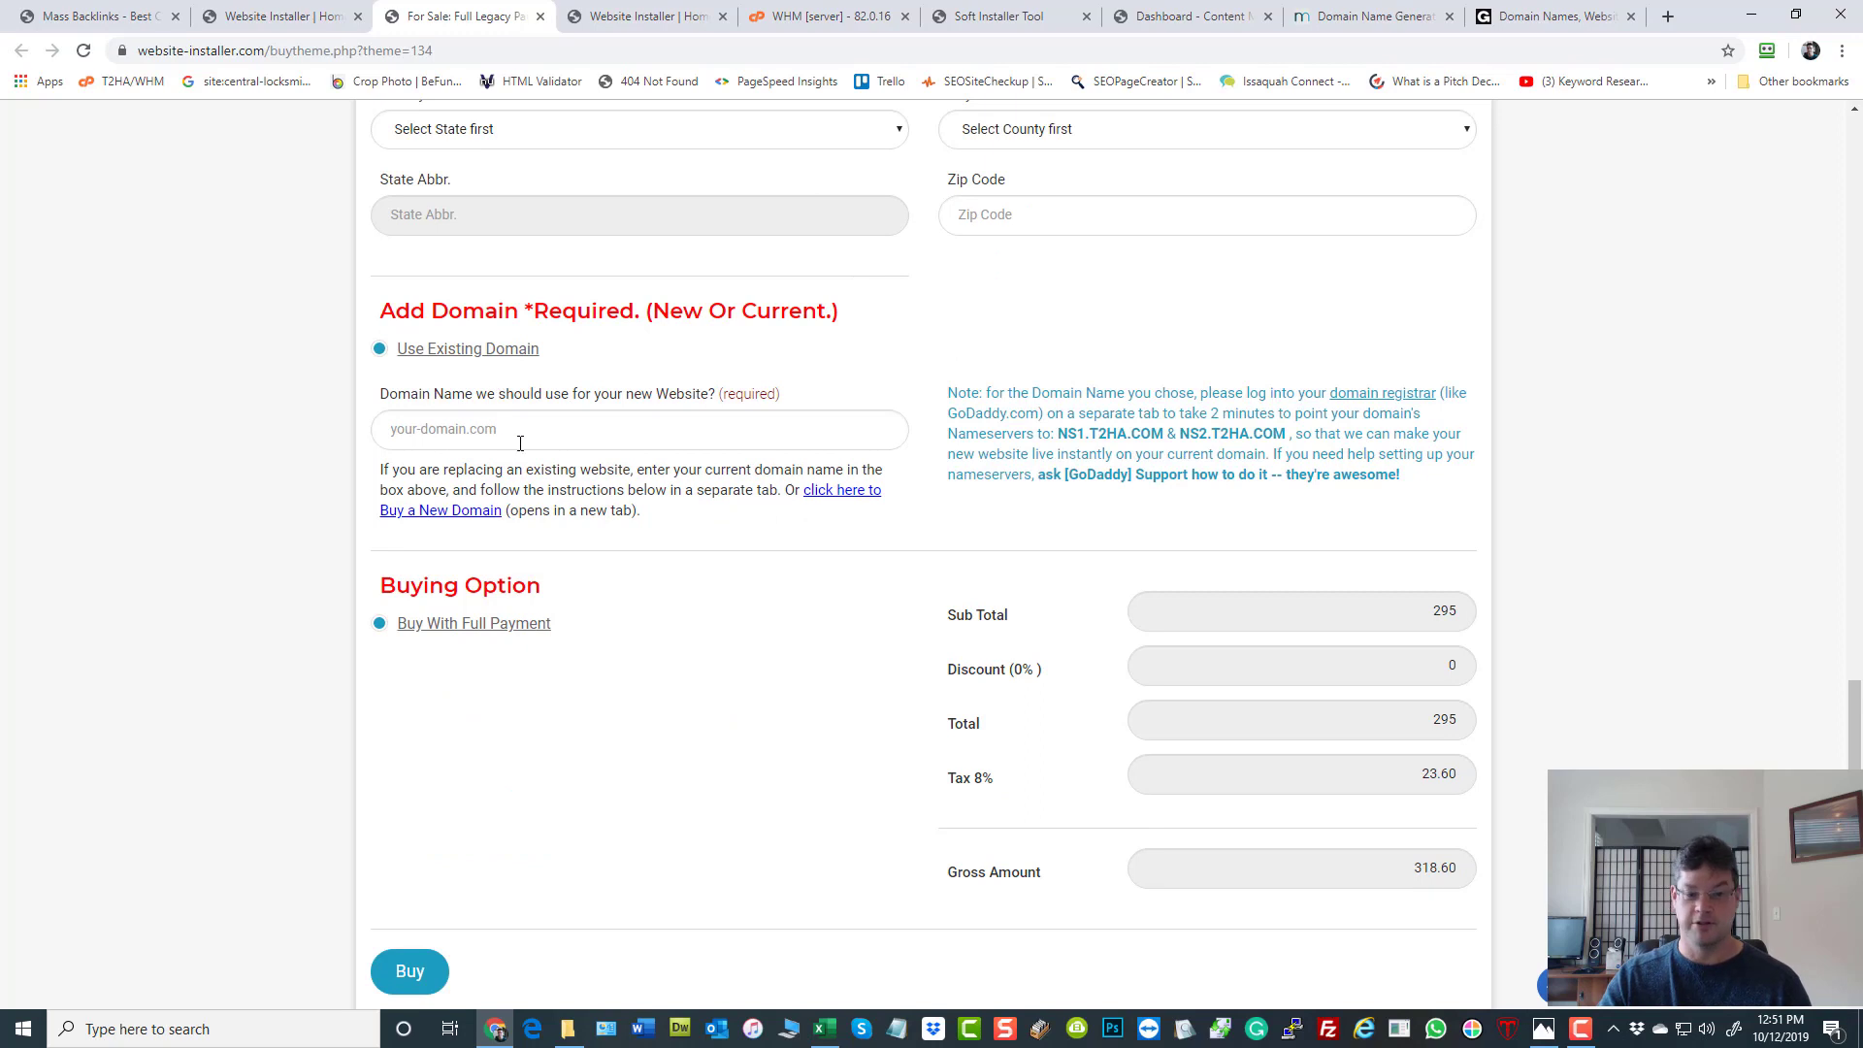
mouse_move(832, 499)
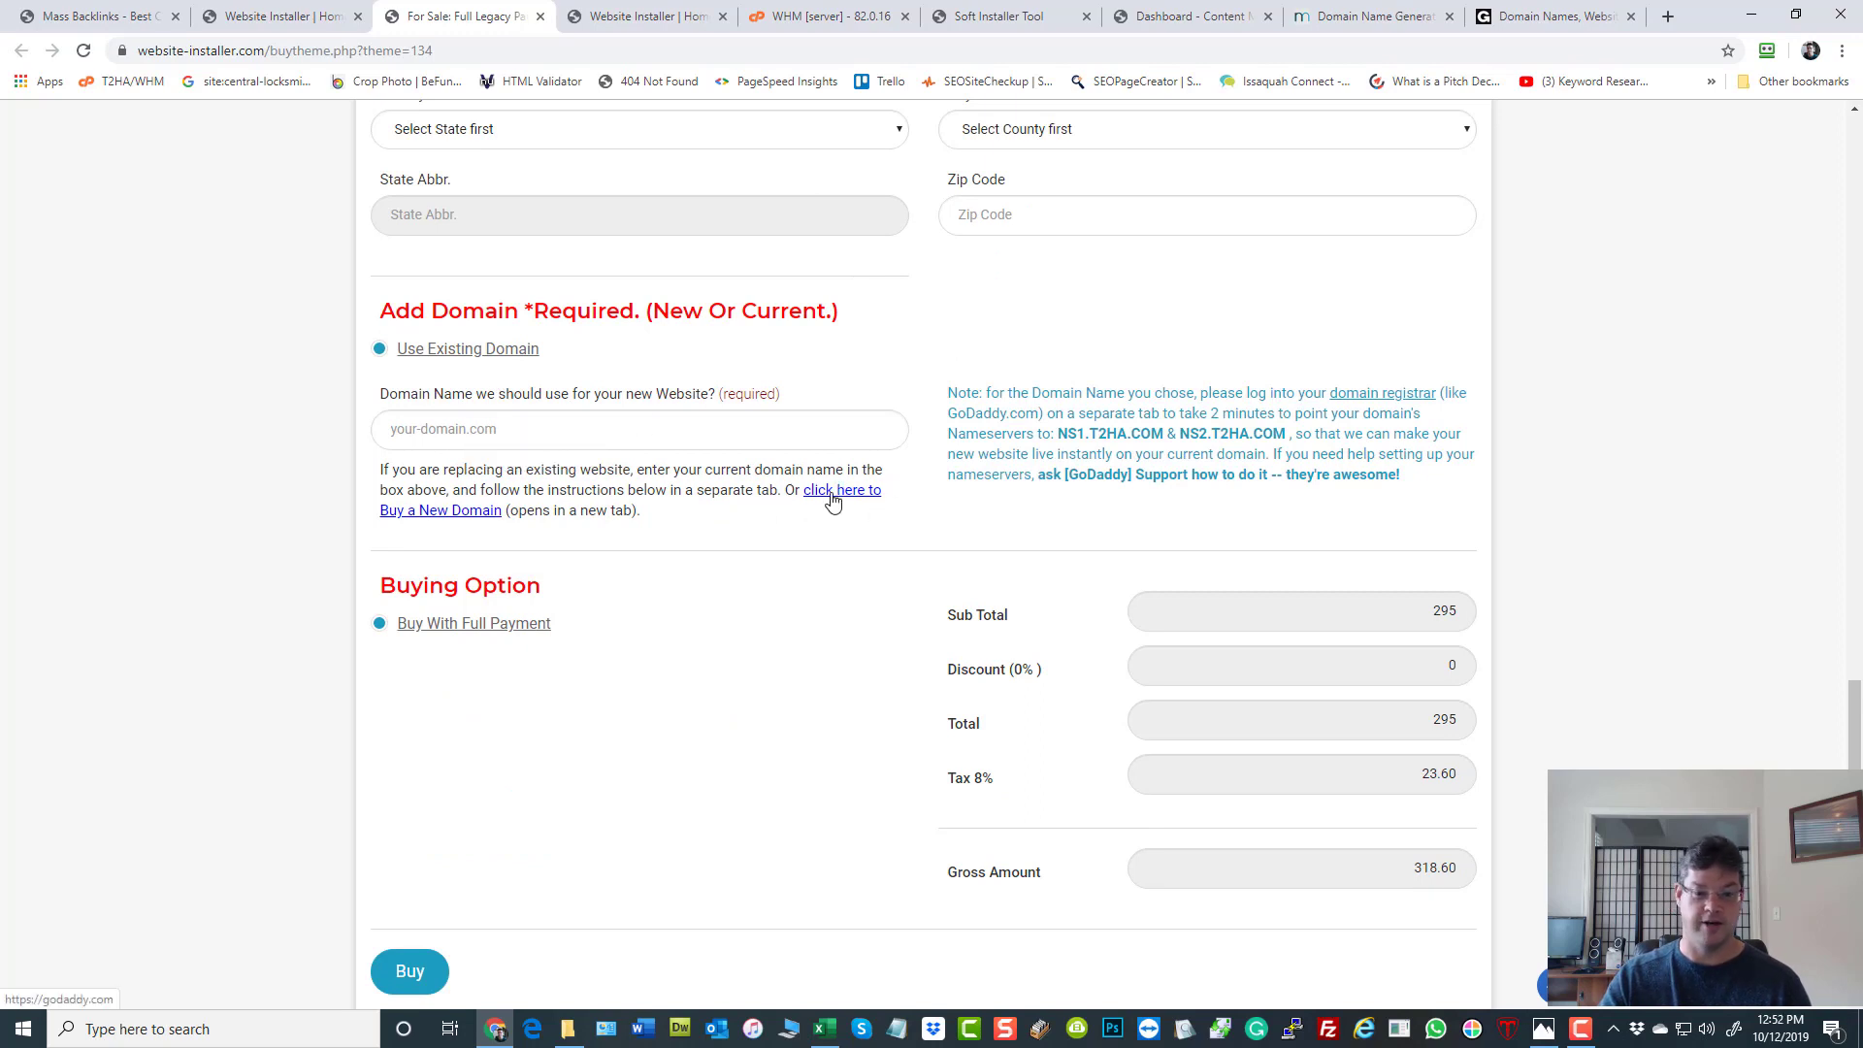
mouse_move(1225, 415)
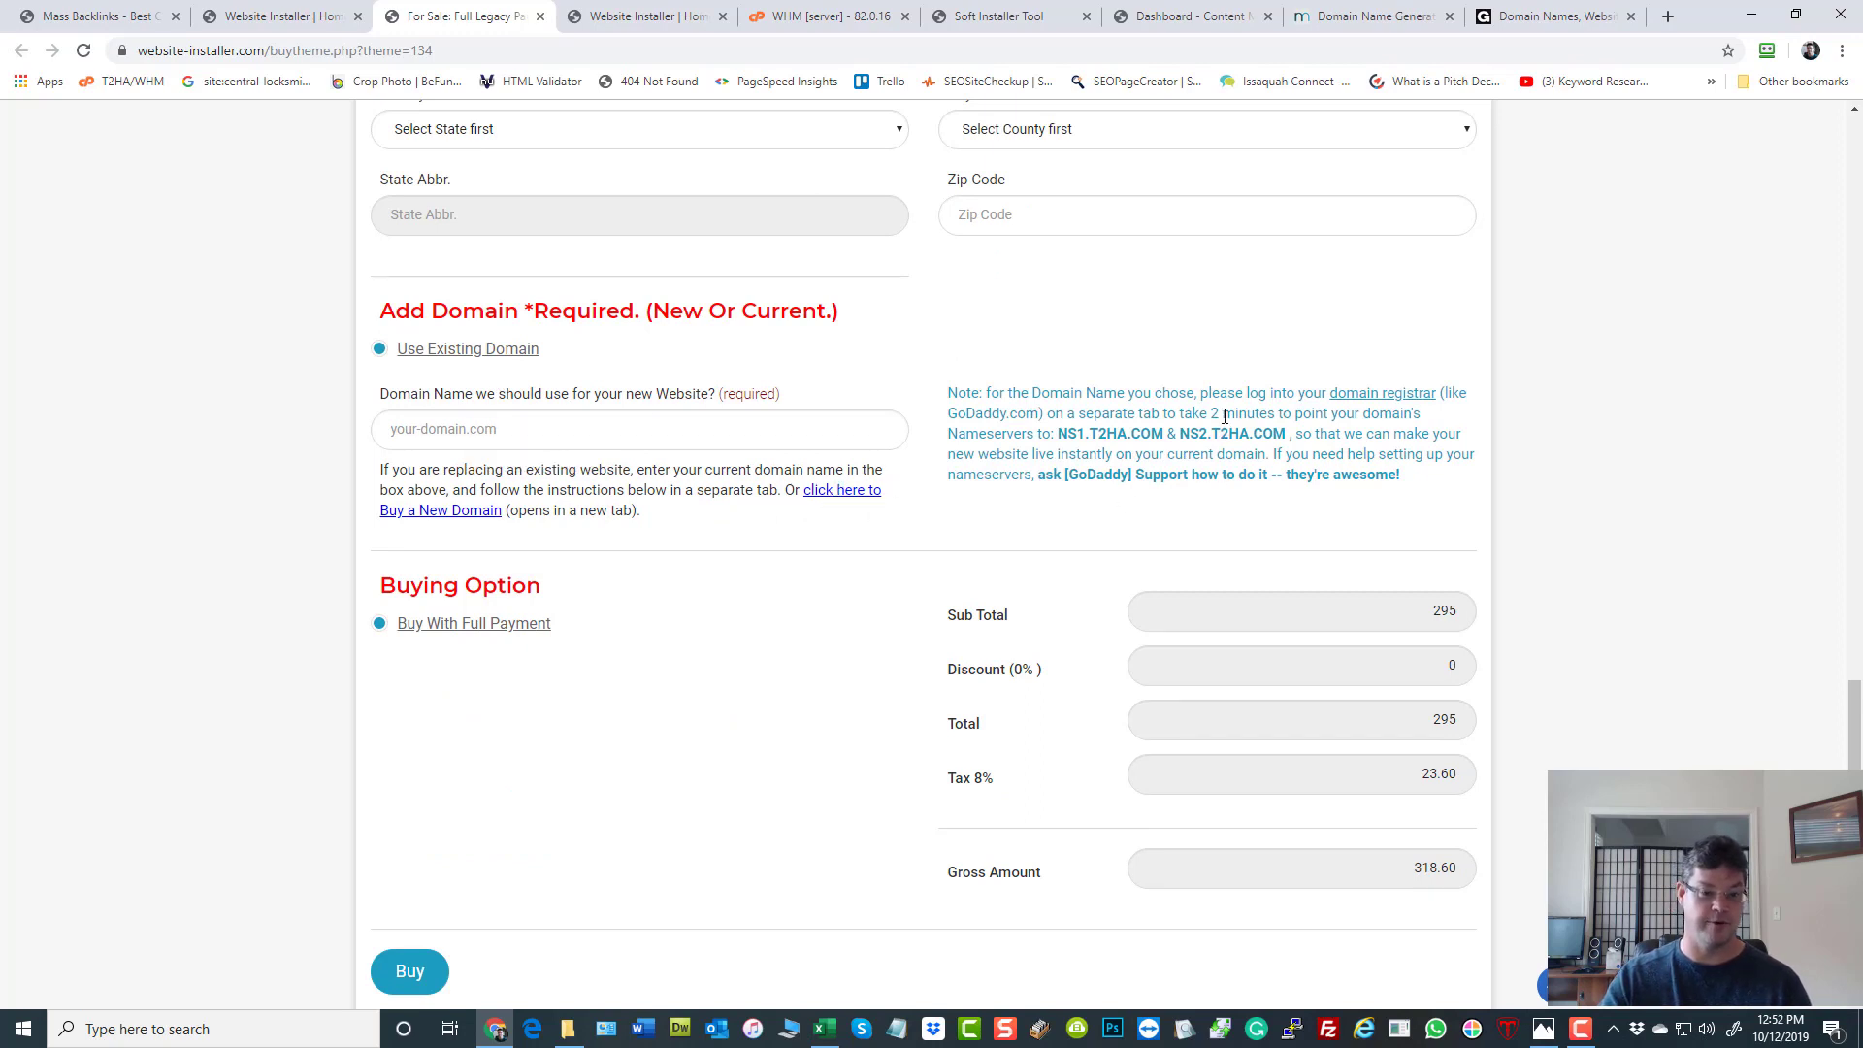
scroll(down, 3)
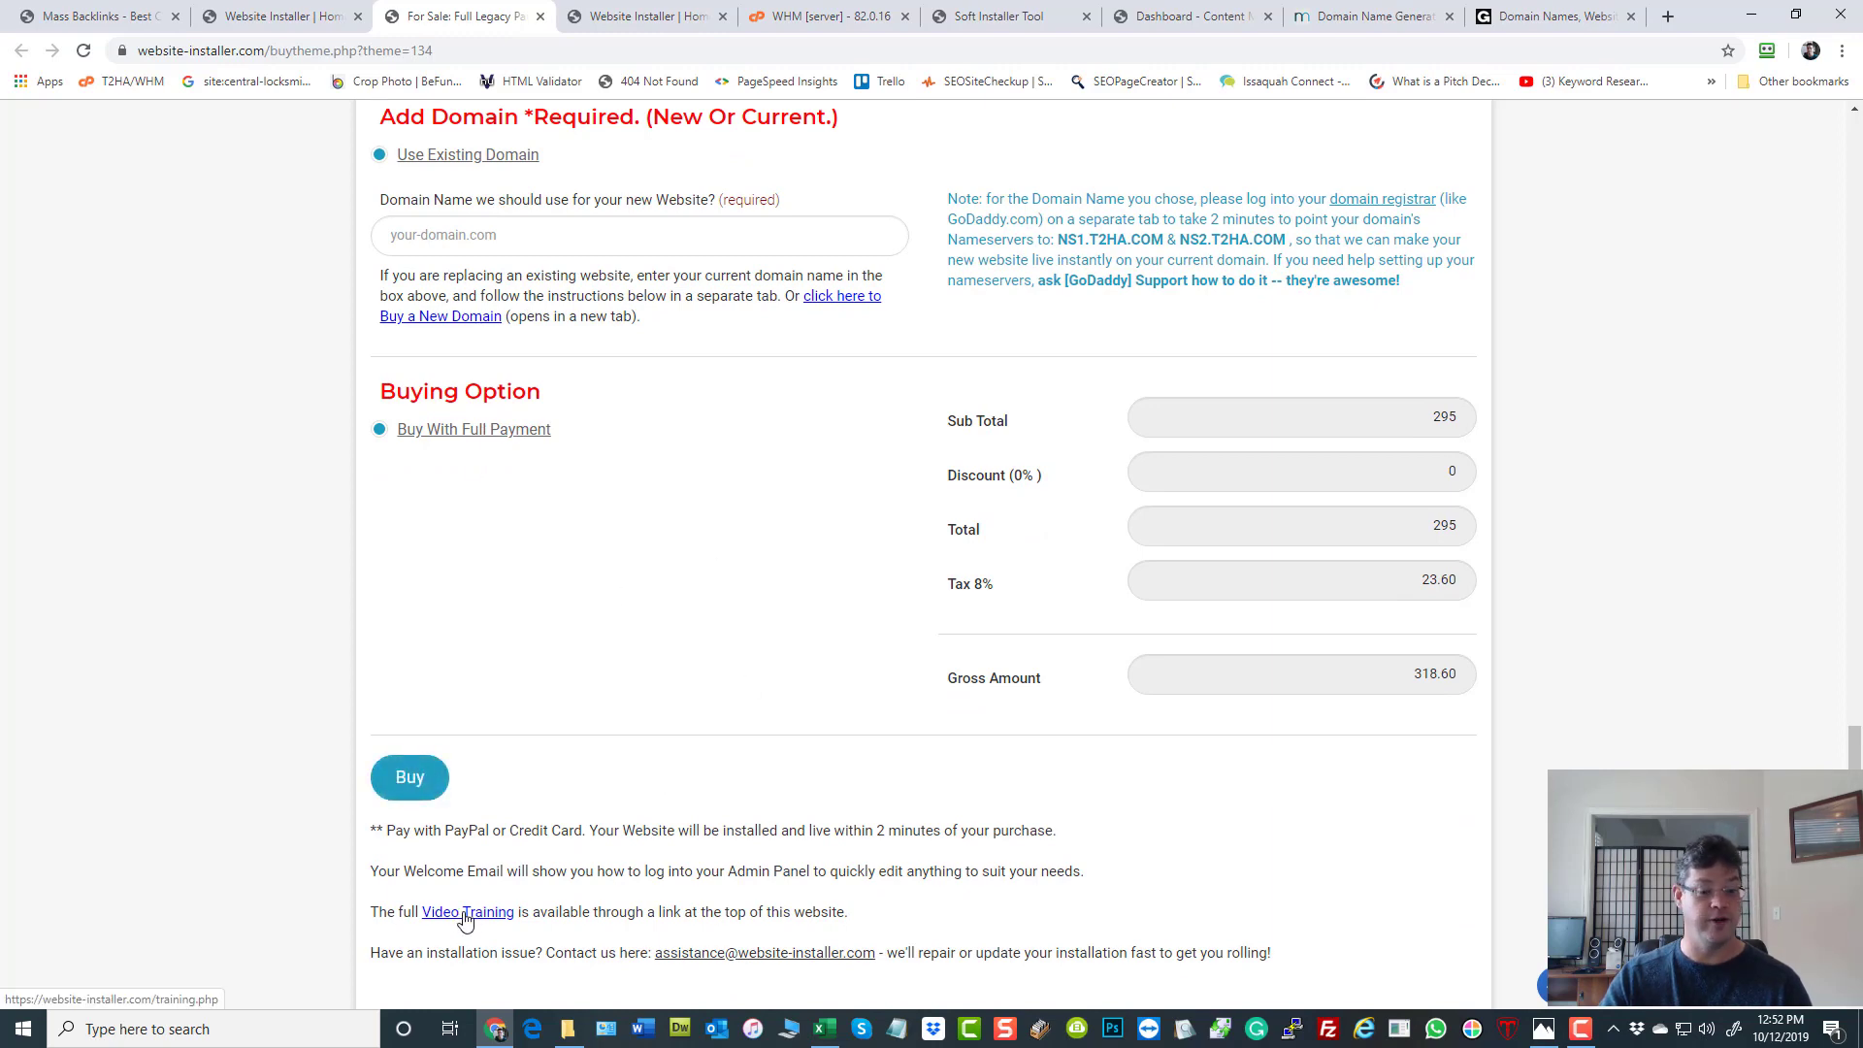
Show the training.php page with the Legacy UAP tutorial videos at its top heading.
click(466, 913)
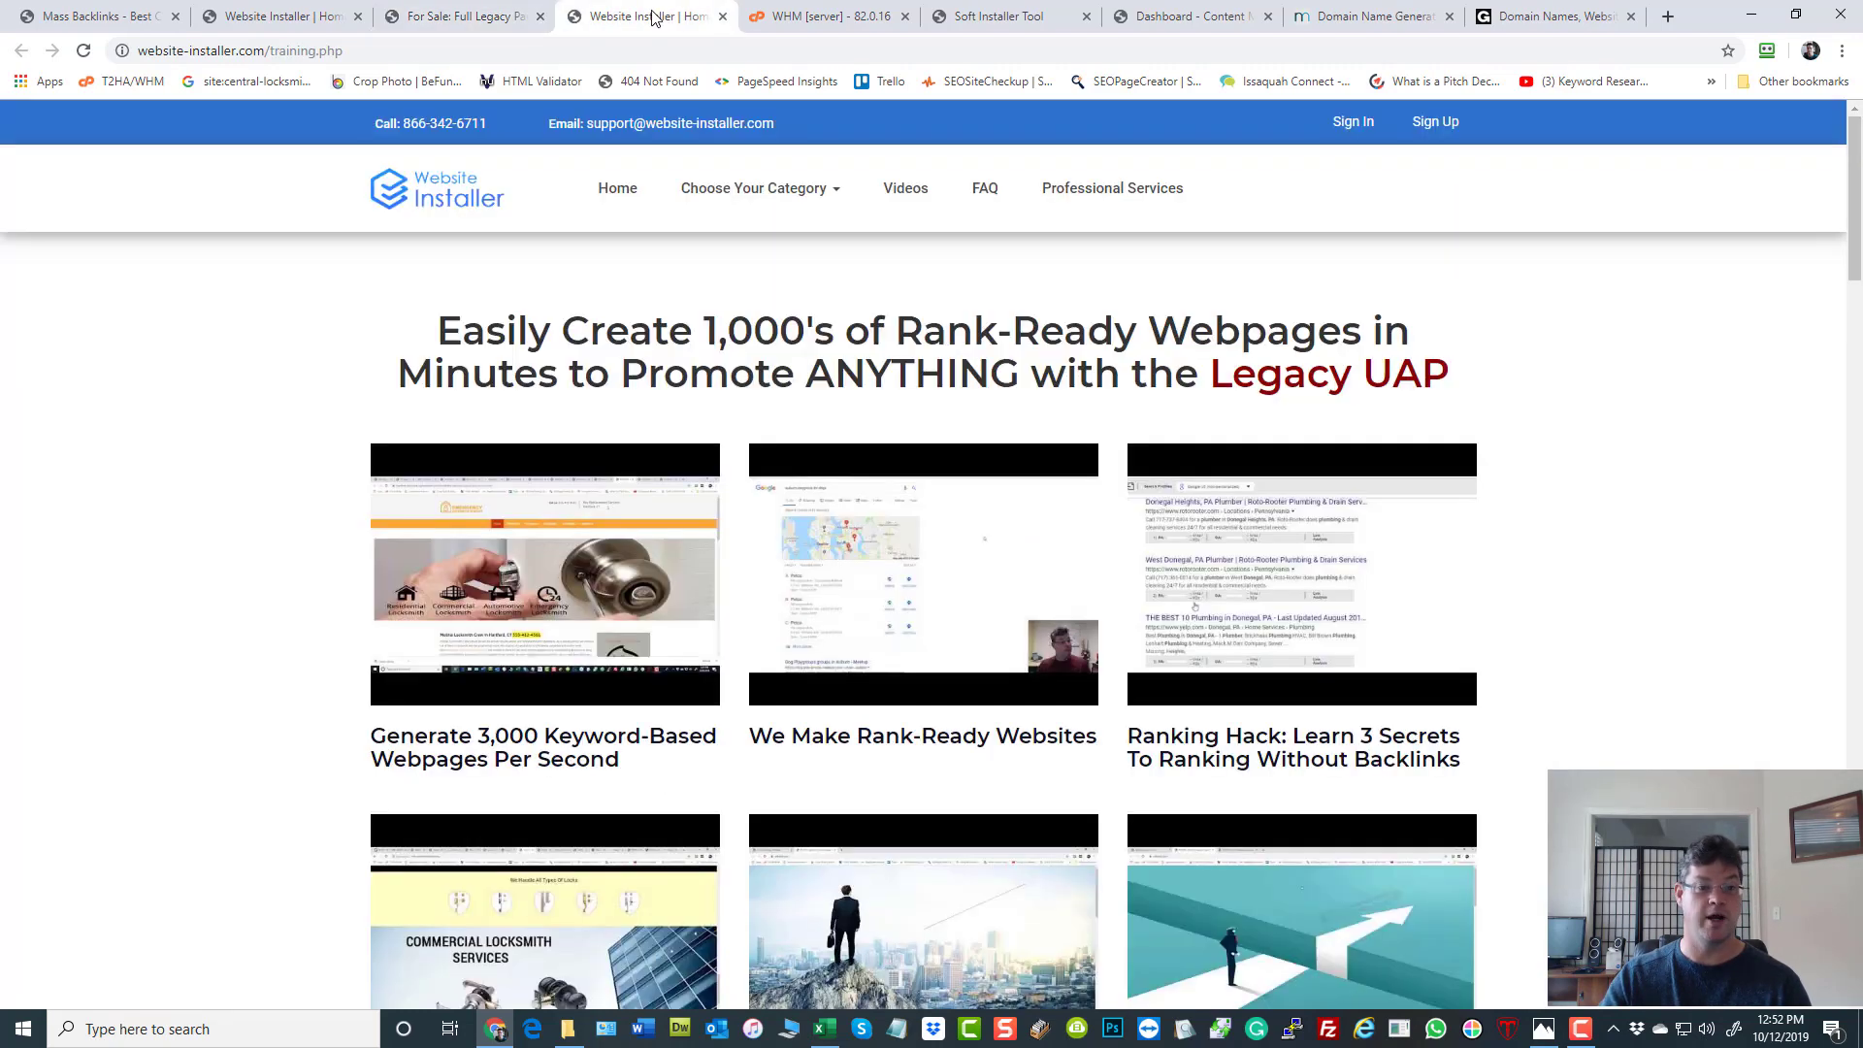
mouse_move(905, 188)
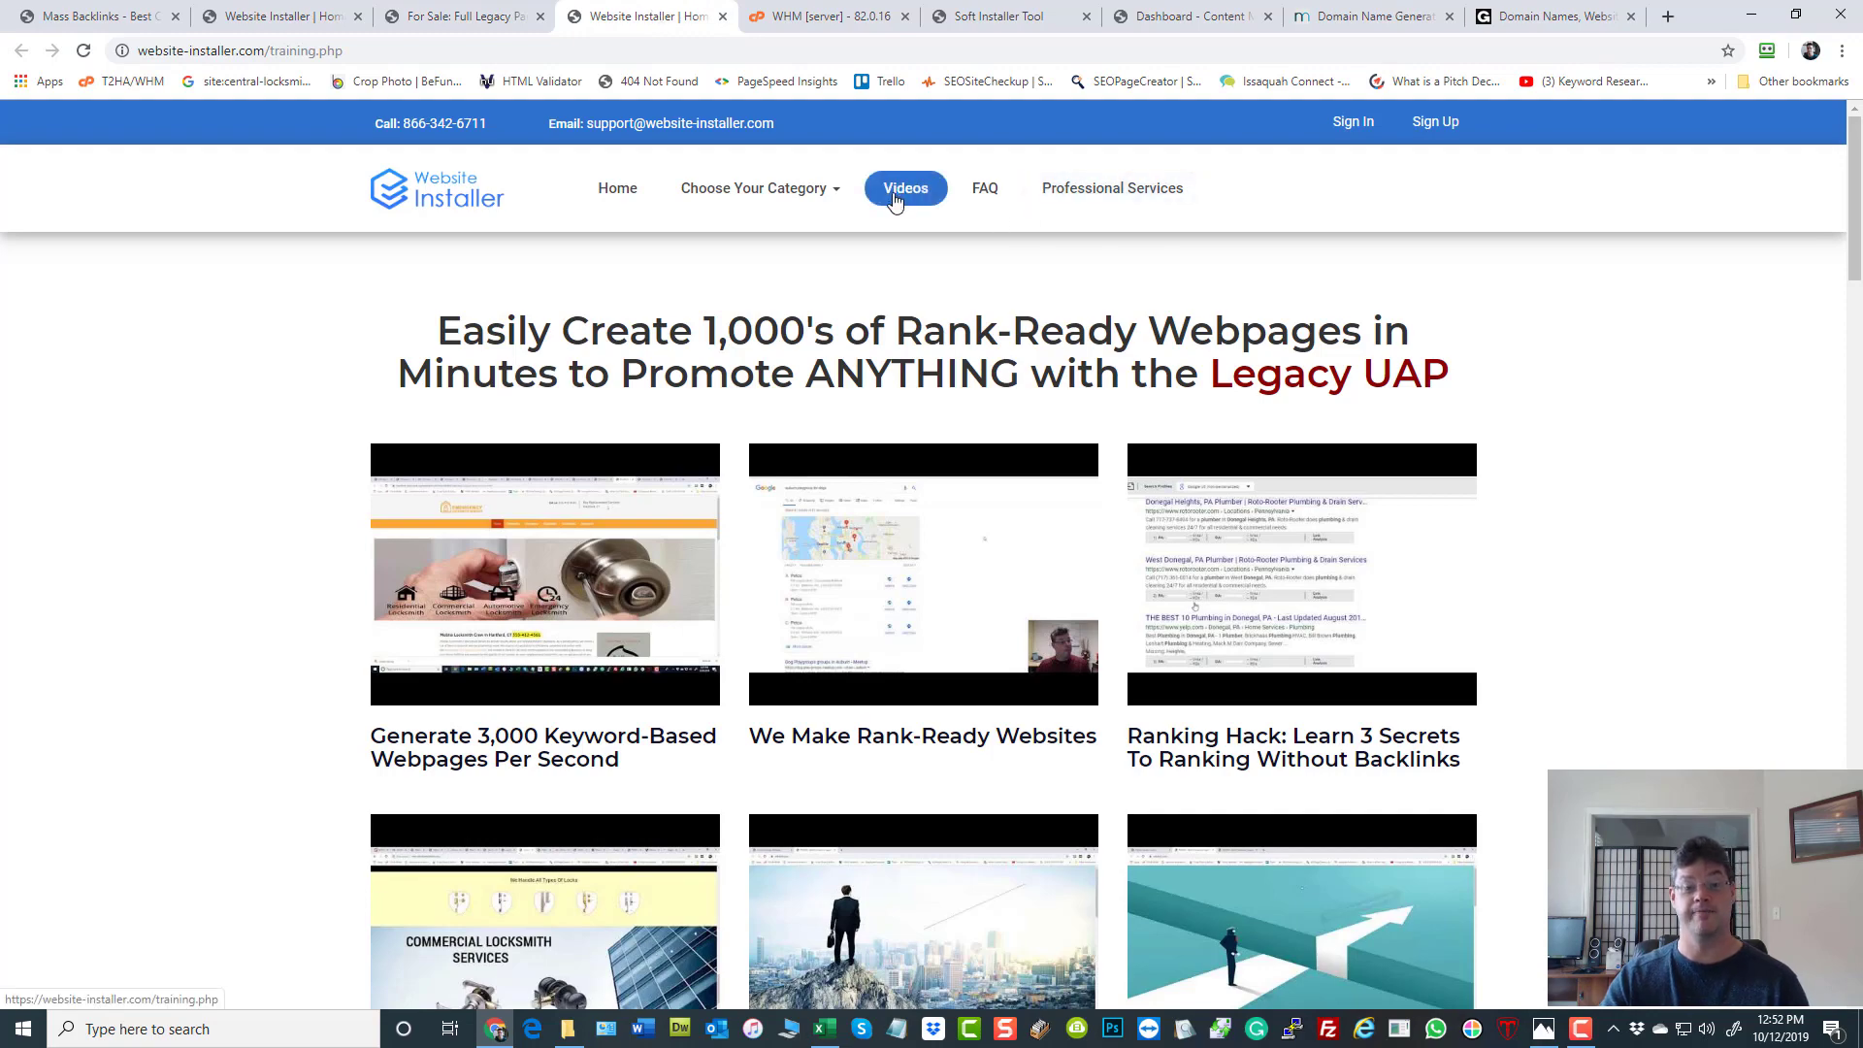
mouse_move(842, 450)
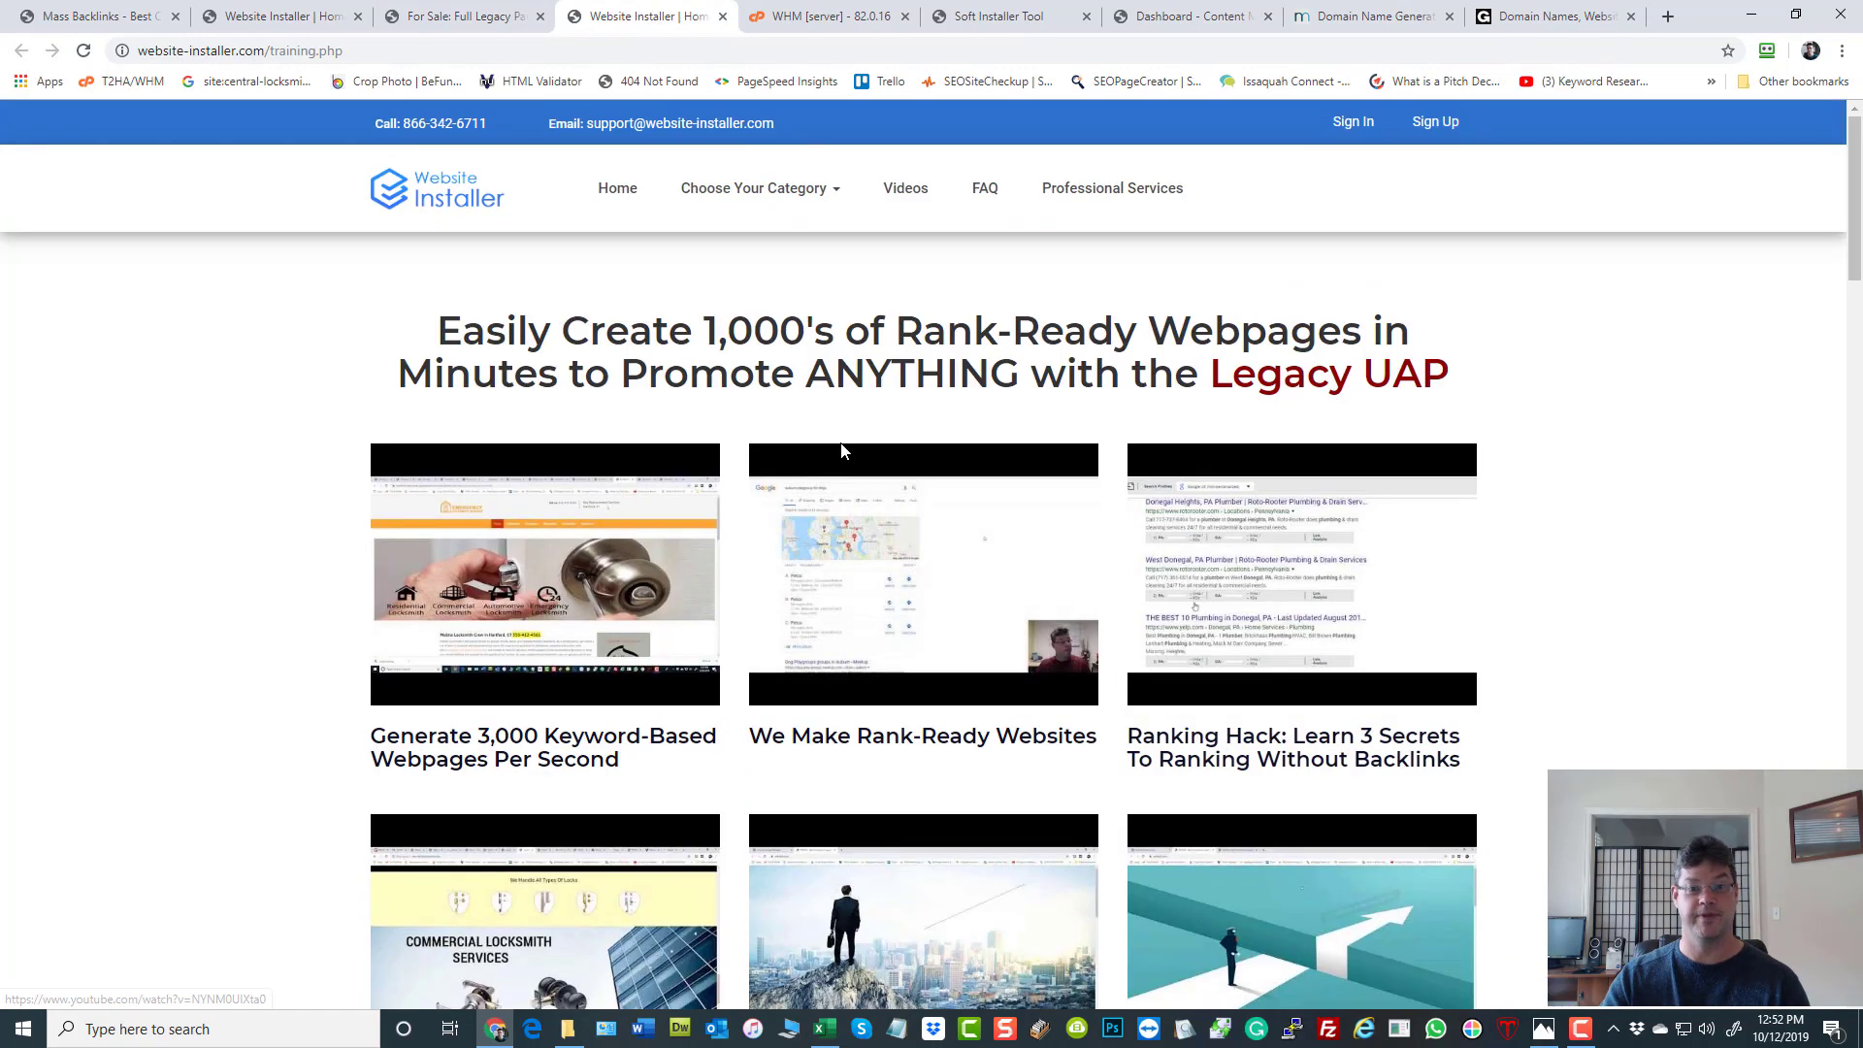
mouse_move(207, 435)
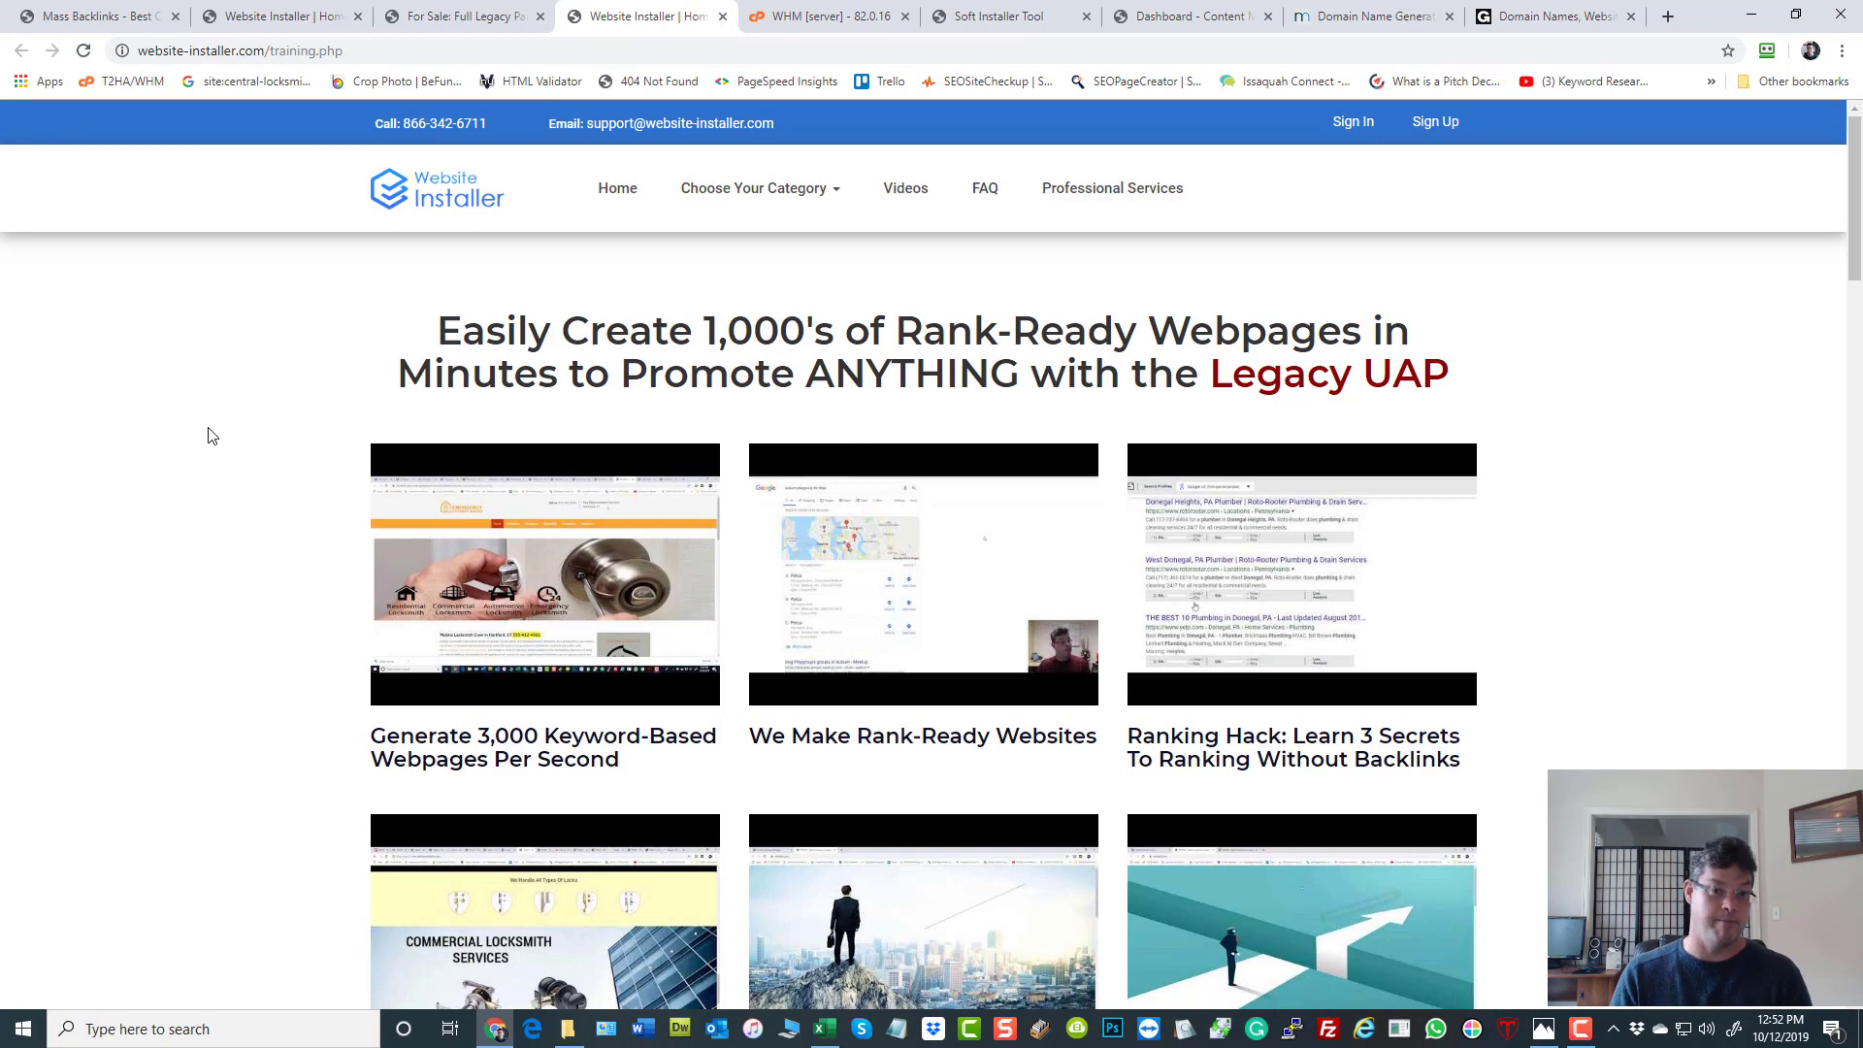
mouse_move(250, 409)
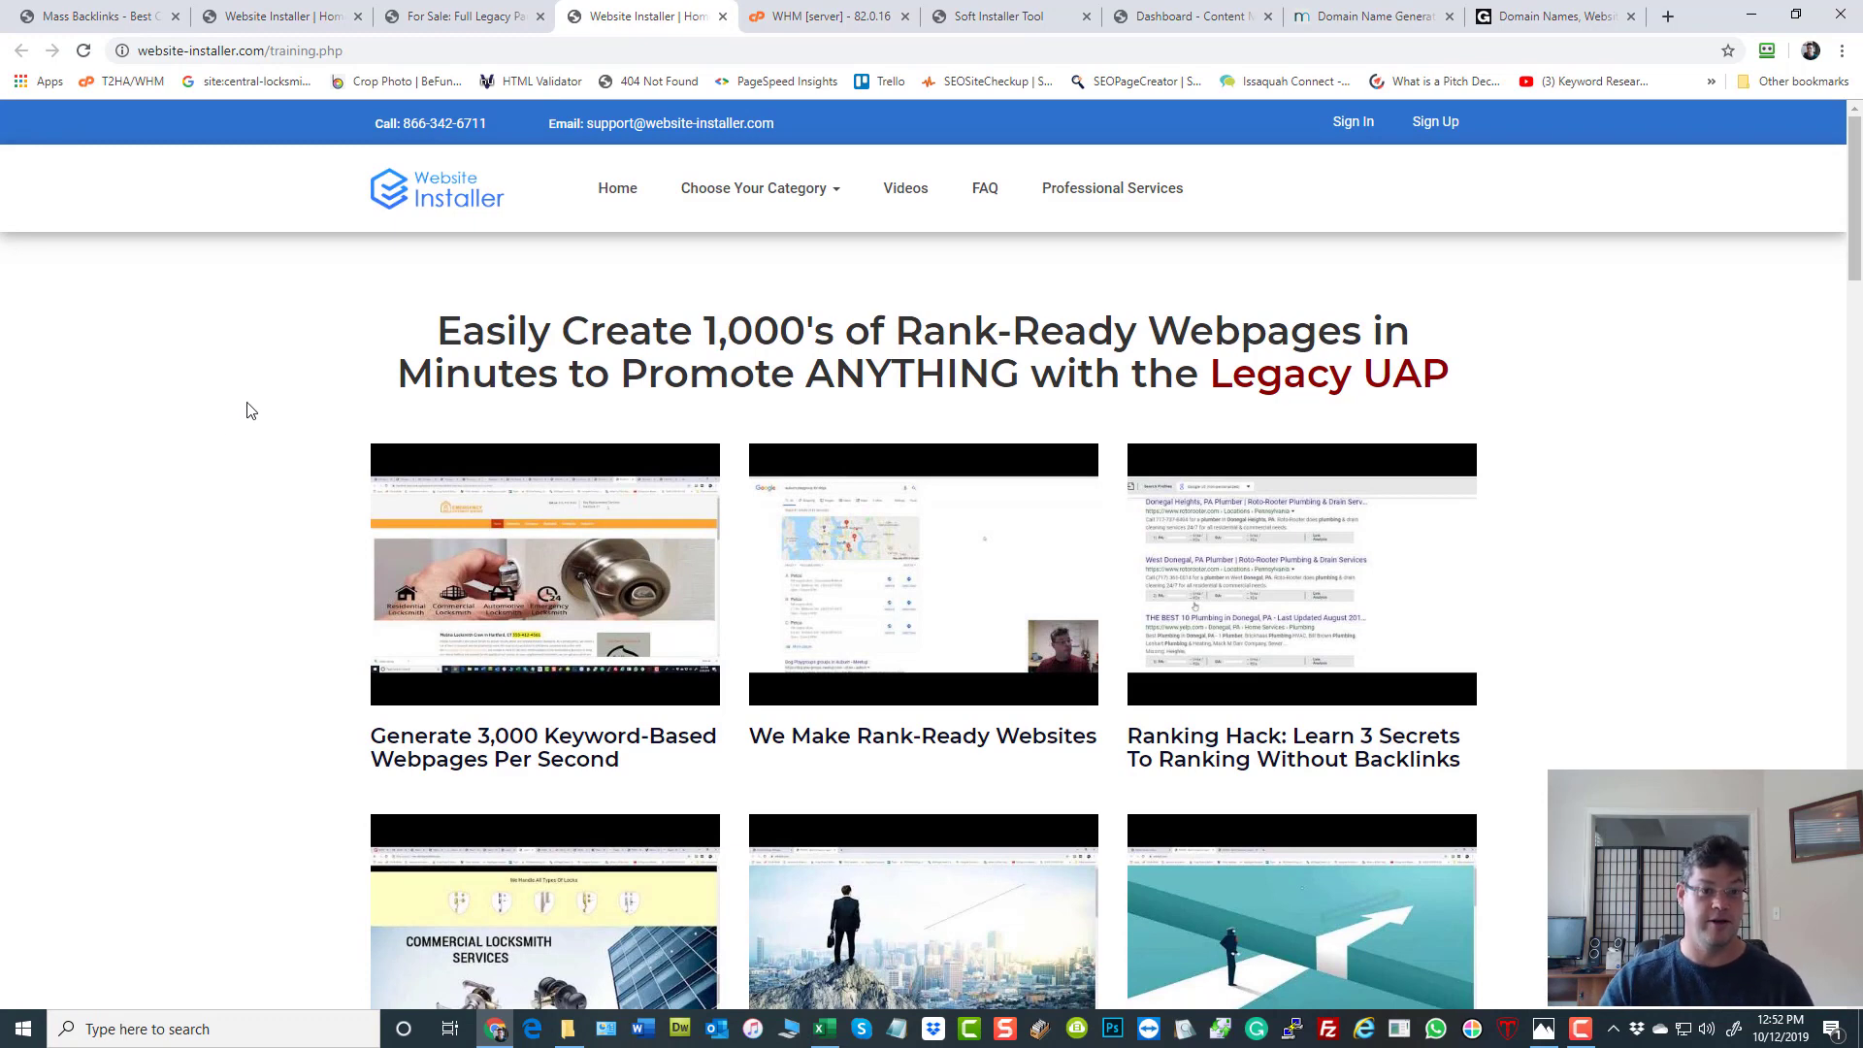
mouse_move(440, 122)
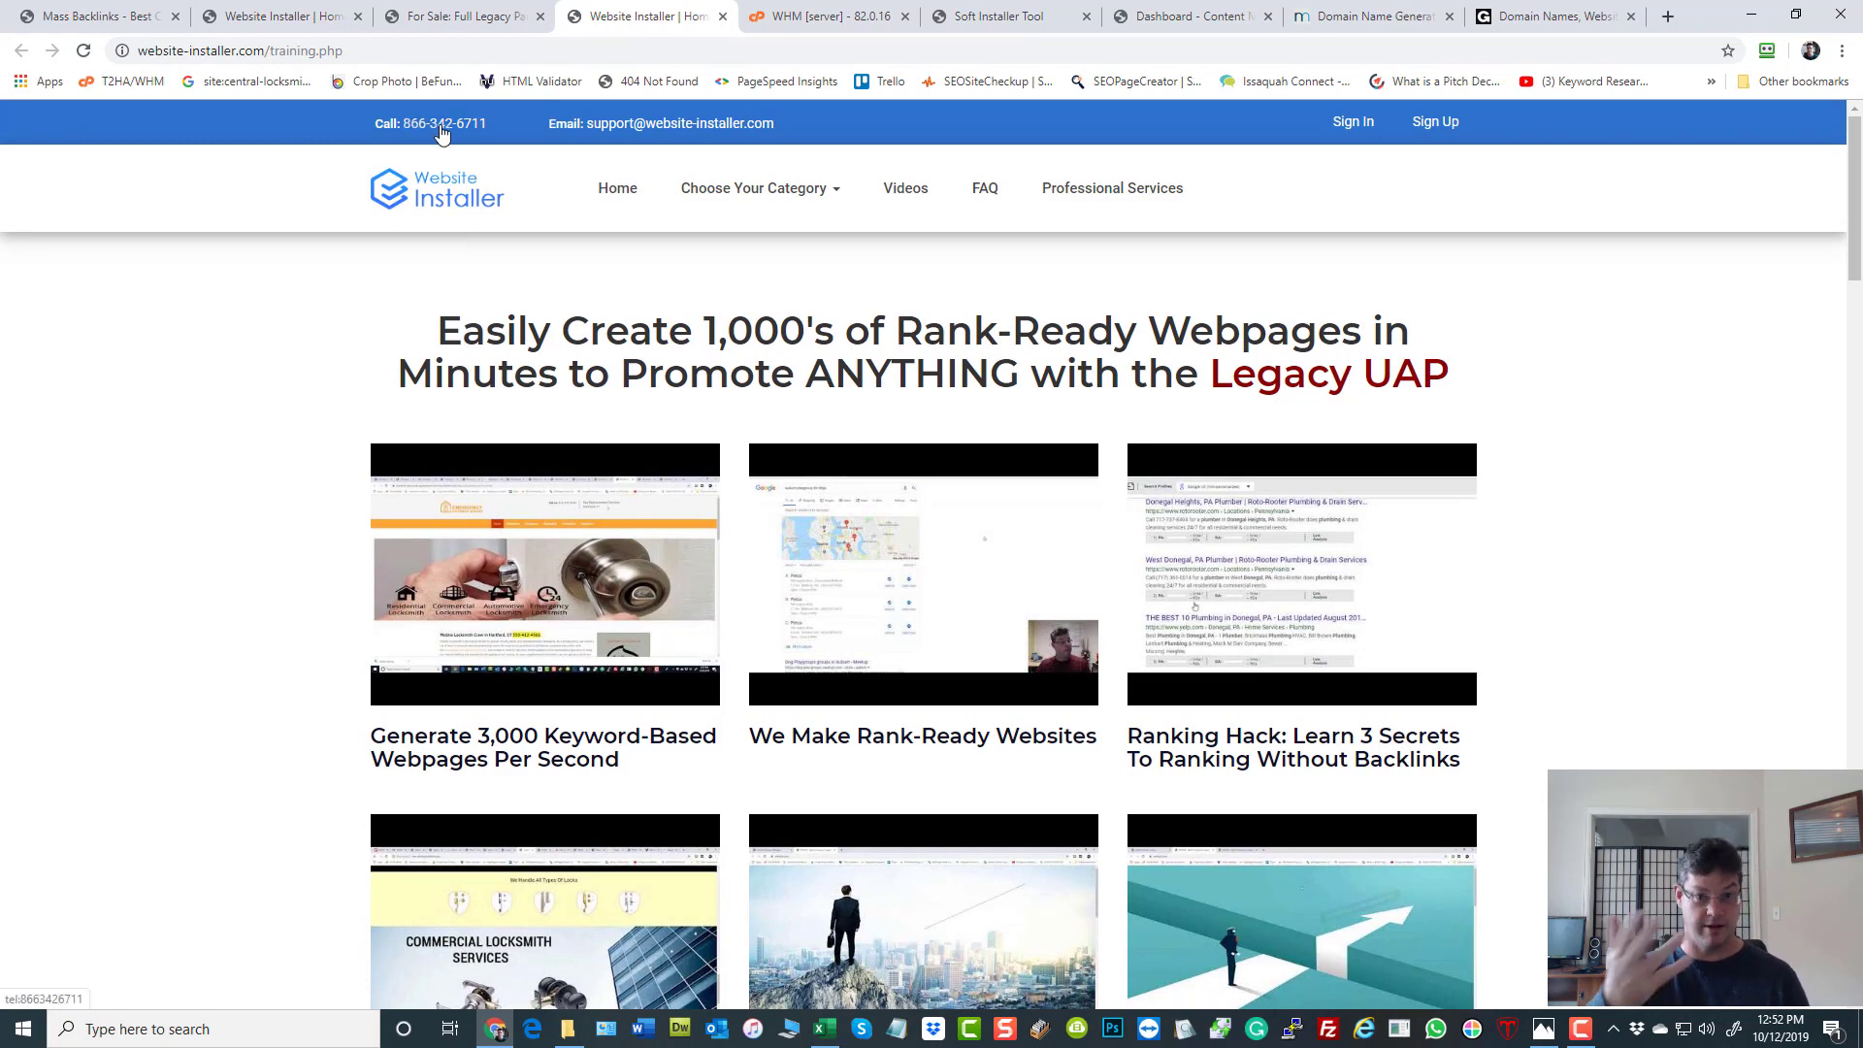
mouse_move(152, 515)
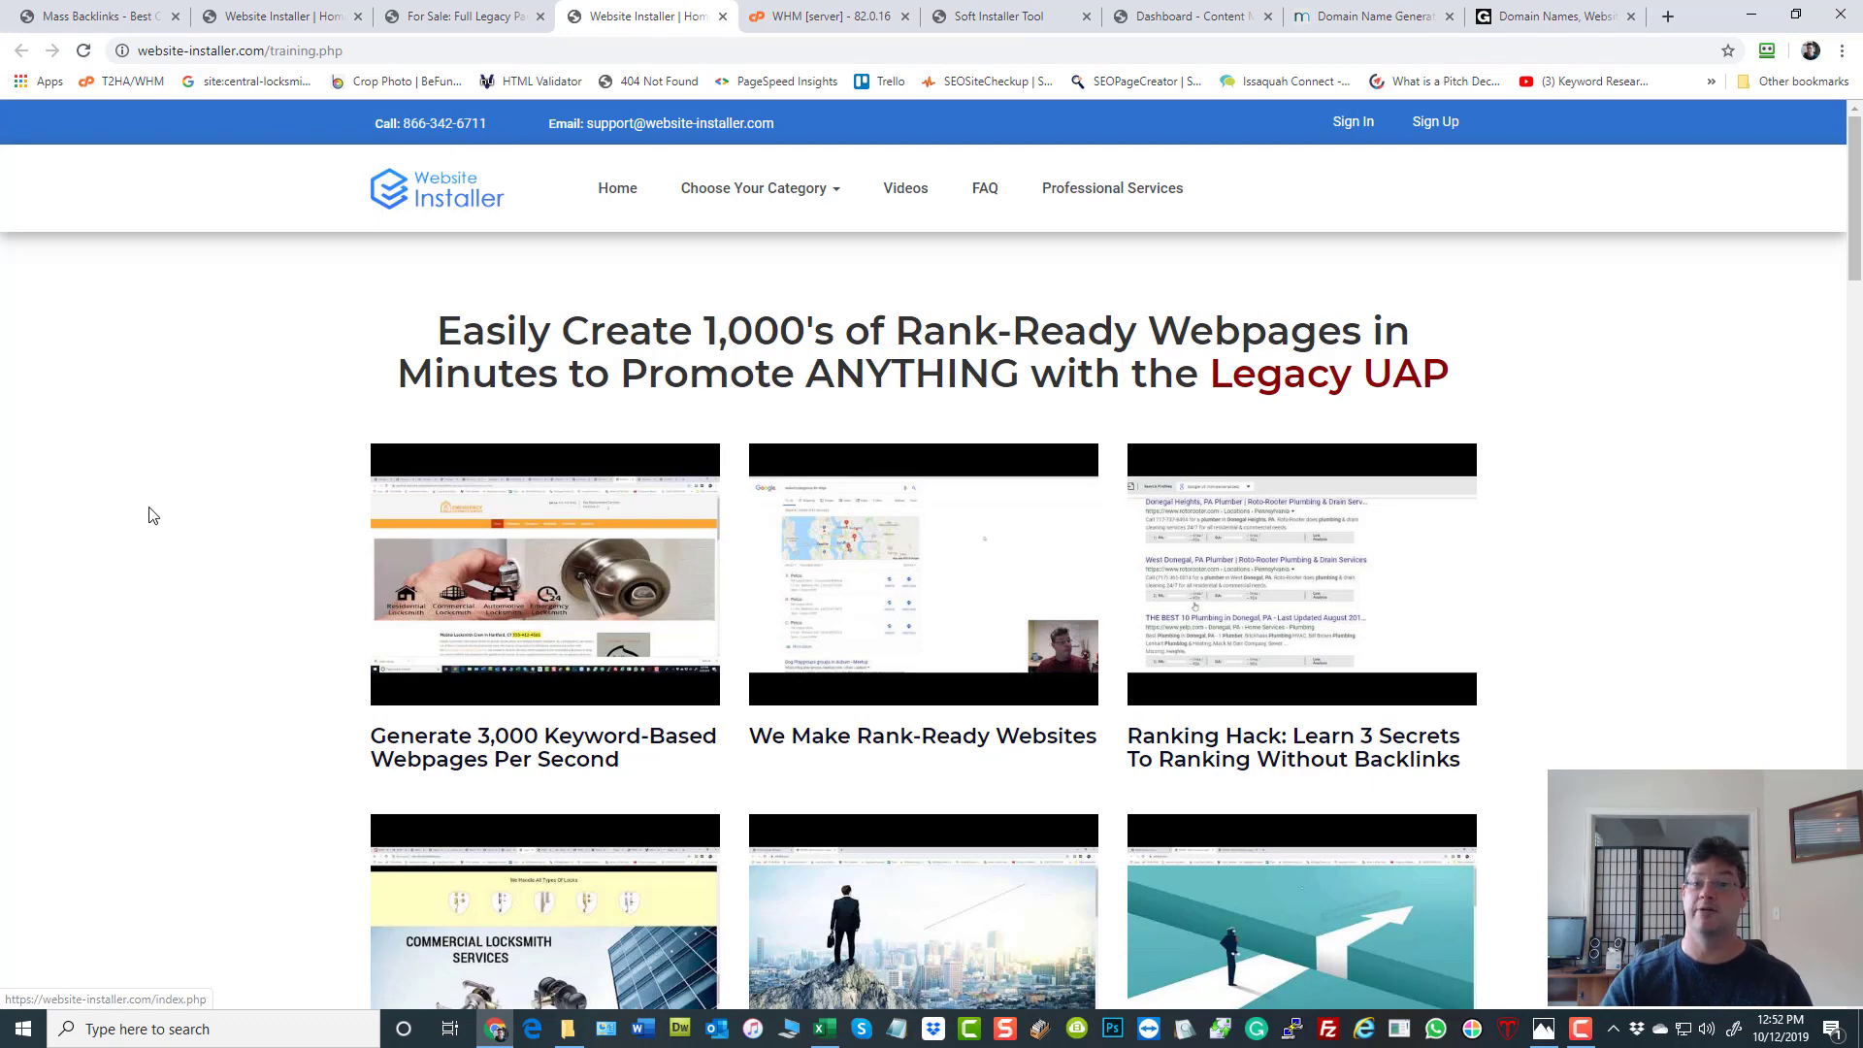
mouse_move(173, 388)
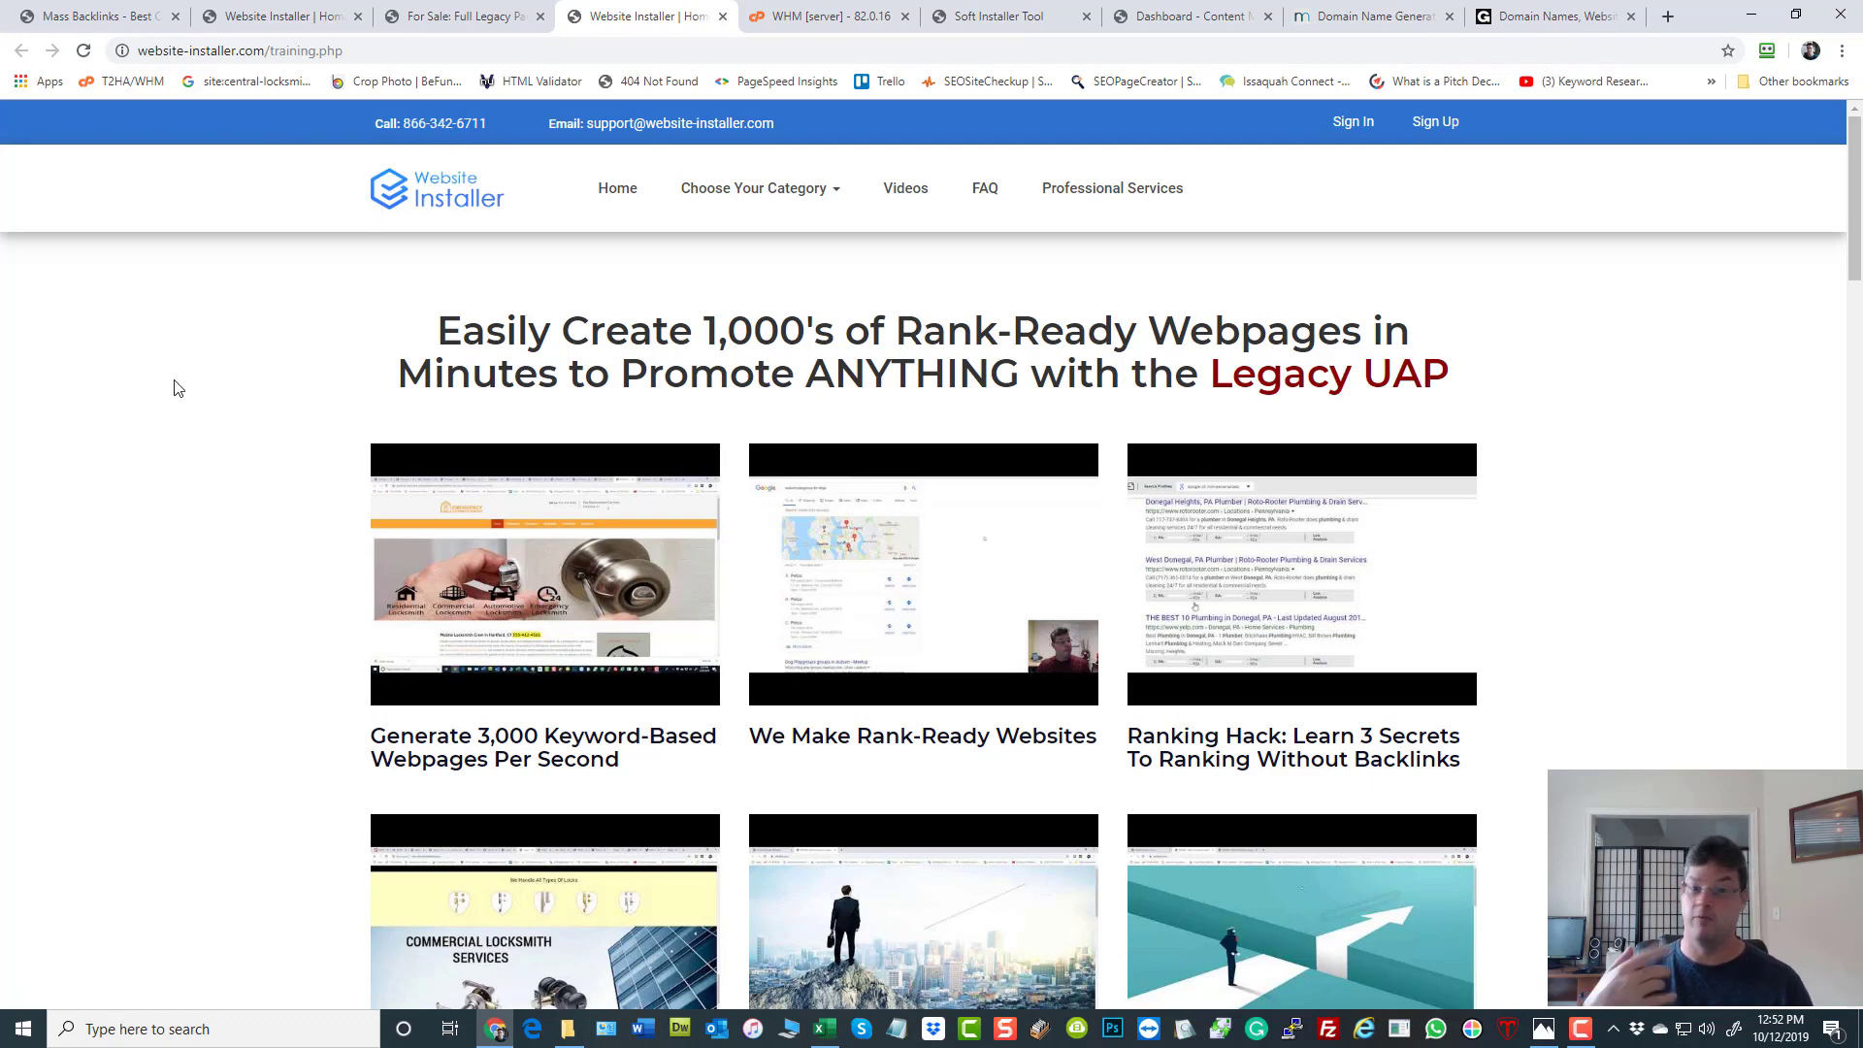
mouse_move(1069, 782)
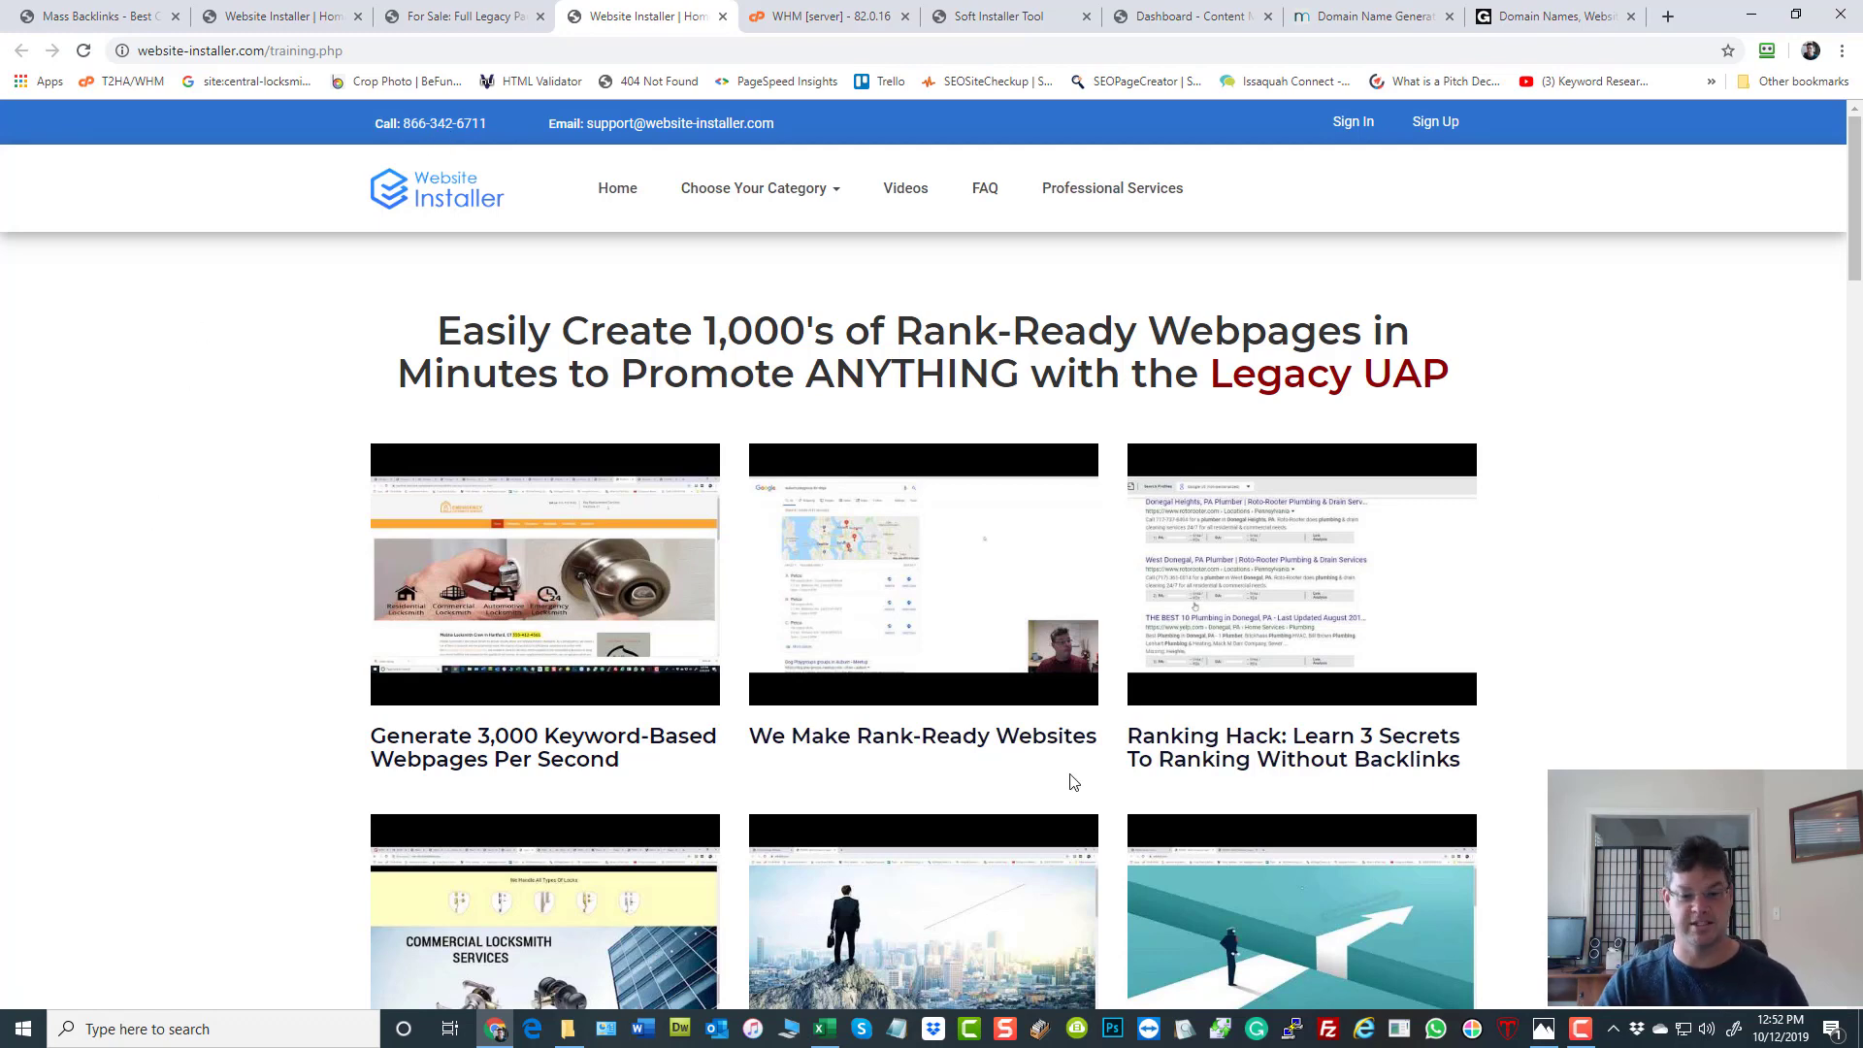
mouse_move(136, 452)
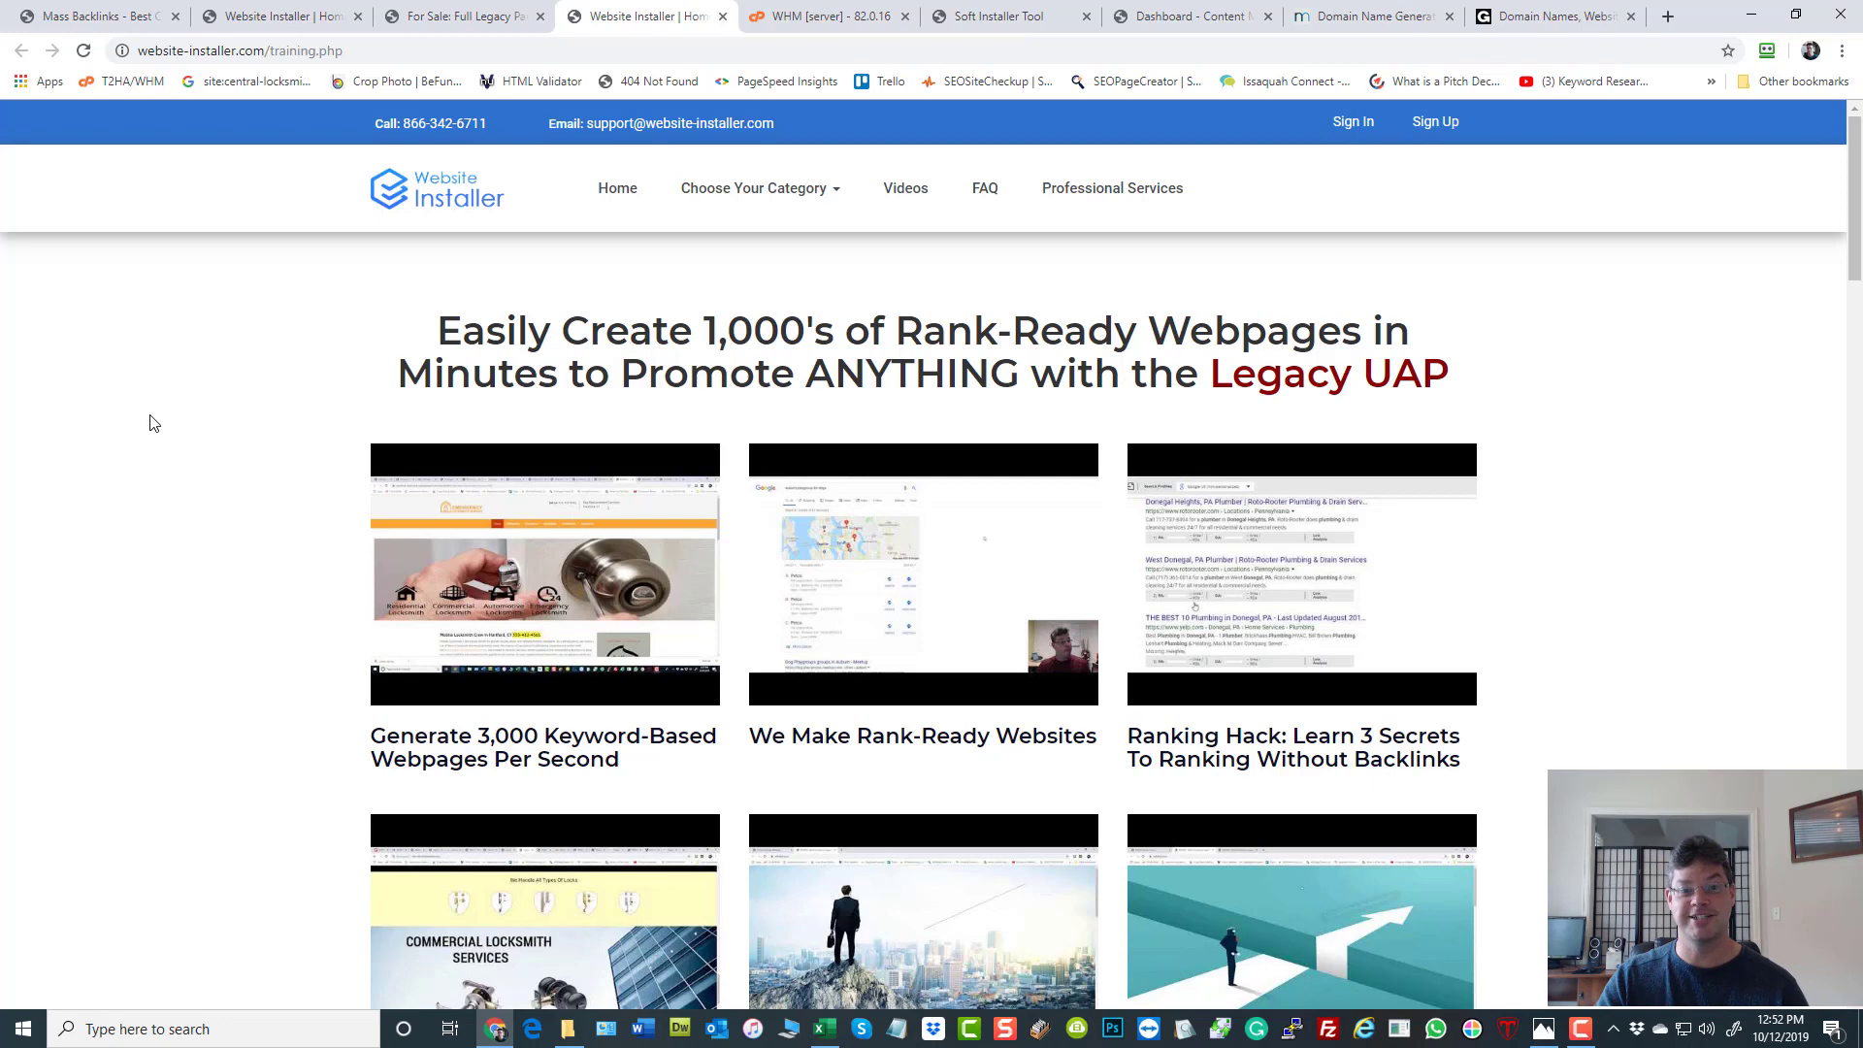
mouse_move(827, 16)
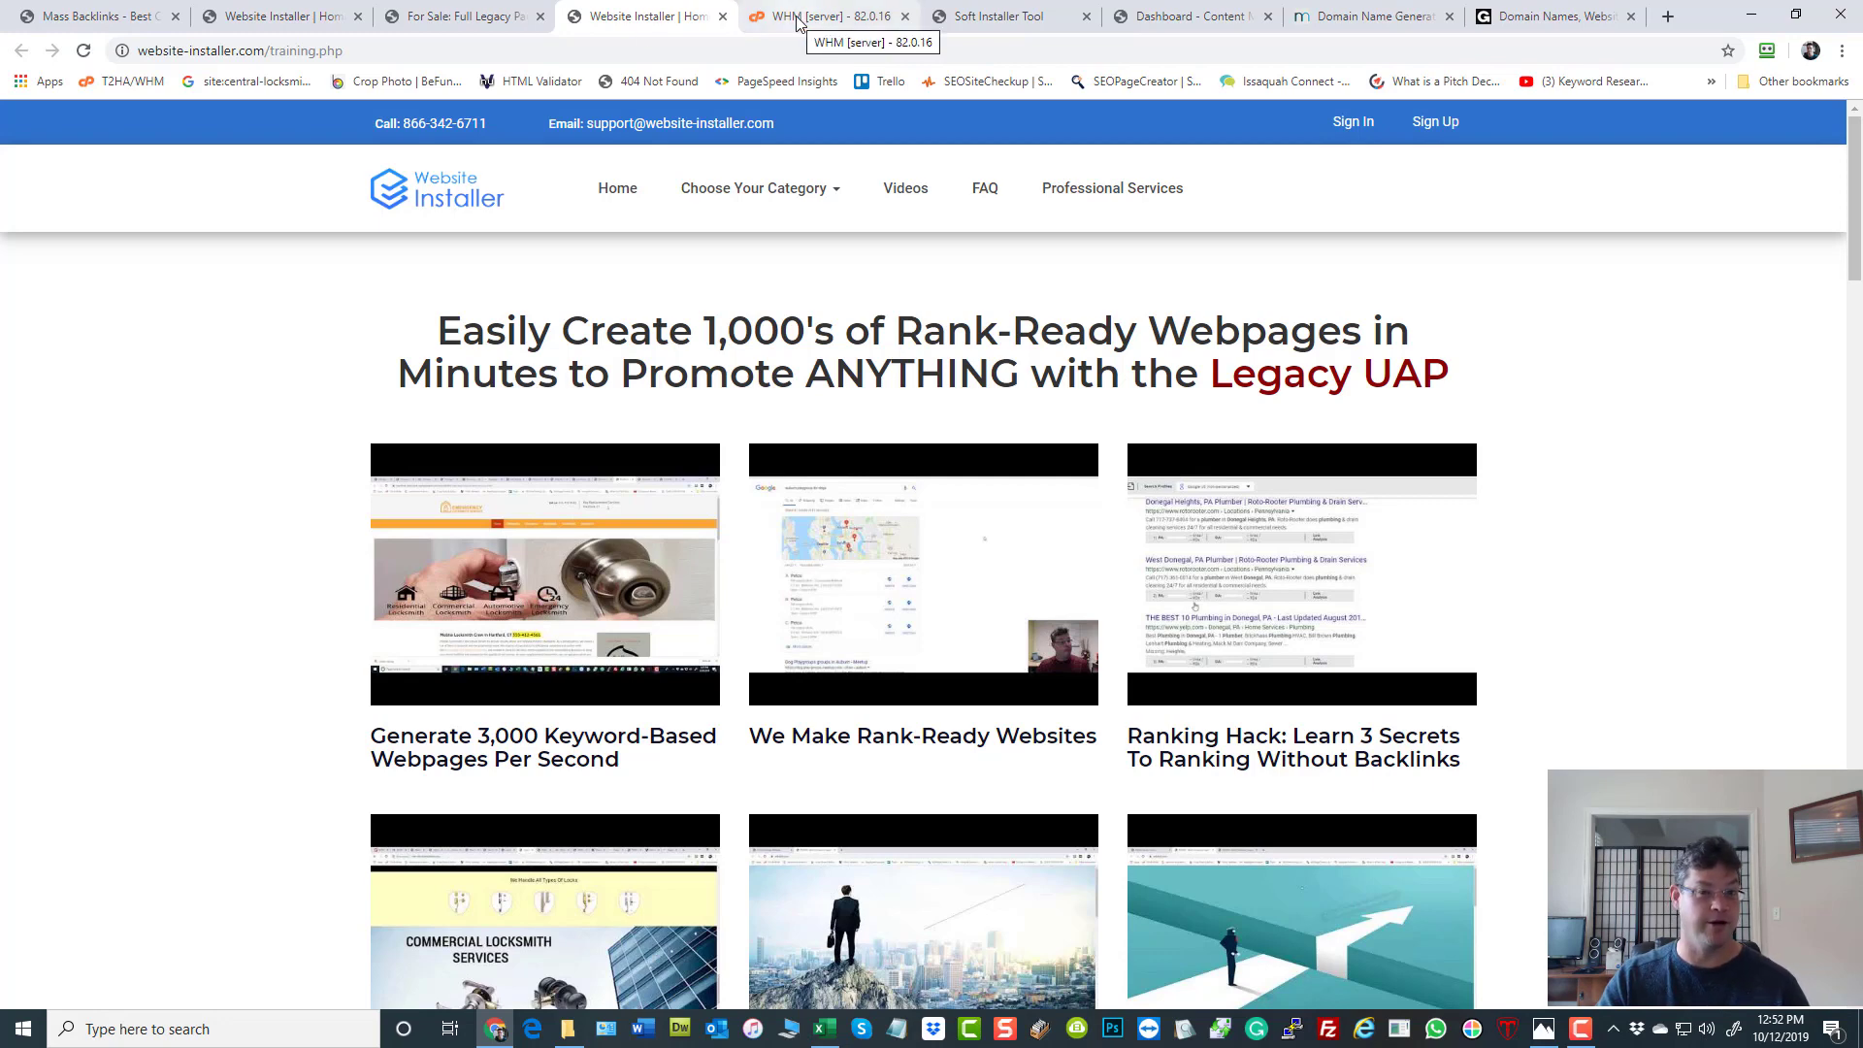
Bring up the WHM Home dashboard listing Create a New Account and server tools.
click(823, 15)
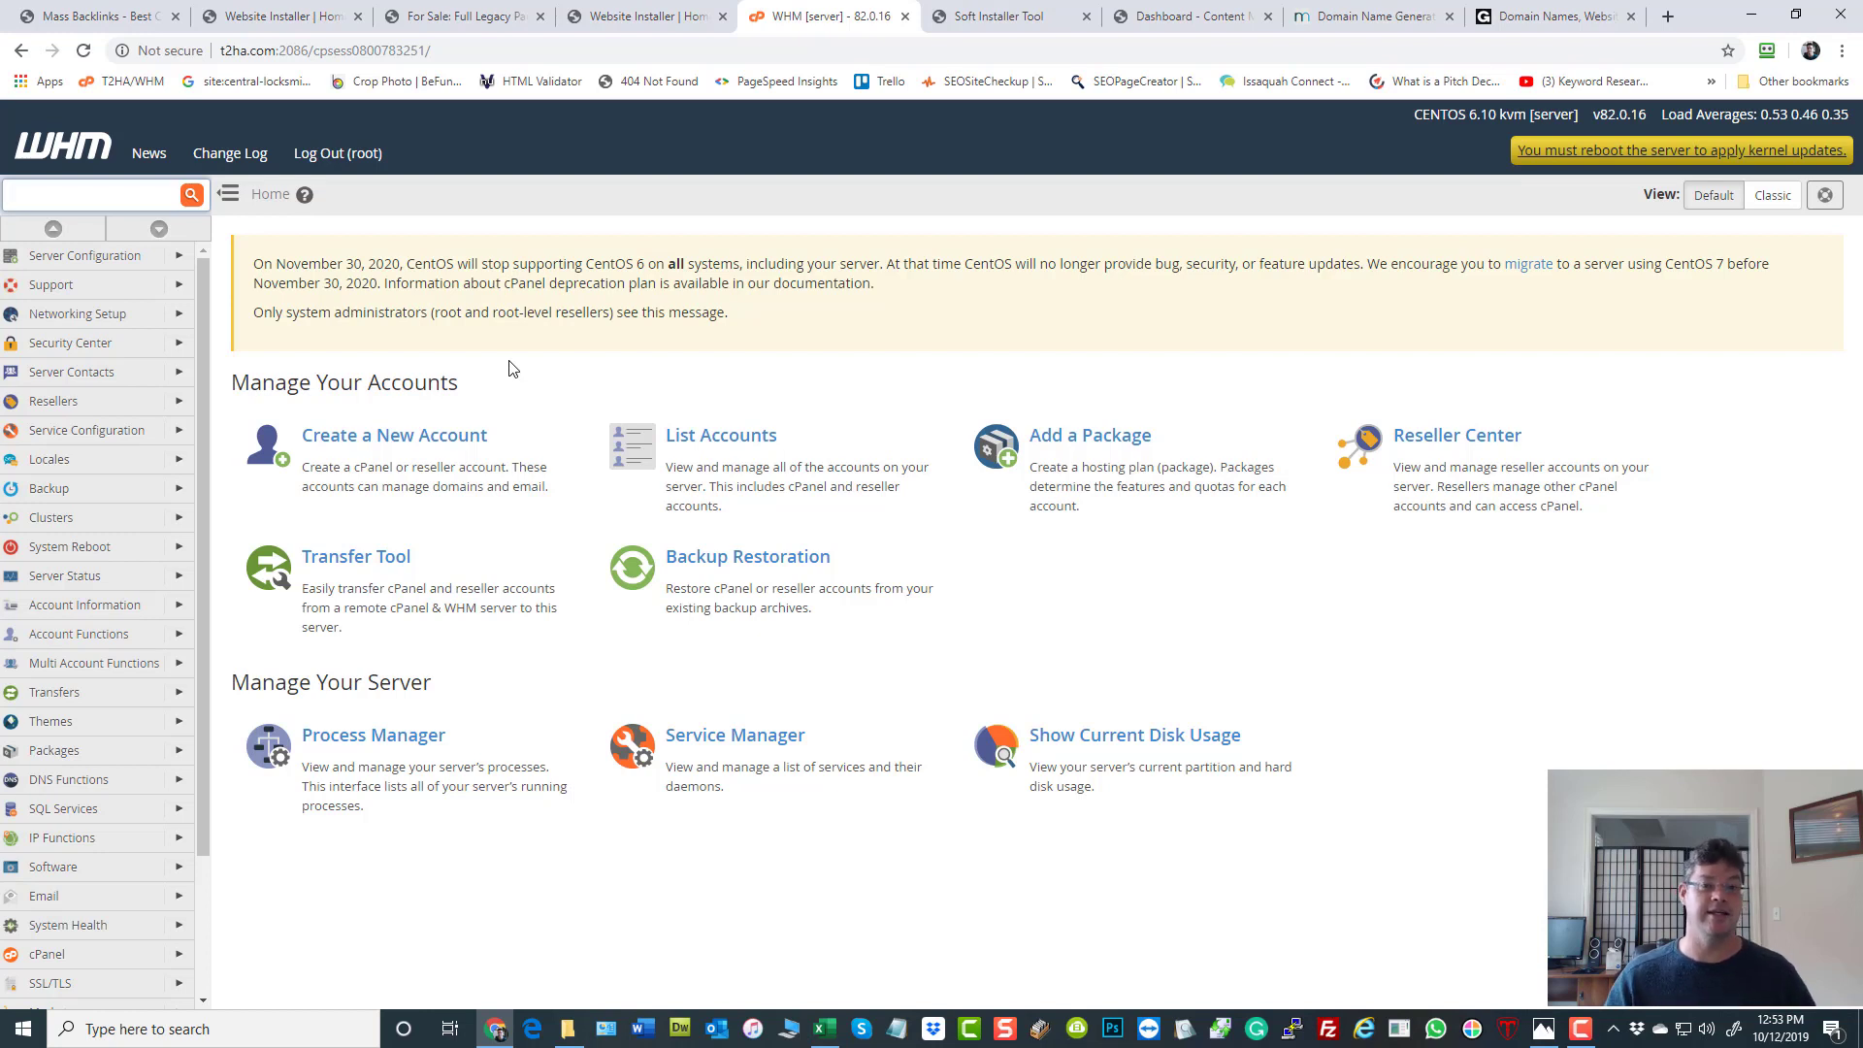
mouse_move(542, 394)
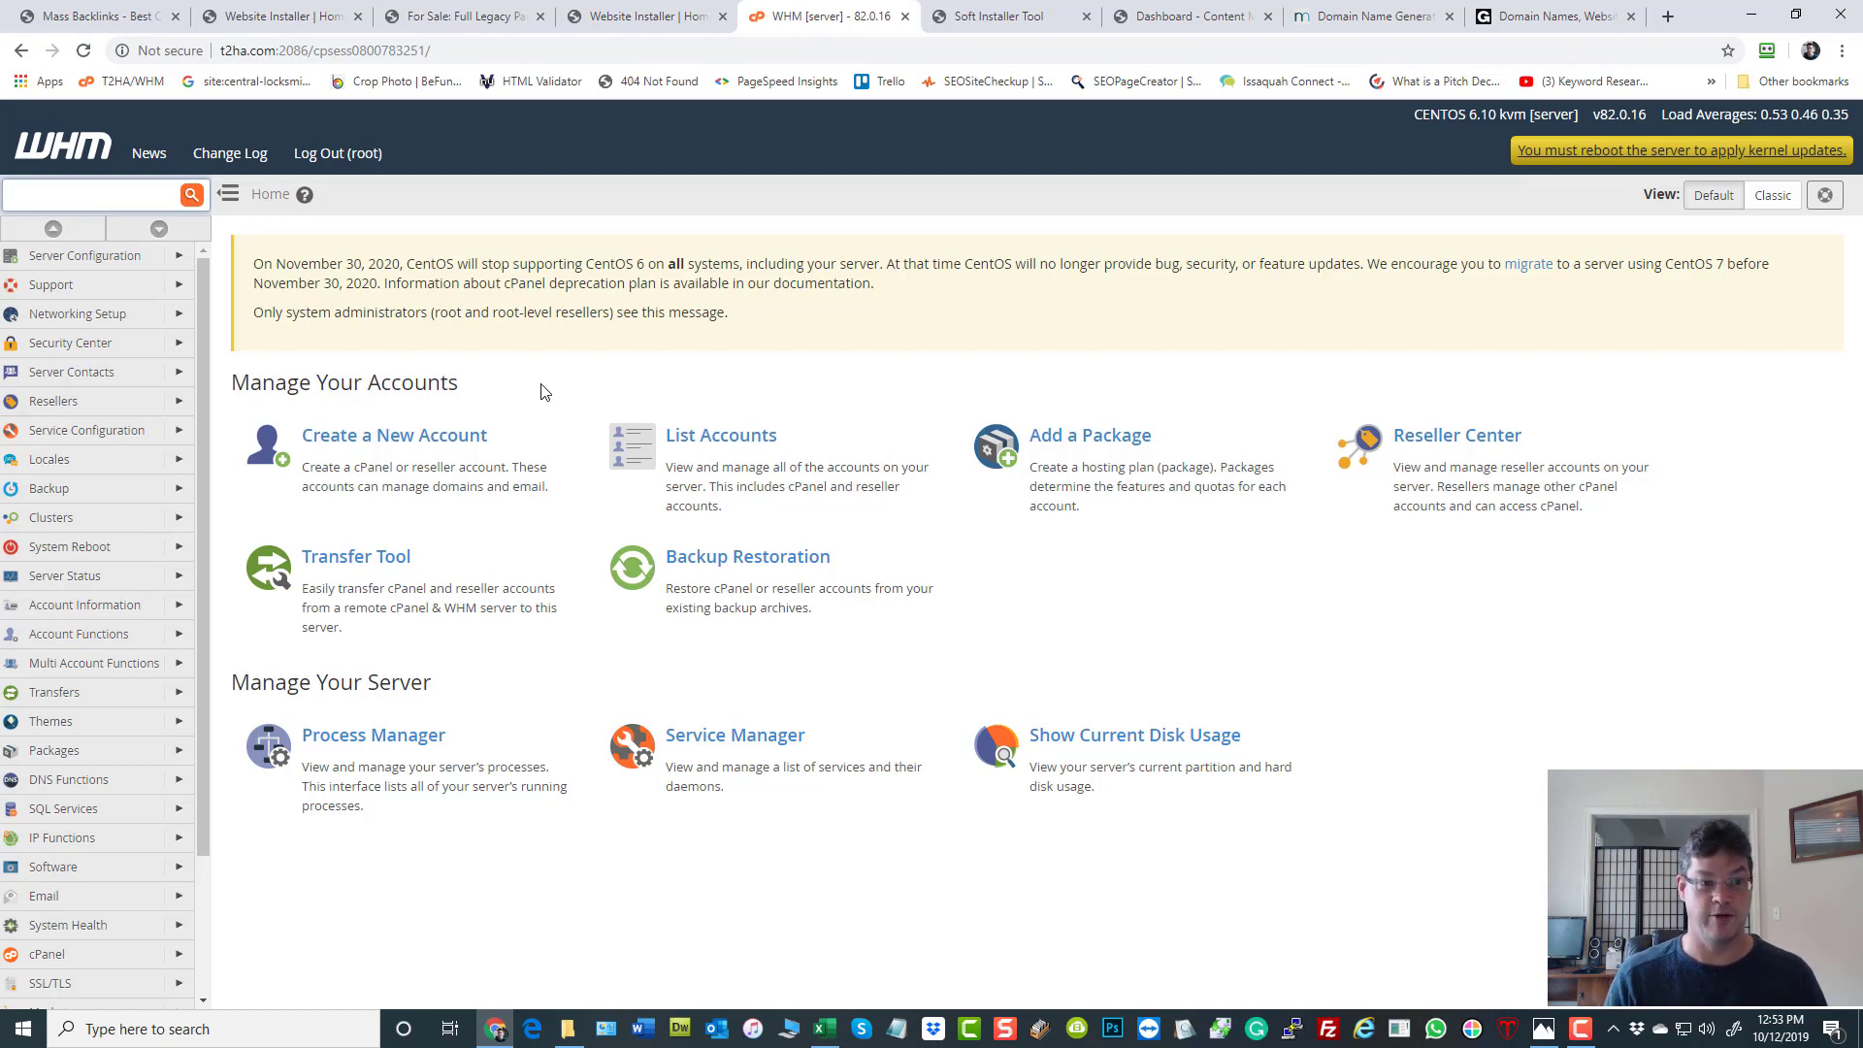
mouse_move(575, 400)
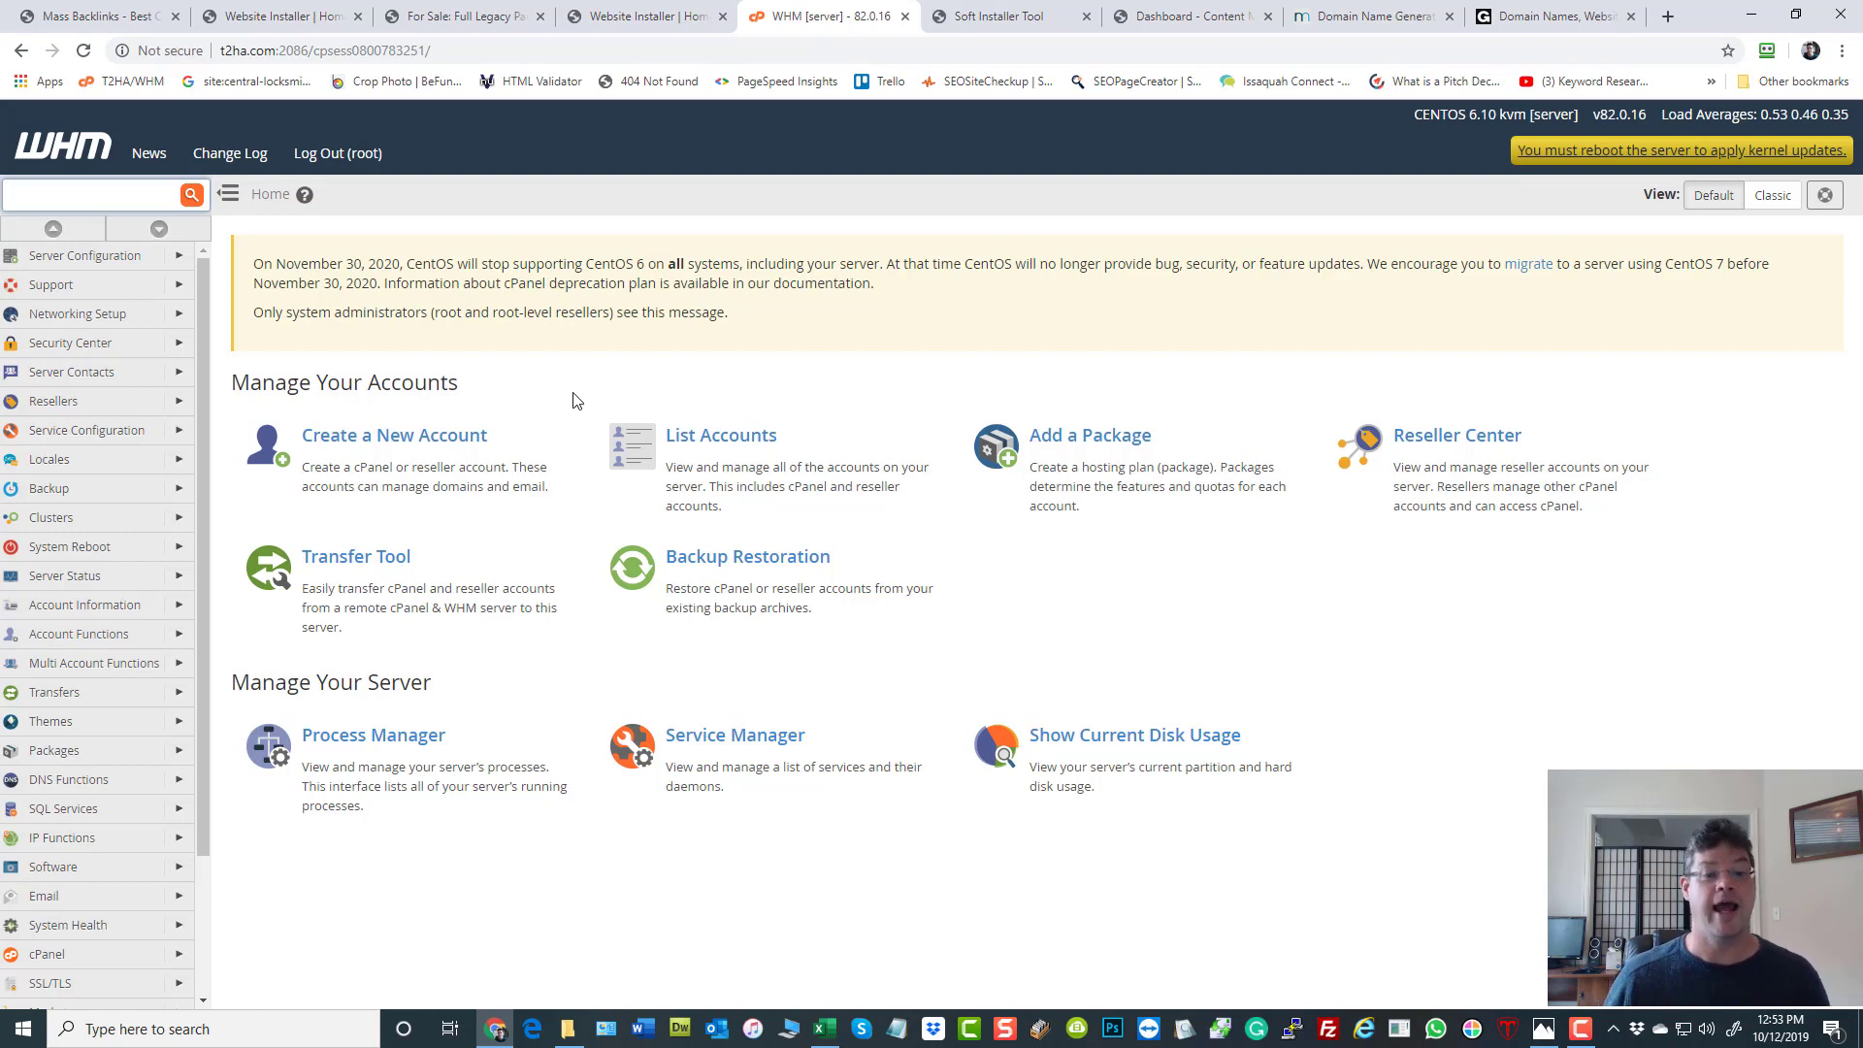